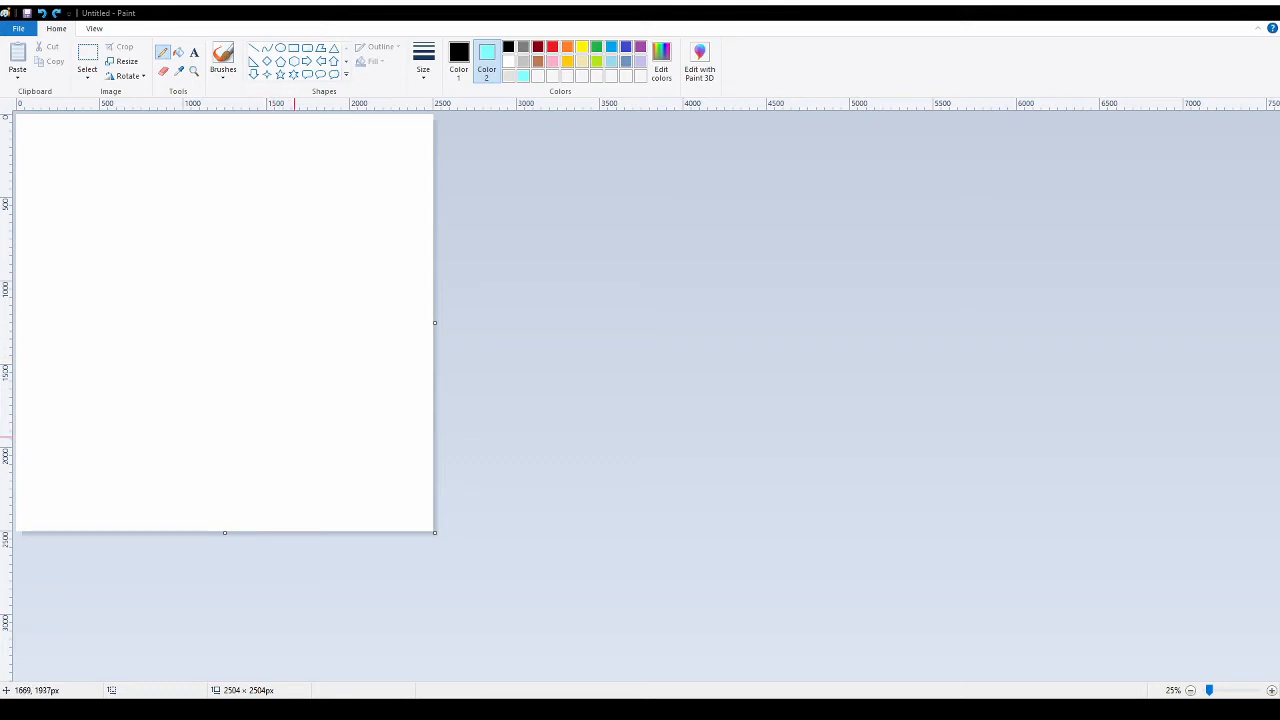
mouse_move(458, 116)
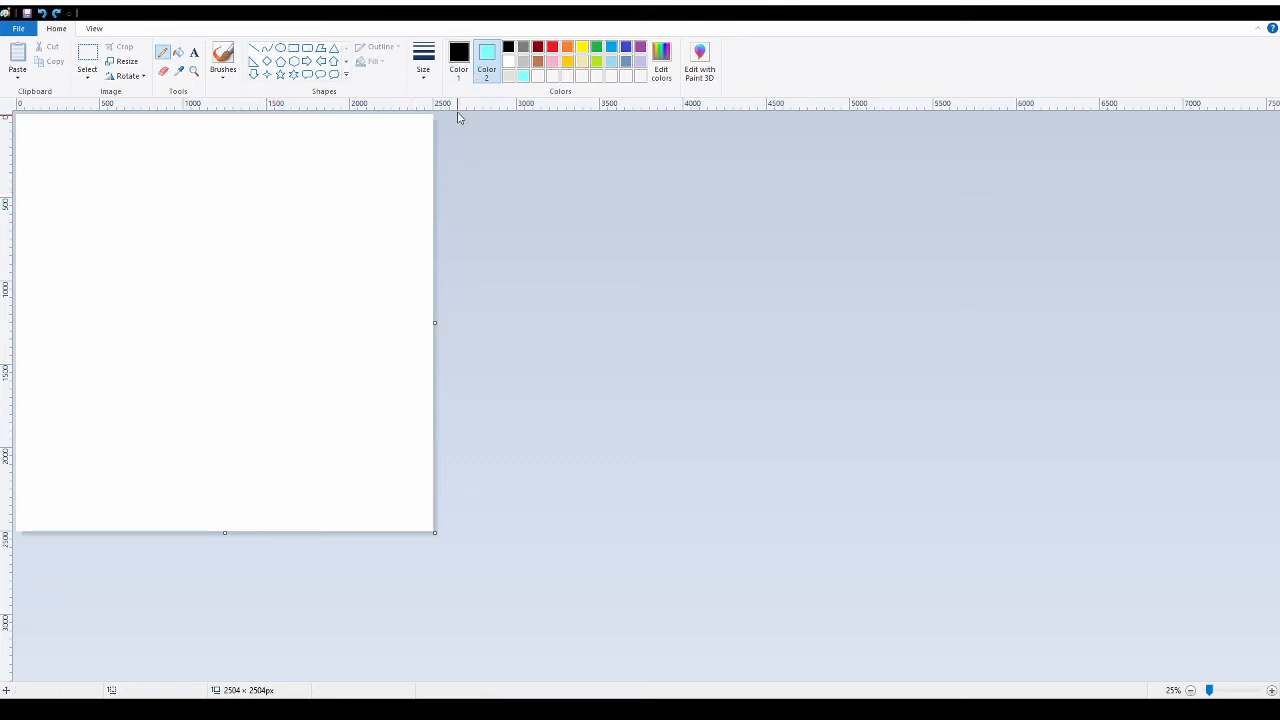
Step: Draw looping black scribbles across the canvas and fill an enclosed area blue
click(458, 54)
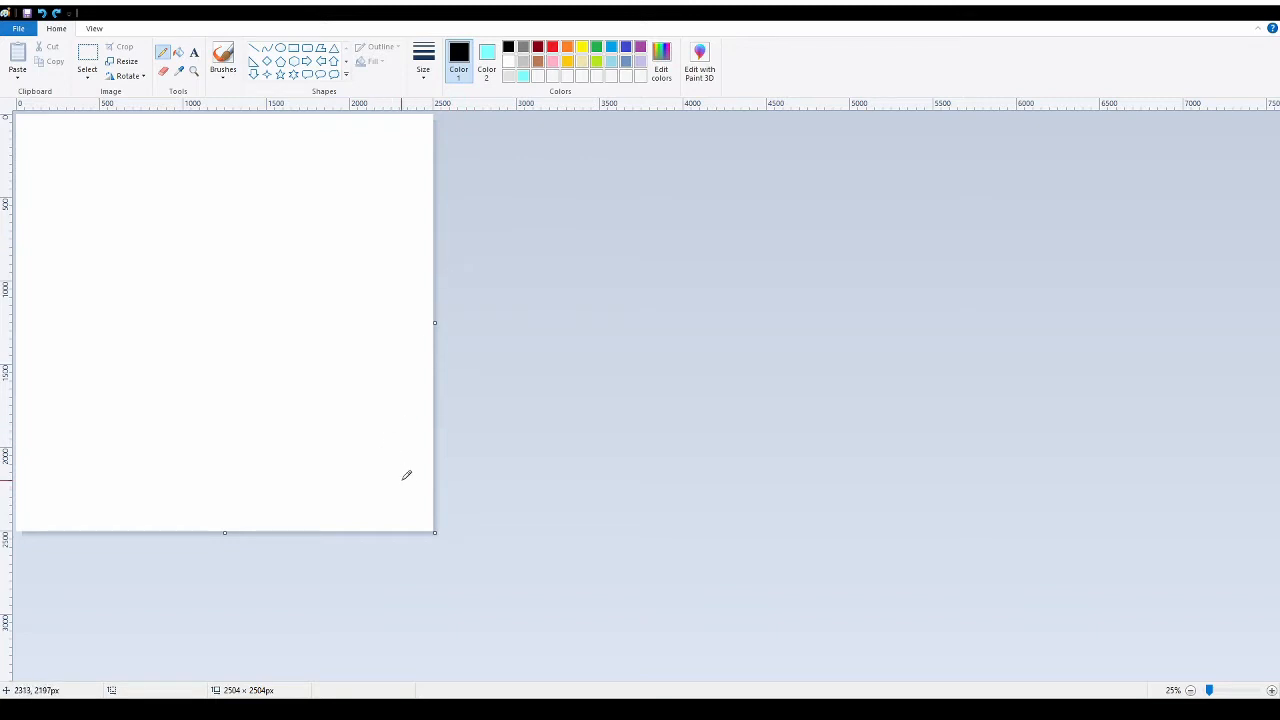
mouse_move(328, 492)
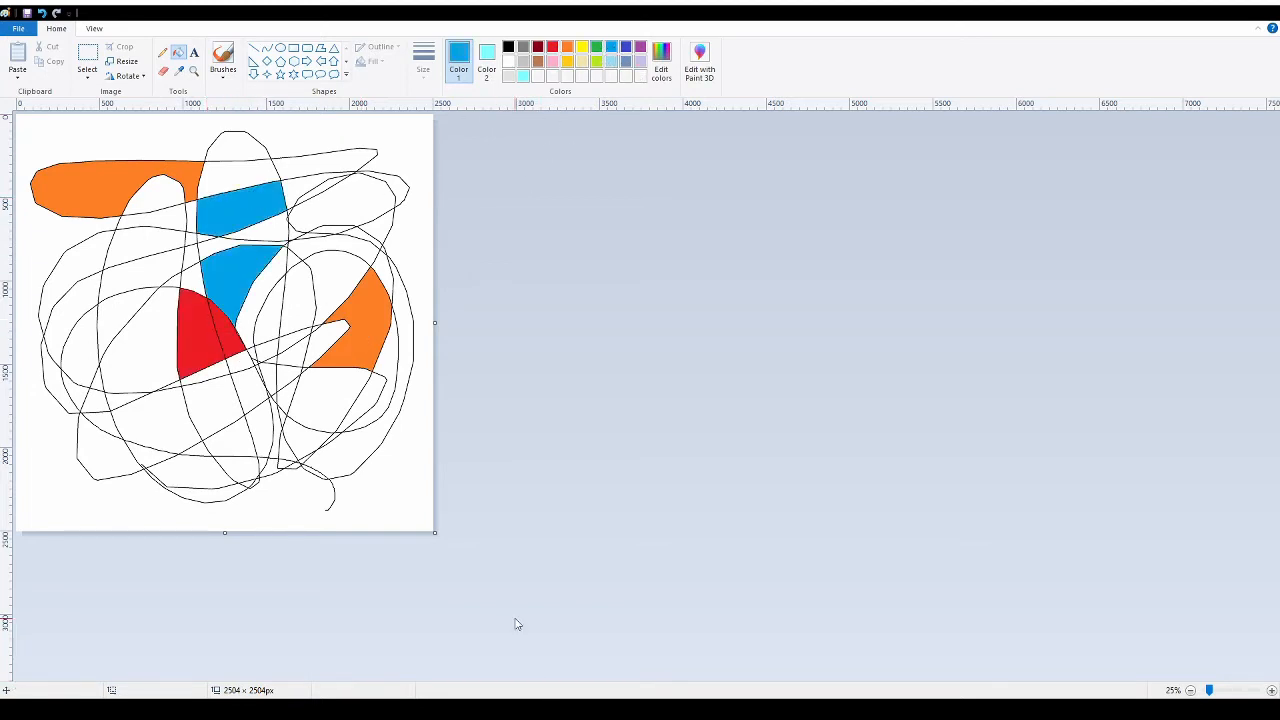
click(368, 436)
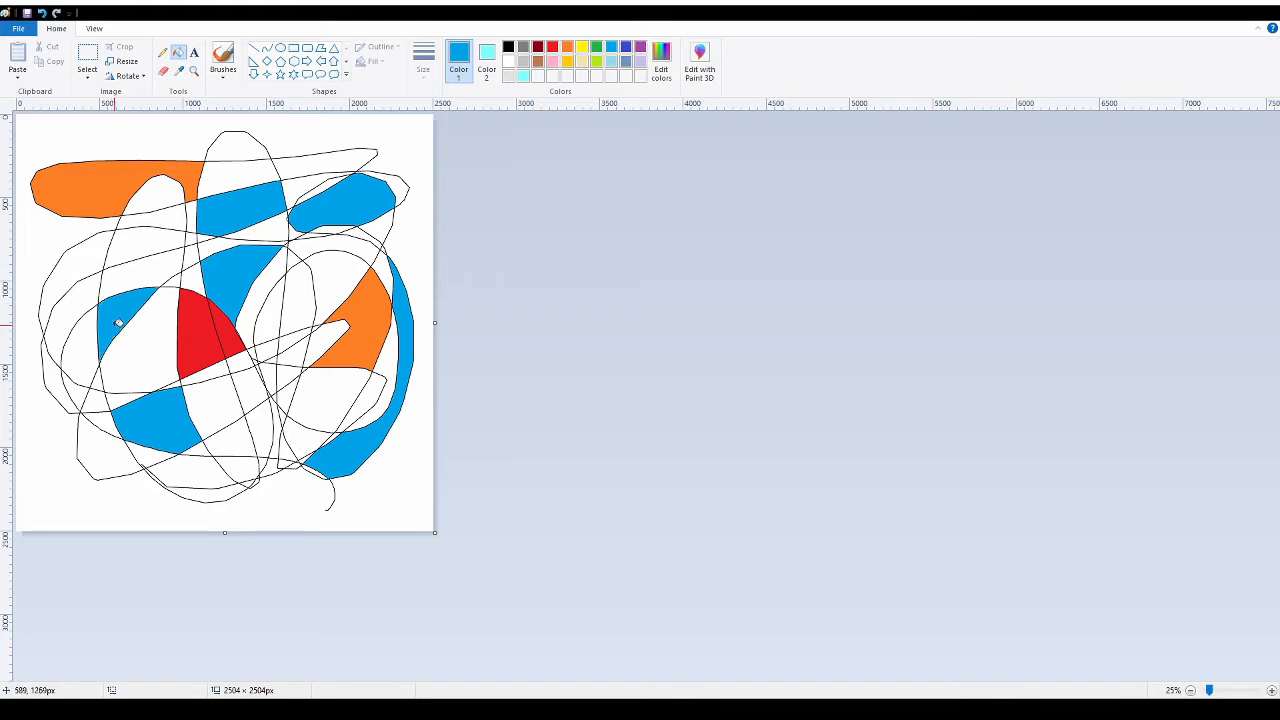
mouse_move(716, 608)
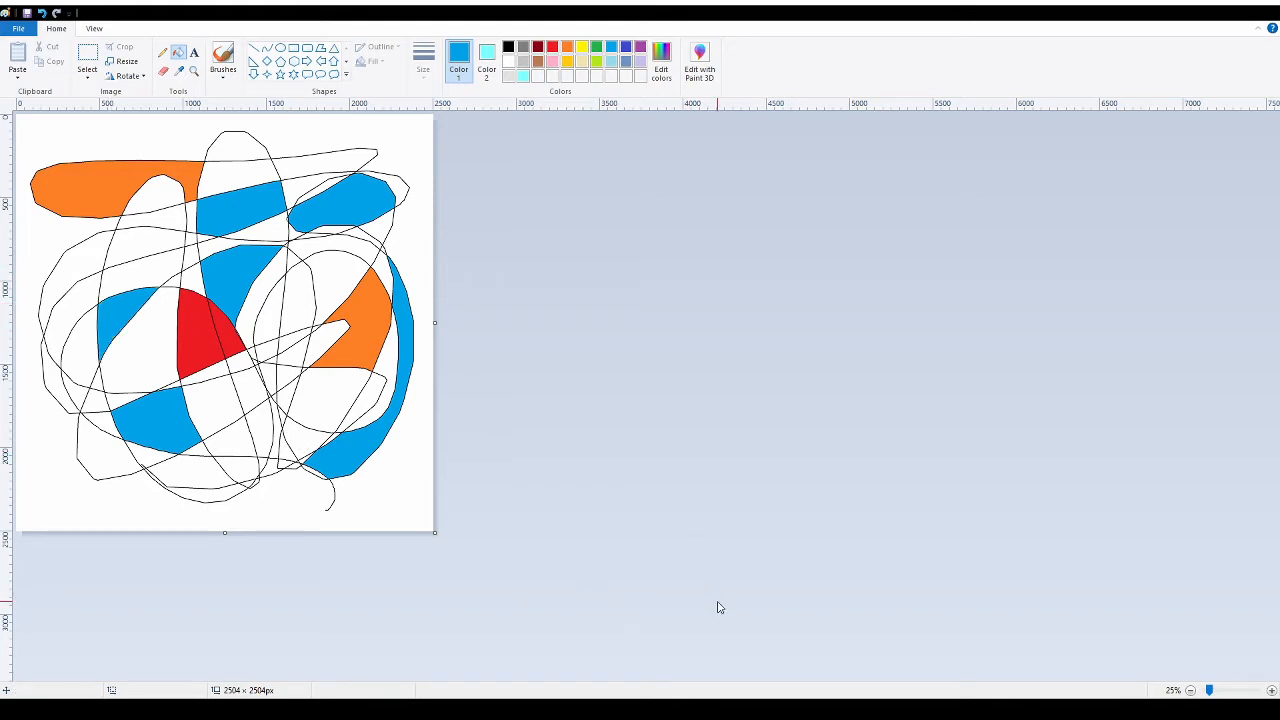
Step: Clear the whole scribble drawing, leaving a white canvas ready for the pencil
key(Ctrl+A)
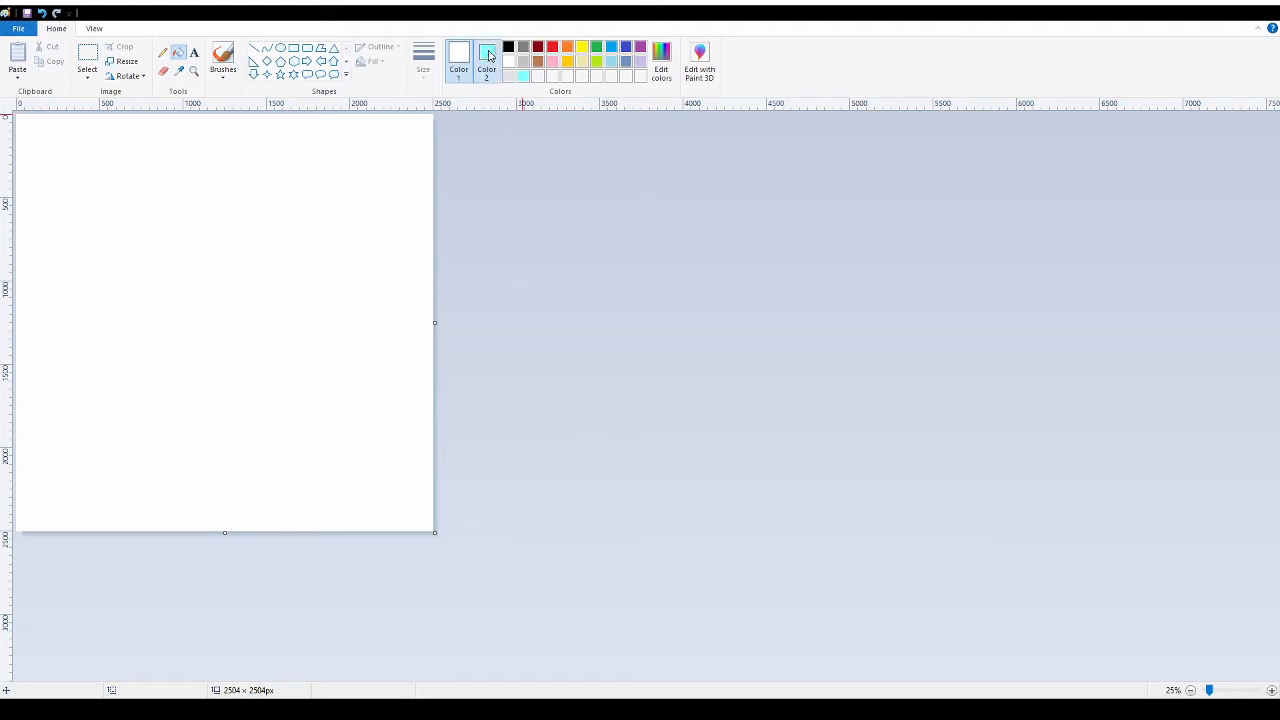
click(488, 56)
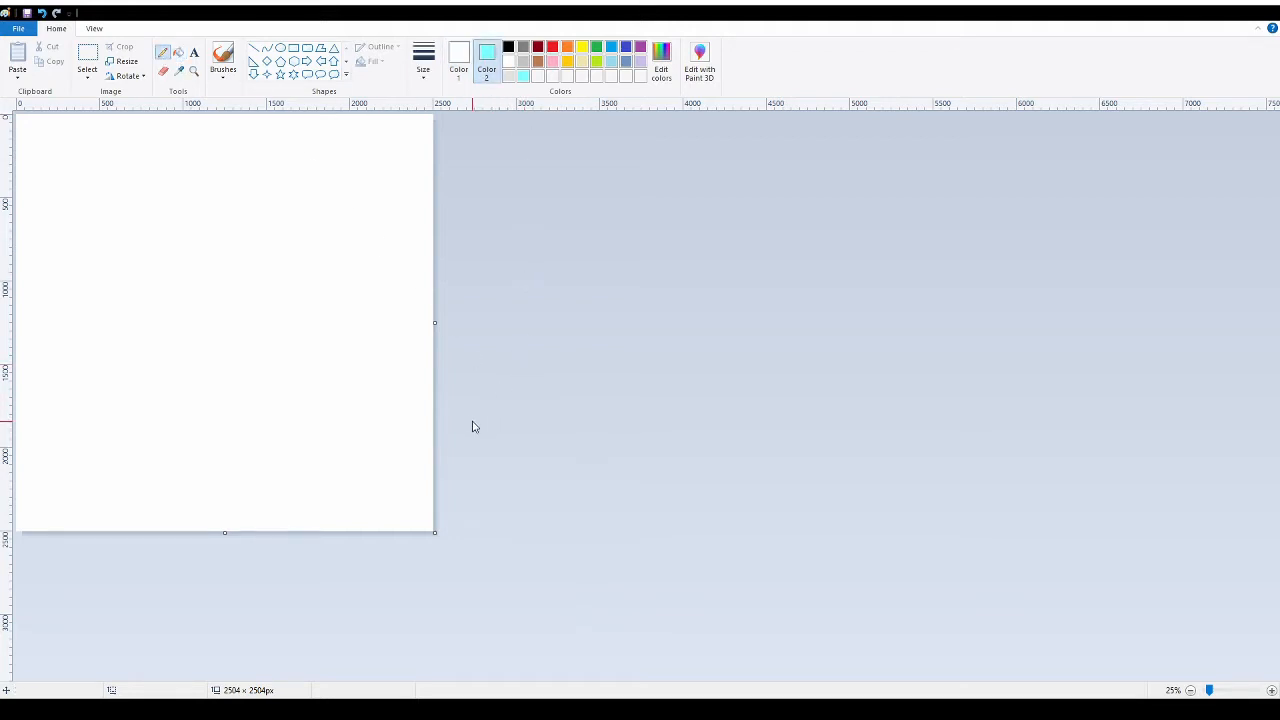
mouse_move(480, 420)
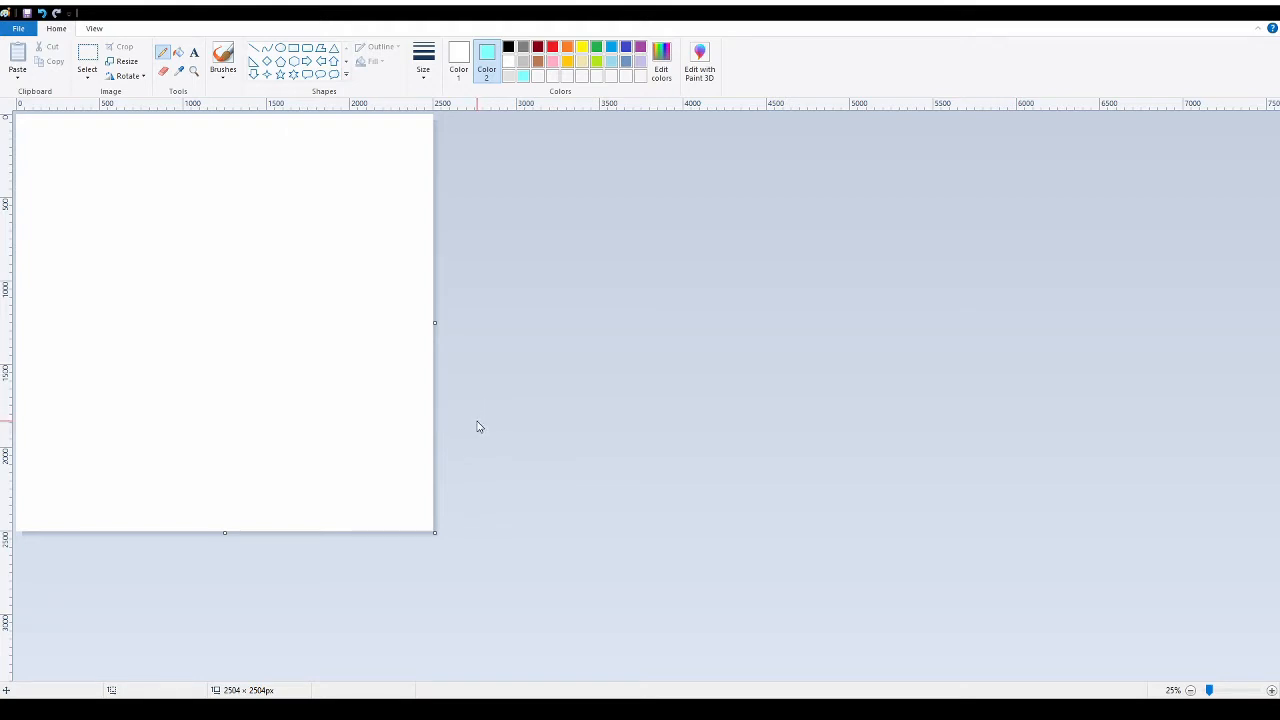
mouse_move(520, 532)
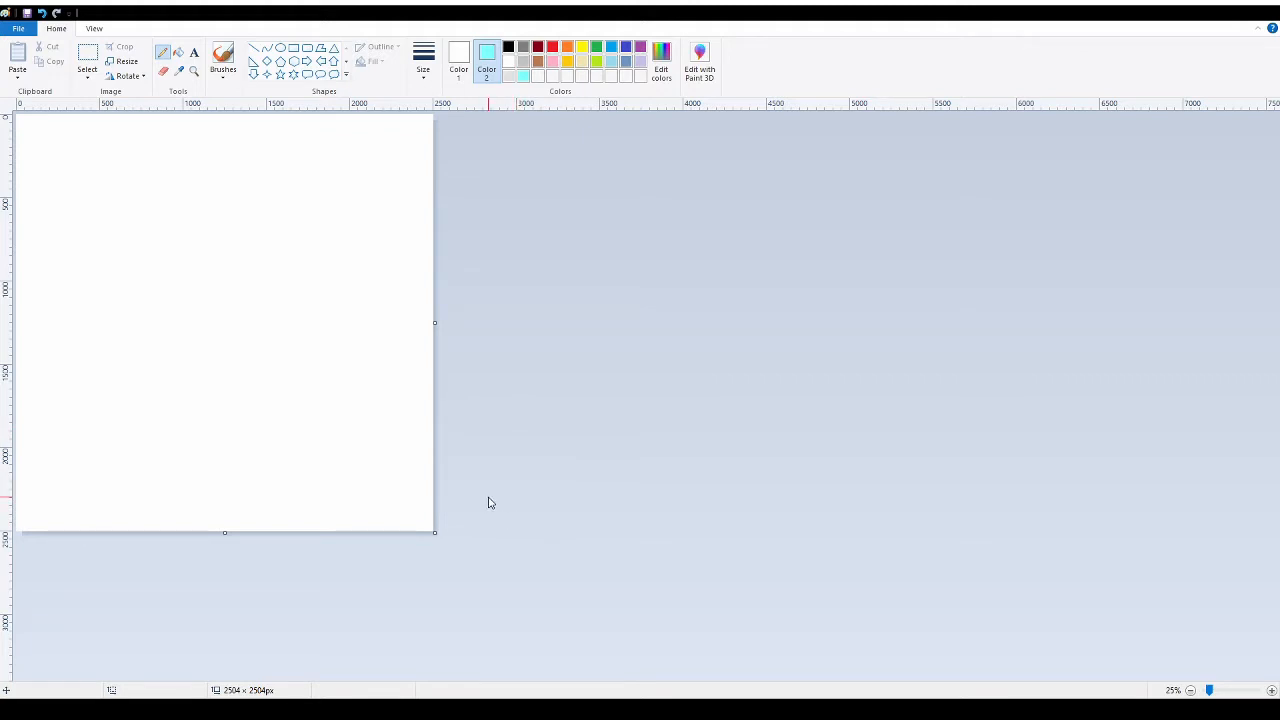
mouse_move(464, 490)
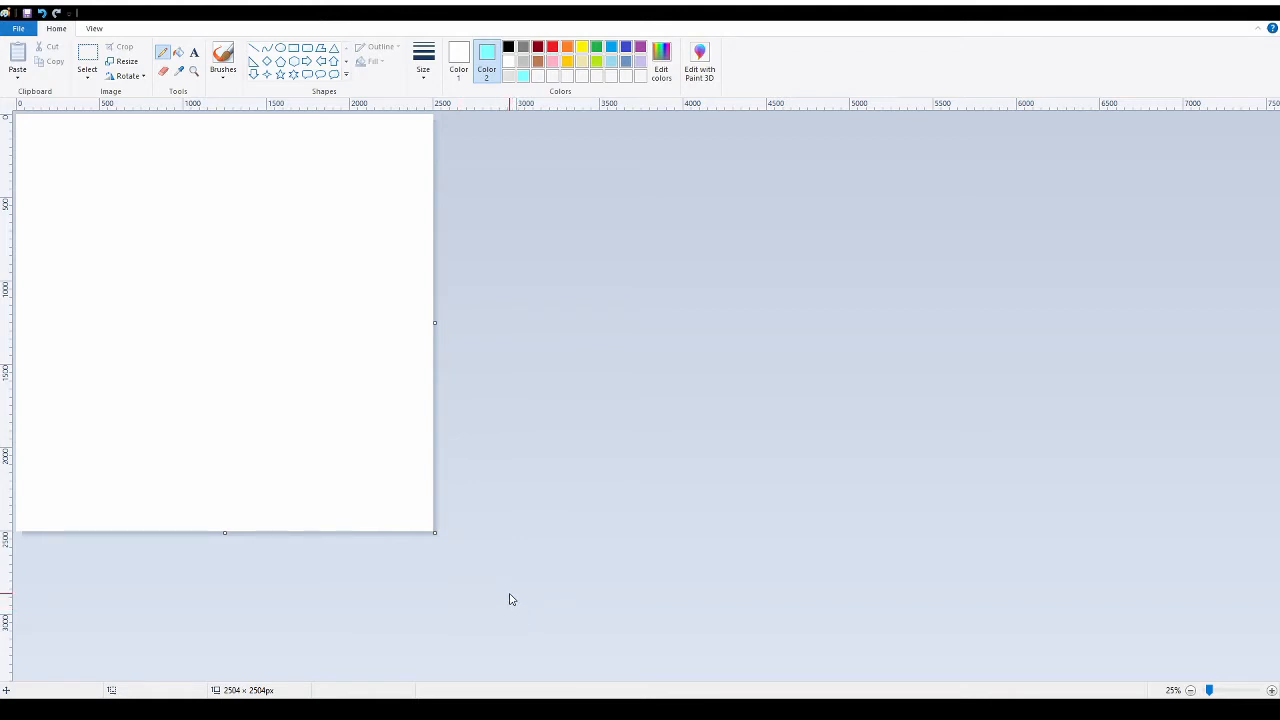
mouse_move(456, 494)
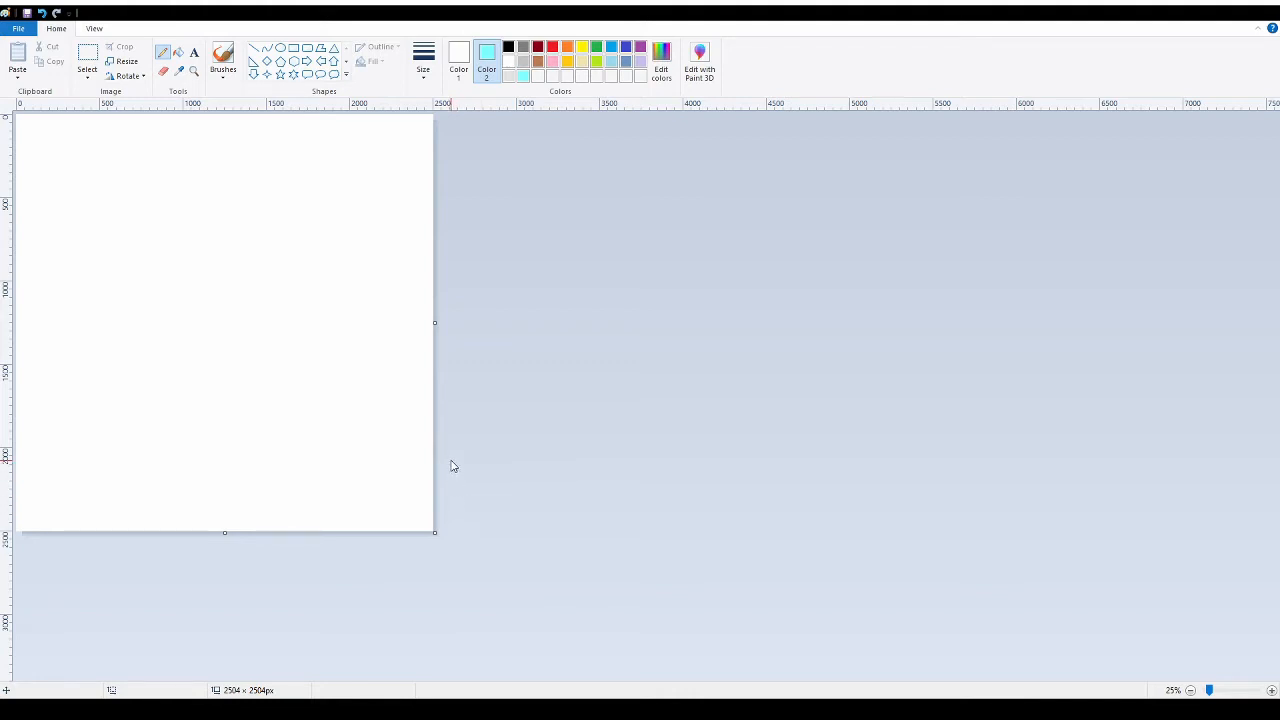
mouse_move(292, 298)
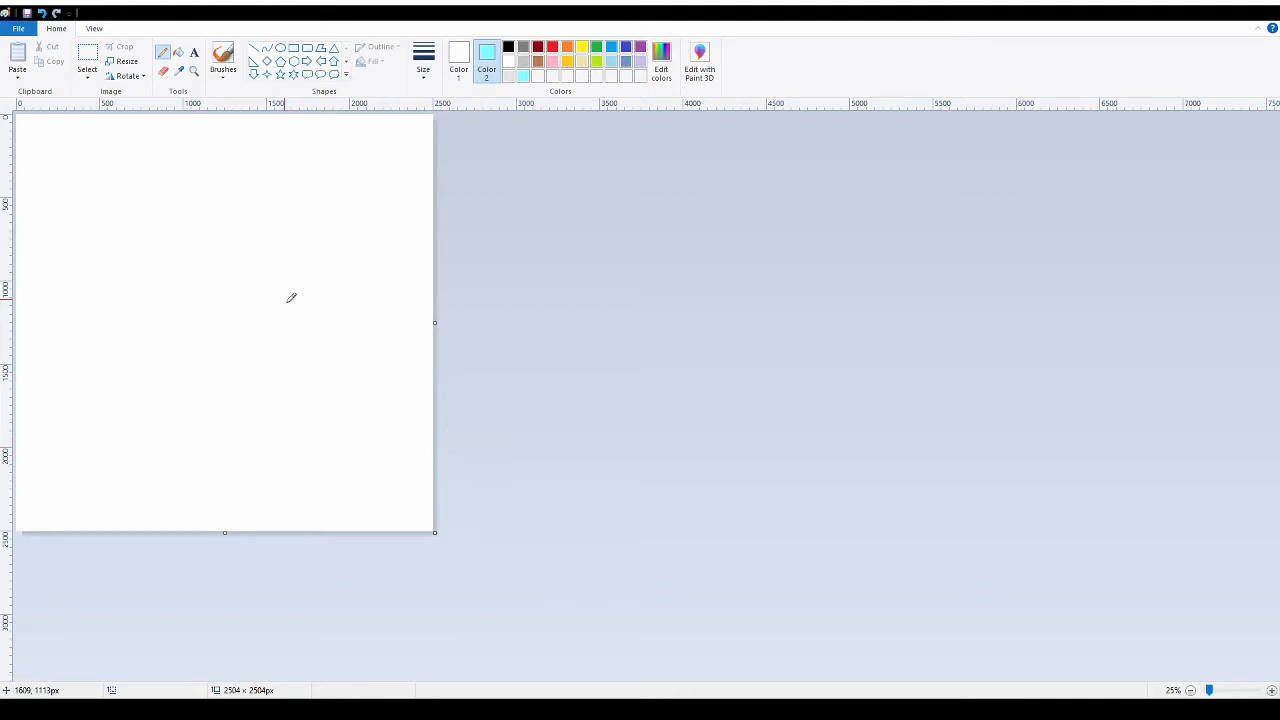
click(224, 56)
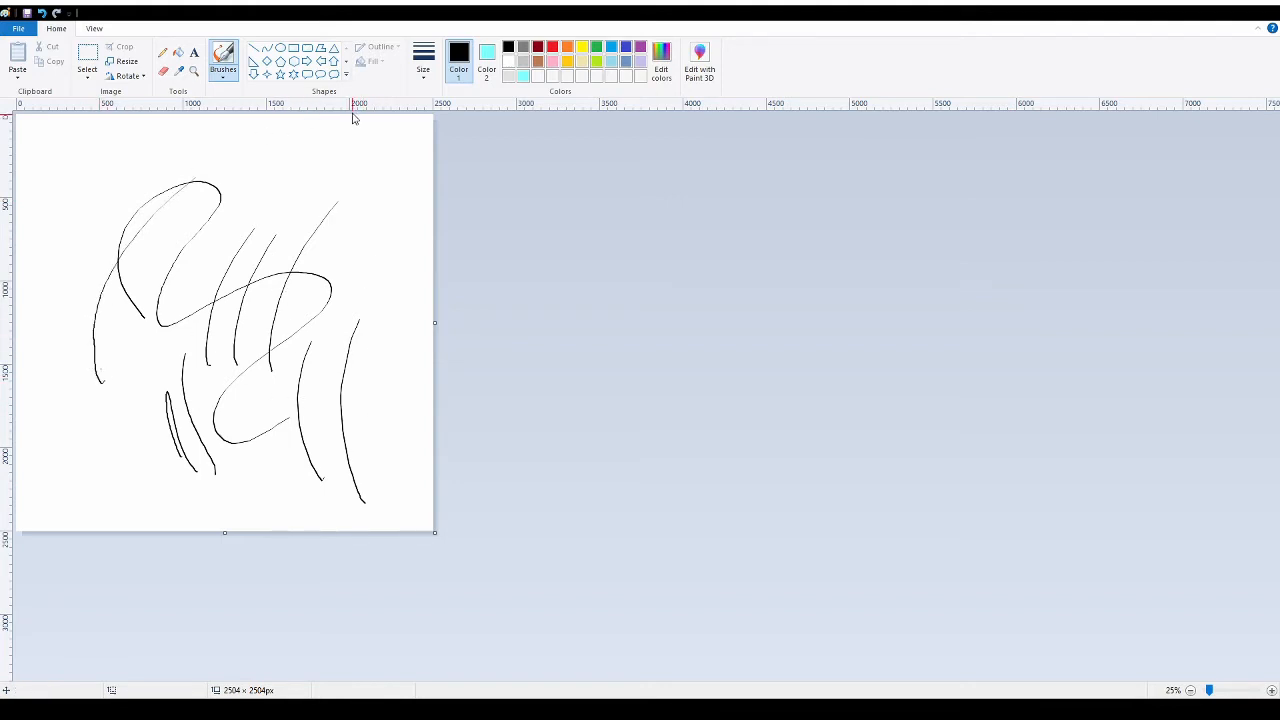
drag(308, 152, 140, 412)
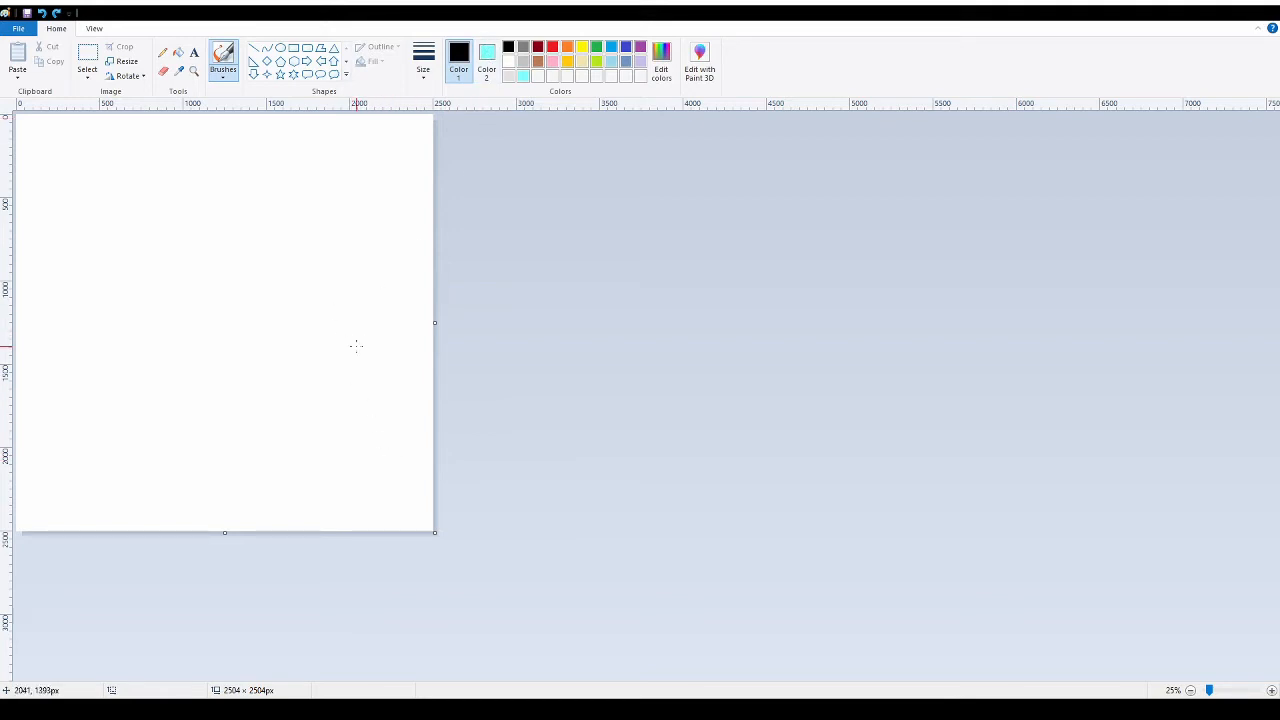
Step: Choose the tool for flooding the blank canvas with light grey
click(488, 54)
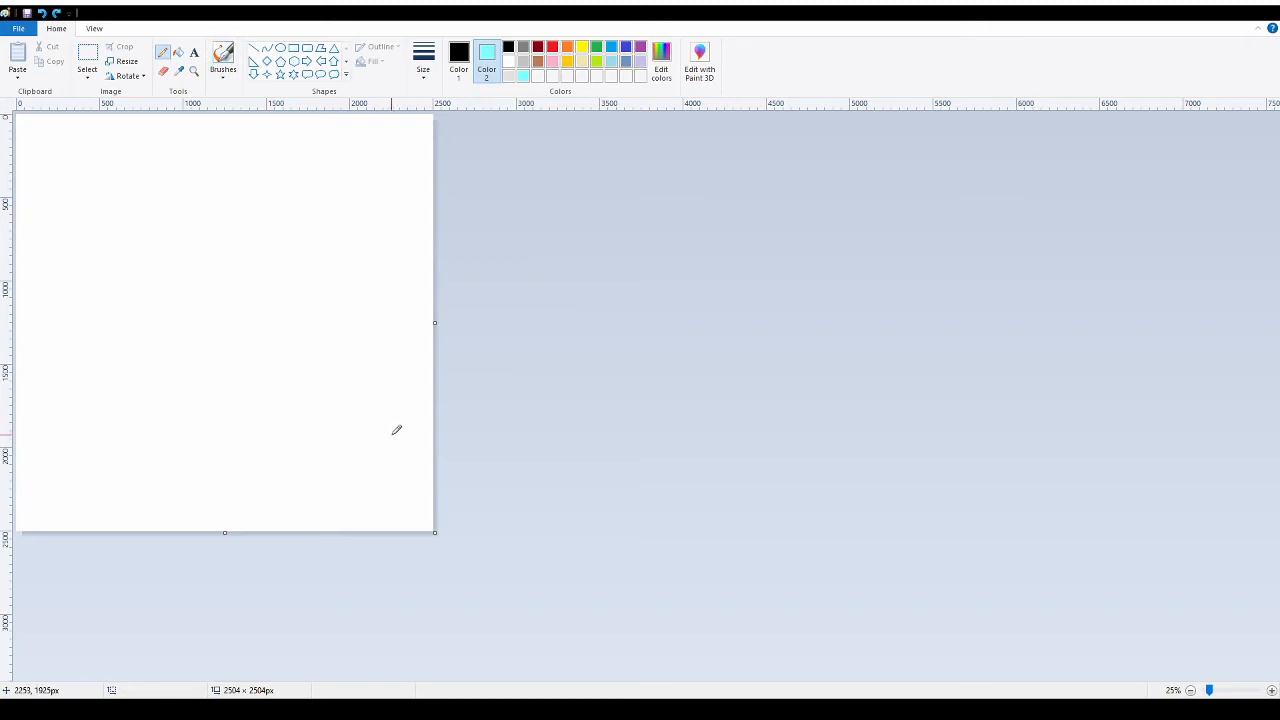
mouse_move(416, 520)
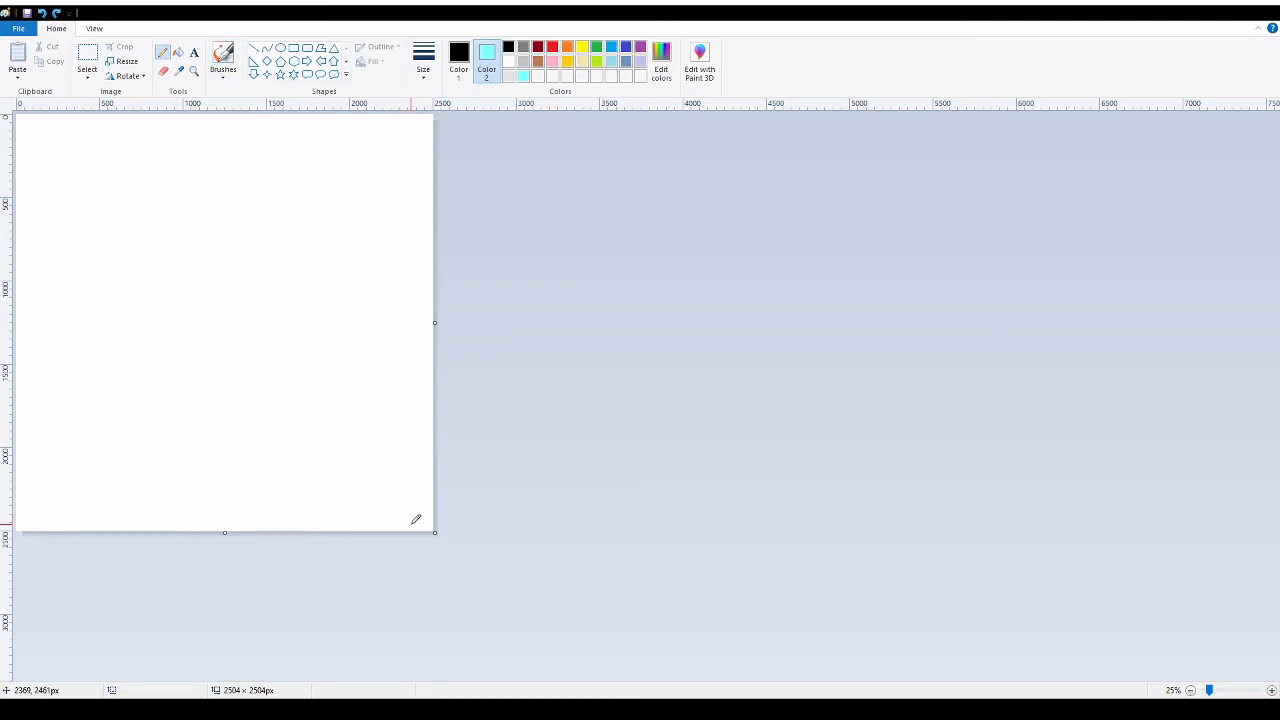
mouse_move(376, 360)
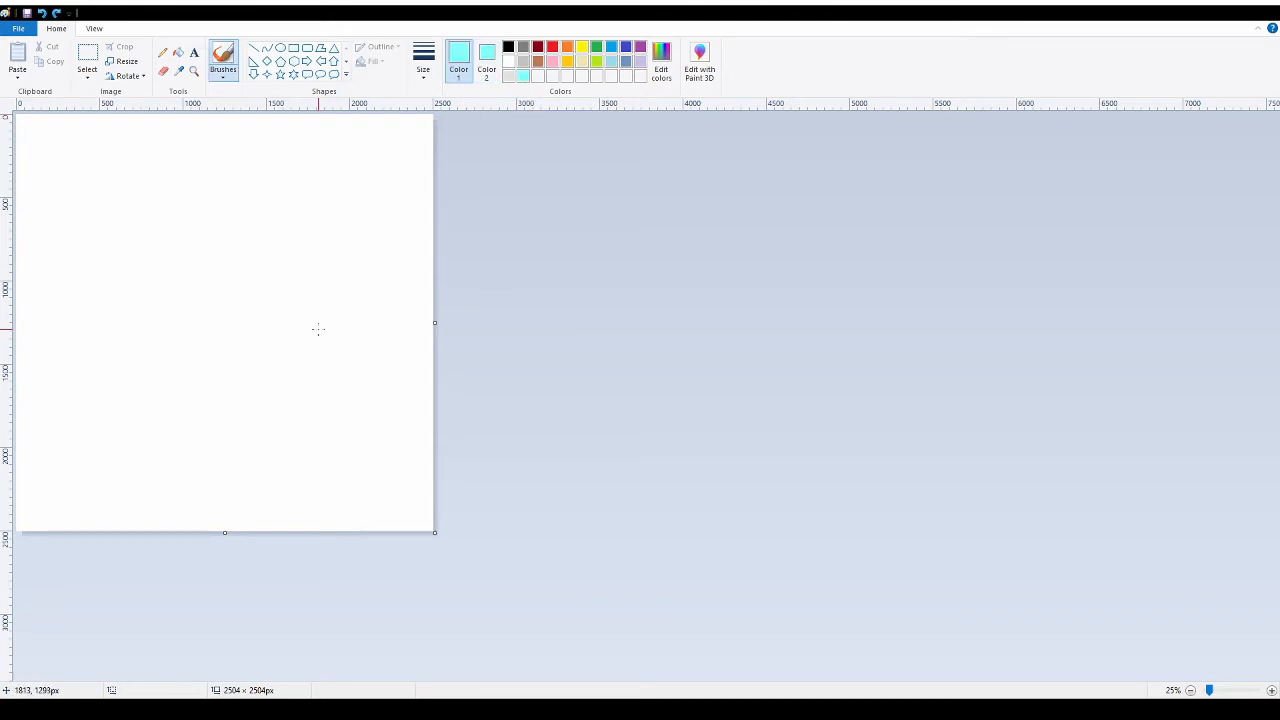
mouse_move(280, 400)
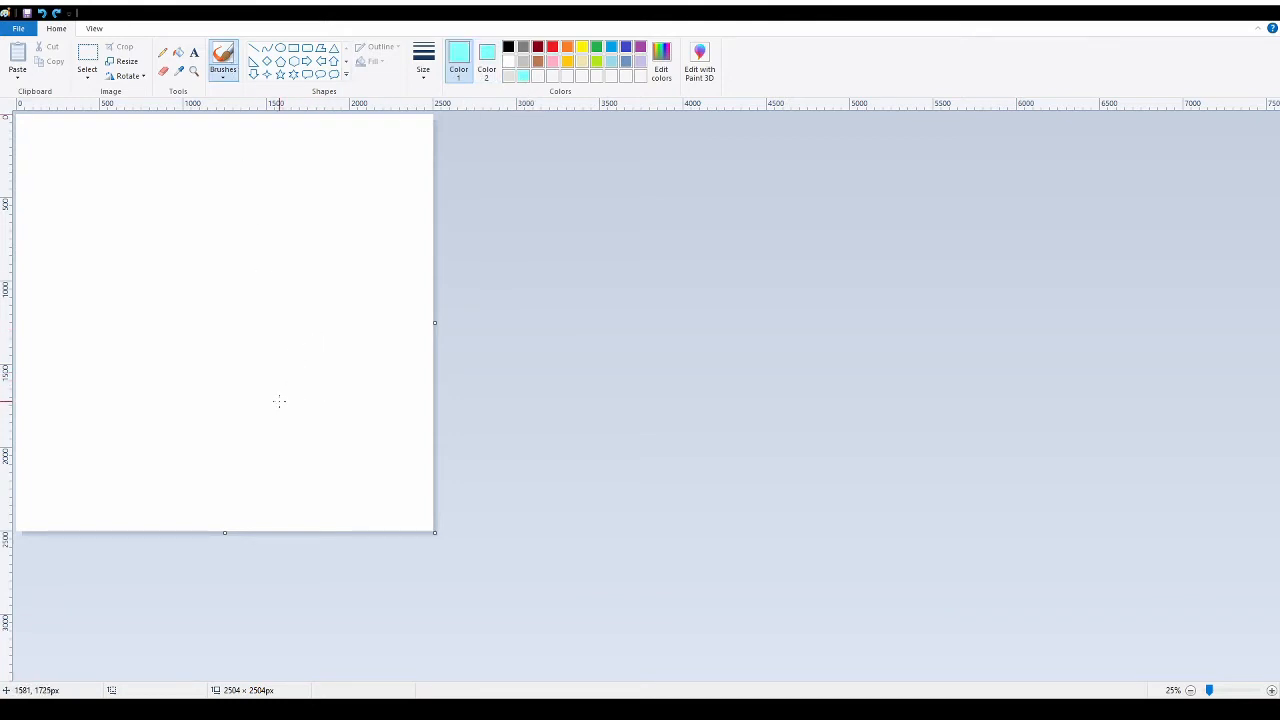
mouse_move(308, 452)
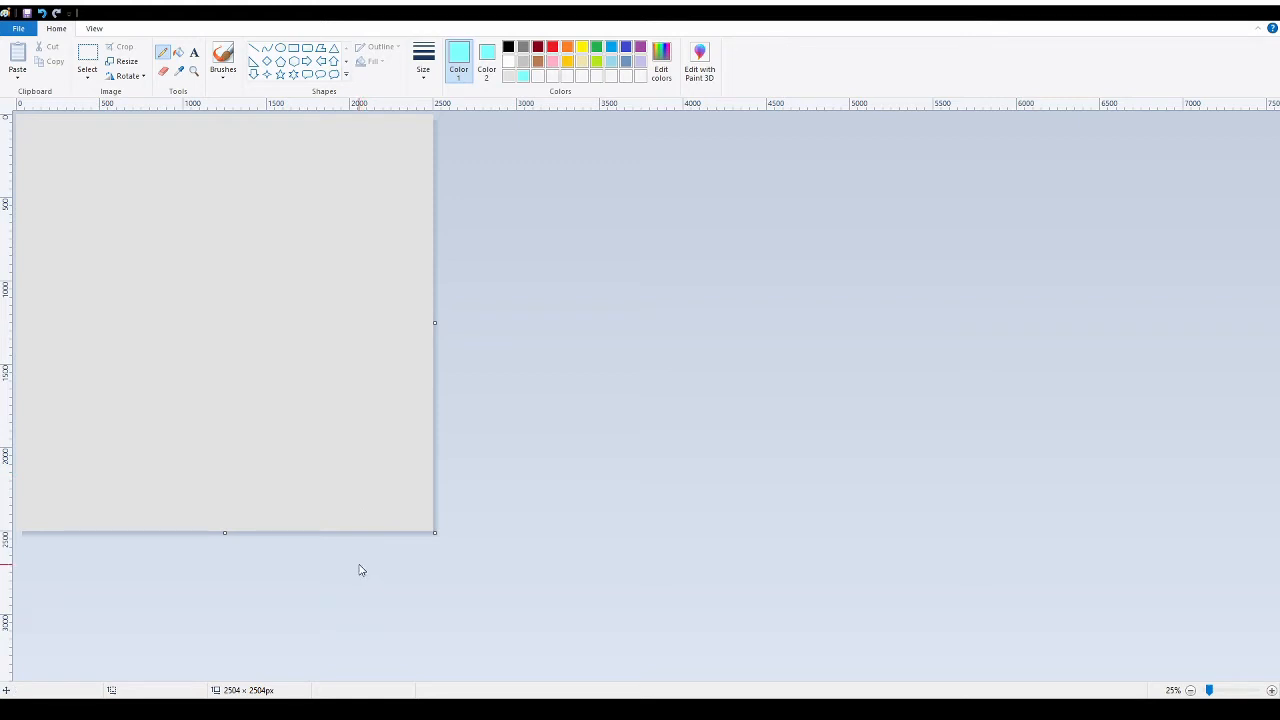
mouse_move(542, 106)
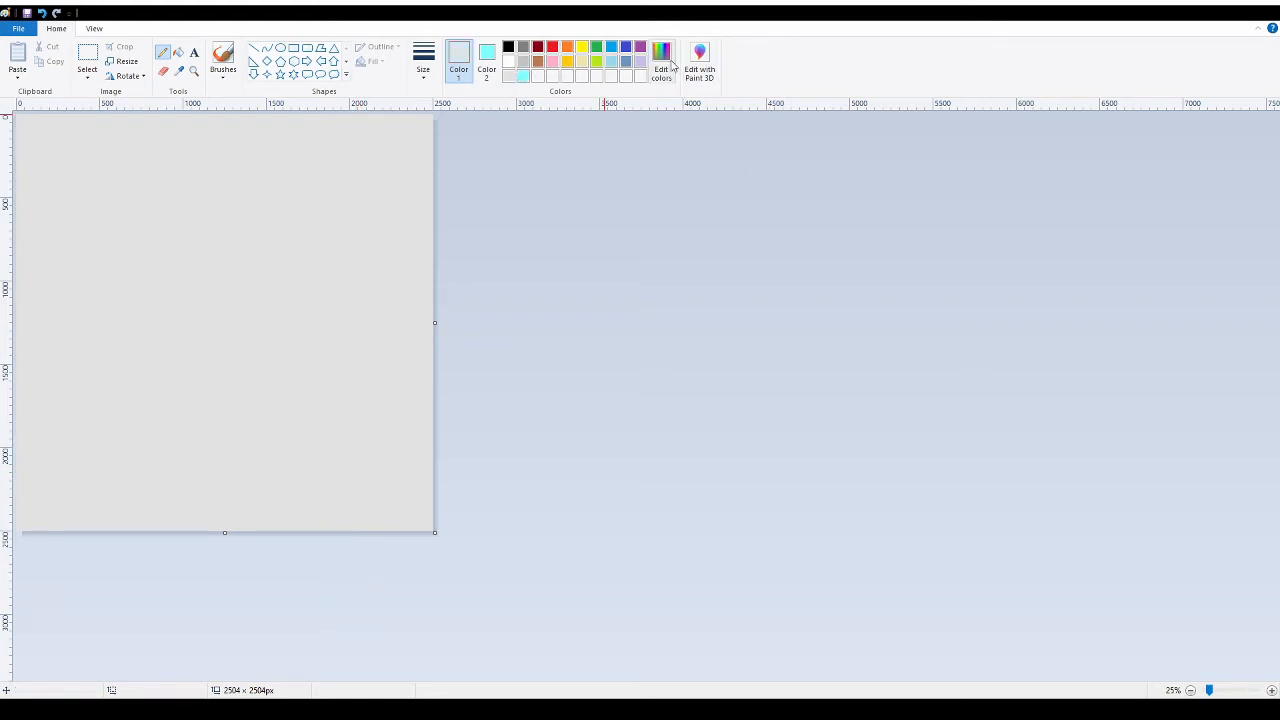
mouse_move(784, 276)
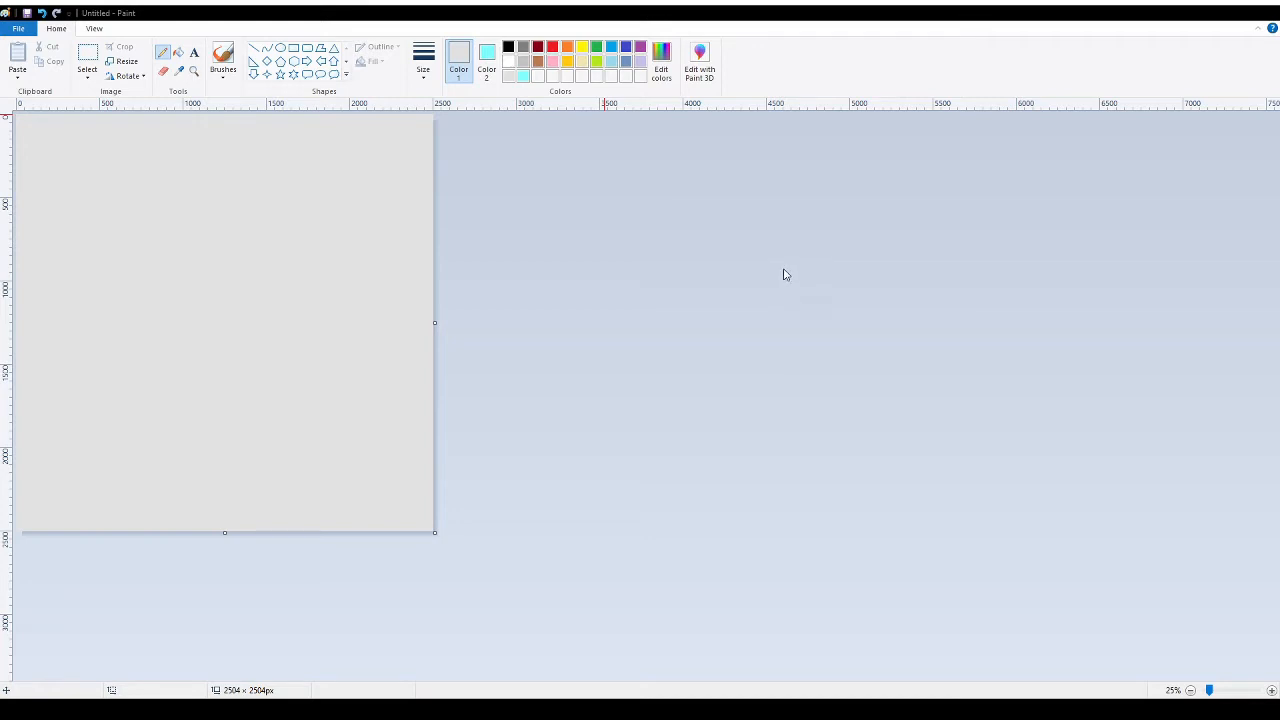
mouse_move(548, 432)
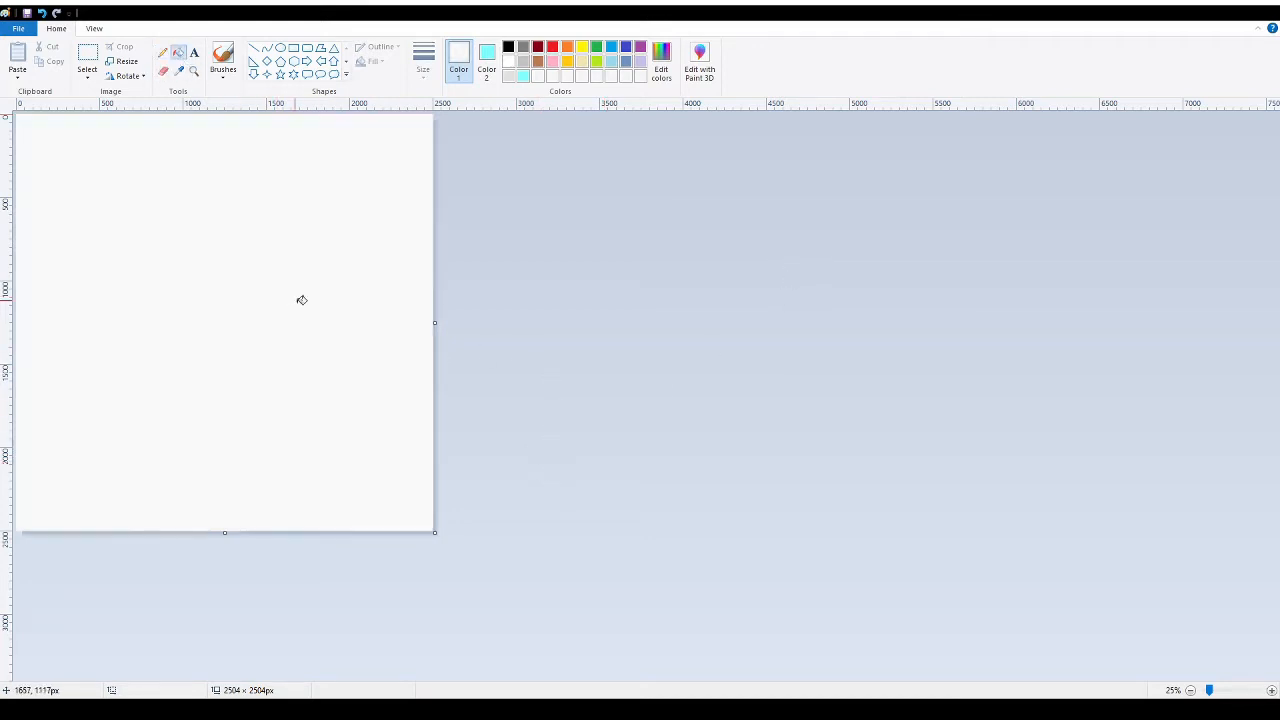
mouse_move(328, 208)
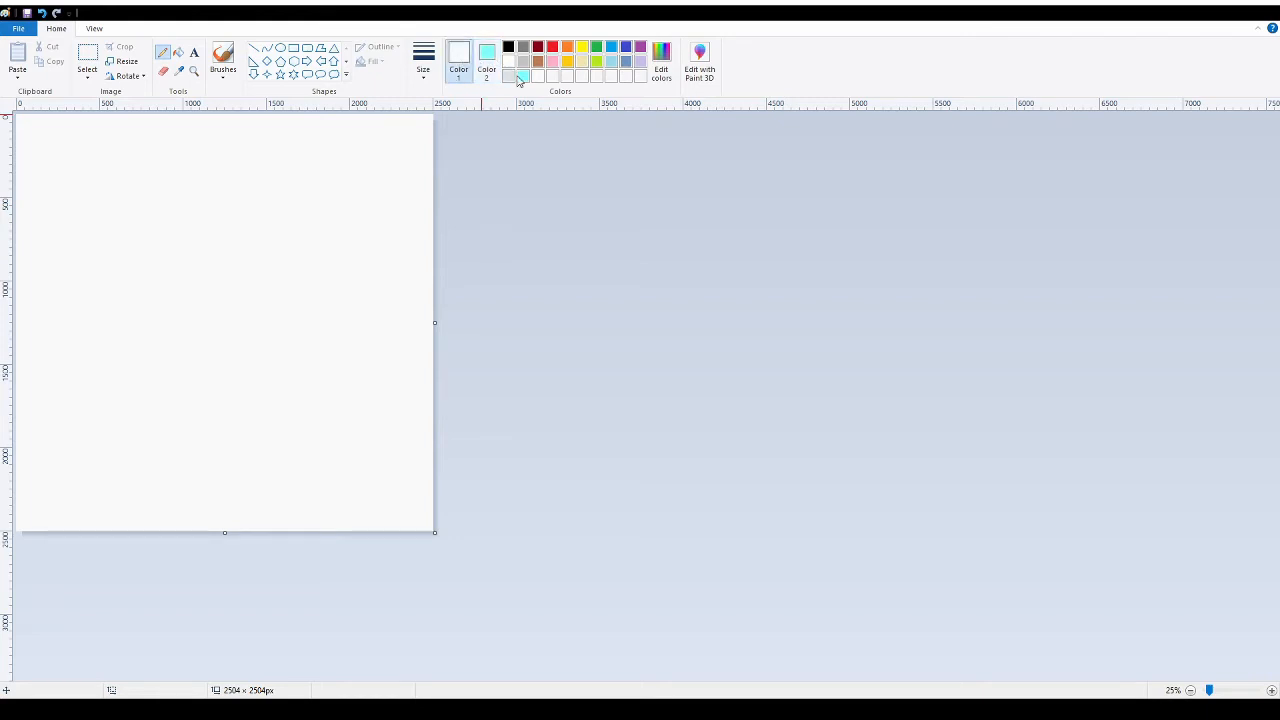
click(524, 76)
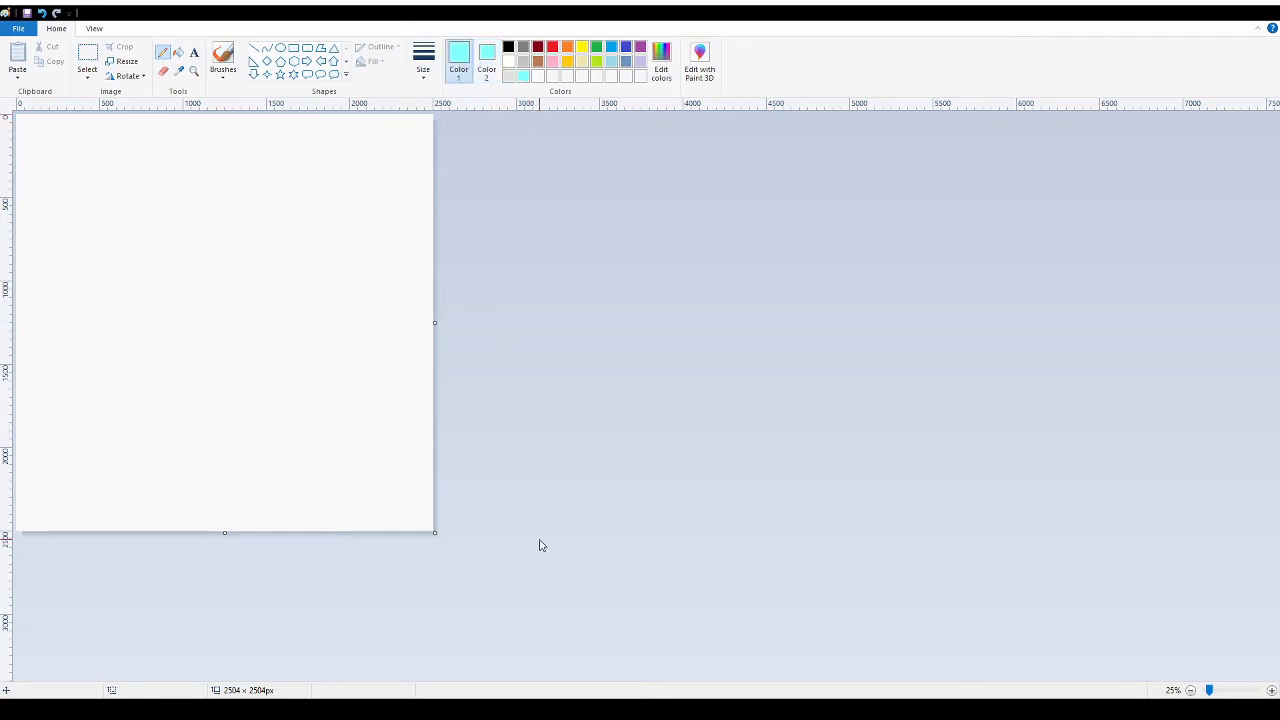
mouse_move(544, 544)
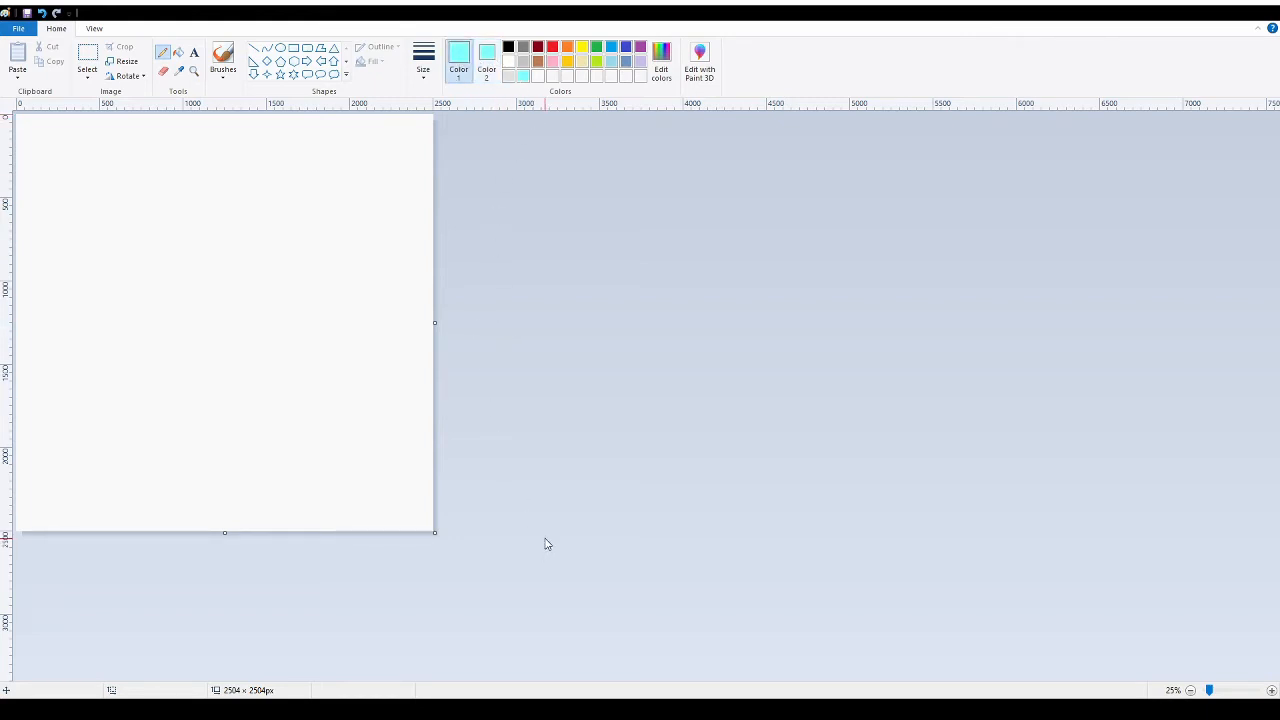
mouse_move(508, 458)
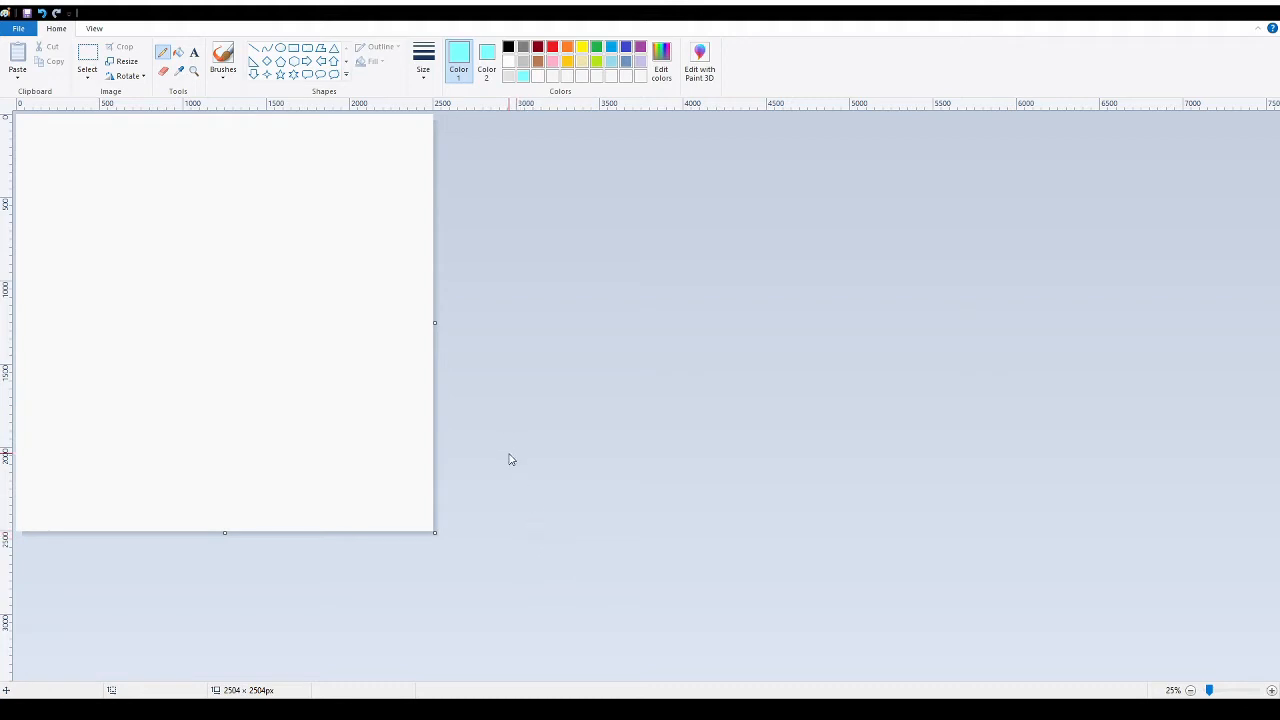
mouse_move(464, 284)
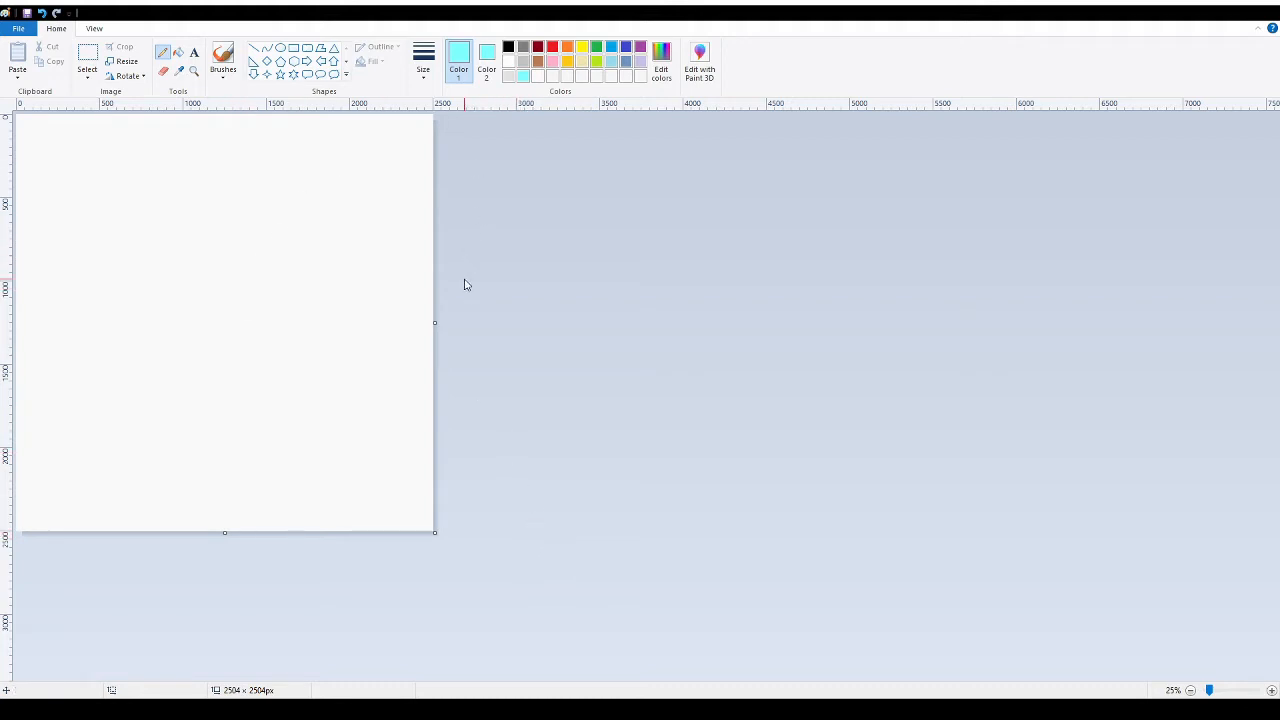
mouse_move(528, 482)
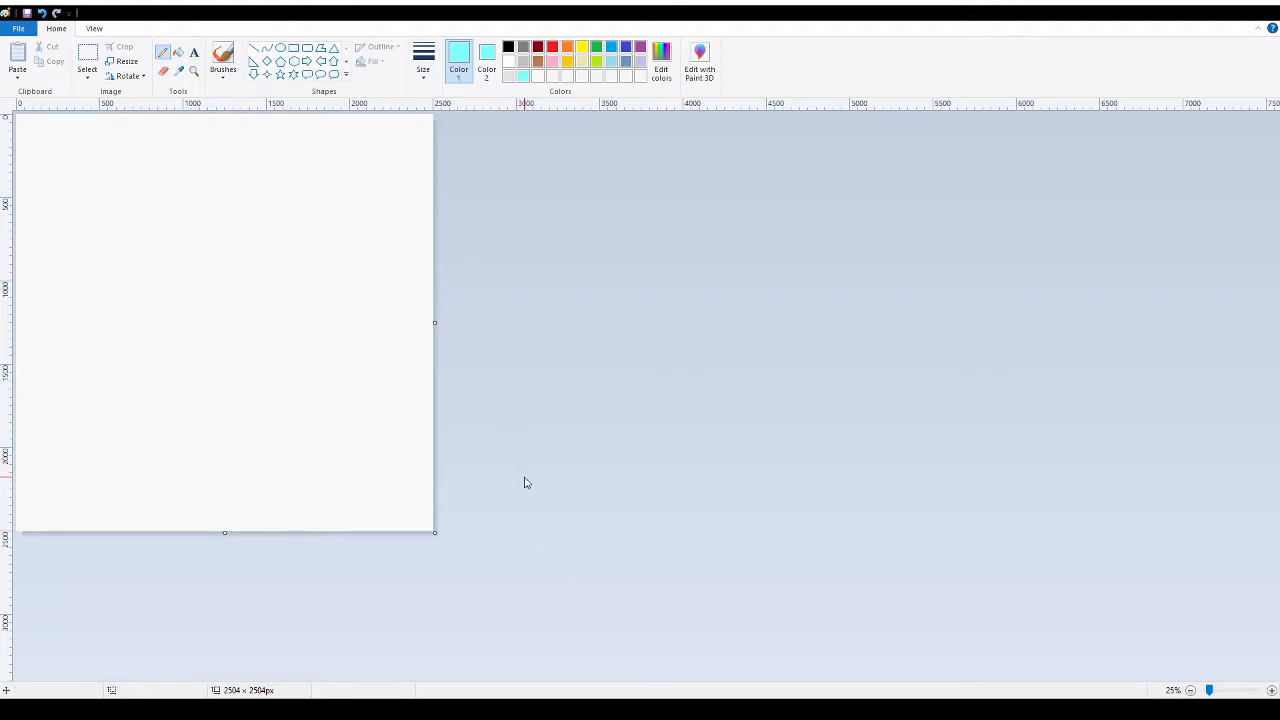
mouse_move(528, 488)
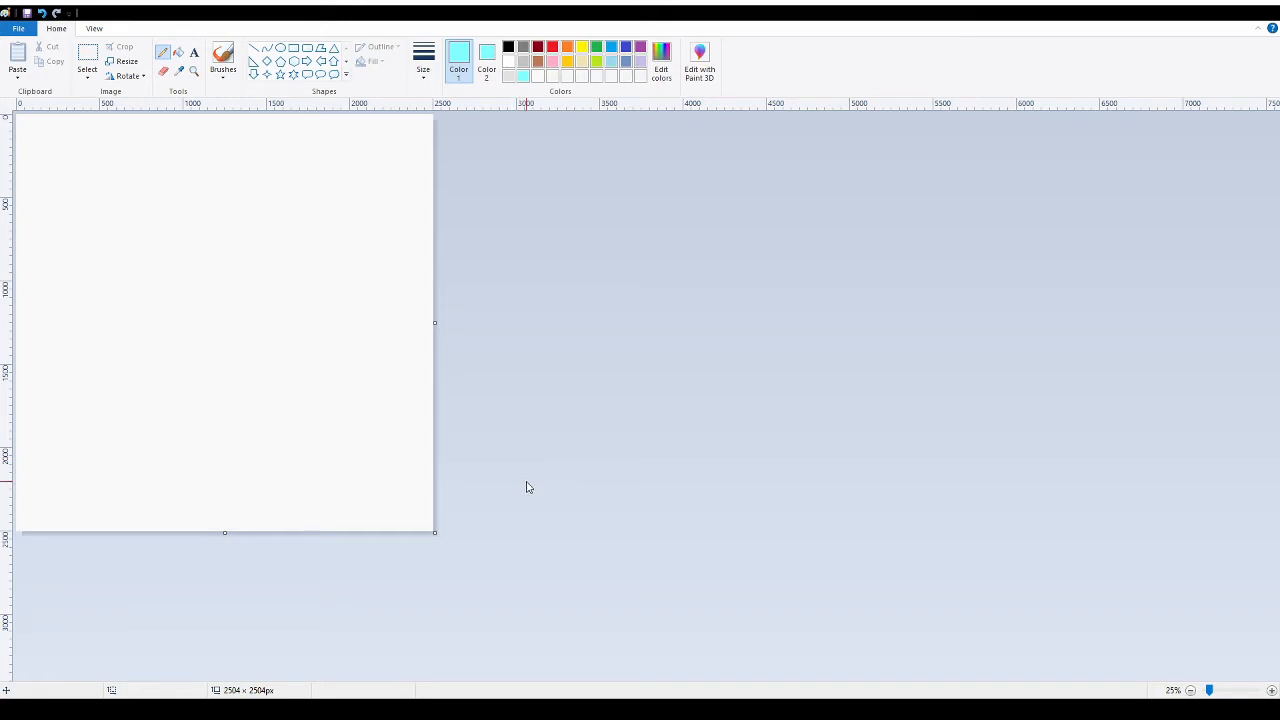
mouse_move(516, 442)
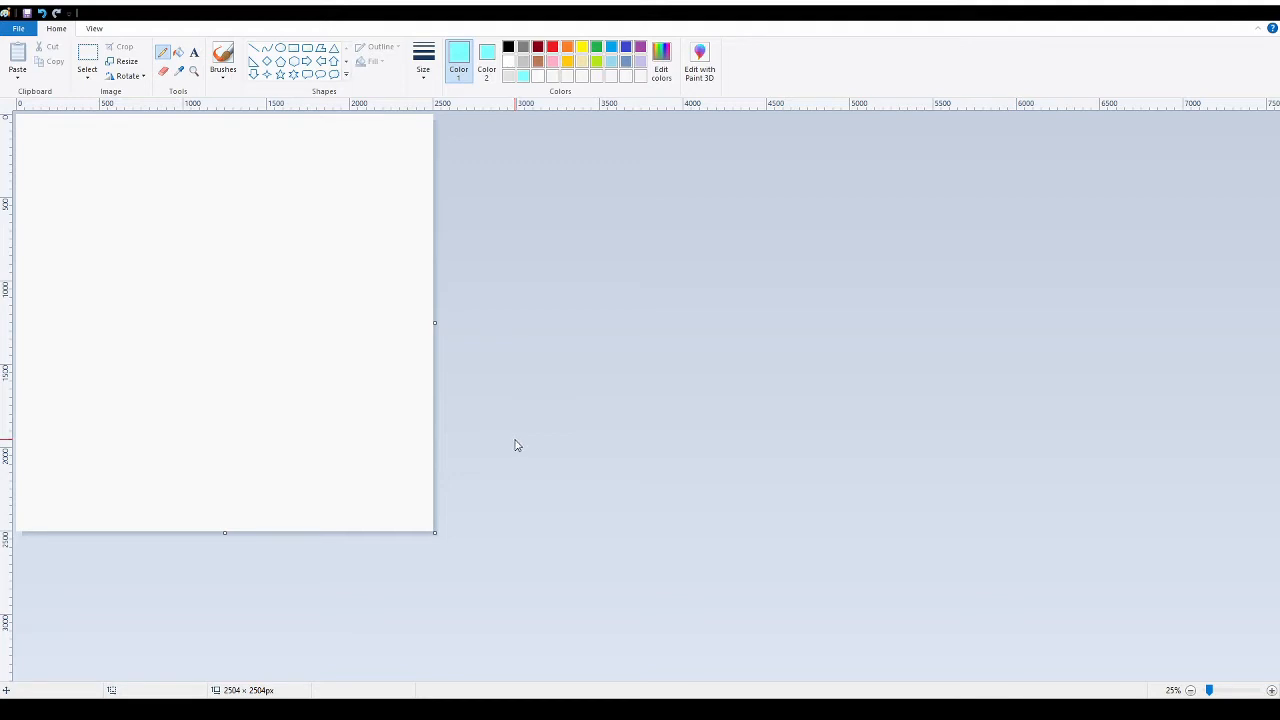
mouse_move(476, 400)
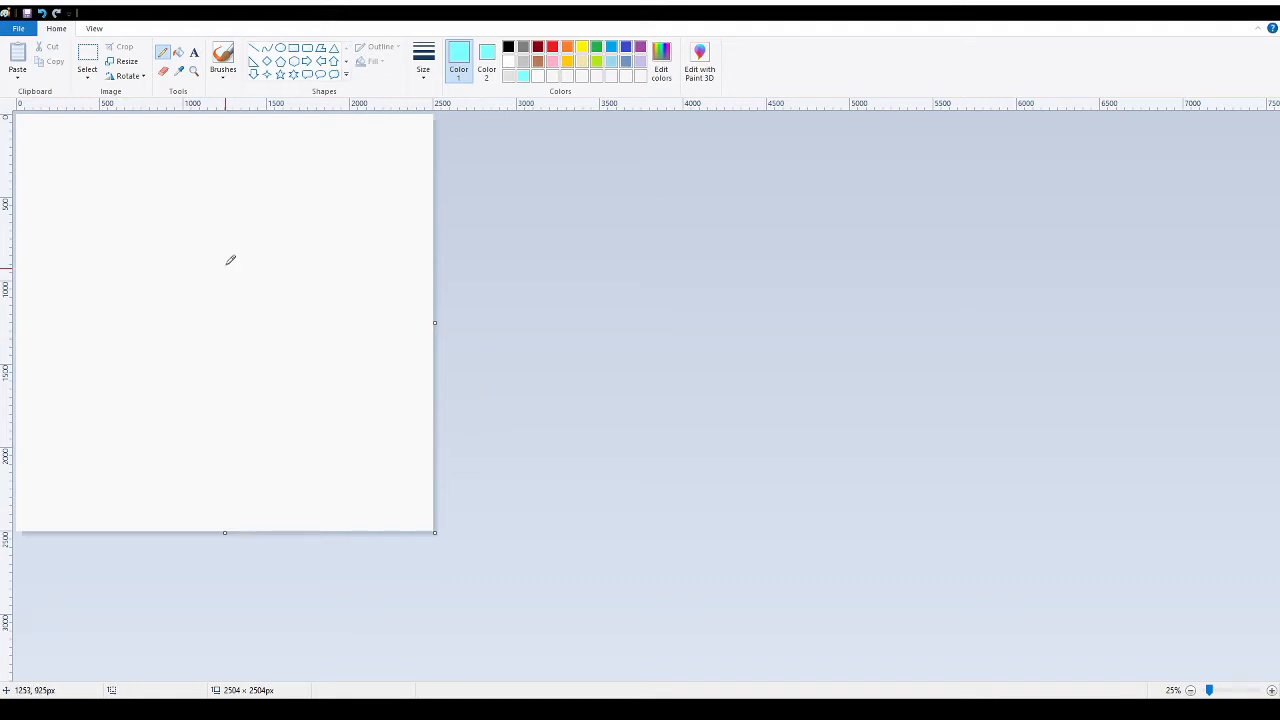
mouse_move(222, 192)
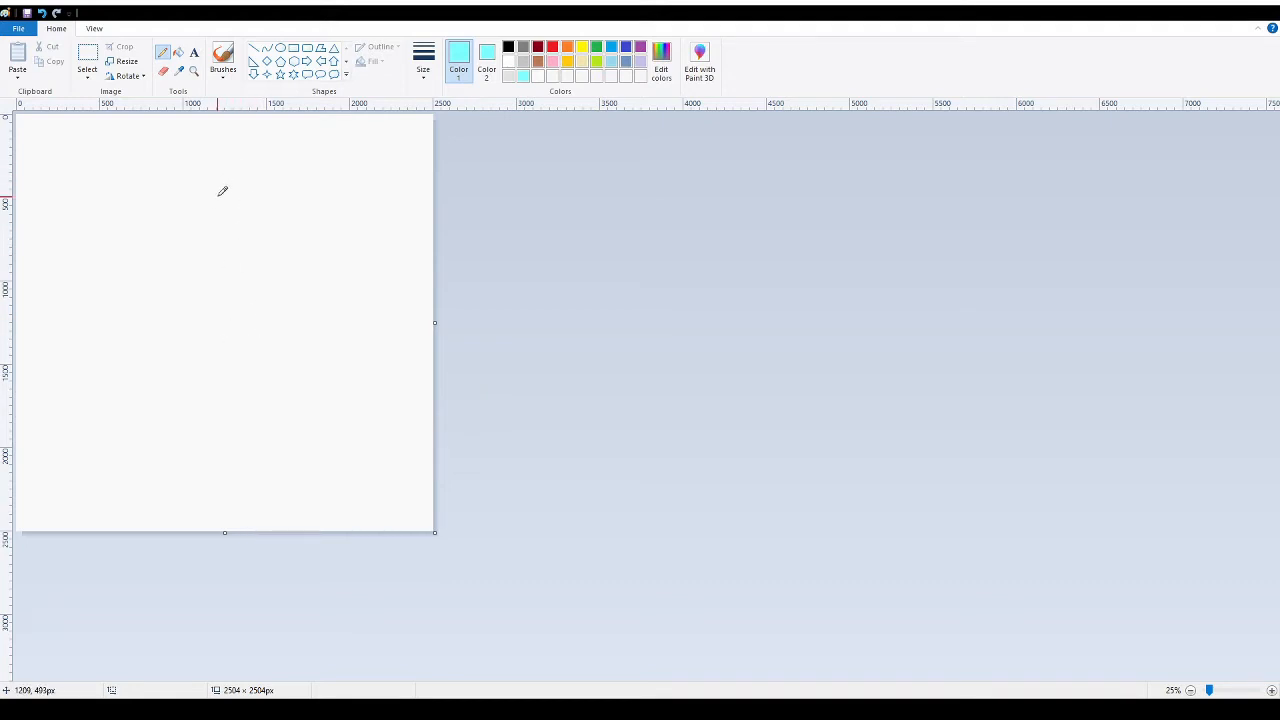
mouse_move(236, 240)
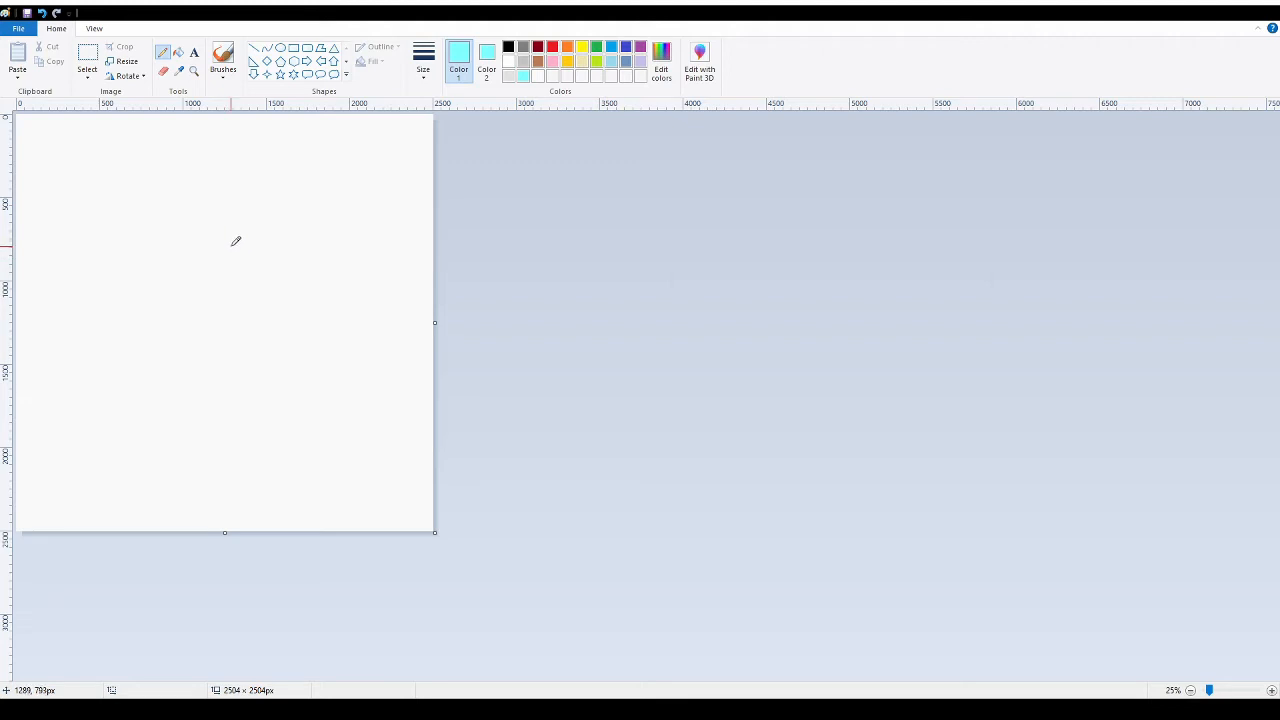
mouse_move(220, 168)
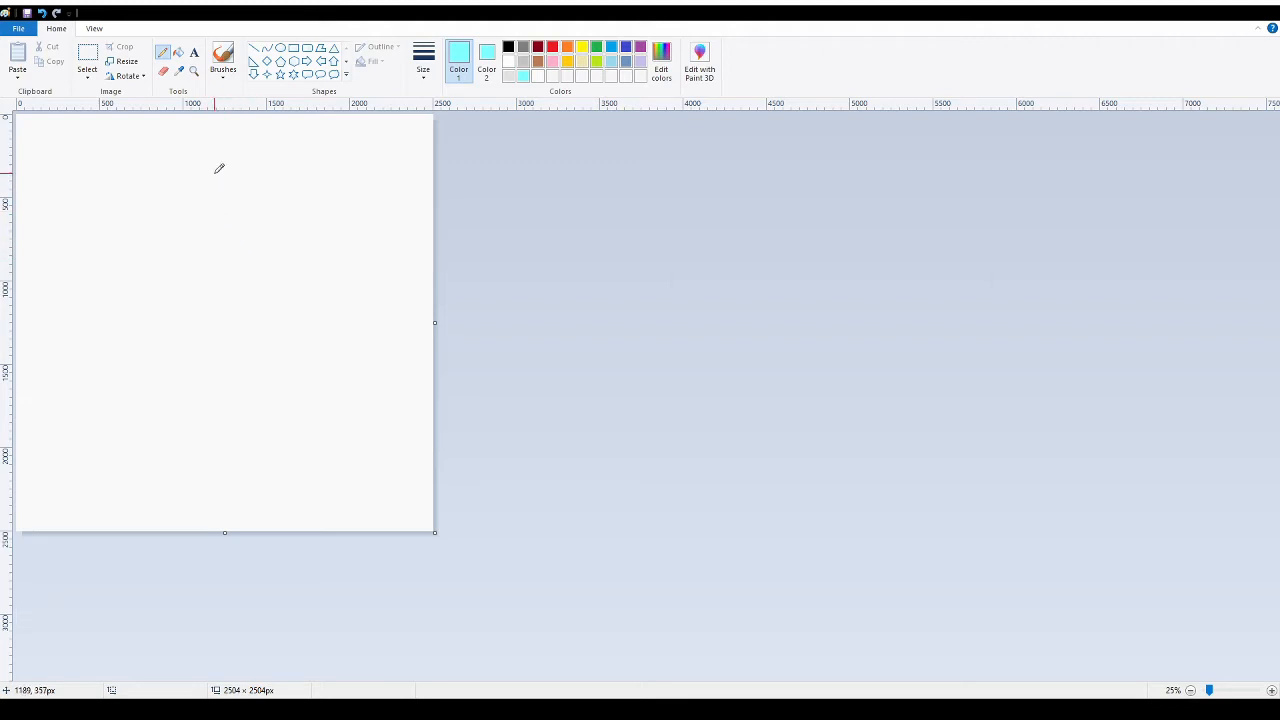
Step: Sketch the Furby's round head, body, beak and both eyes in light blue
drag(216, 176, 240, 290)
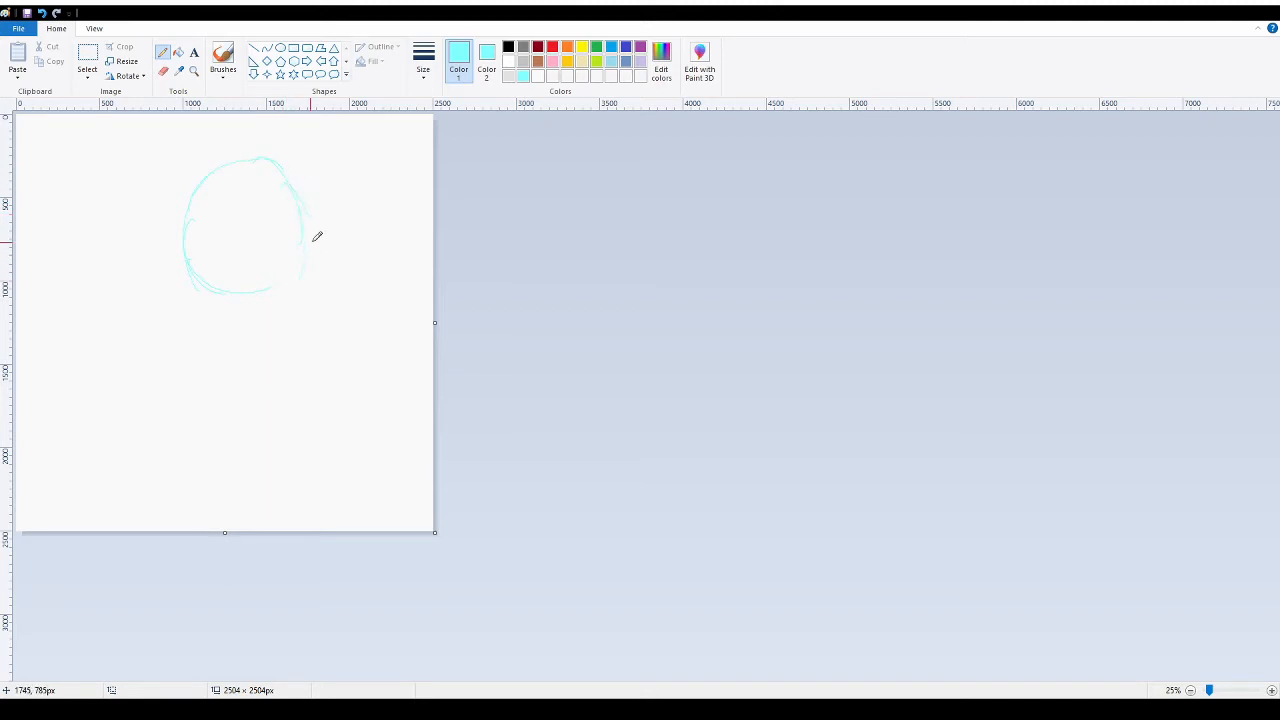
drag(200, 280, 280, 370)
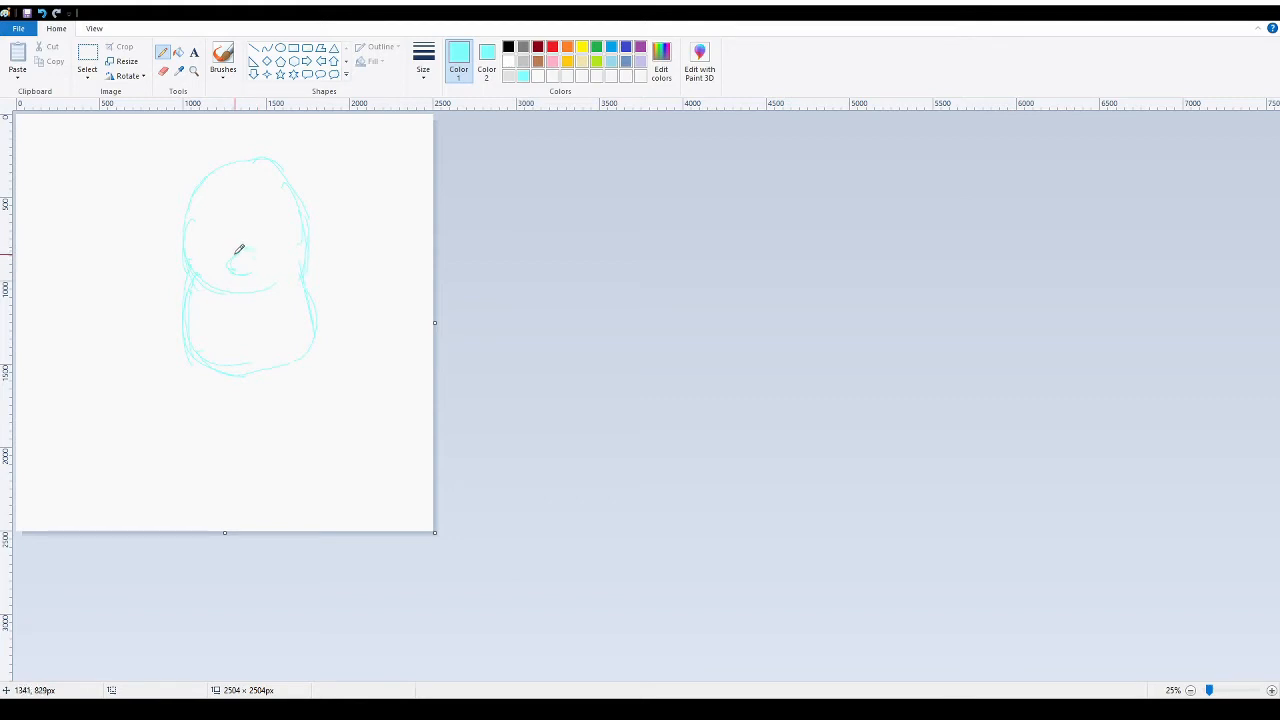
drag(230, 268, 250, 258)
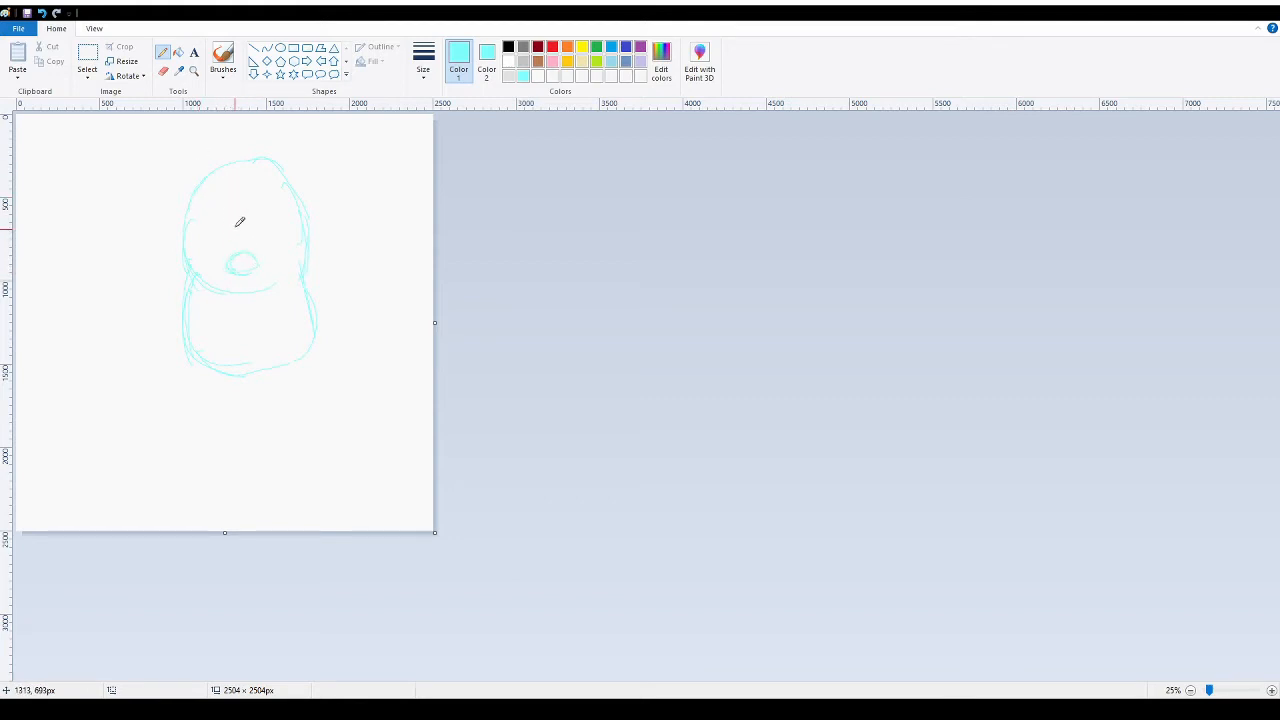
drag(200, 220, 220, 244)
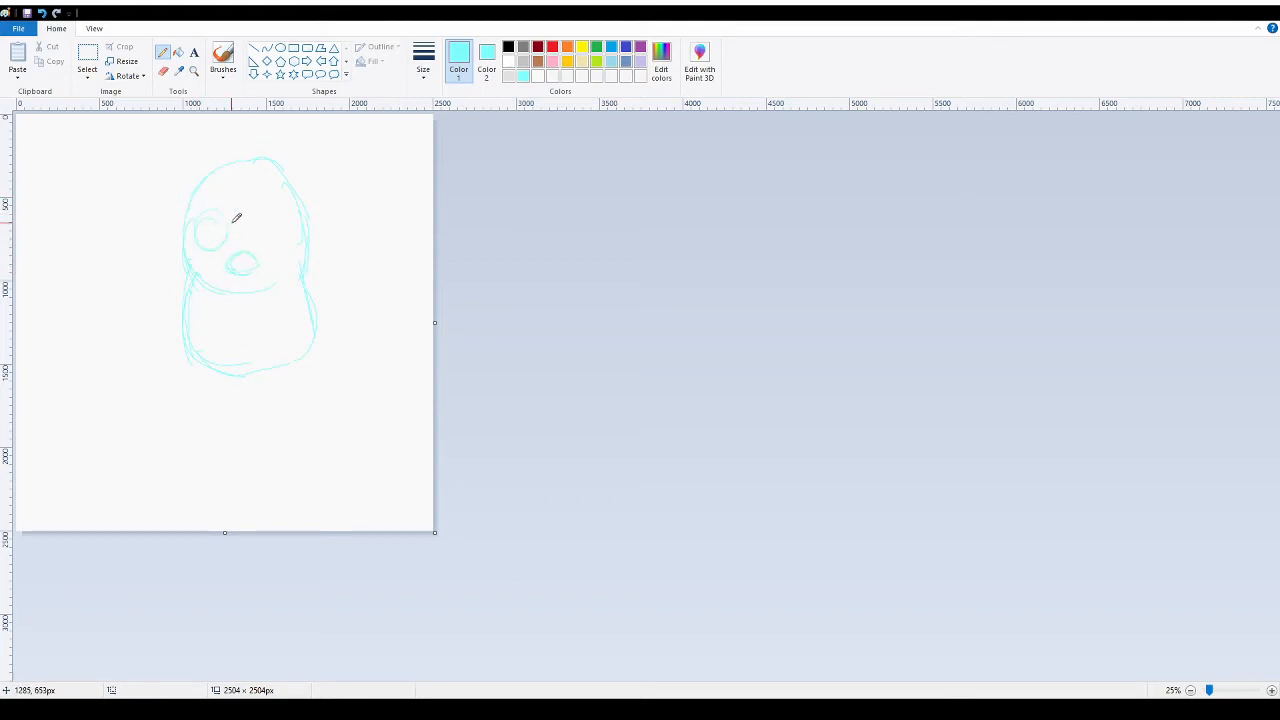
drag(270, 216, 290, 240)
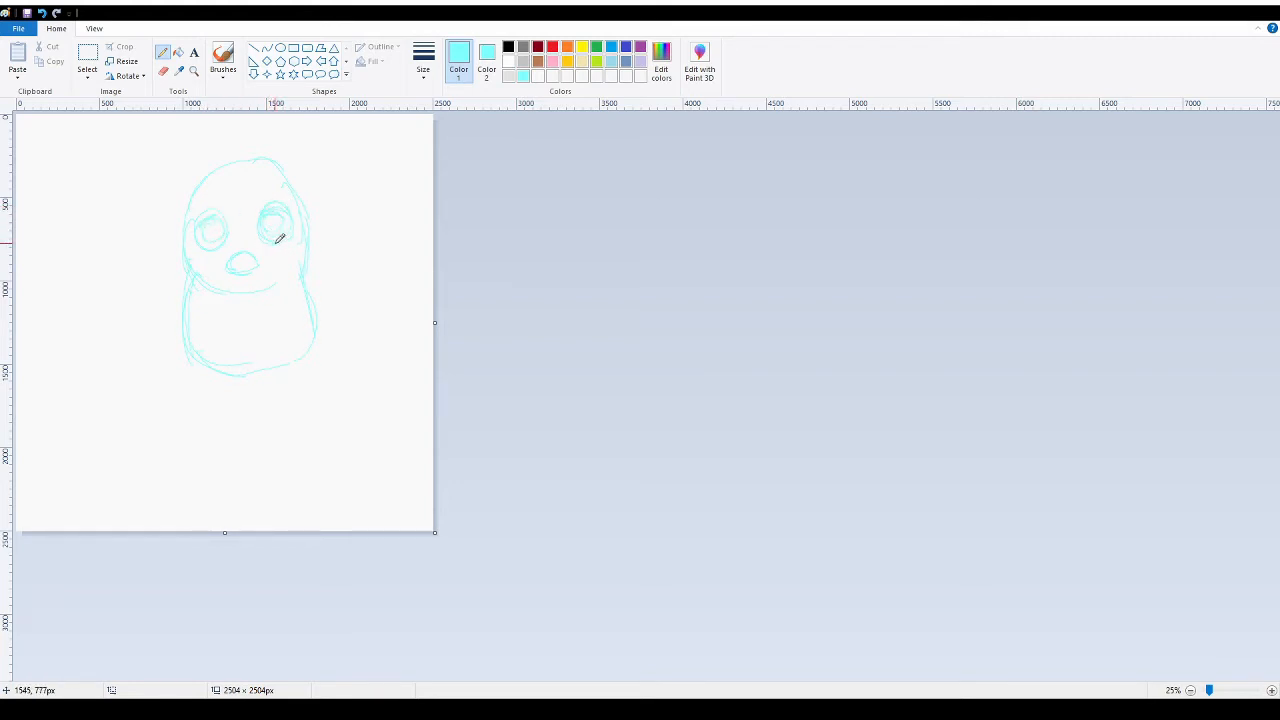
Step: Add head detail lines, the ears with hair tuft, and the feet under the body
drag(280, 240, 262, 258)
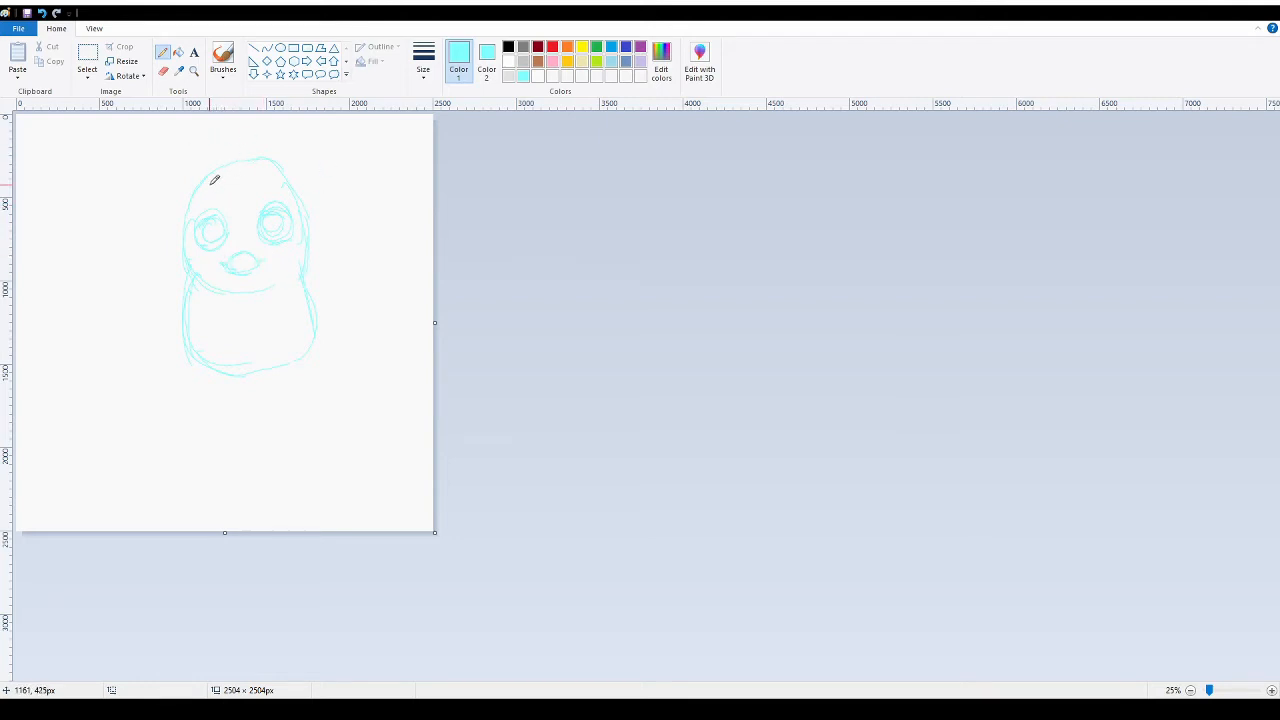
drag(212, 180, 162, 162)
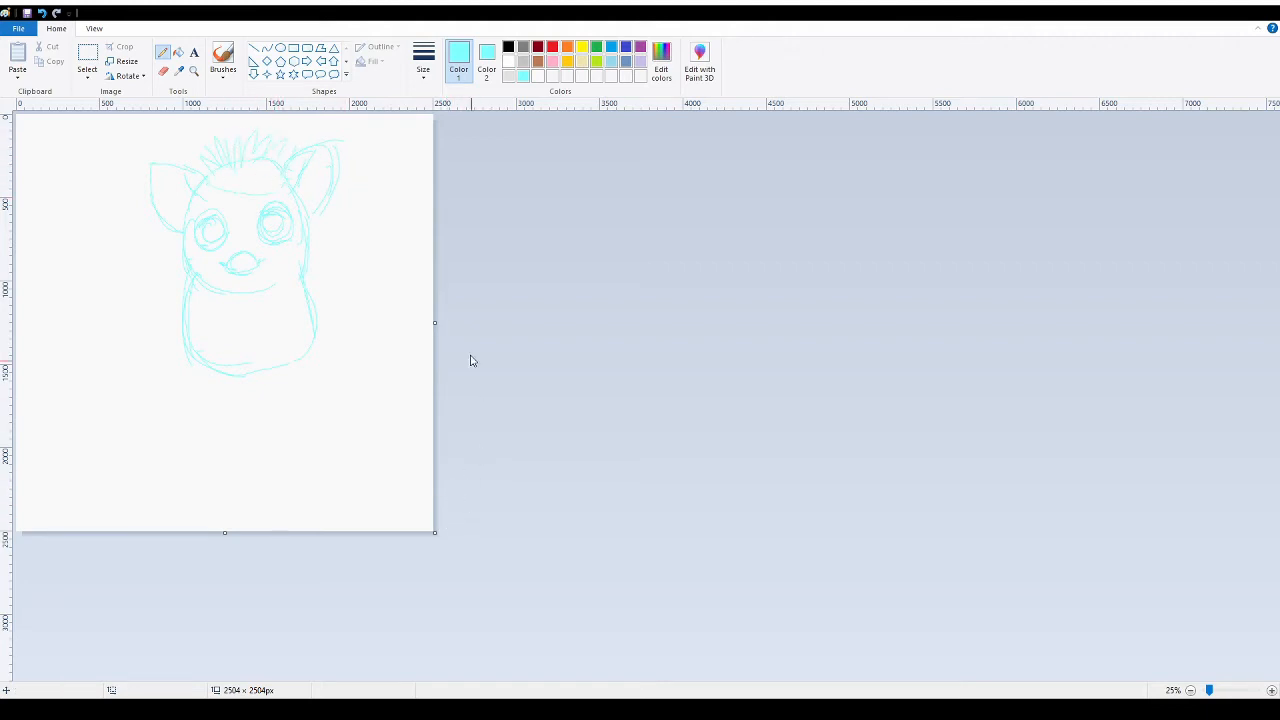
drag(270, 360, 300, 384)
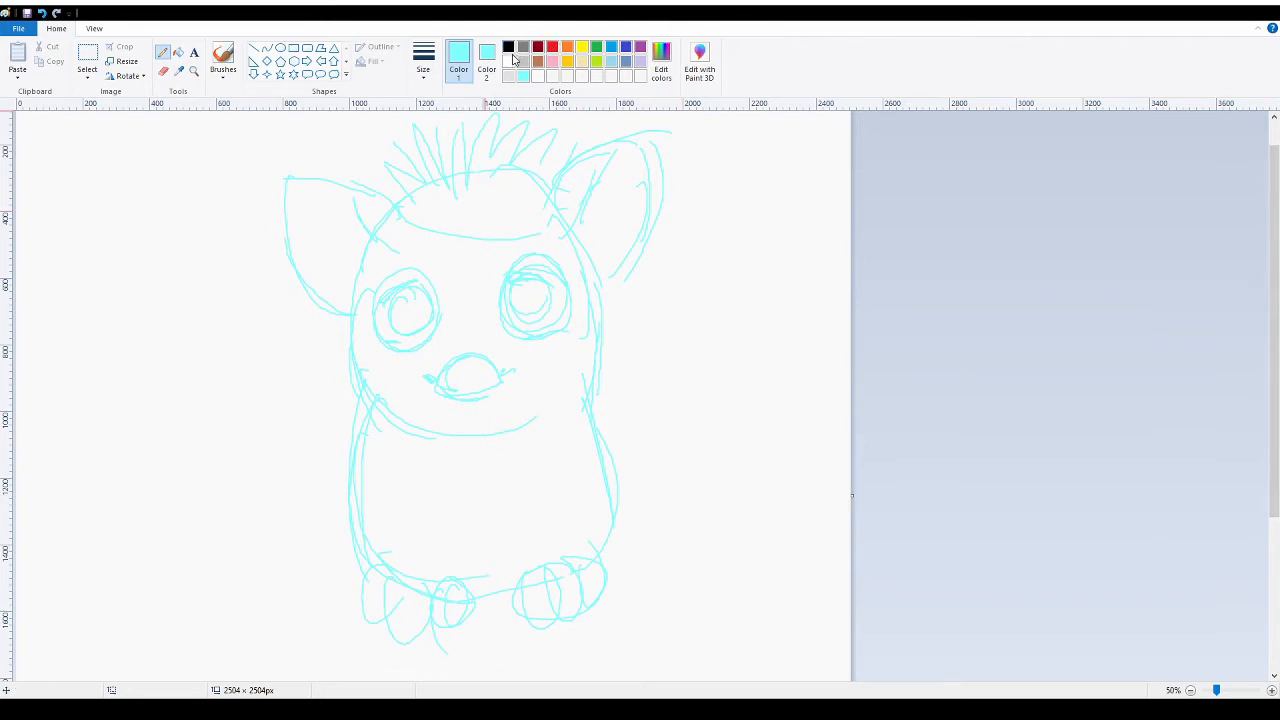
mouse_move(312, 140)
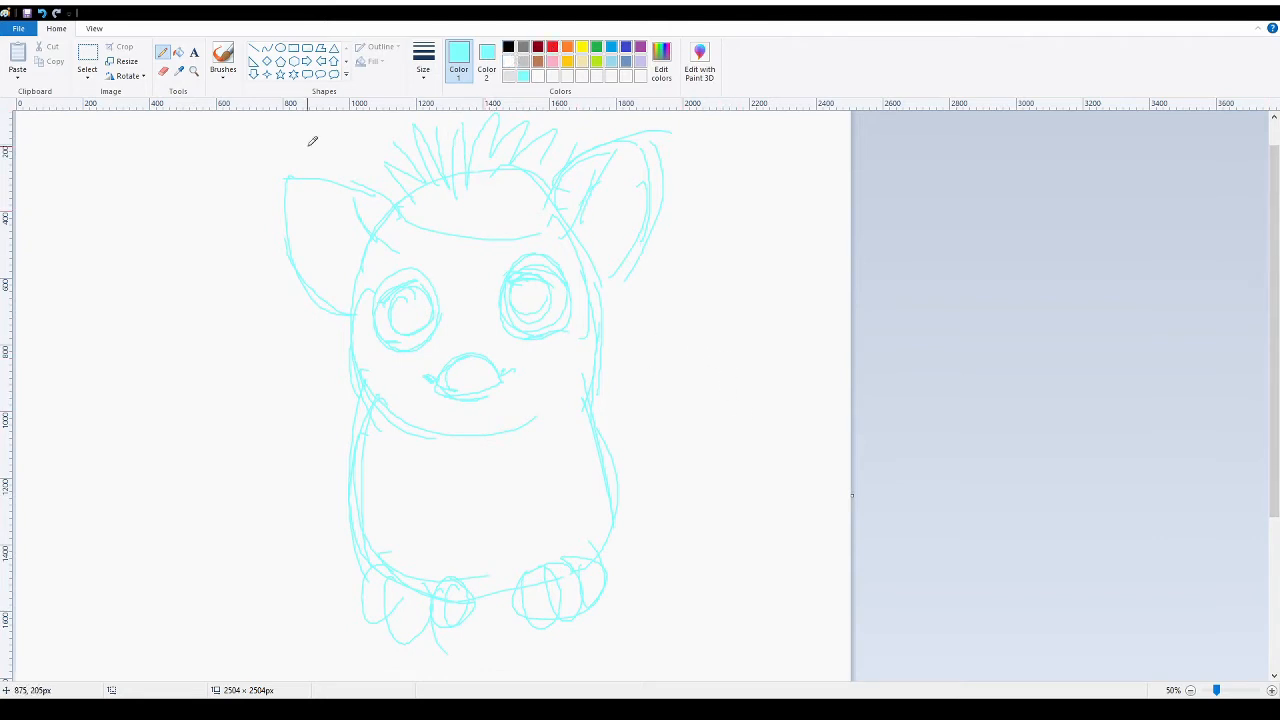
Step: Try black test strokes beside the Furby and undo them, leaving the sketch untouched
click(222, 58)
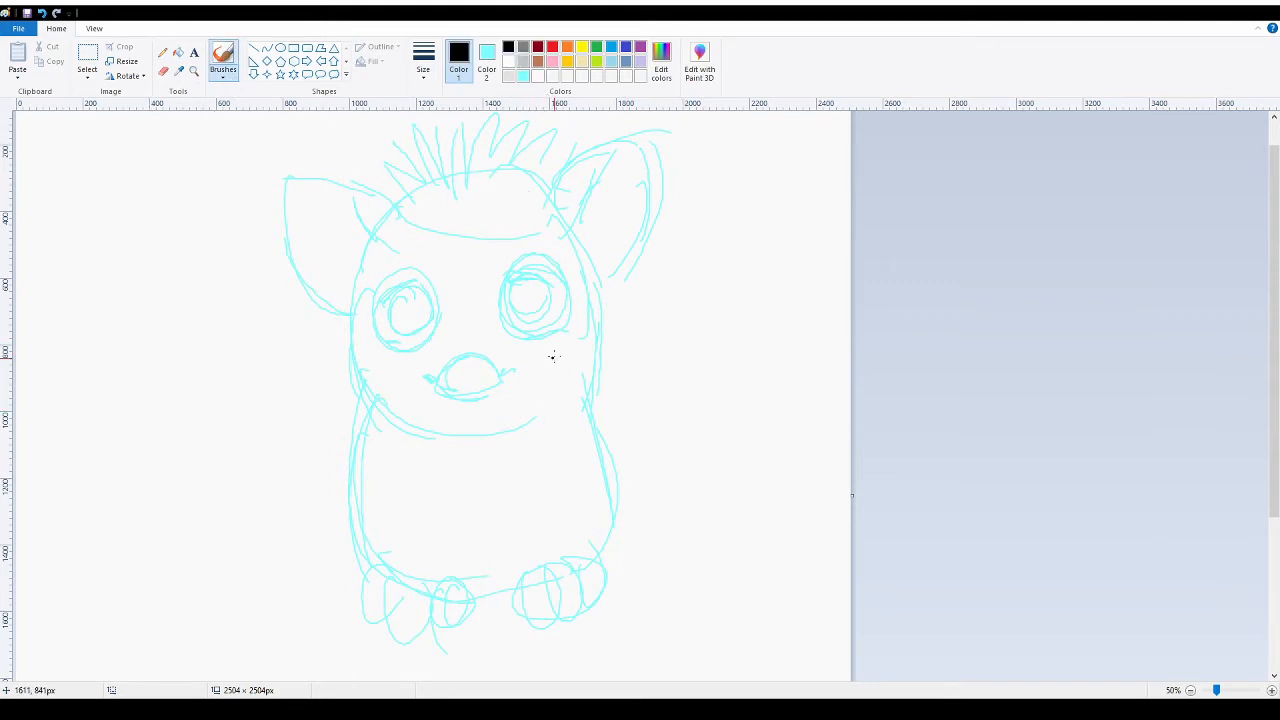
mouse_move(712, 284)
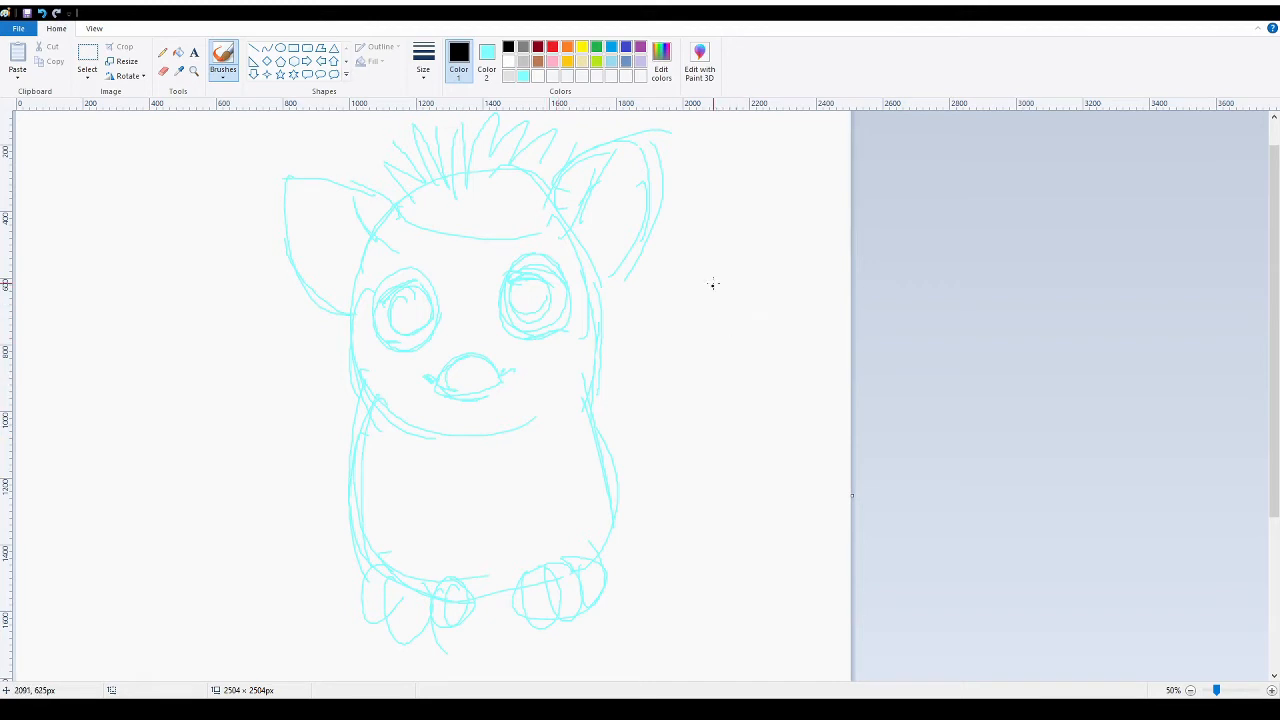
drag(770, 210, 770, 450)
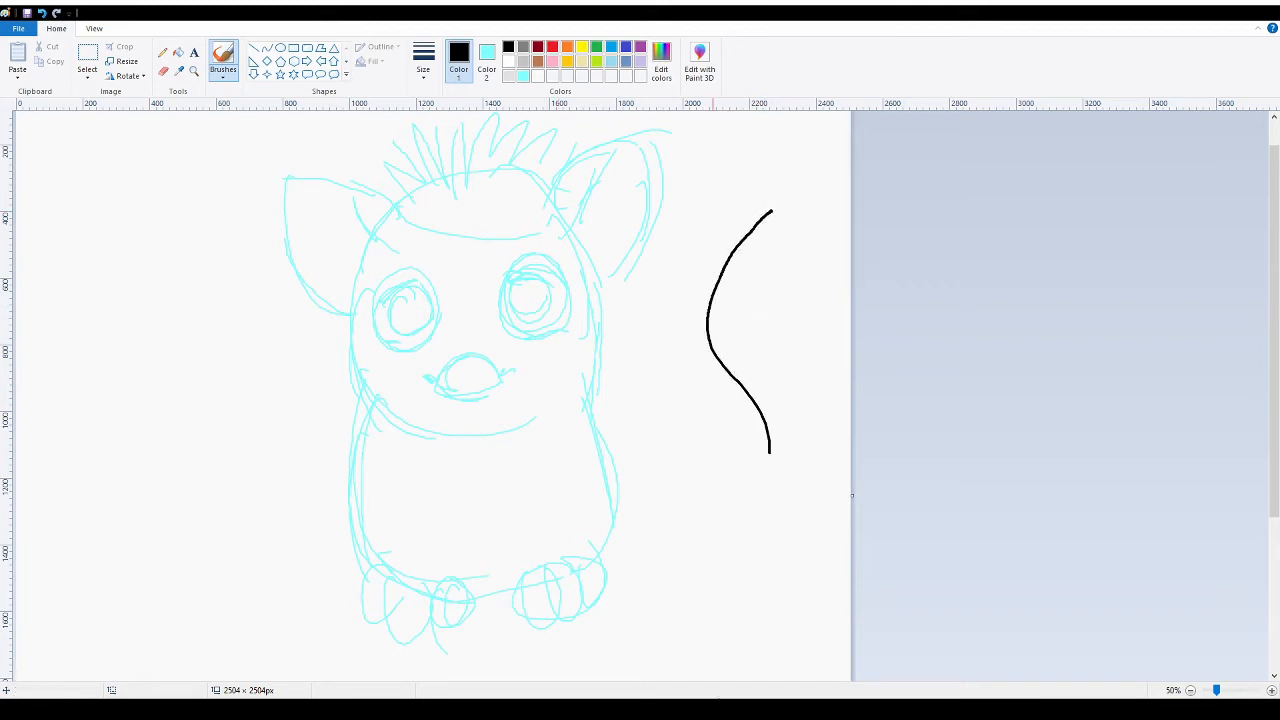
key(ctrl+z)
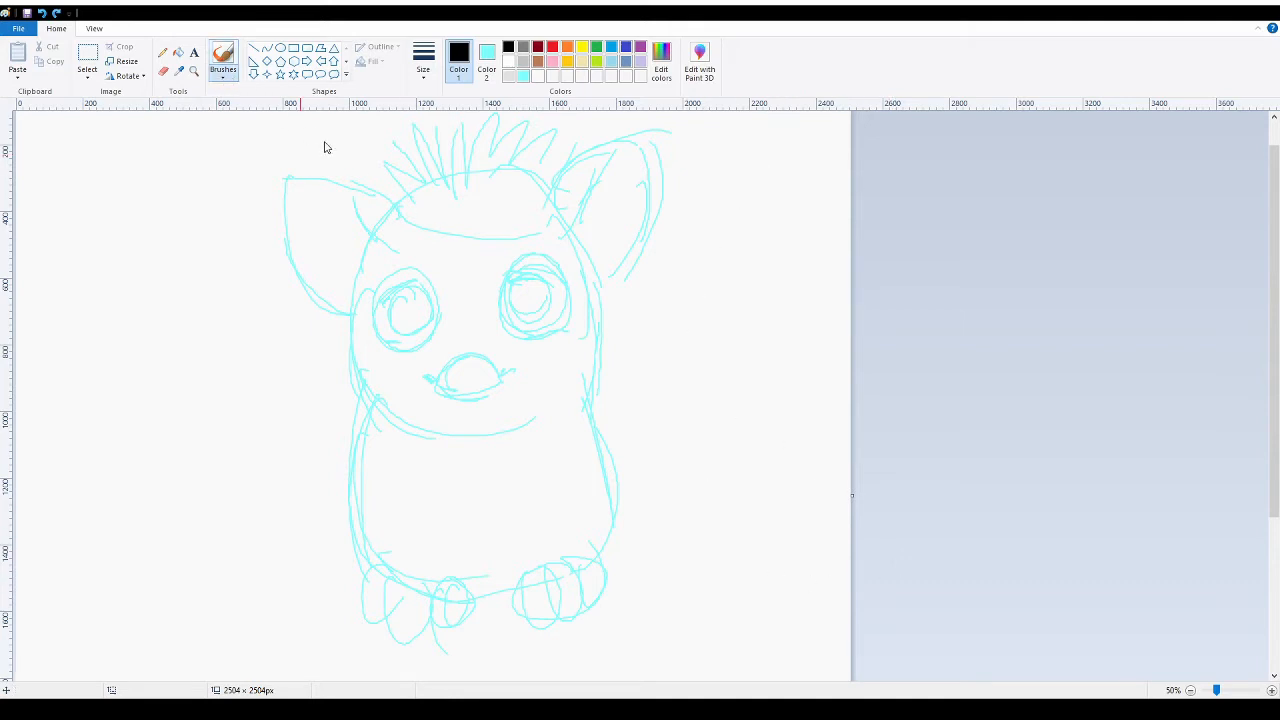
mouse_move(452, 190)
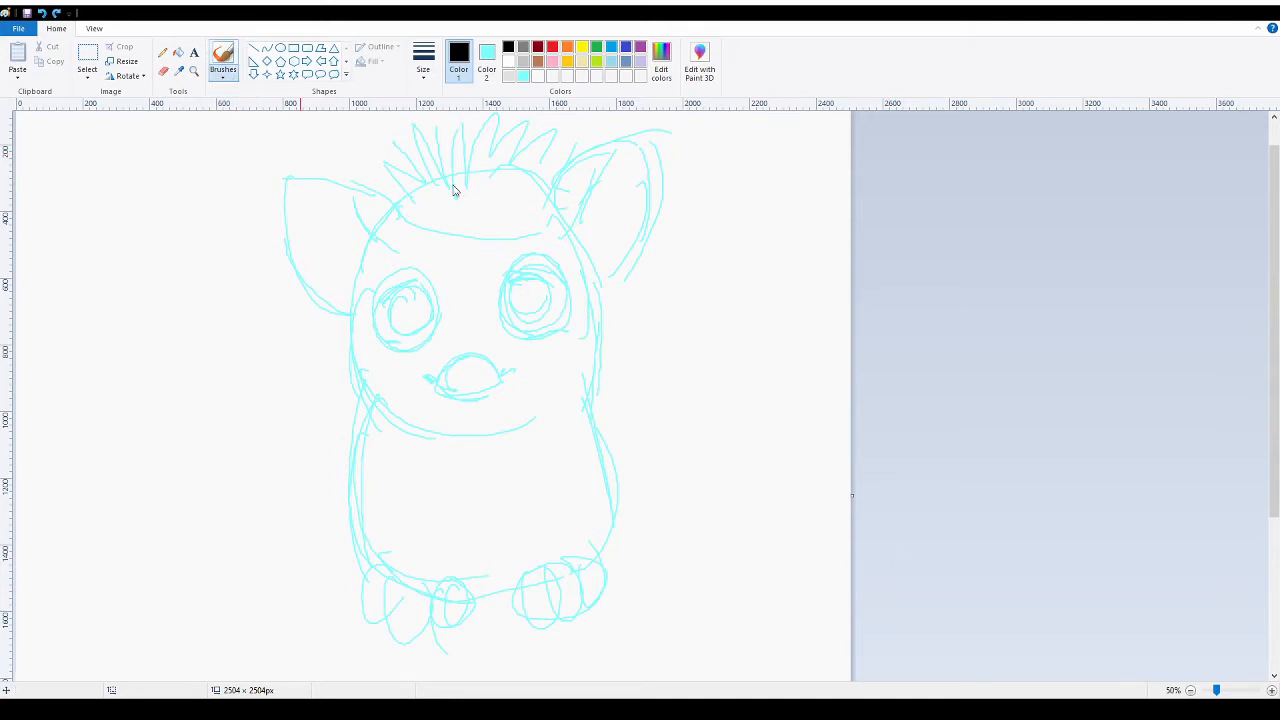
drag(756, 178, 696, 408)
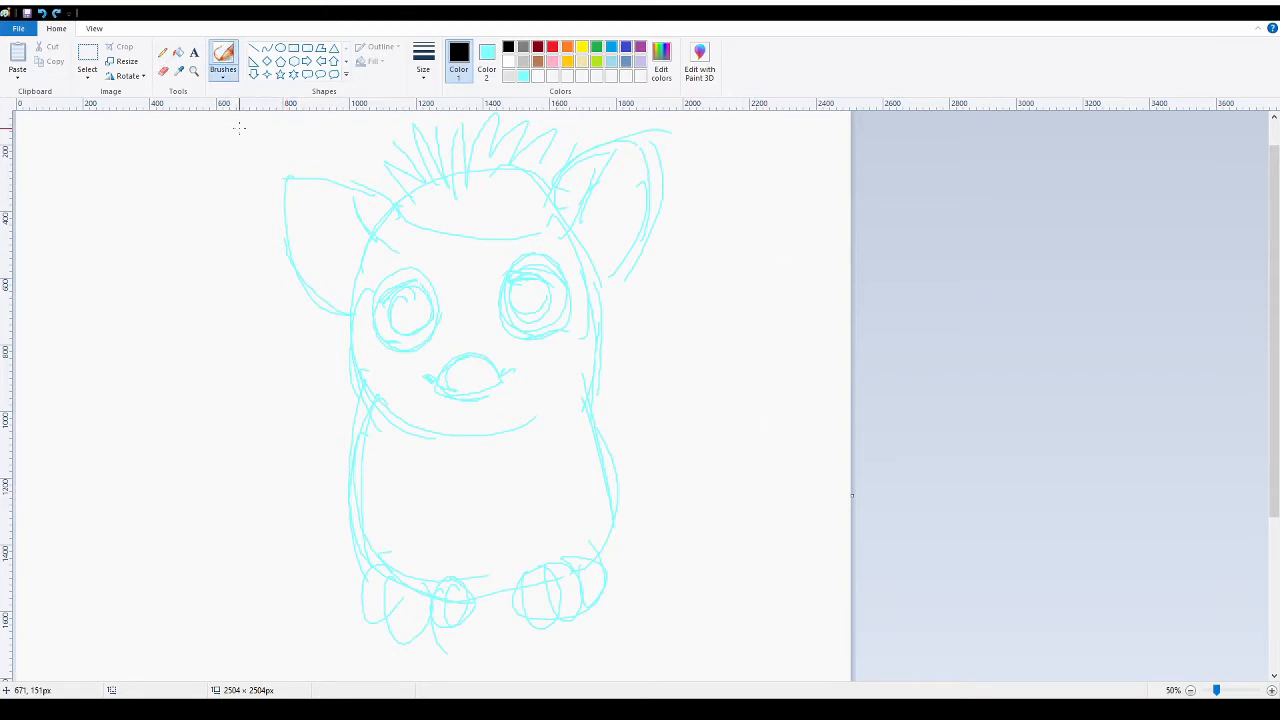
drag(740, 204, 710, 450)
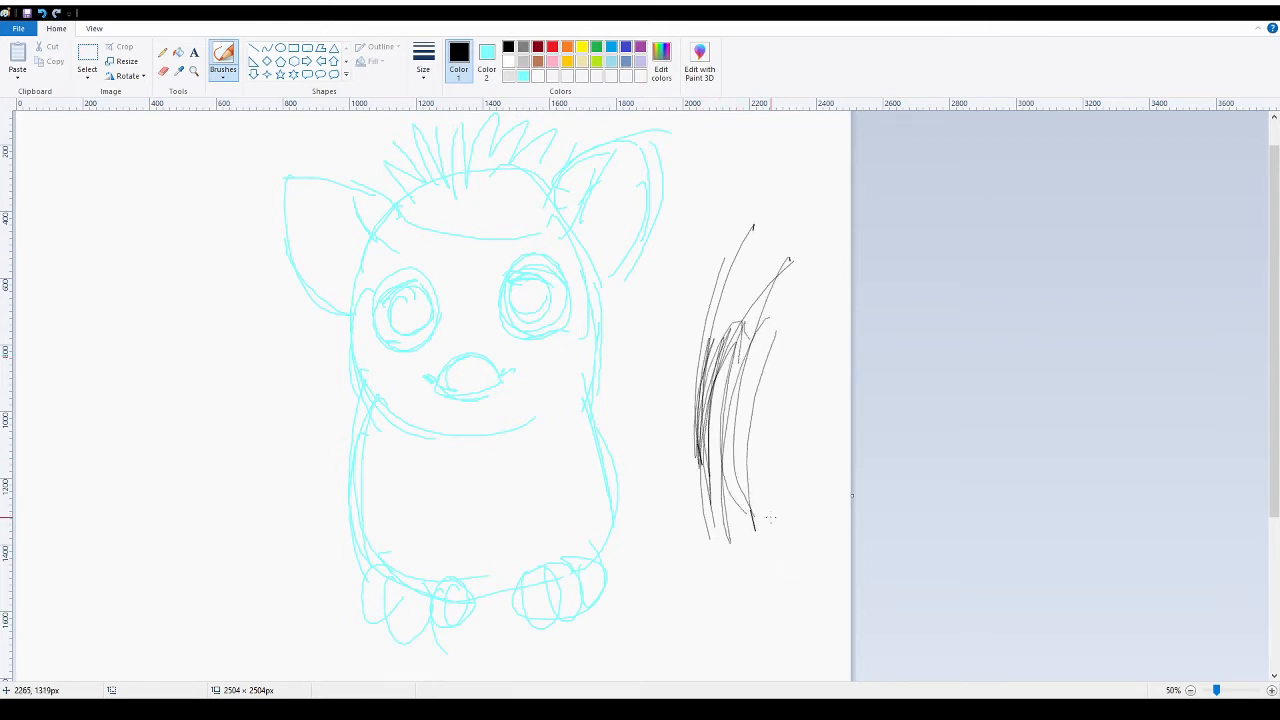
key(ctrl+z)
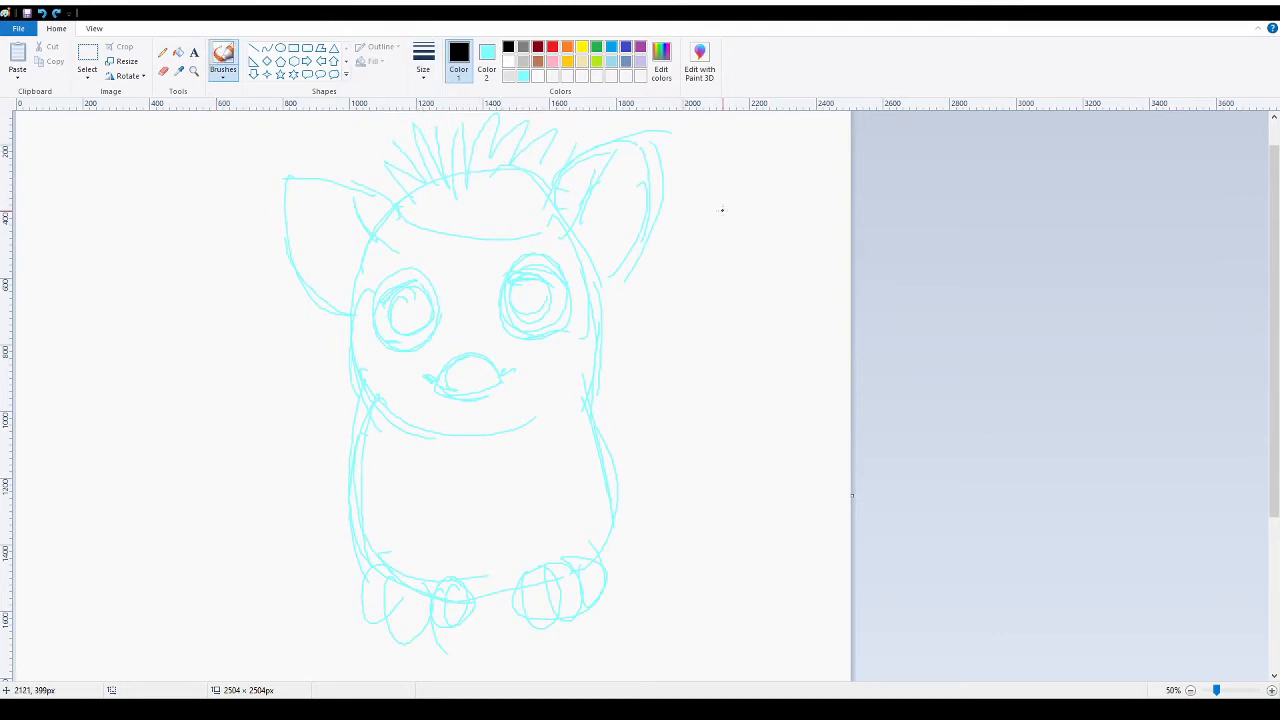
drag(720, 210, 720, 420)
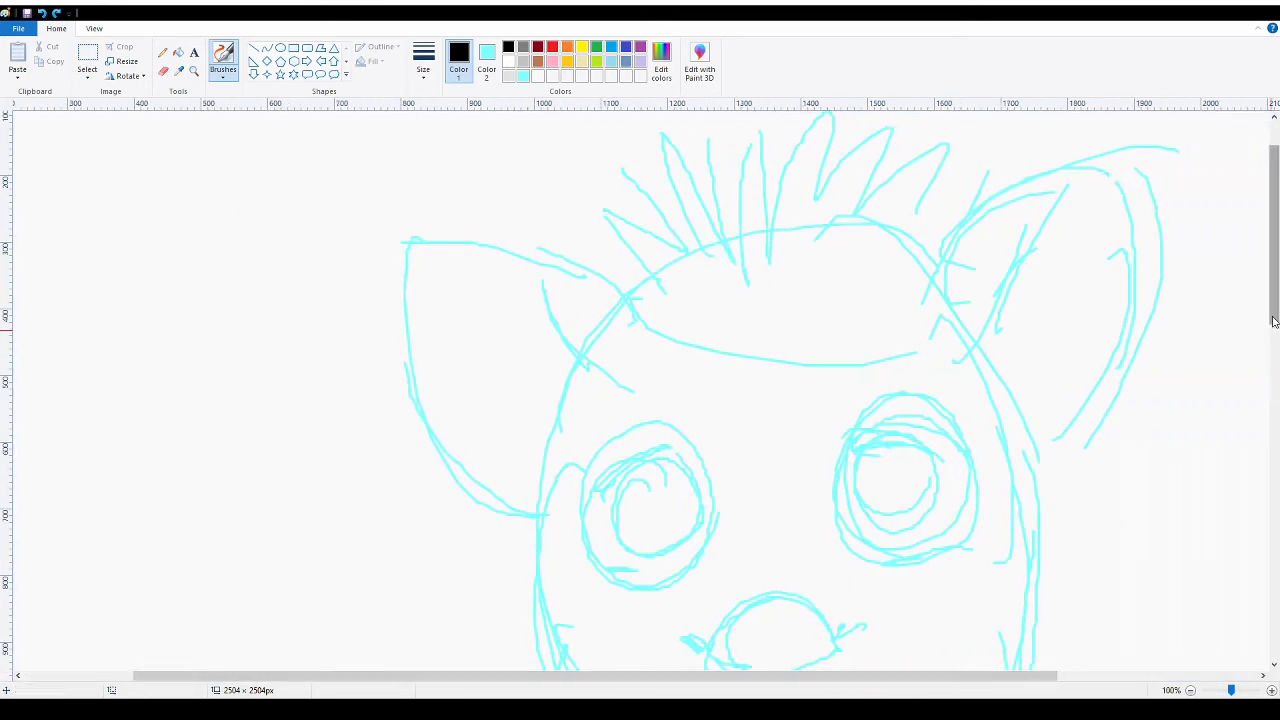
Step: Ink the black upper lid arcs over the left and right eyes
scroll(down, 3)
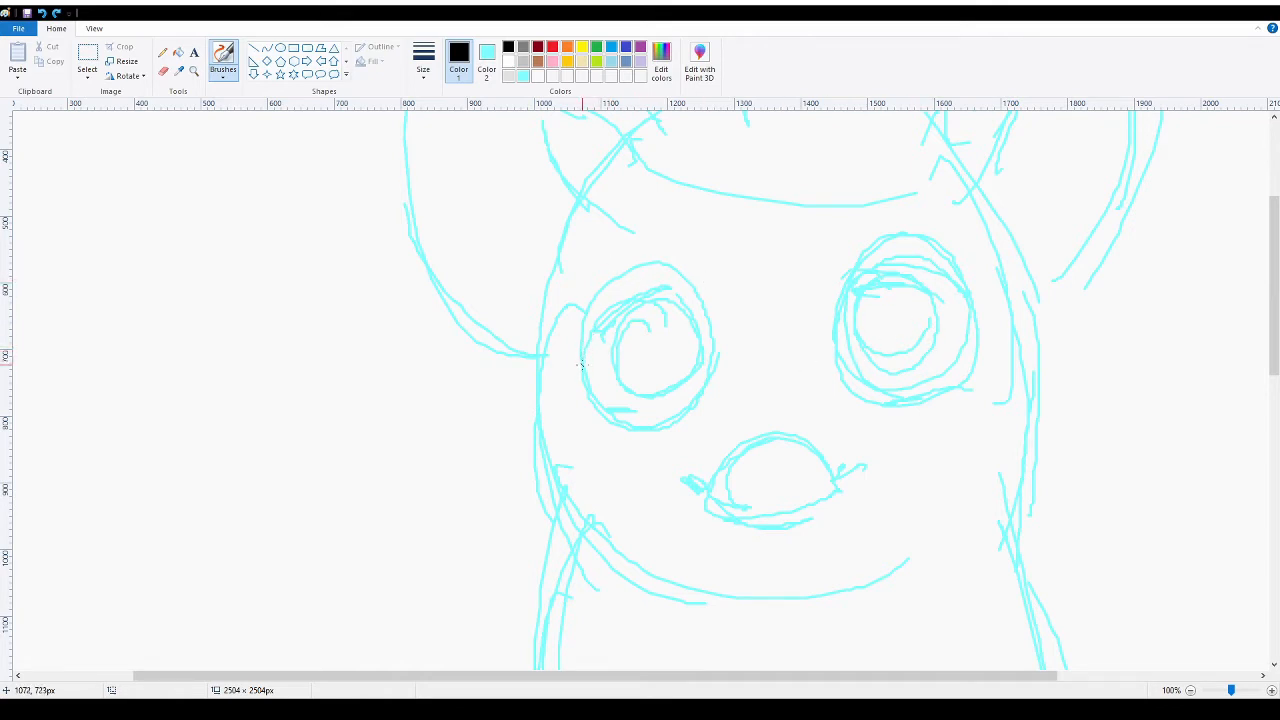
drag(582, 360, 696, 288)
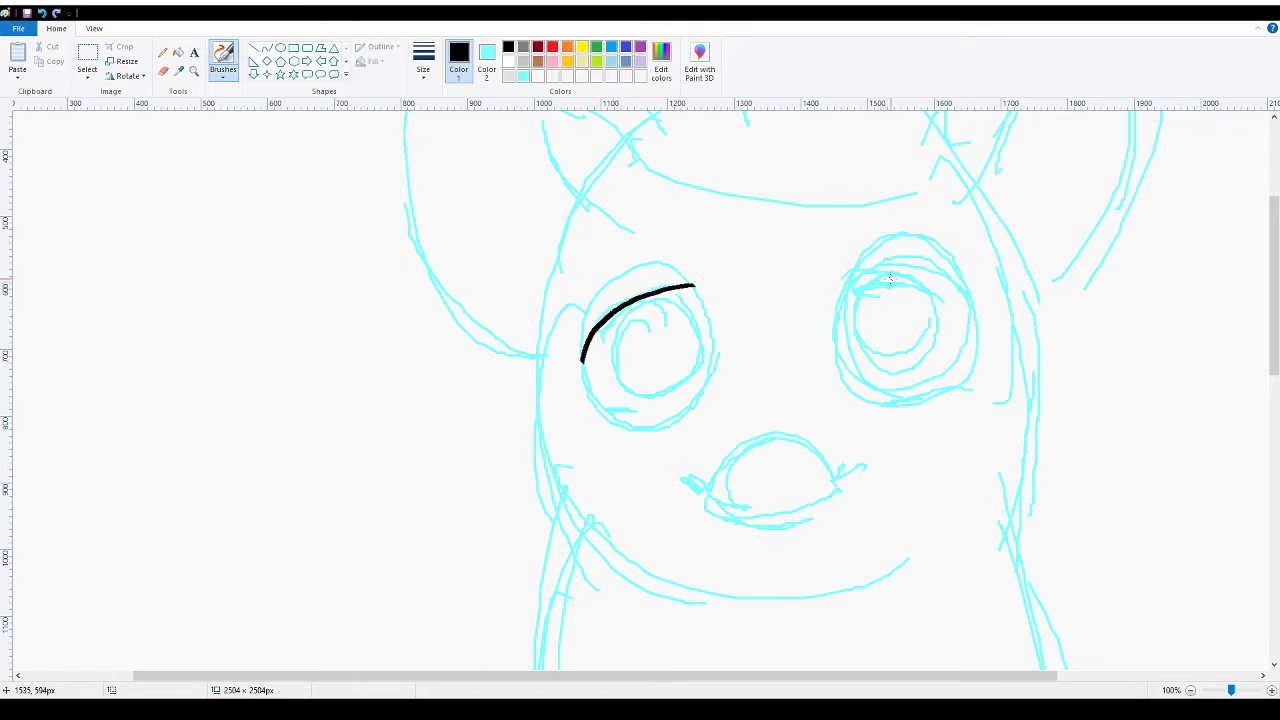
drag(850, 276, 970, 304)
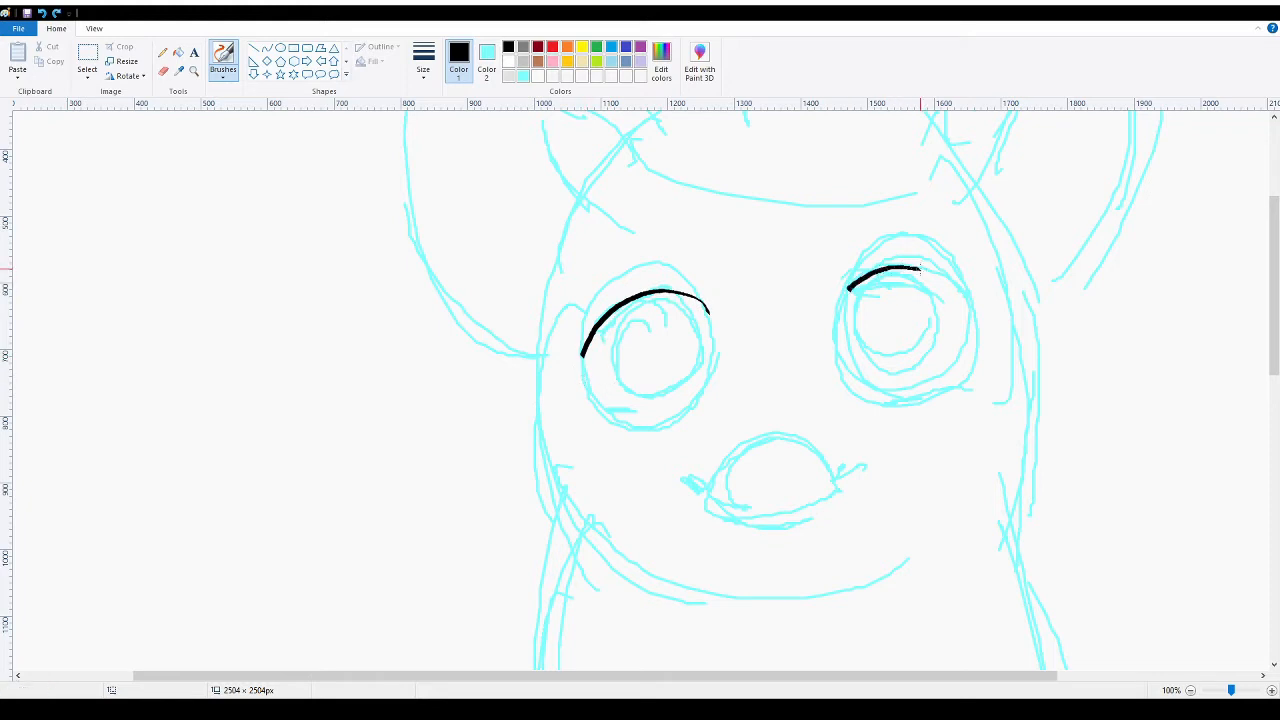
drag(884, 272, 976, 316)
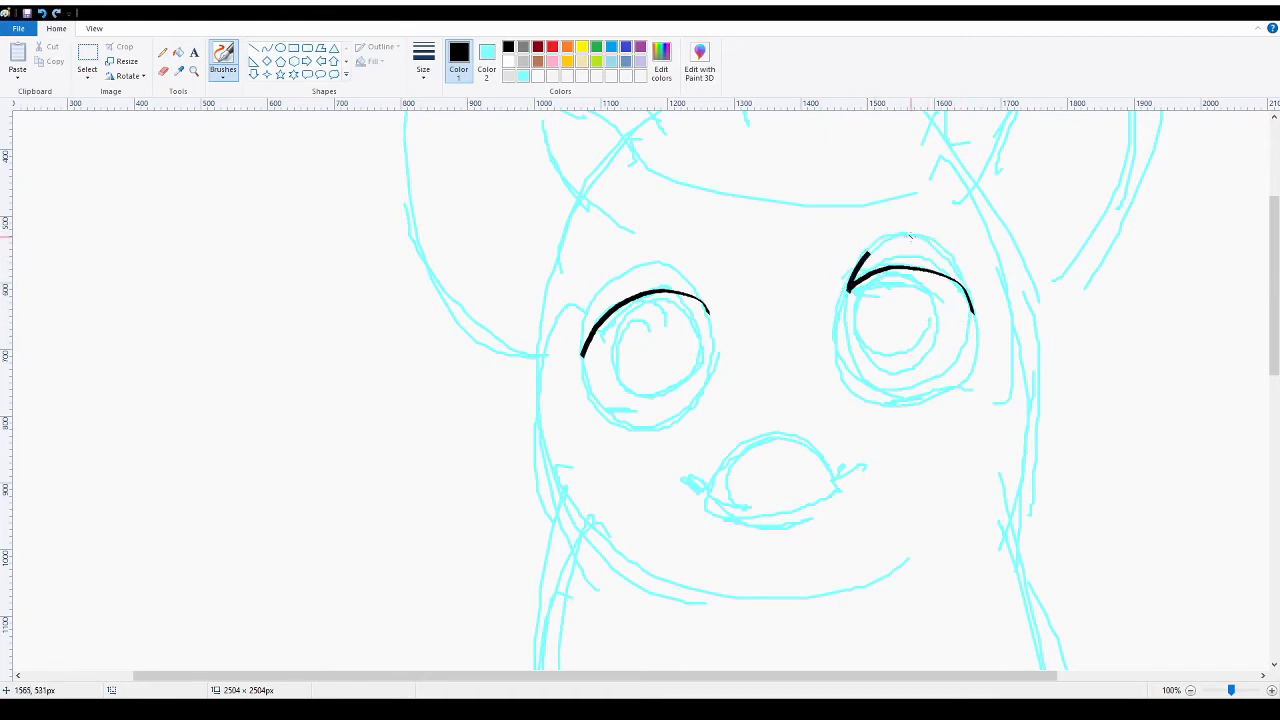
drag(864, 250, 936, 244)
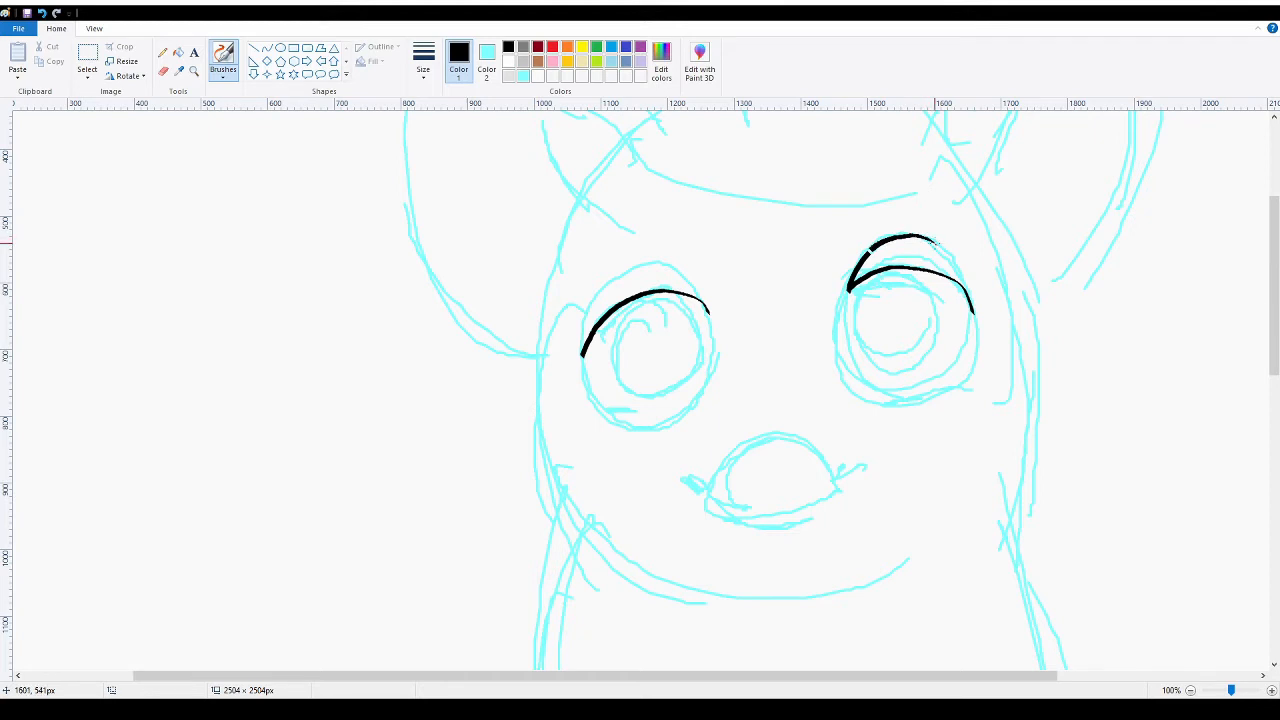
drag(904, 244, 964, 290)
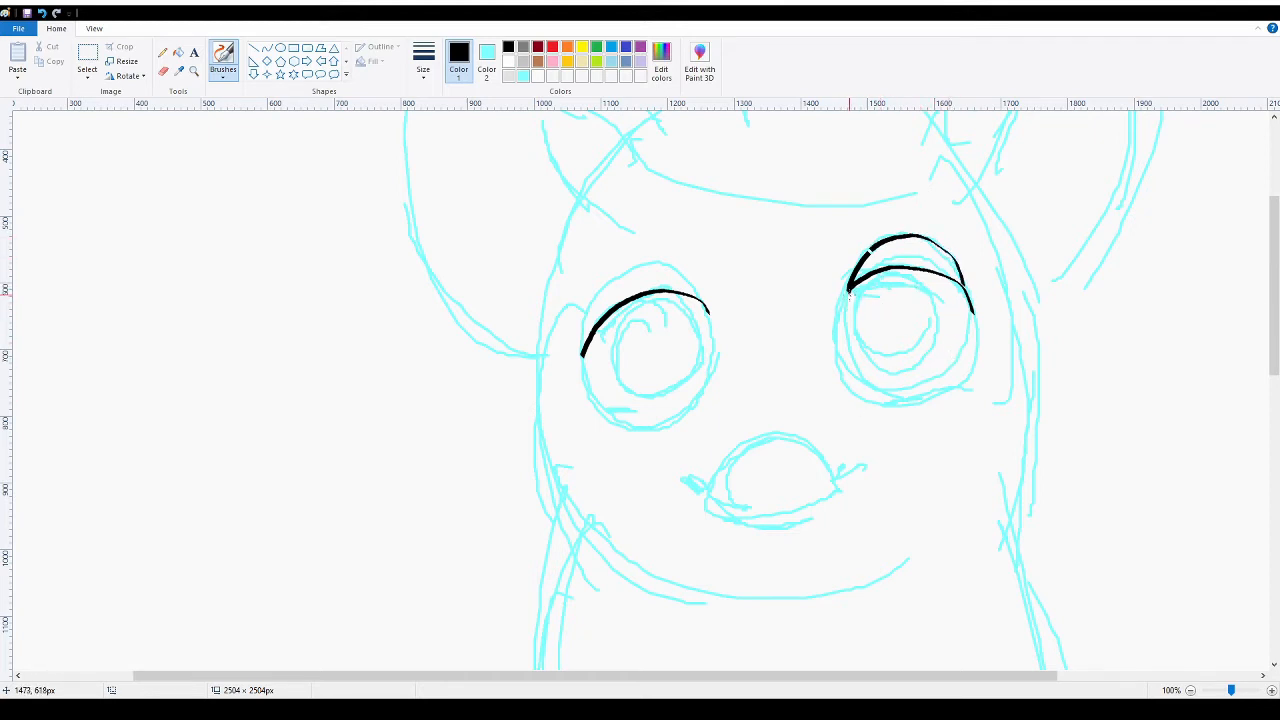
Step: Trace both eyes' full outlines and inner circles, then outline the beak in black
drag(864, 270, 840, 350)
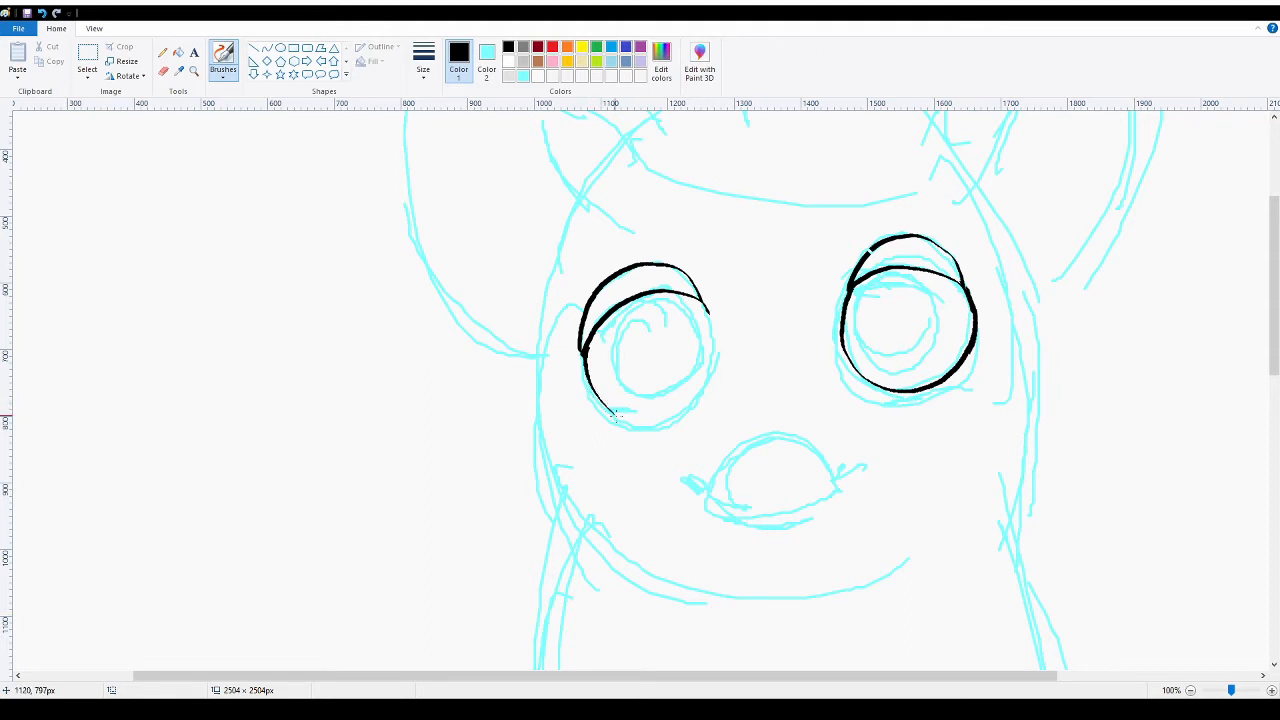
drag(584, 350, 684, 408)
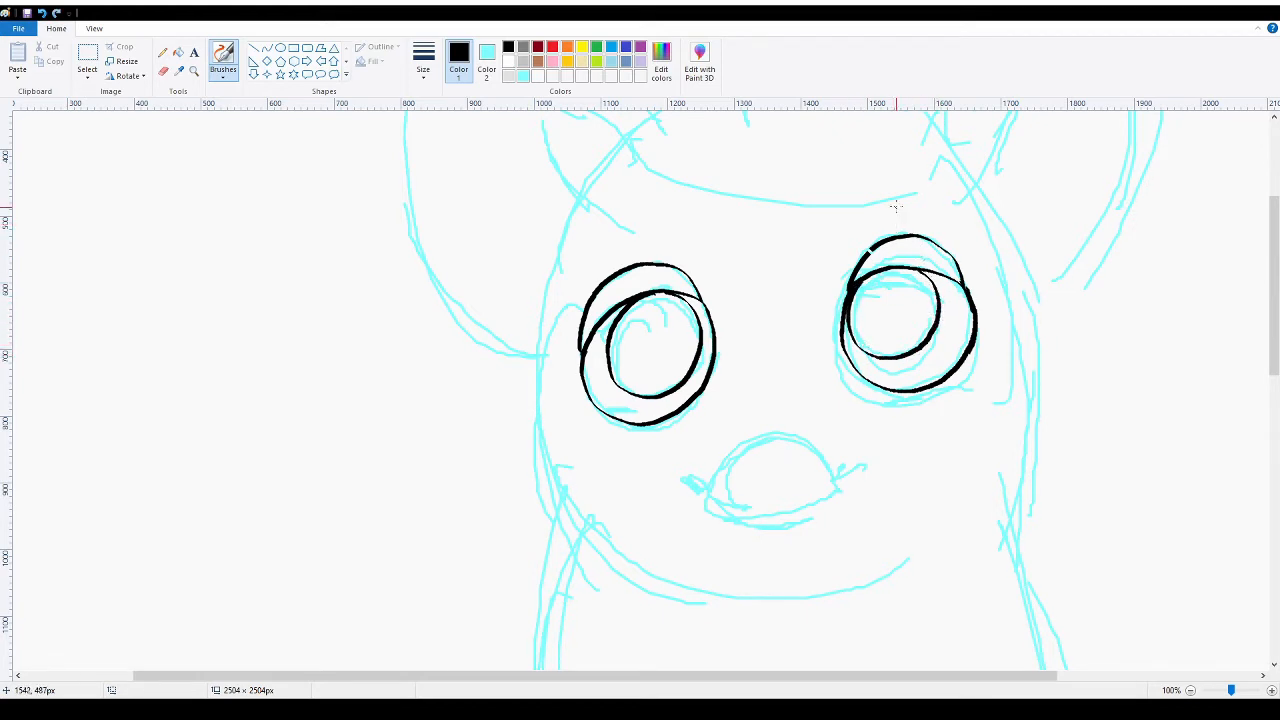
mouse_move(922, 168)
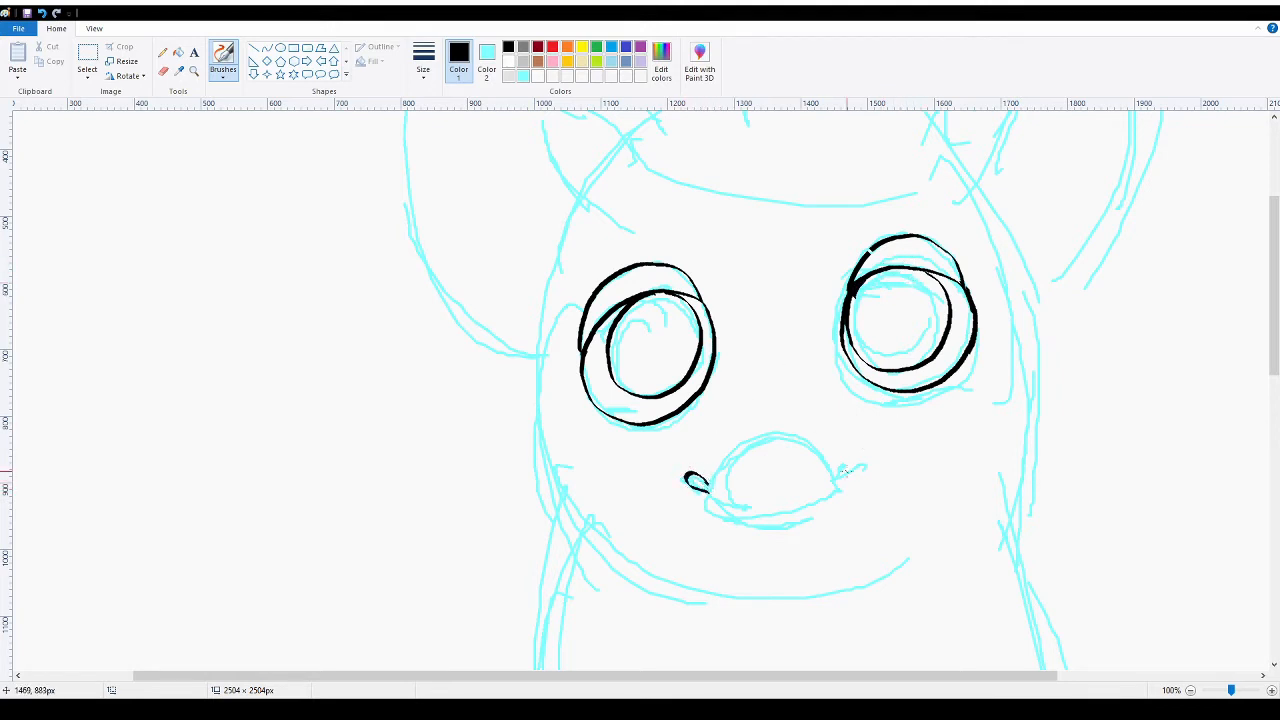
drag(840, 480, 860, 464)
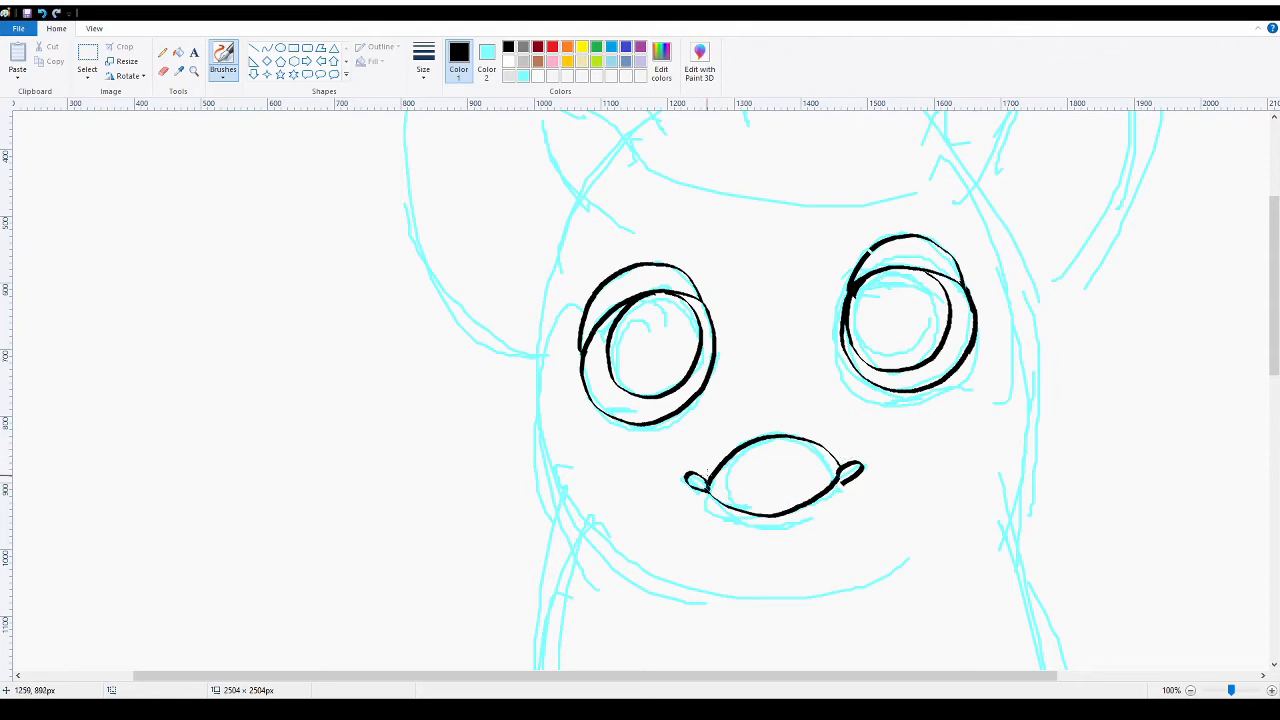
Step: Ink jagged black fur along the Furby's left and right cheeks
scroll(down, 3)
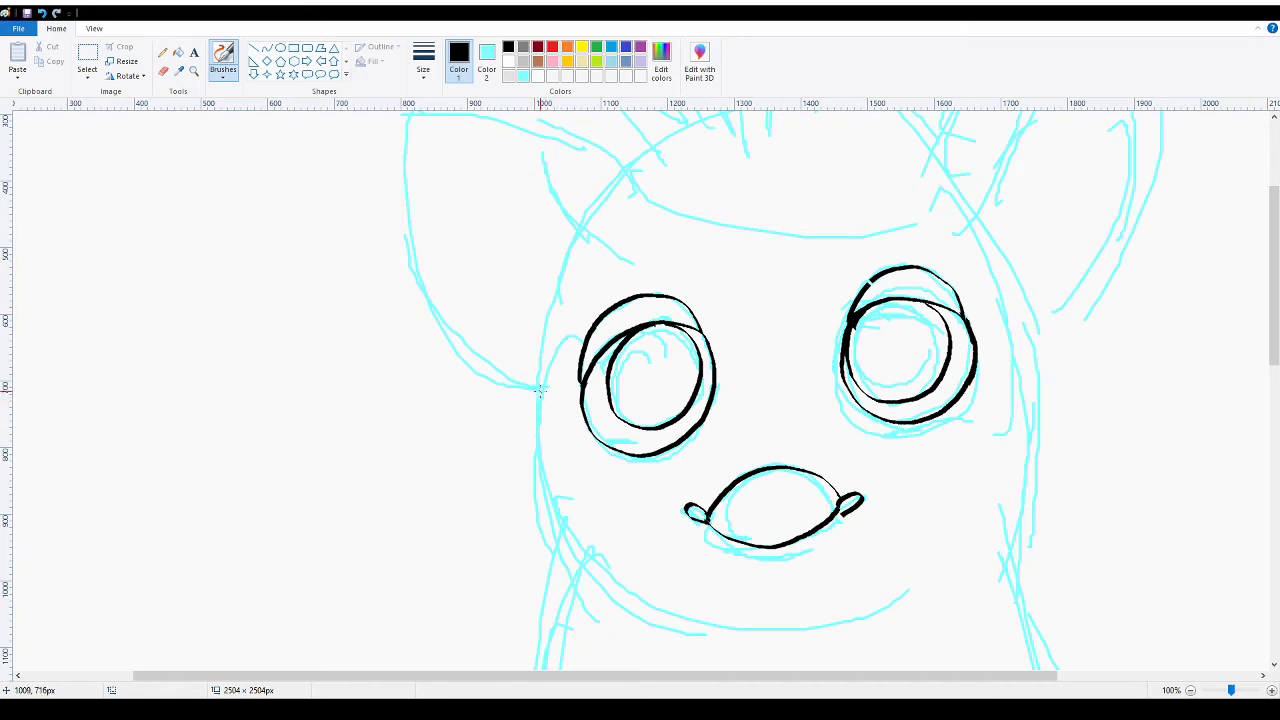
drag(544, 390, 556, 510)
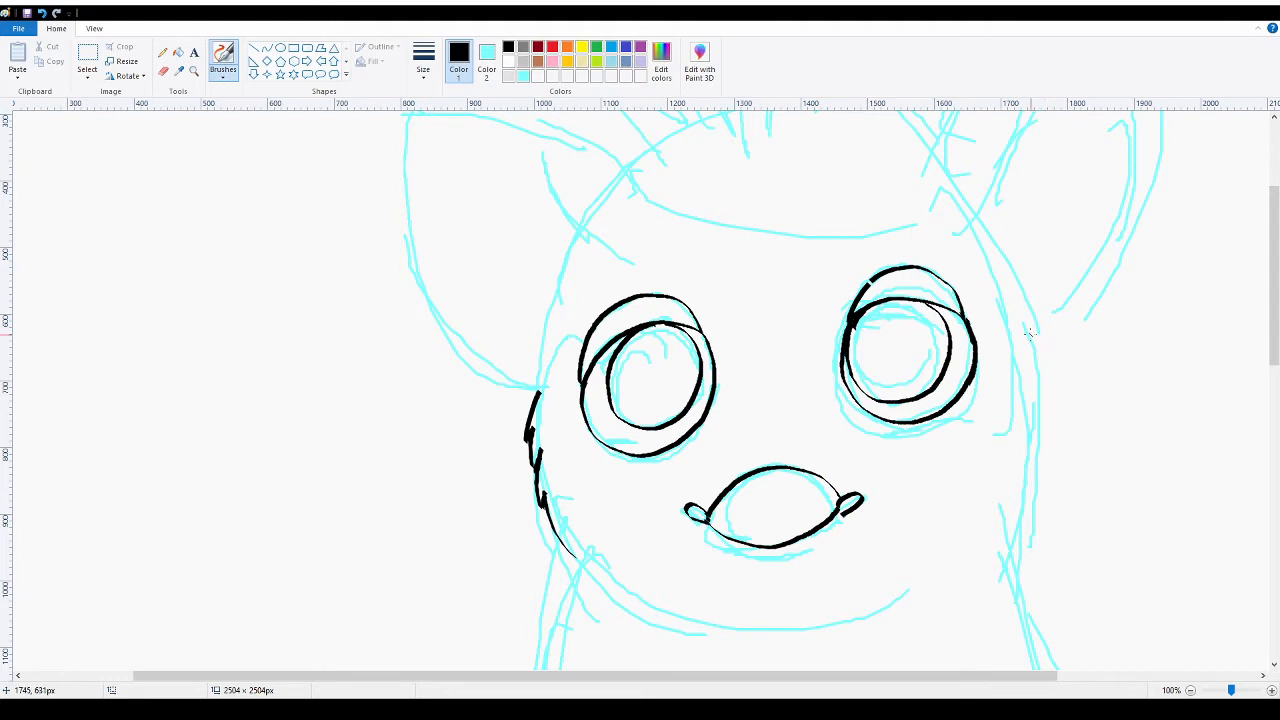
drag(1020, 316, 1044, 440)
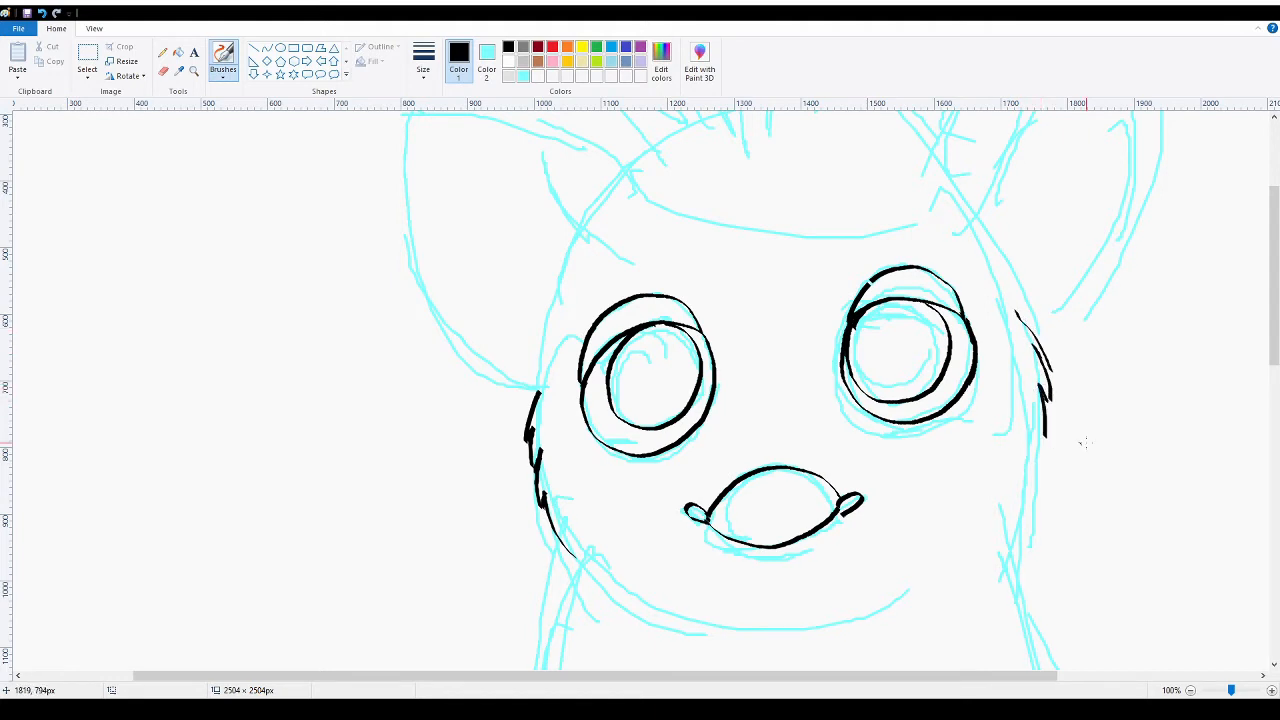
scroll(down, 3)
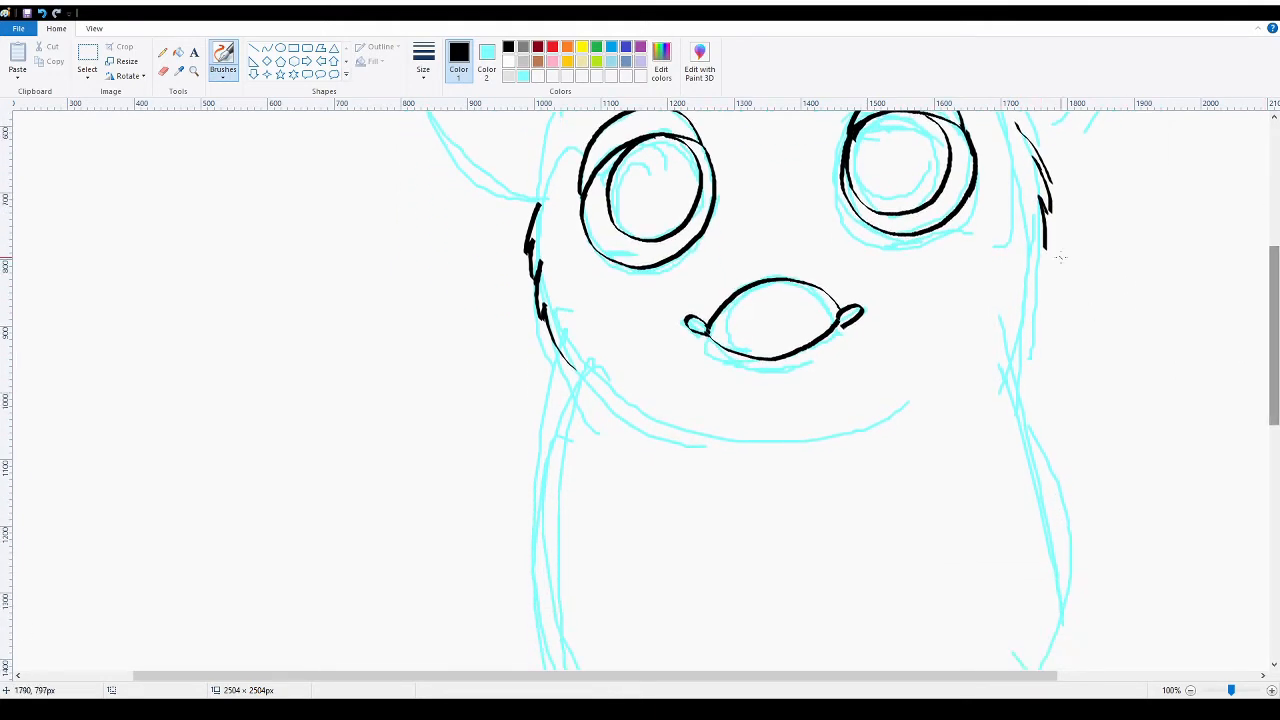
drag(1050, 230, 1036, 320)
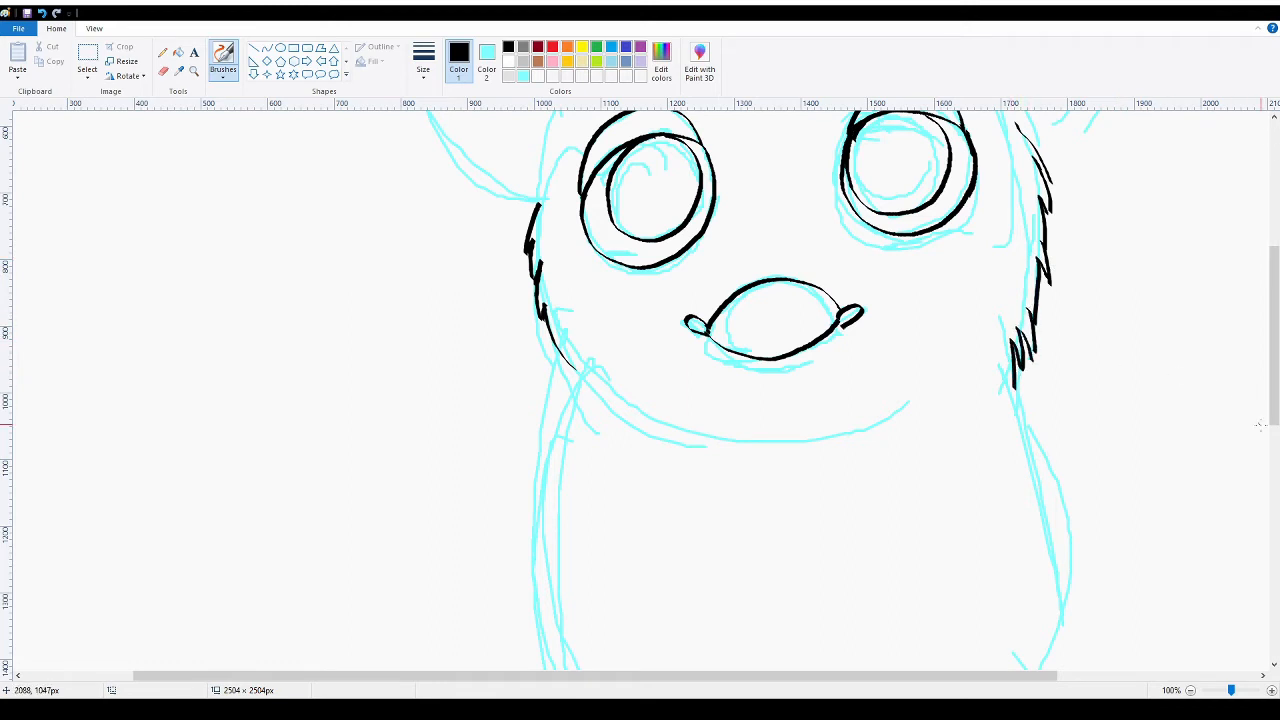
Step: Ink jagged fur down both body sides and draw the body's bottom outline
scroll(down, 3)
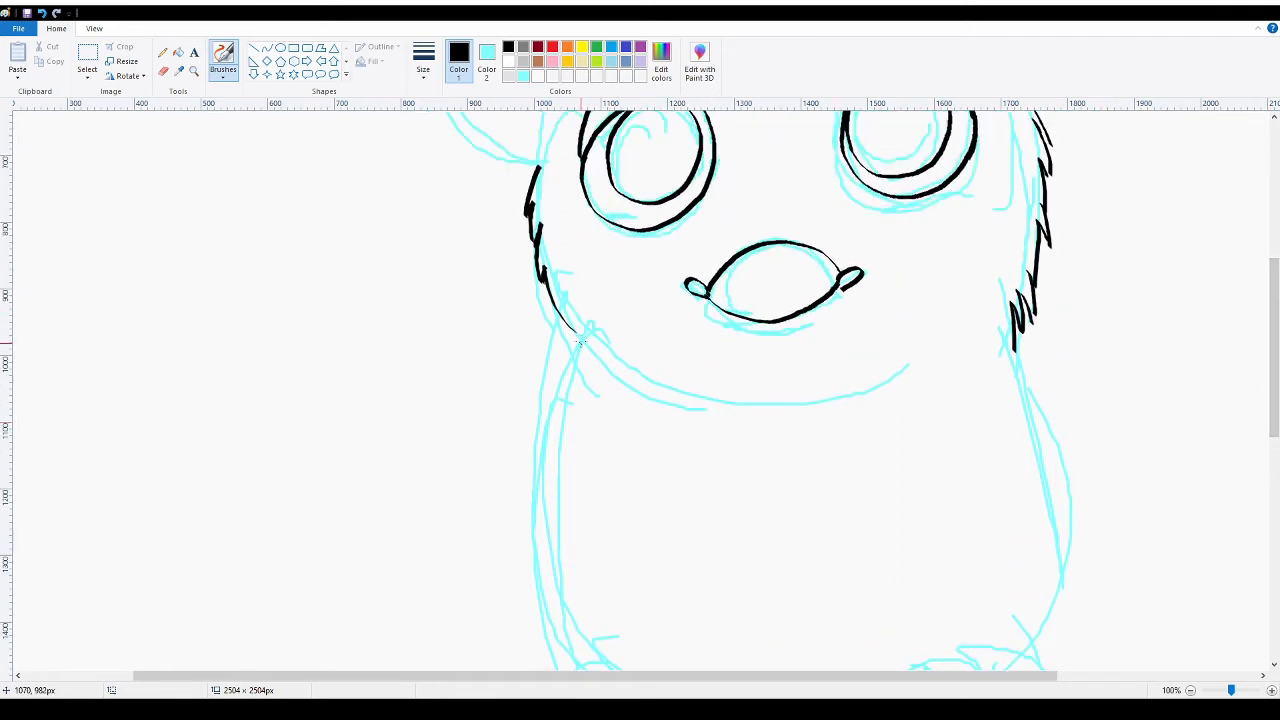
drag(580, 330, 556, 424)
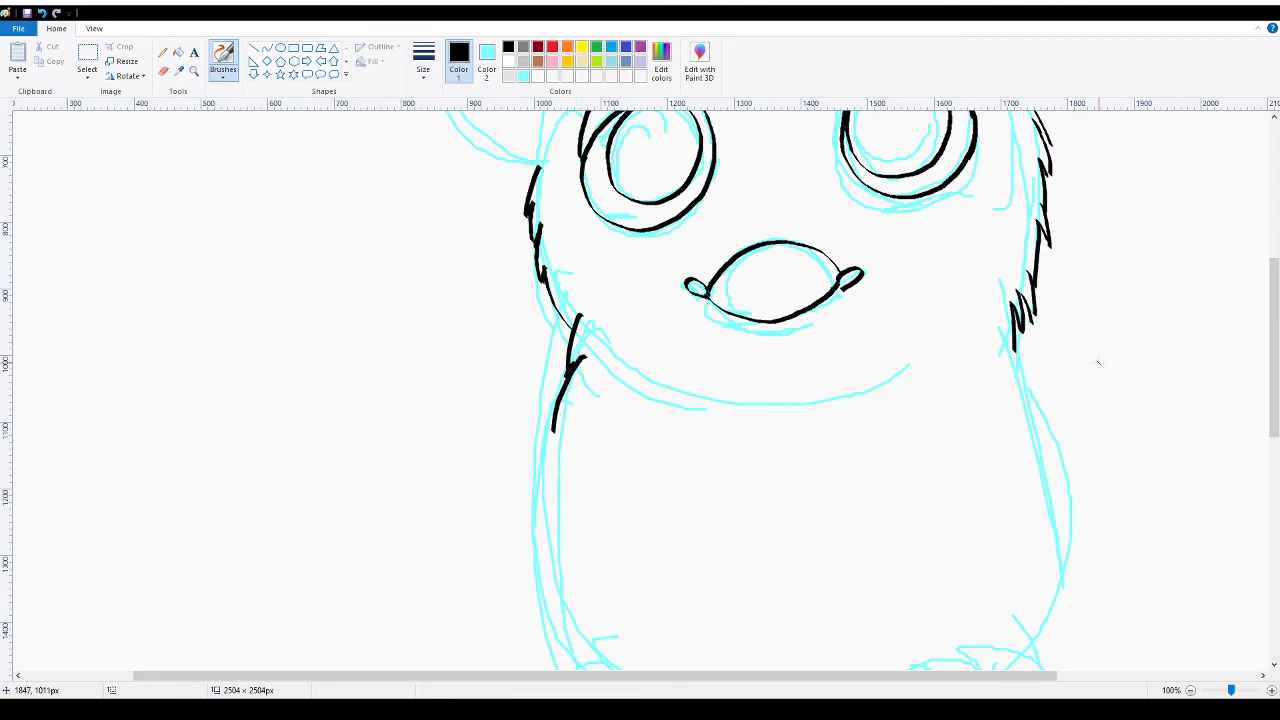
scroll(down, 3)
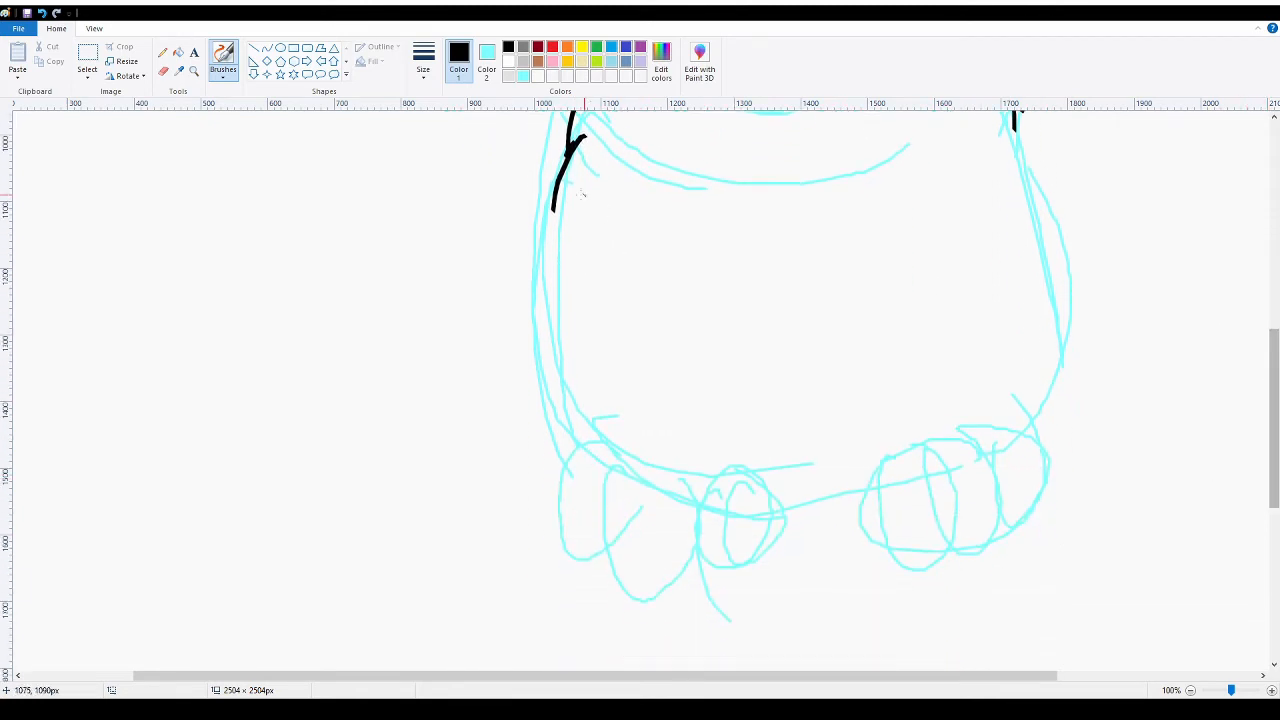
drag(580, 190, 536, 320)
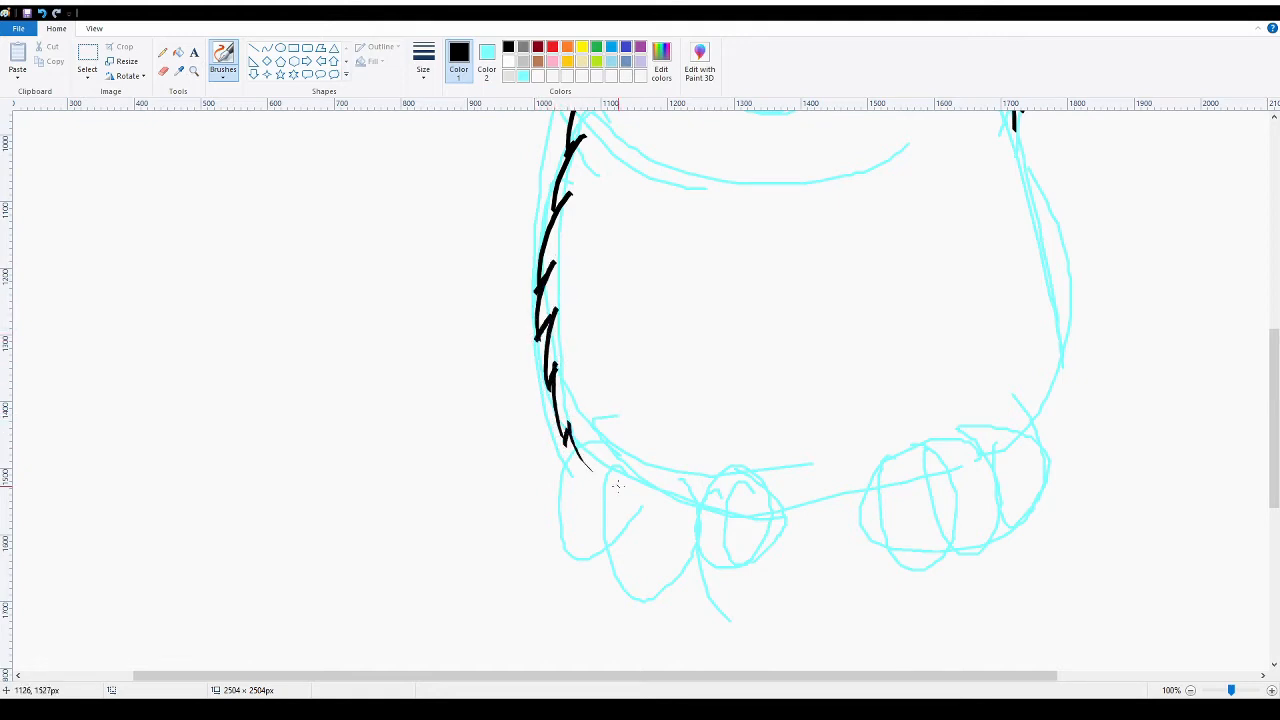
drag(580, 460, 690, 500)
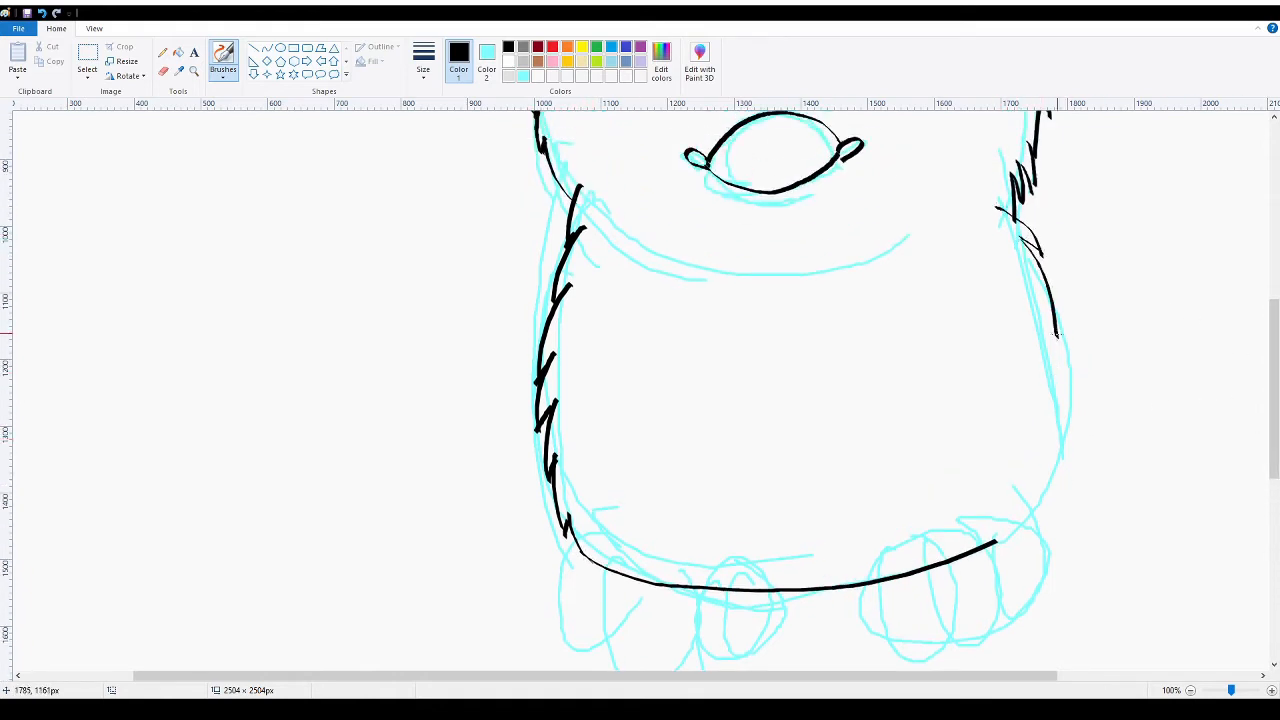
drag(1056, 336, 1064, 480)
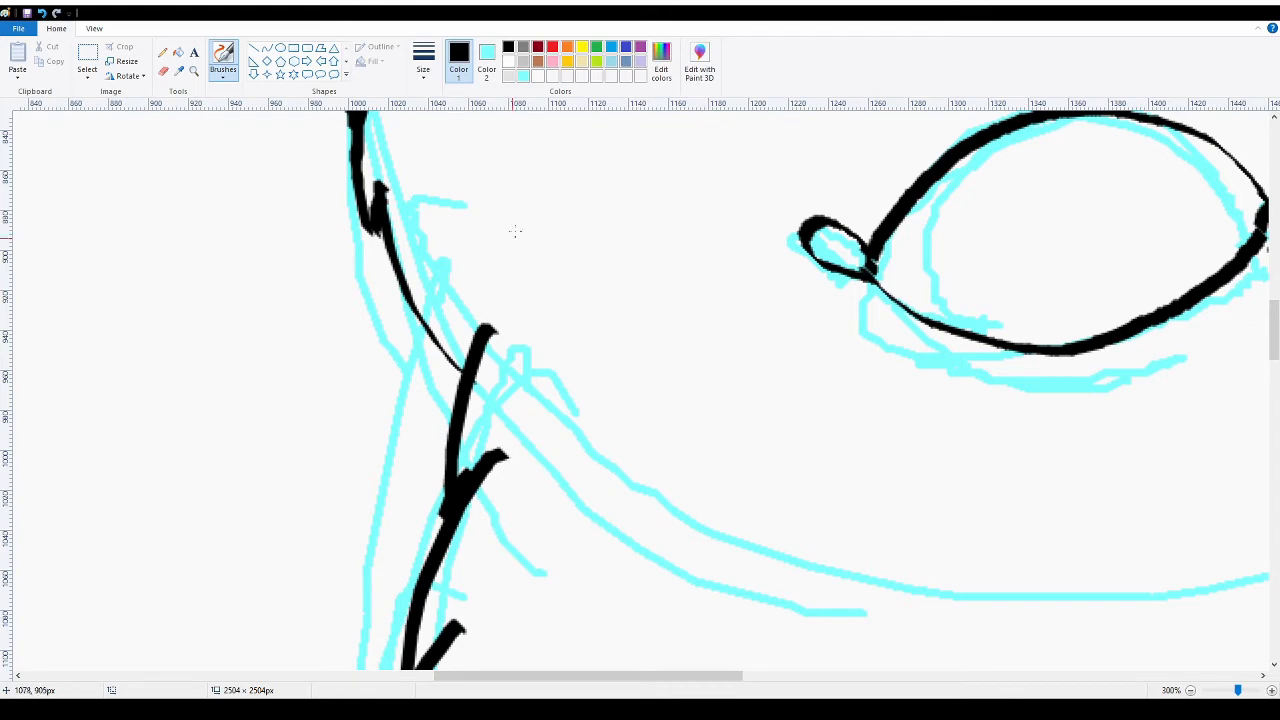
click(1188, 690)
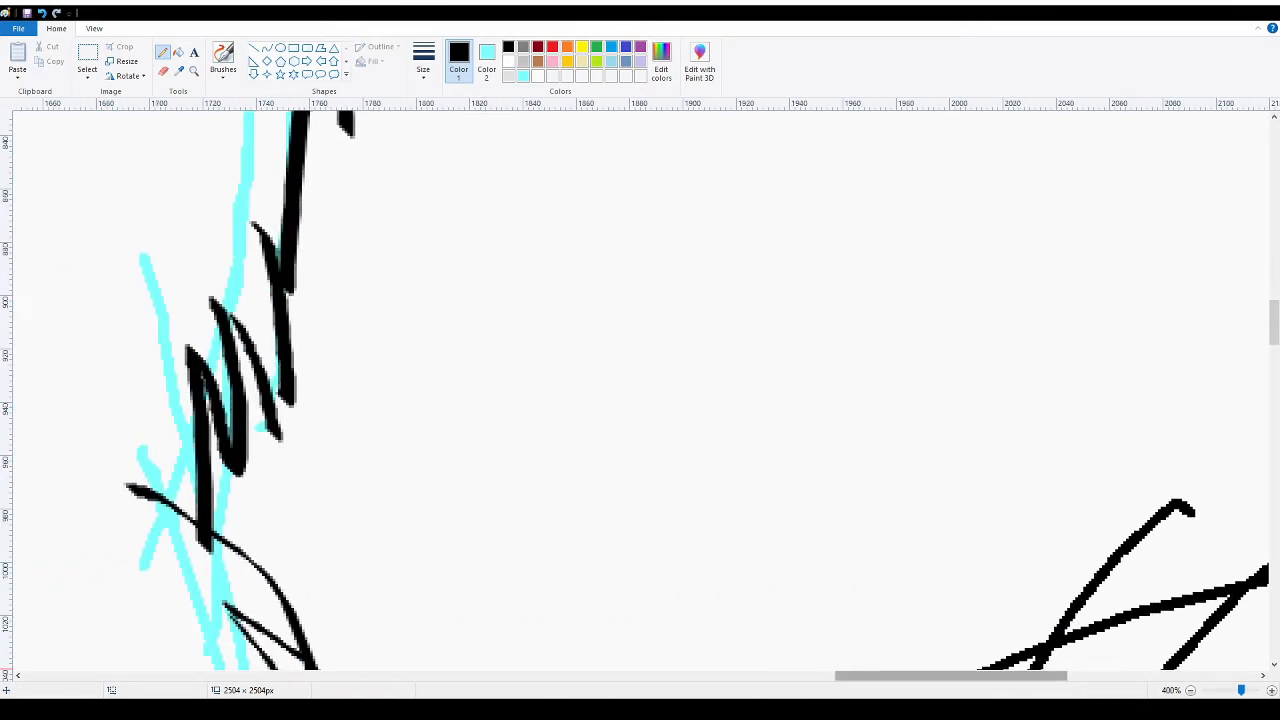
scroll(down, 3)
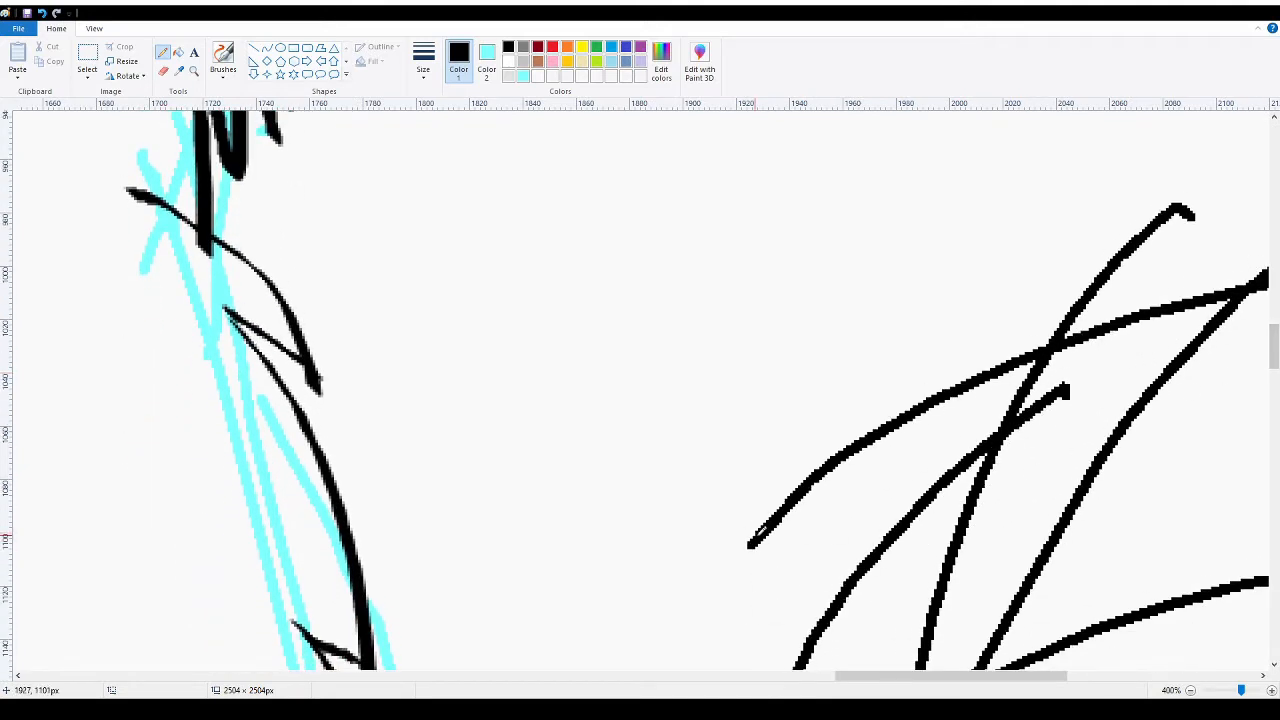
mouse_move(1036, 476)
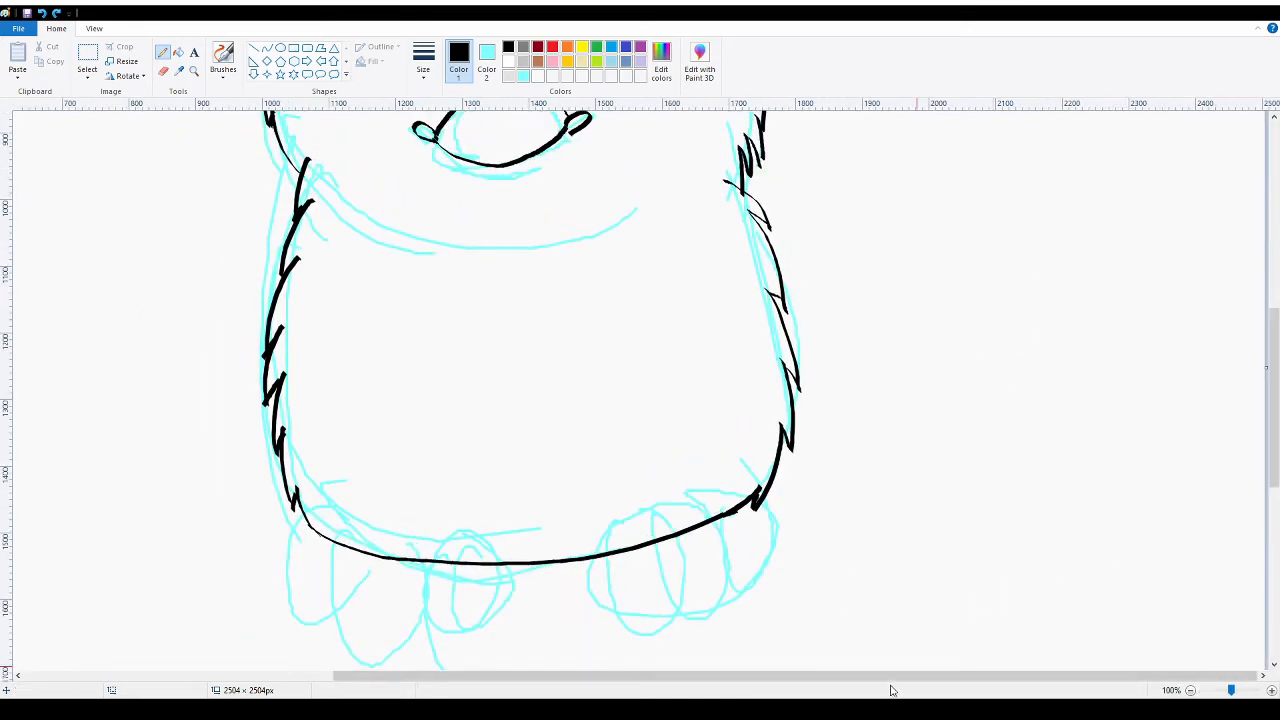
Step: Outline the left foot and the lower body edge in bold black
scroll(left, 3)
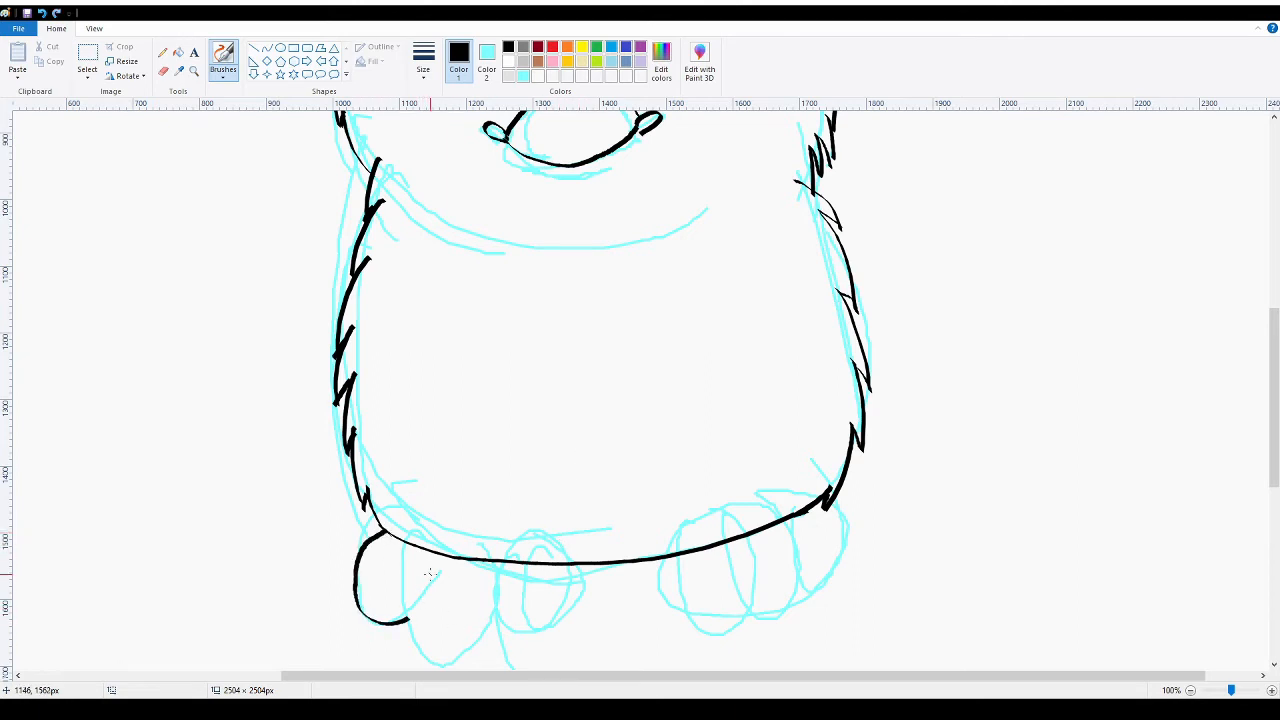
drag(390, 620, 444, 656)
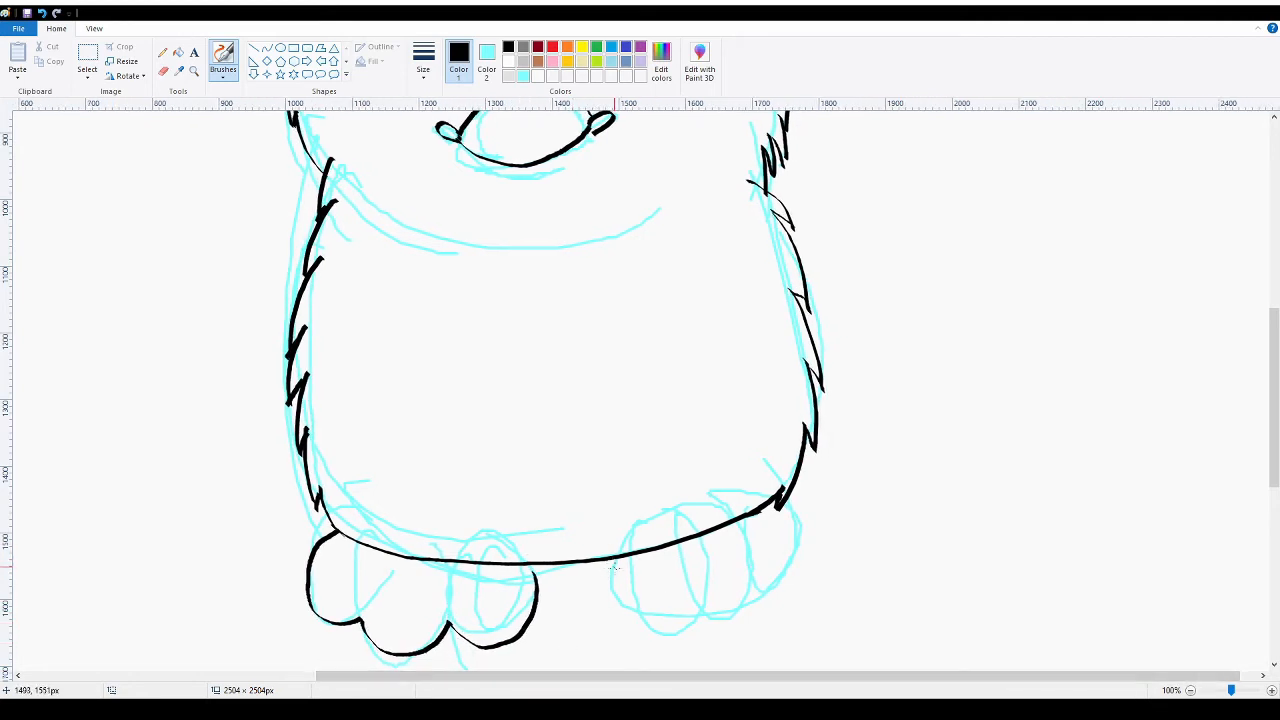
drag(616, 570, 776, 584)
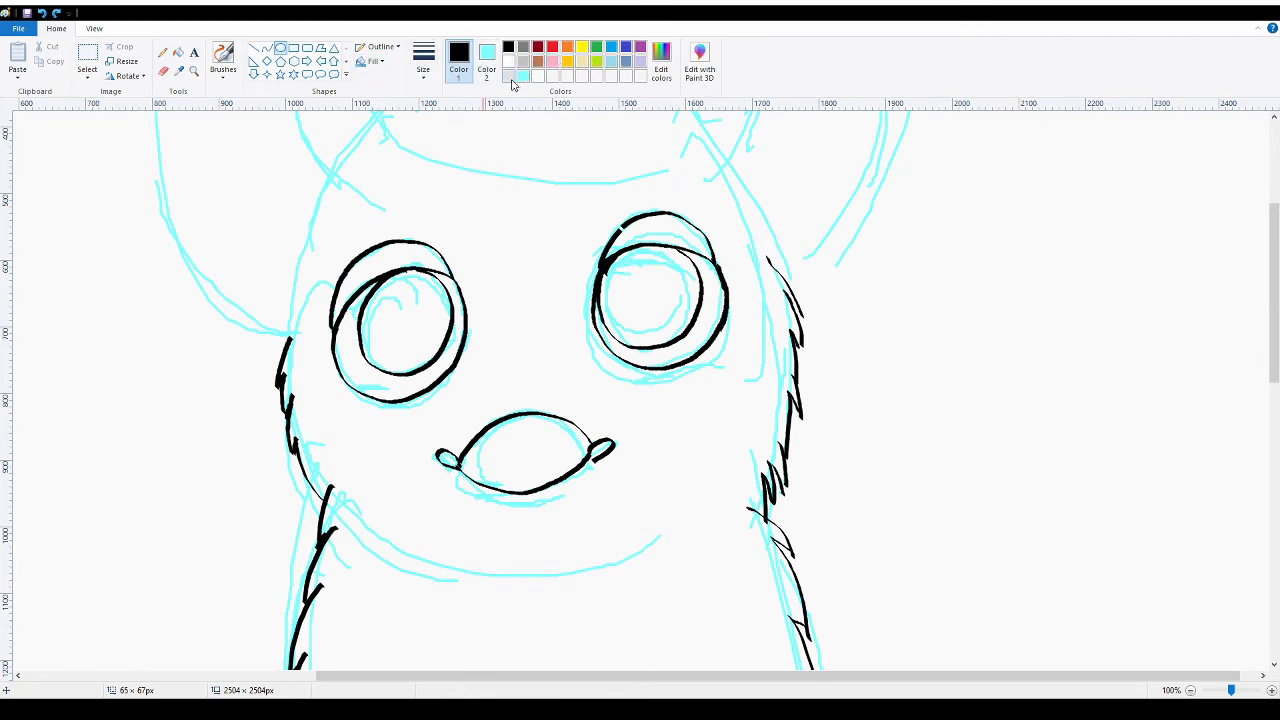
Step: Draw solid black pupils inside both of the Furby's eyes
drag(384, 296, 424, 350)
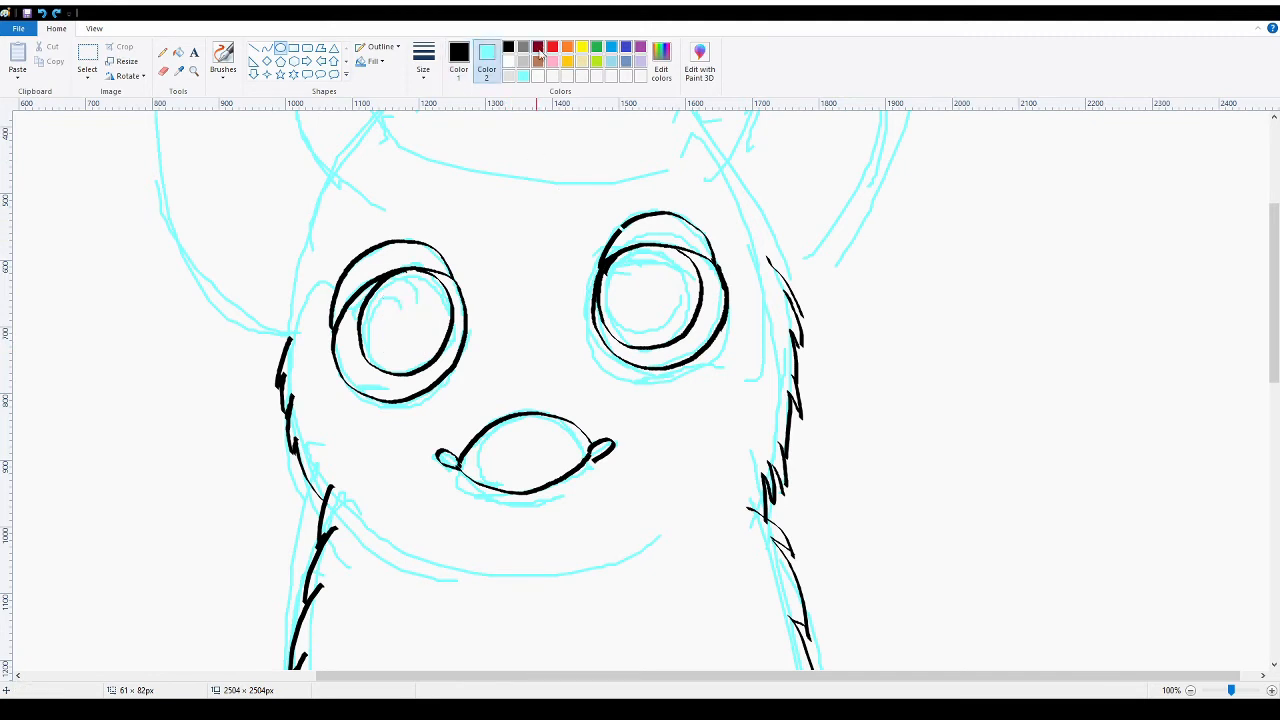
click(408, 324)
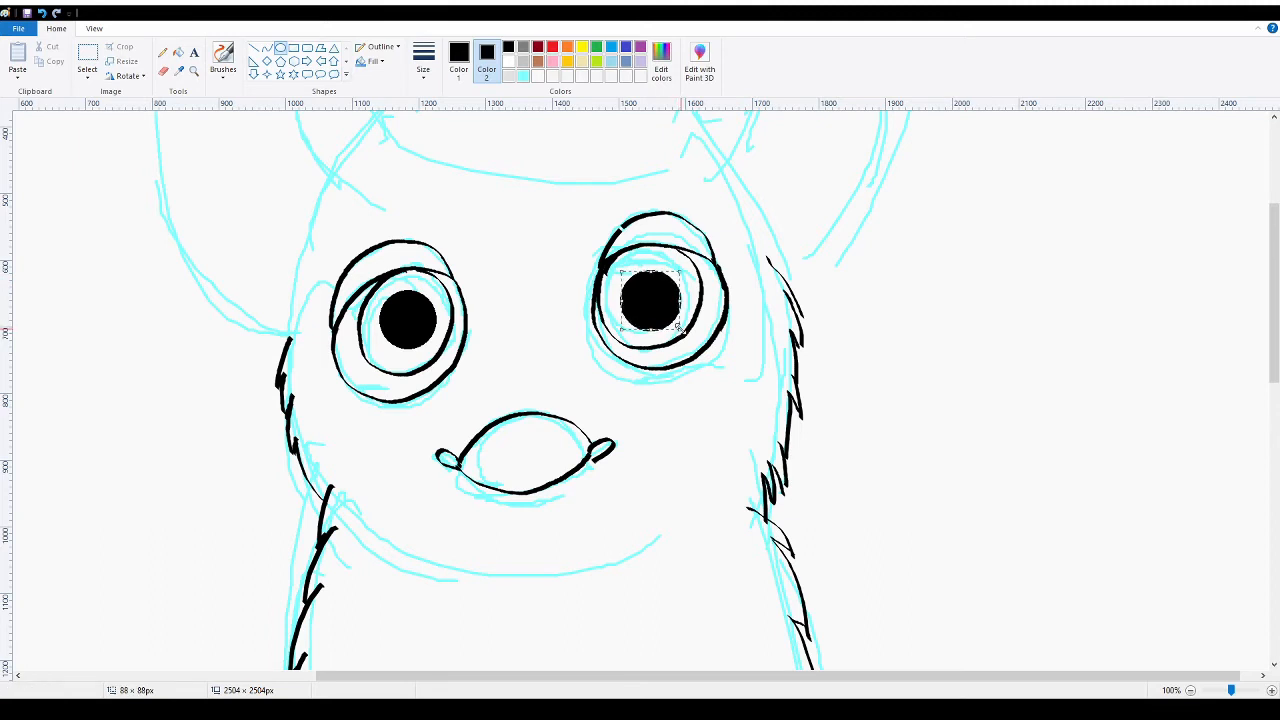
drag(660, 304, 650, 296)
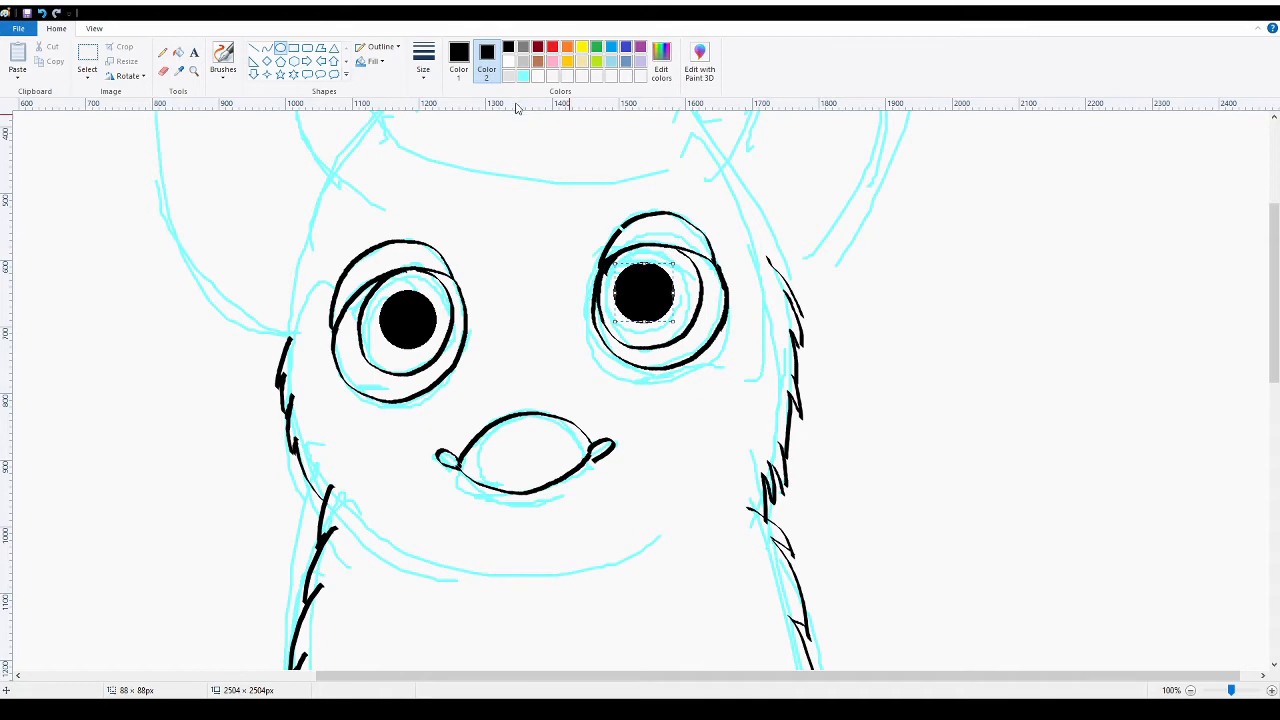
scroll(down, 3)
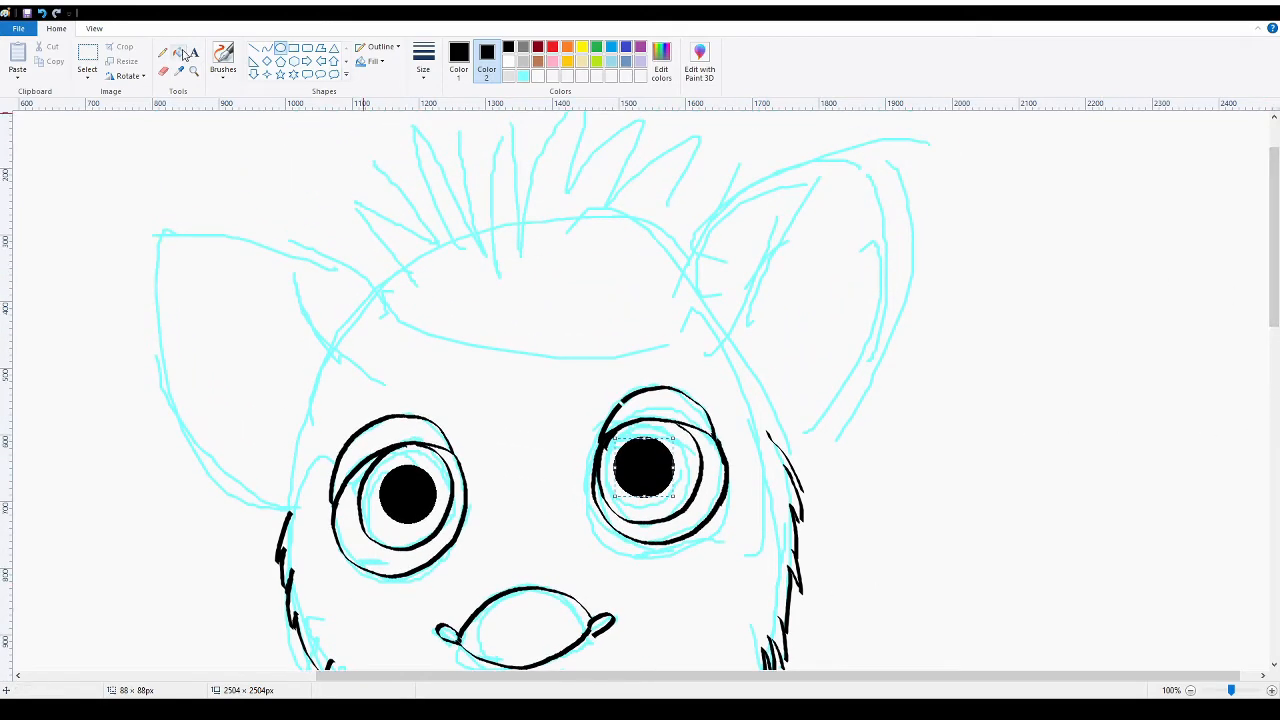
Step: With white as Color 2, ink the left ear's edge and inner fold in black
scroll(down, 3)
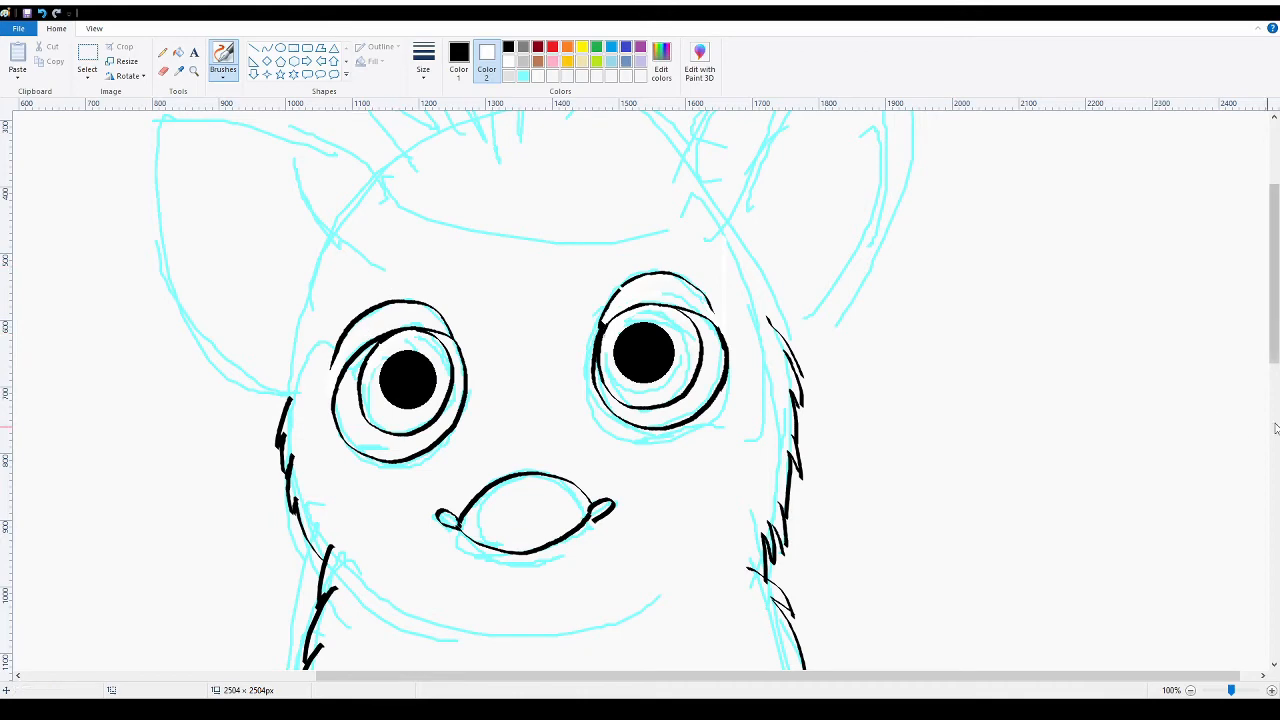
scroll(down, 3)
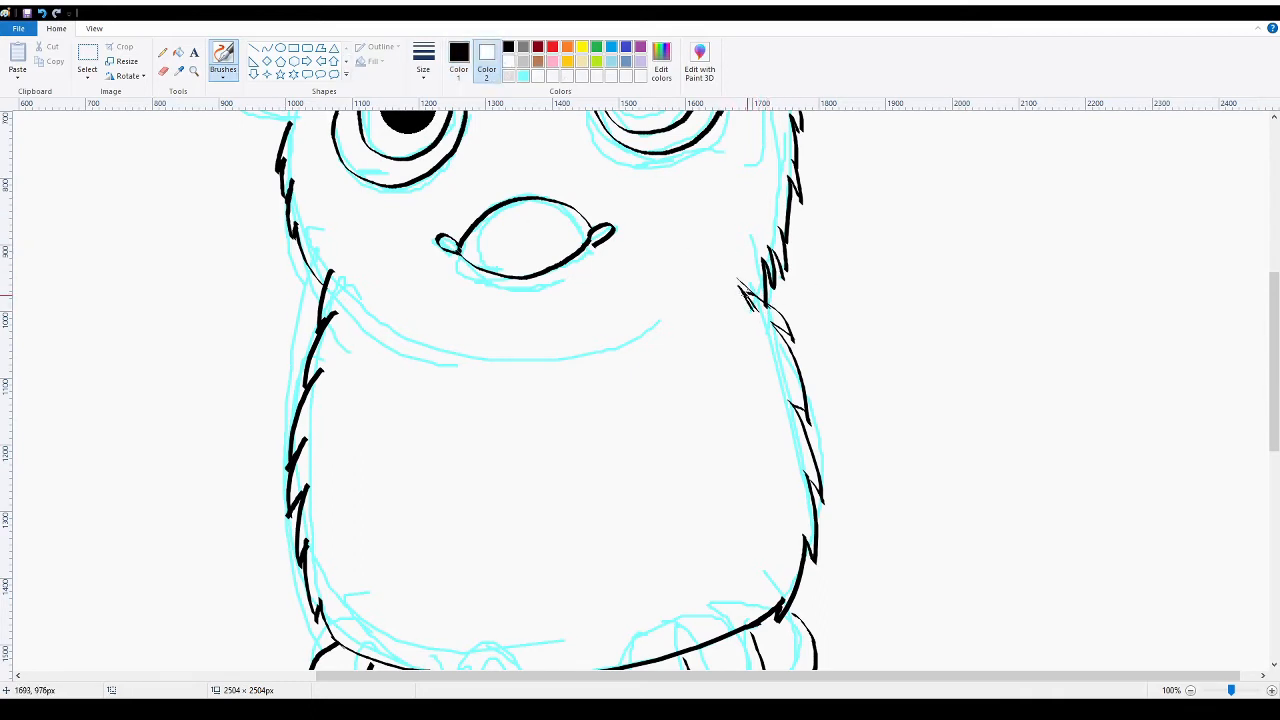
mouse_move(744, 304)
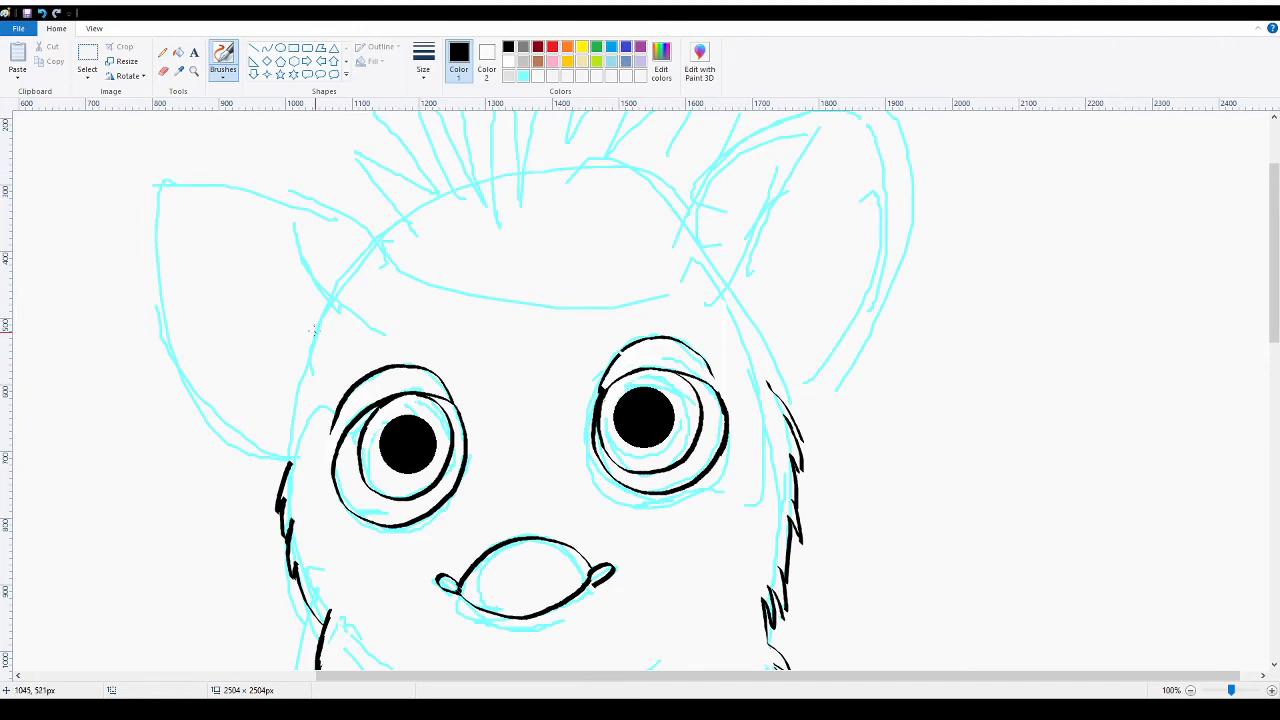
mouse_move(352, 318)
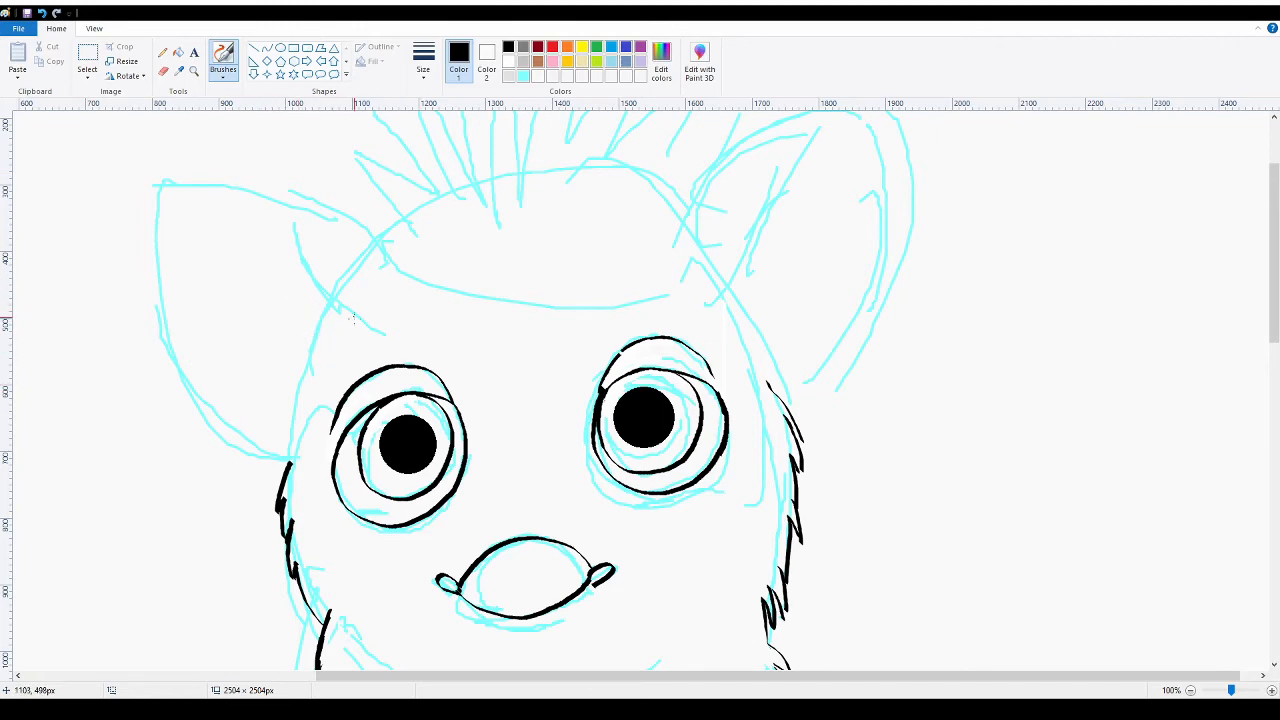
drag(256, 212, 364, 330)
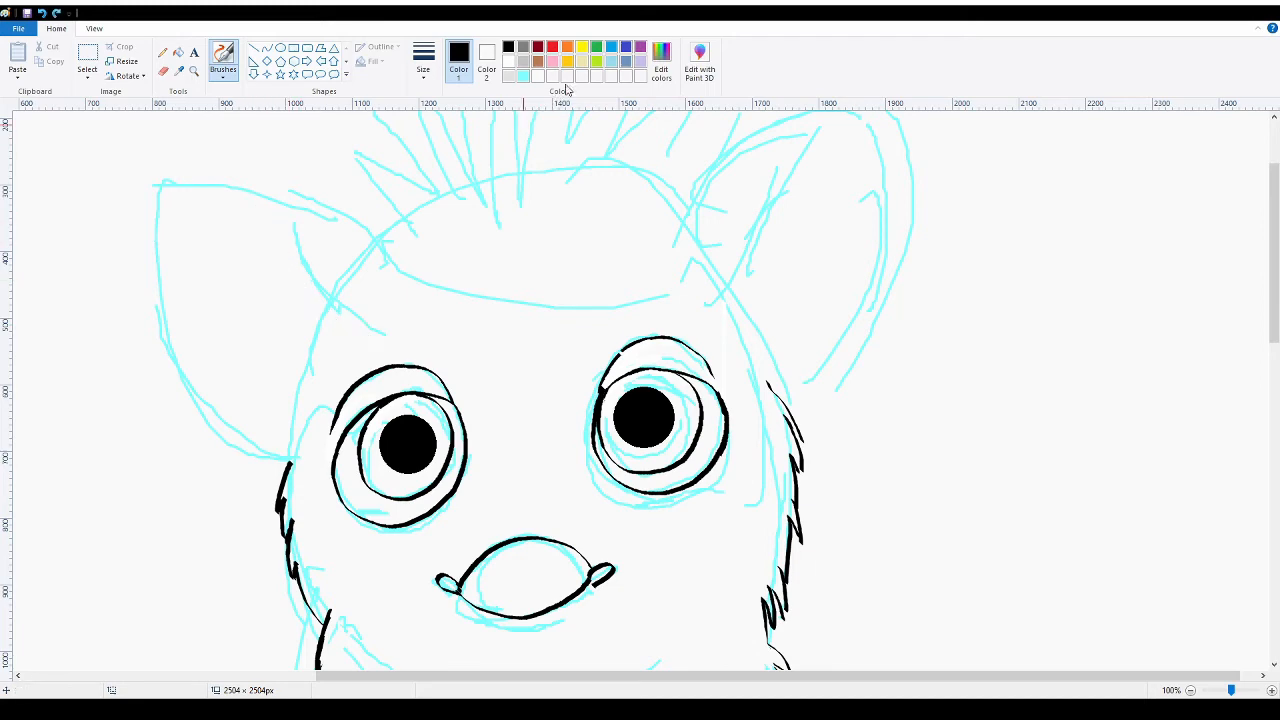
mouse_move(340, 322)
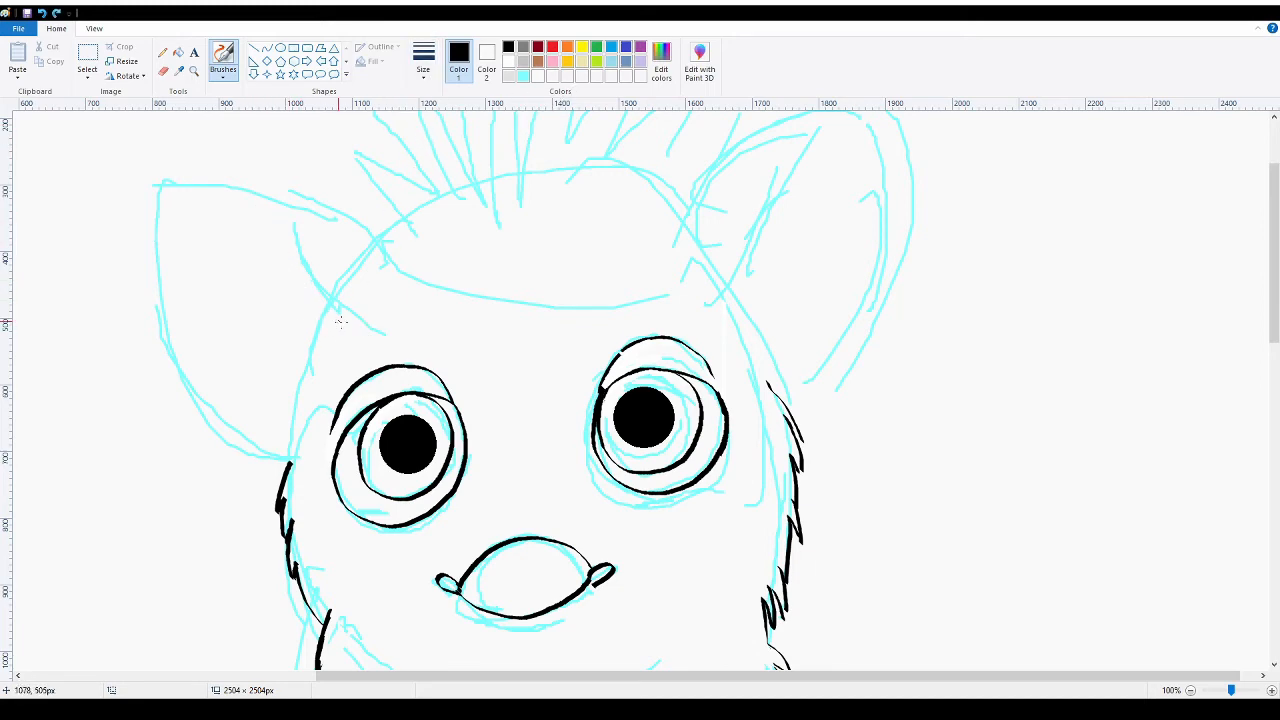
drag(236, 210, 370, 330)
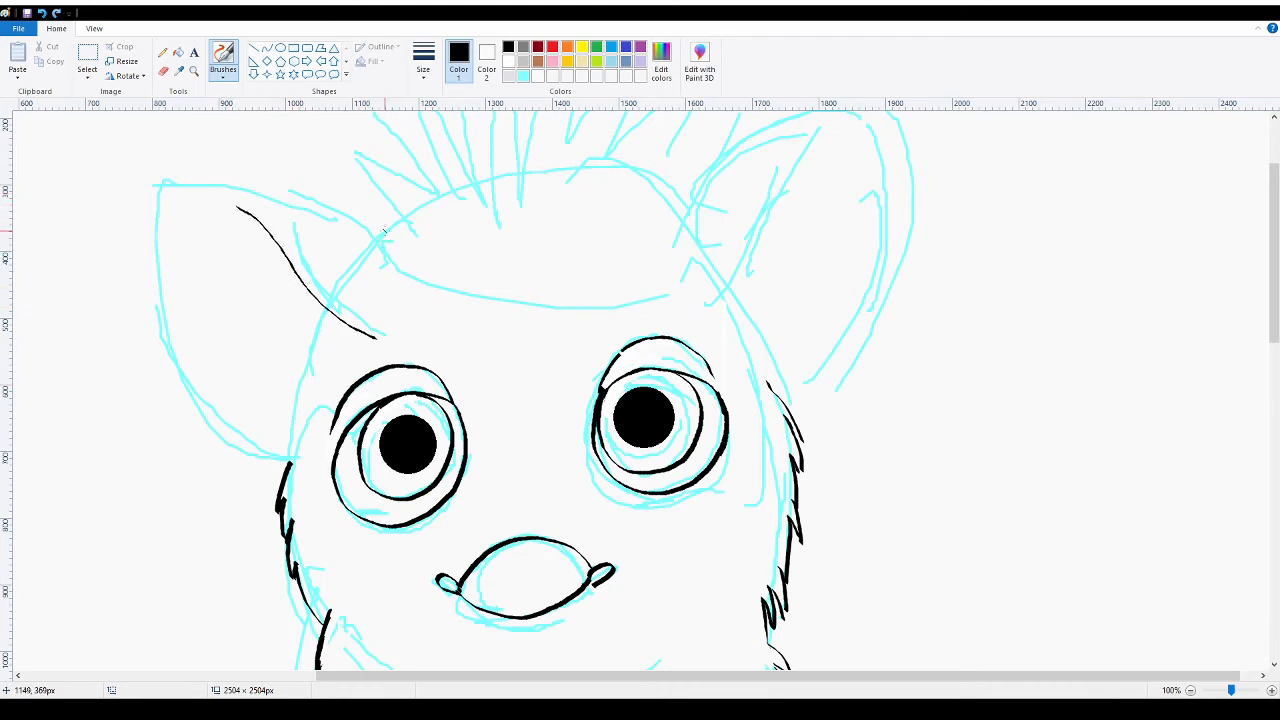
Step: Ink the left ear's outer edge and top curve in black
drag(204, 420, 290, 460)
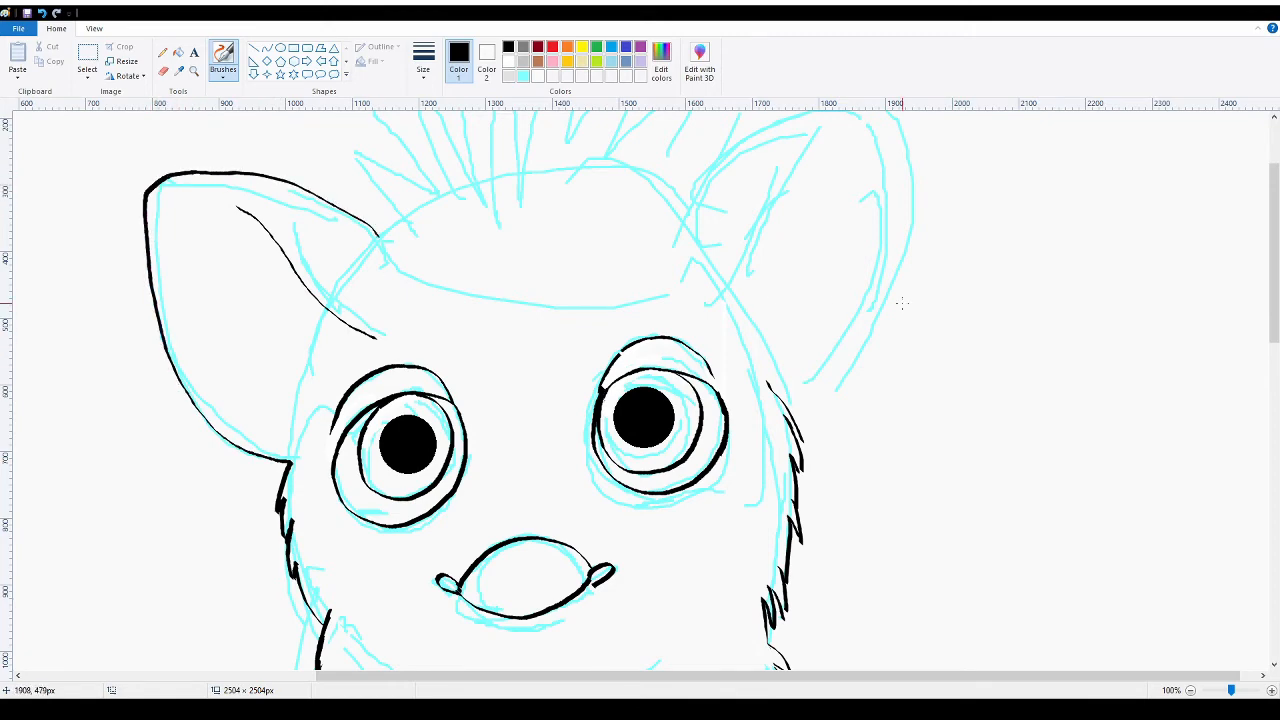
scroll(down, 3)
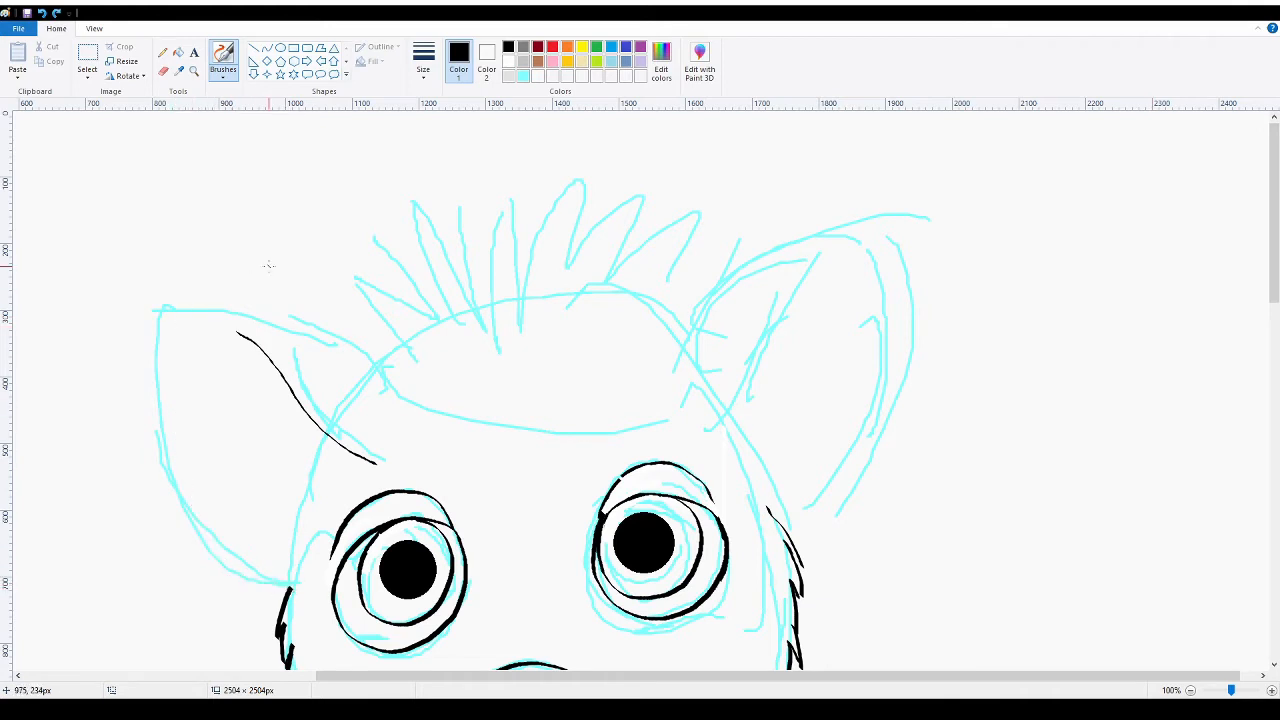
drag(190, 318, 284, 590)
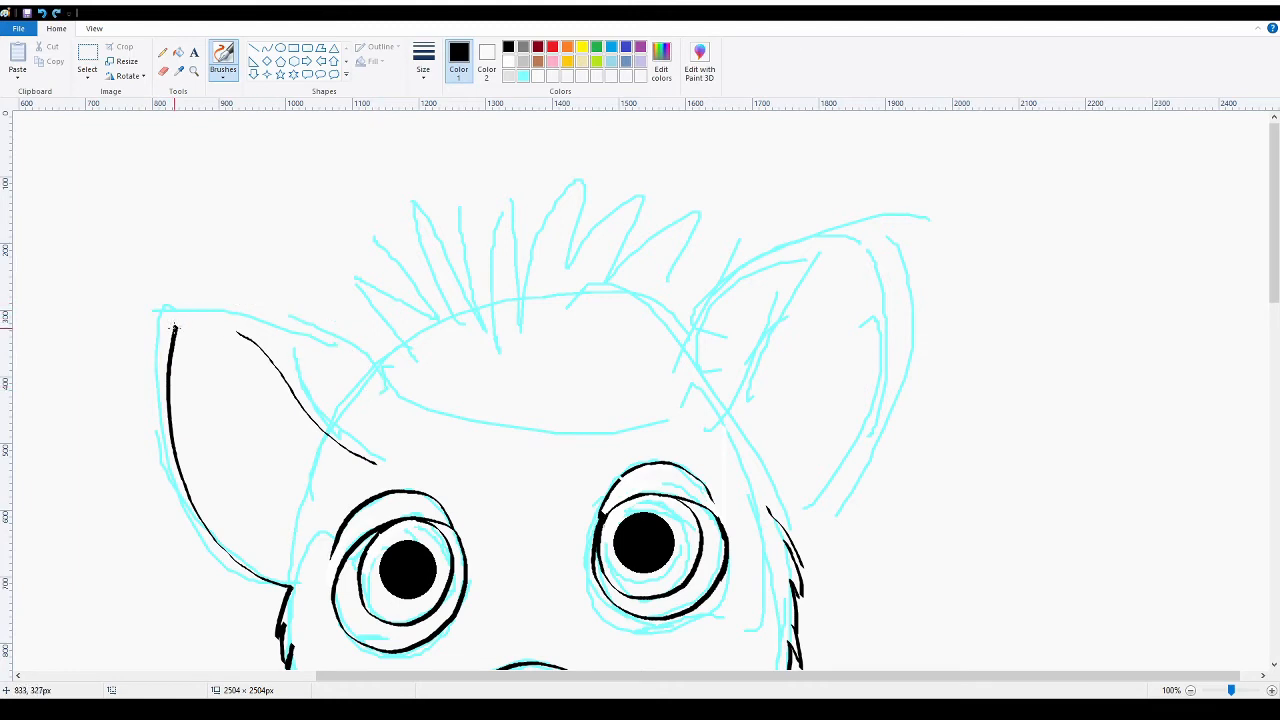
drag(172, 324, 390, 378)
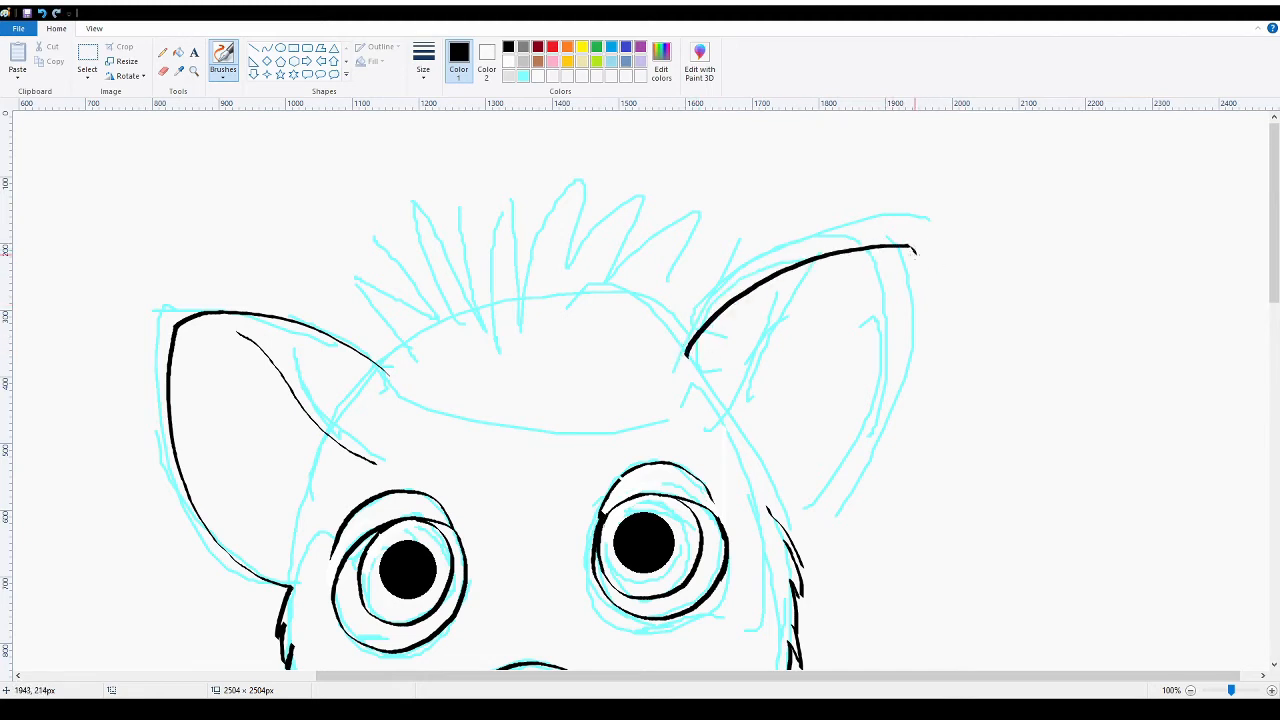
Step: Ink the right ear's outline down to the head and its inner fold in black
drag(904, 244, 836, 520)
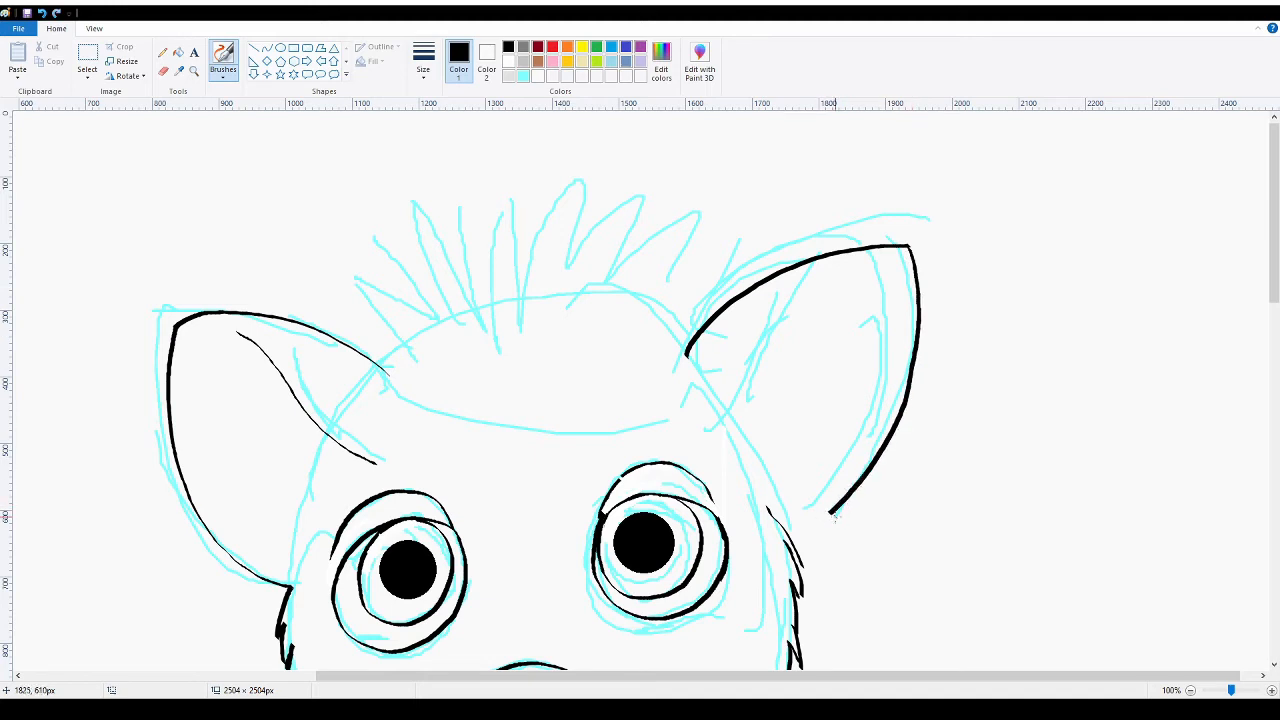
drag(832, 516, 790, 548)
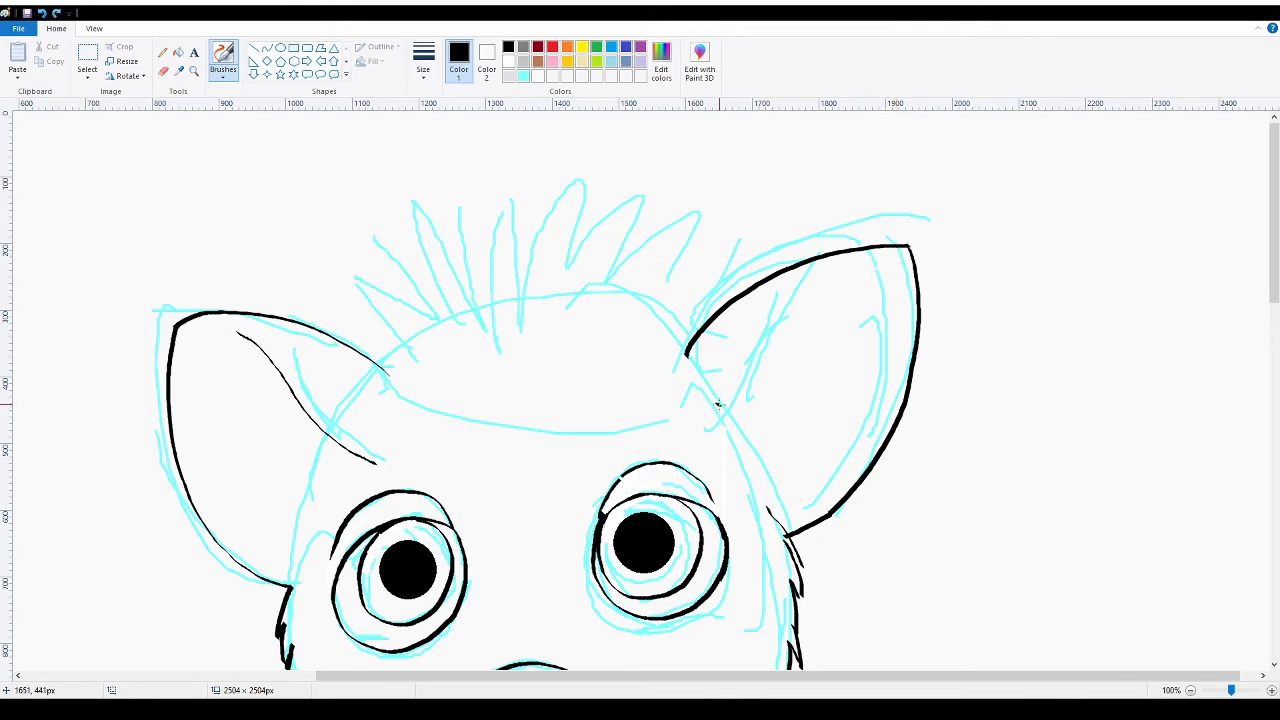
drag(720, 404, 868, 278)
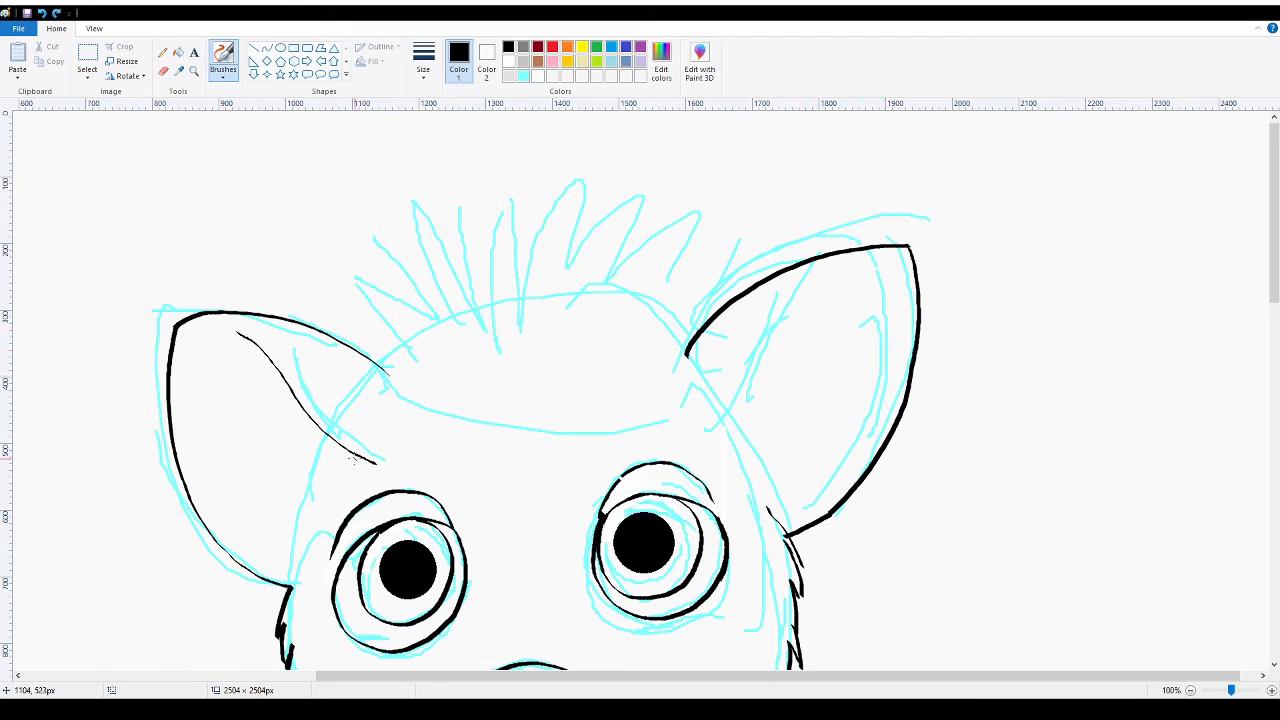
mouse_move(728, 384)
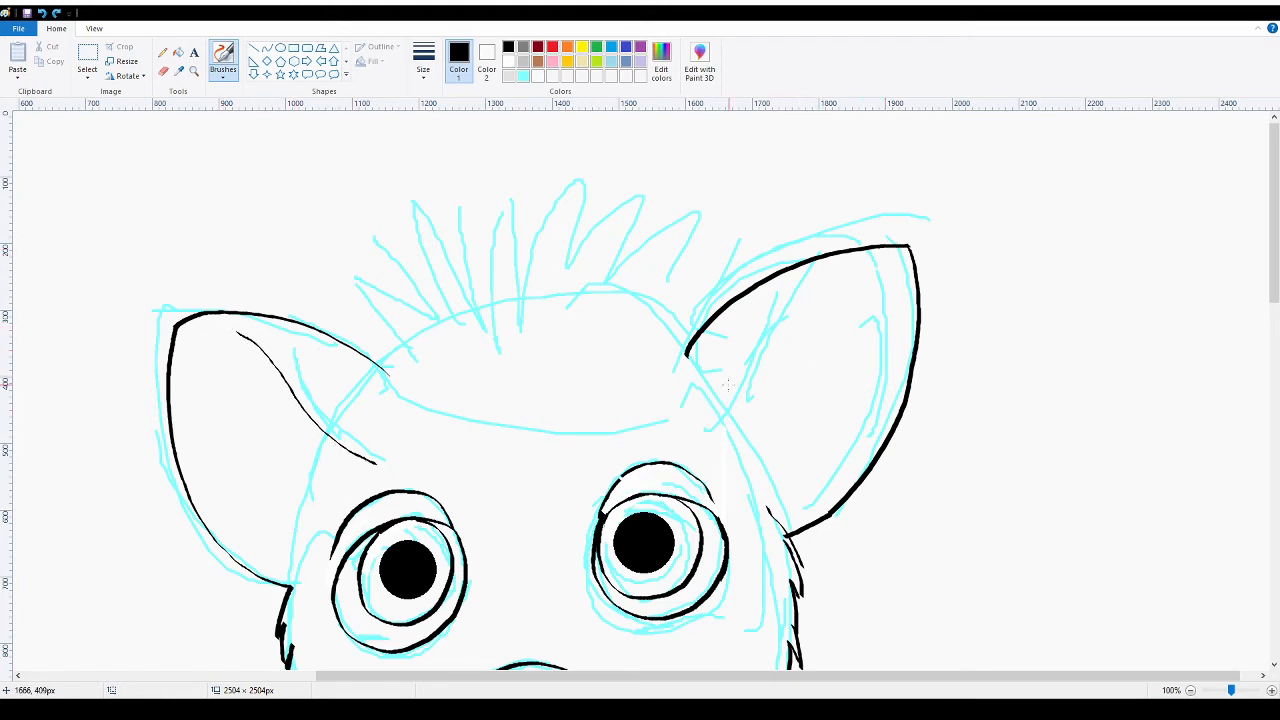
mouse_move(770, 392)
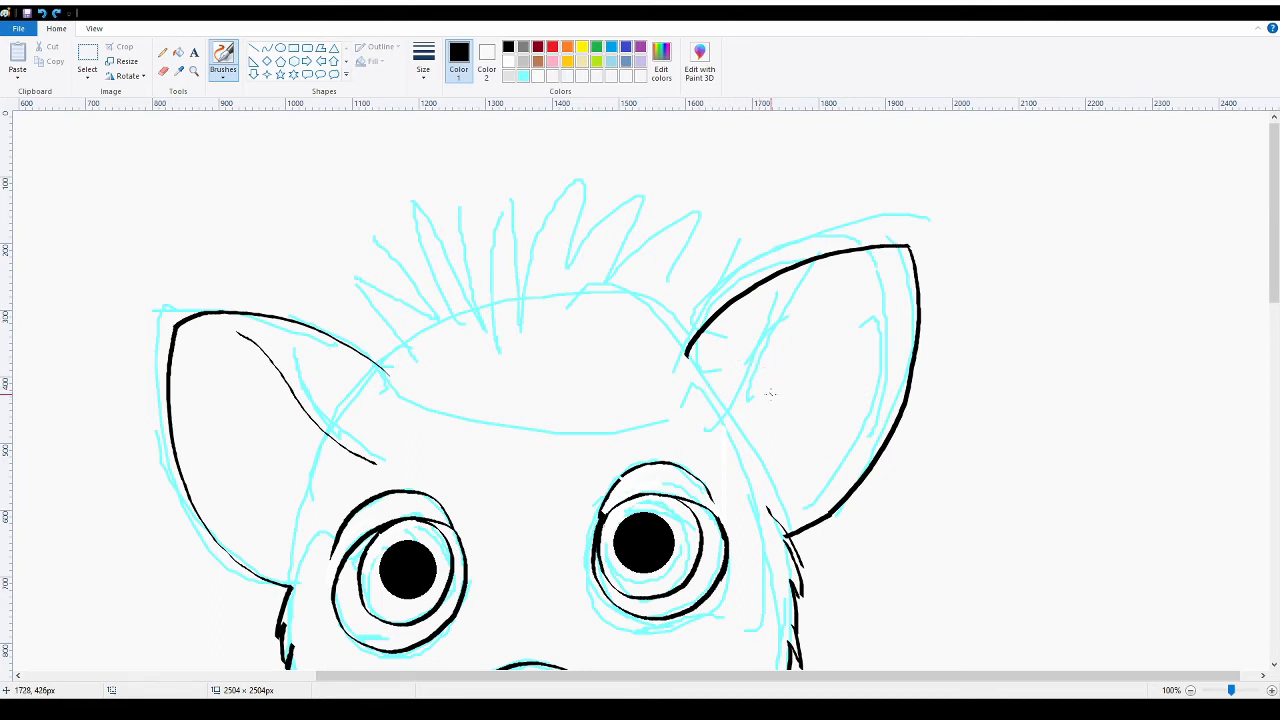
drag(716, 420, 750, 376)
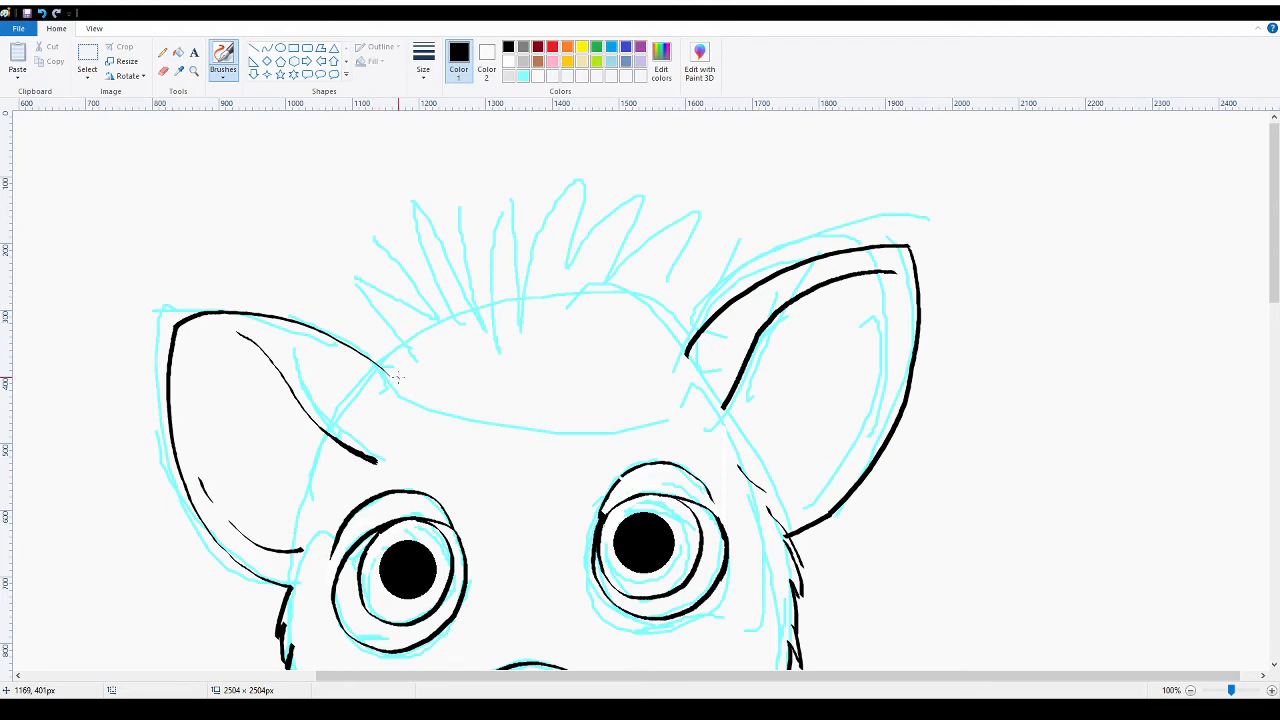
mouse_move(330, 280)
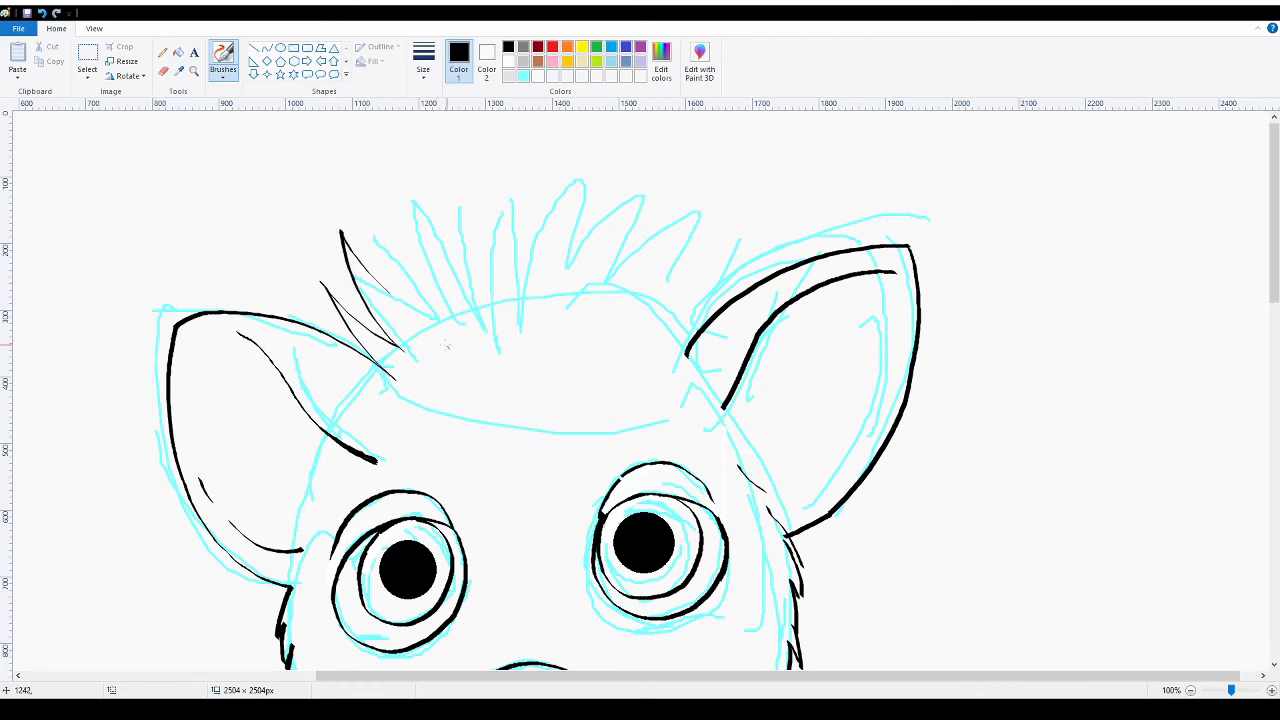
mouse_move(390, 290)
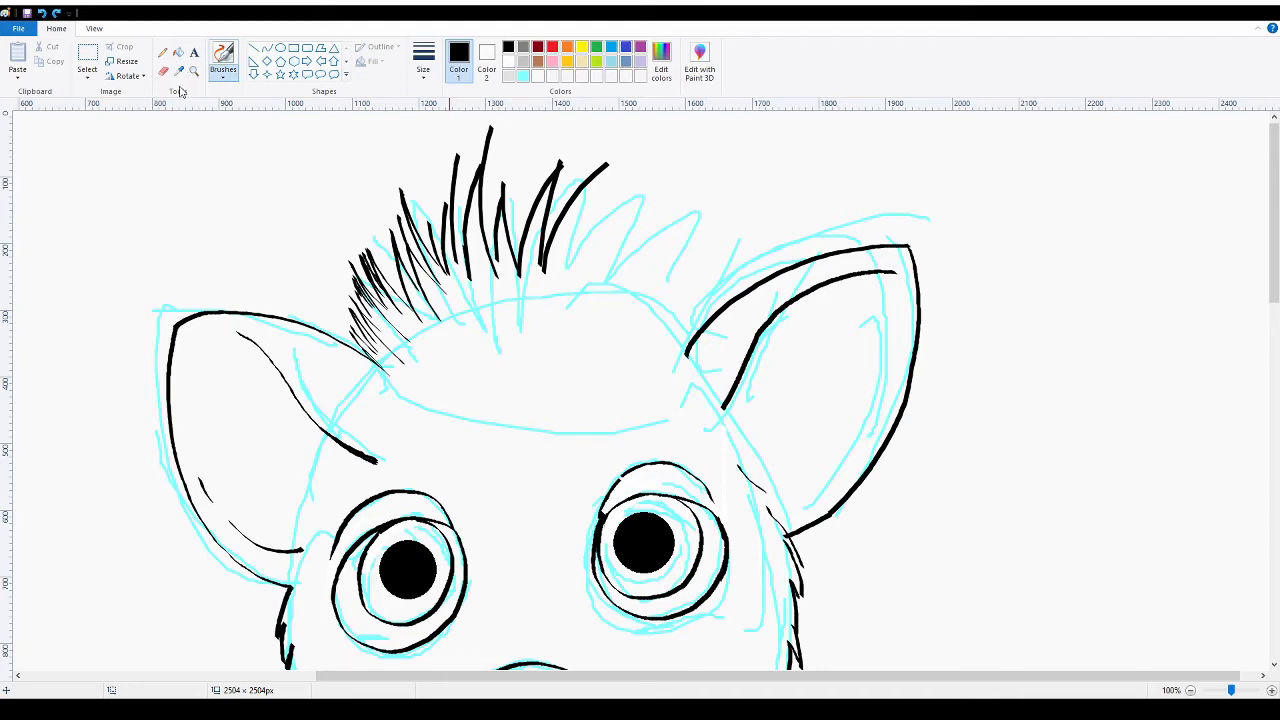
Step: Add black spikes to the hair tuft on top of the head
drag(616, 150, 596, 230)
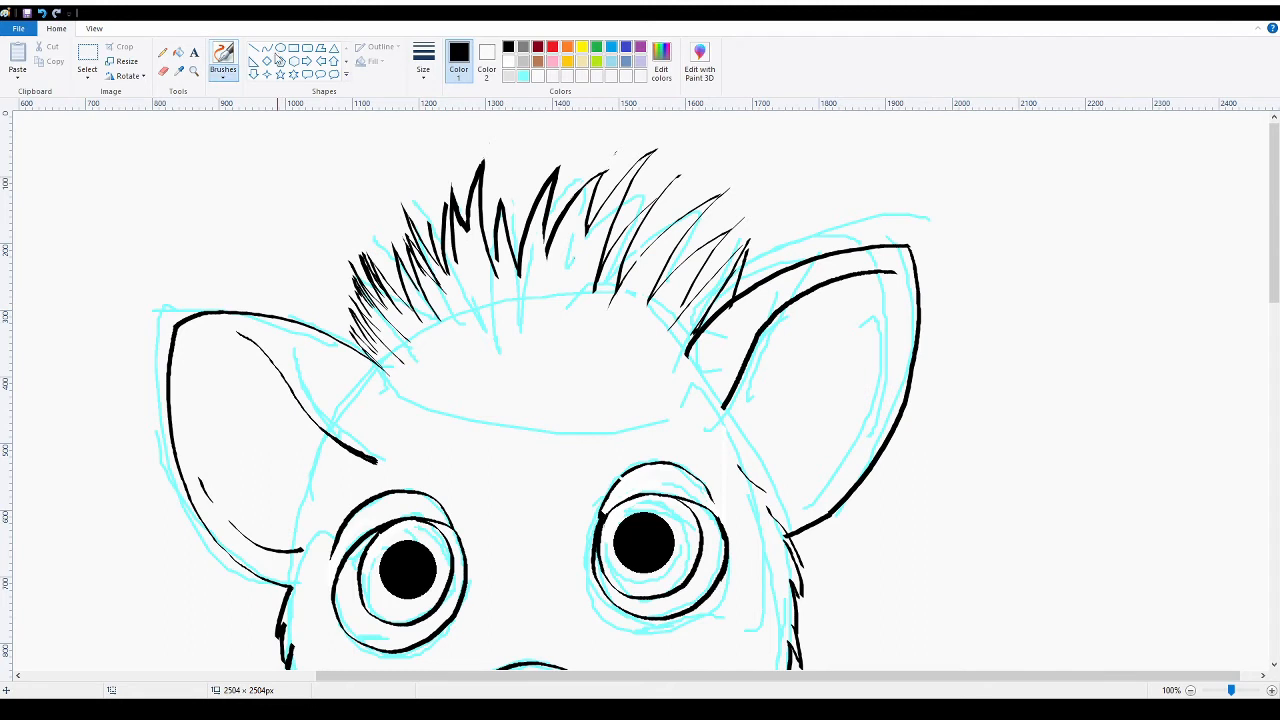
mouse_move(240, 88)
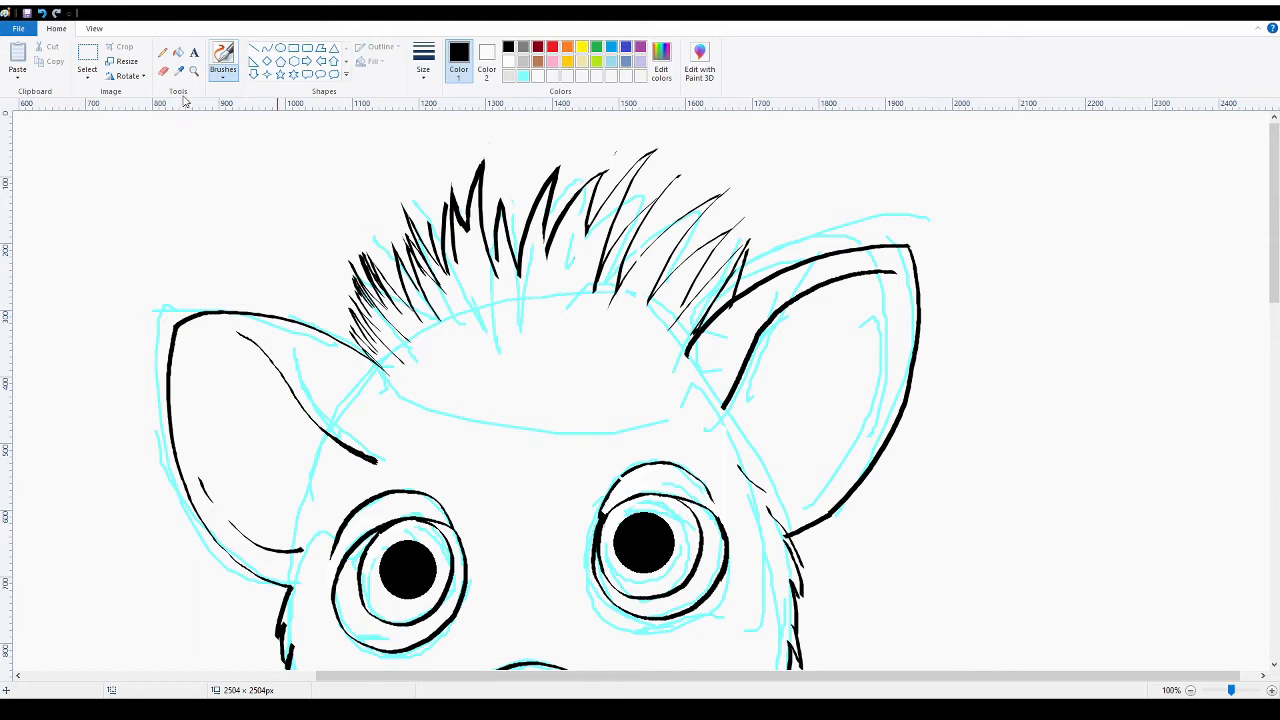
mouse_move(224, 100)
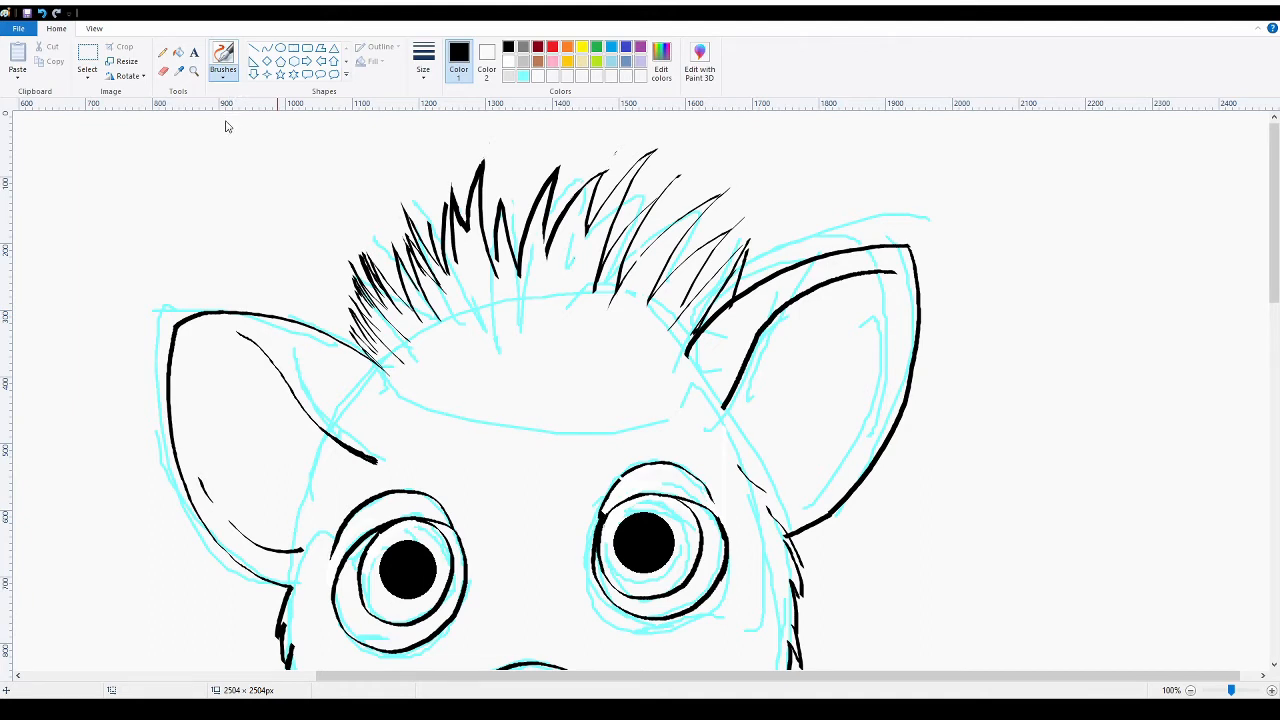
mouse_move(424, 248)
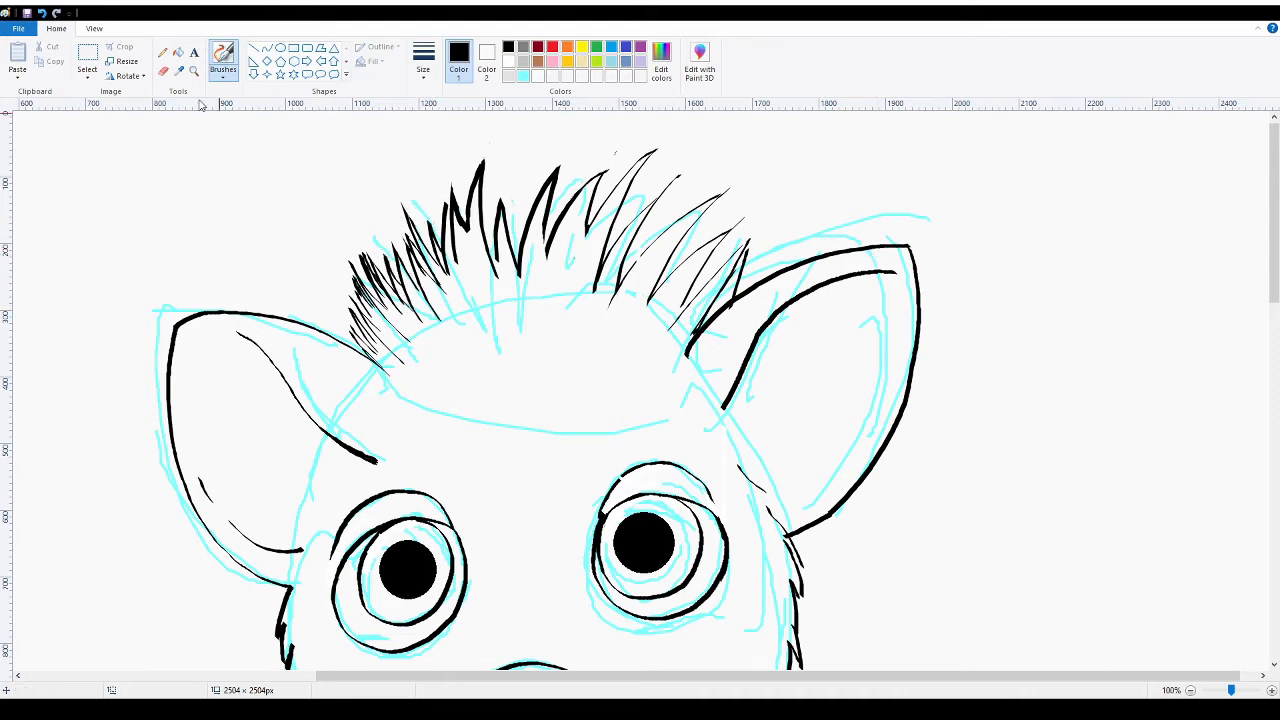
mouse_move(138, 300)
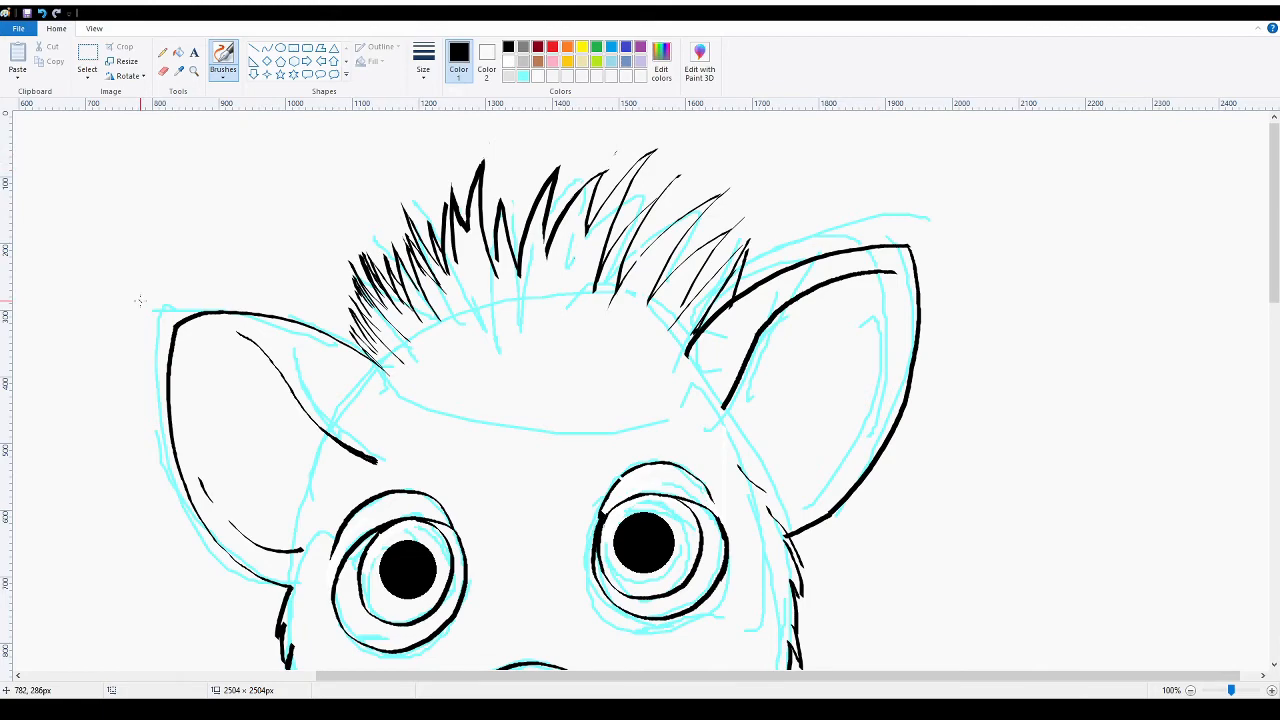
Step: Redraw the head-top hair as curved cyan strokes forming a rounded tuft
scroll(down, 3)
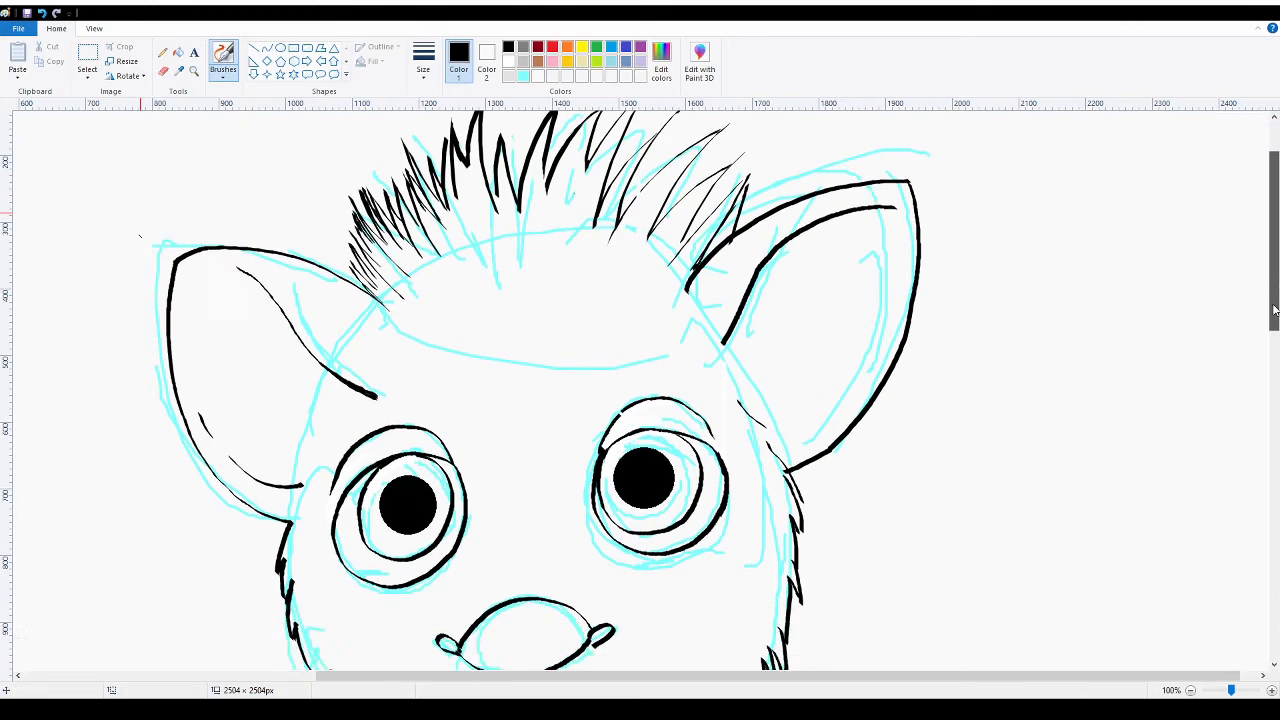
scroll(down, 3)
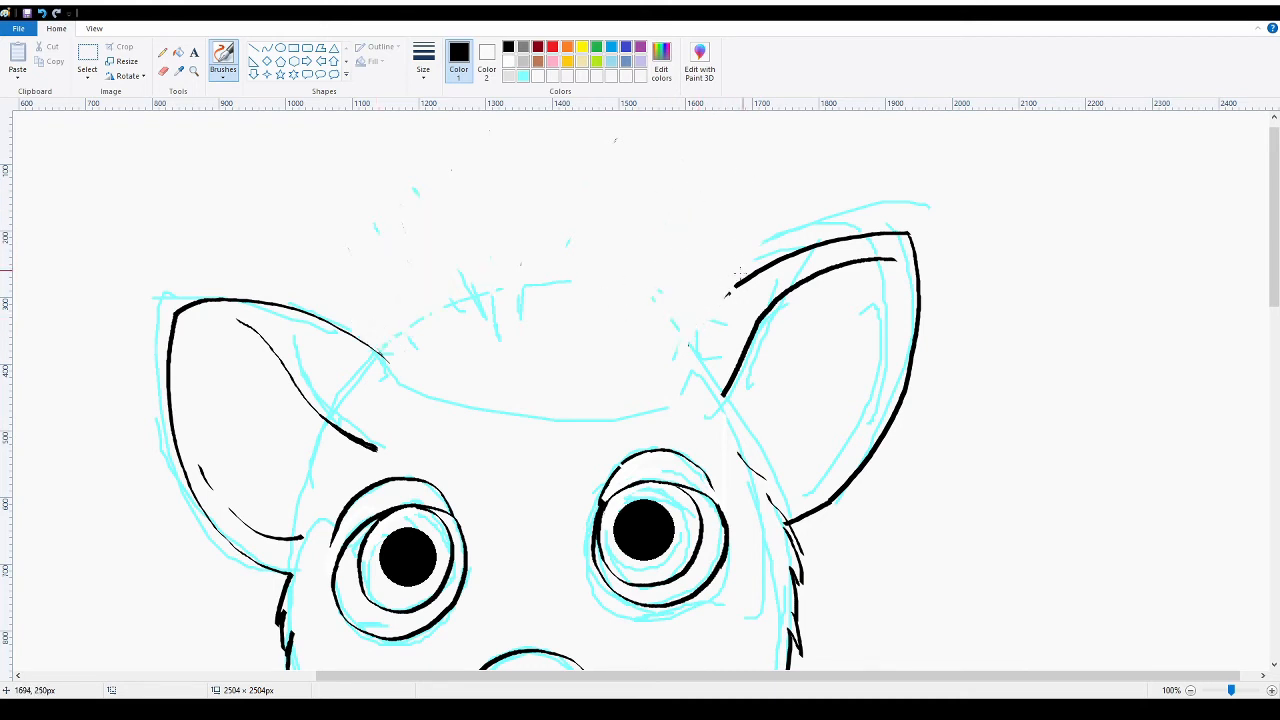
mouse_move(920, 420)
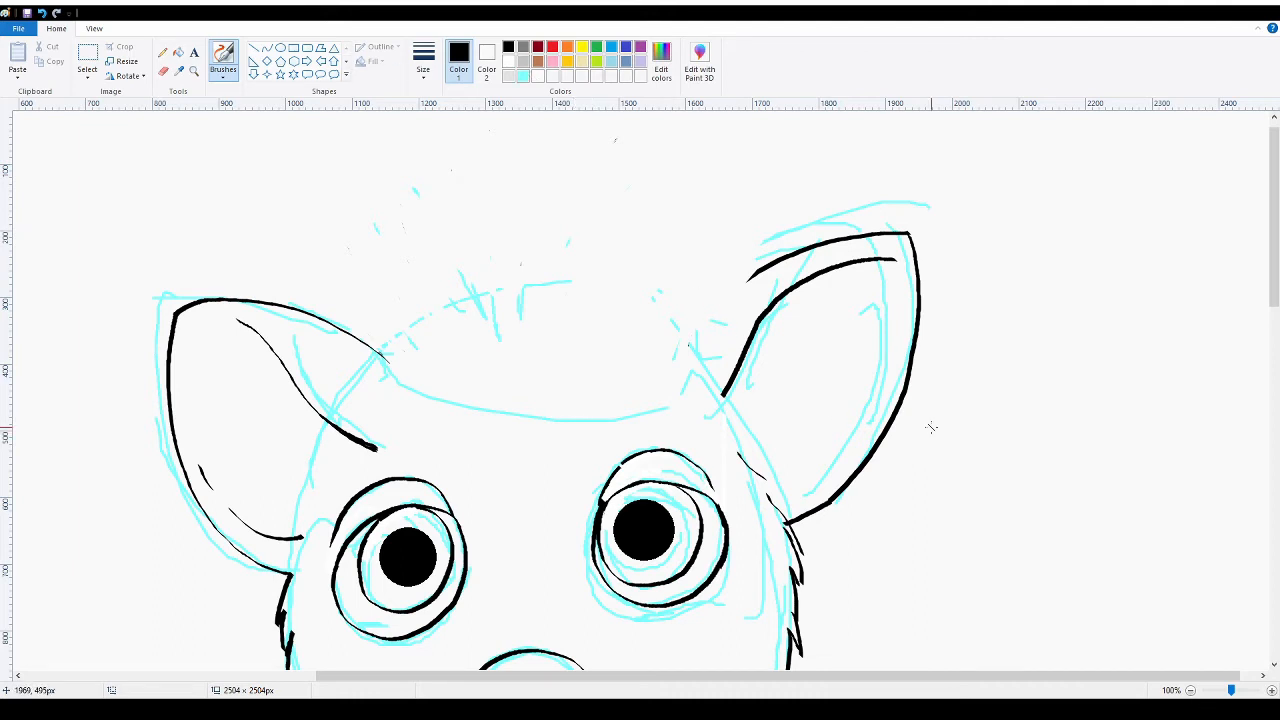
mouse_move(248, 94)
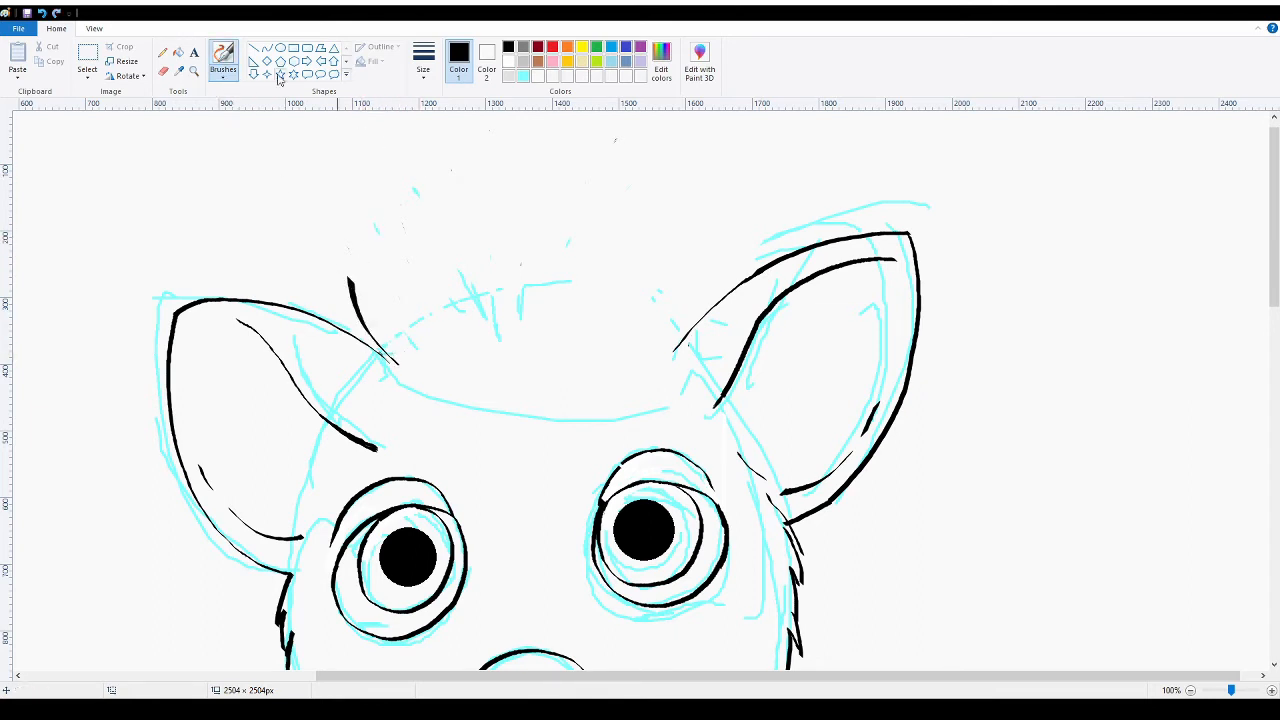
mouse_move(188, 104)
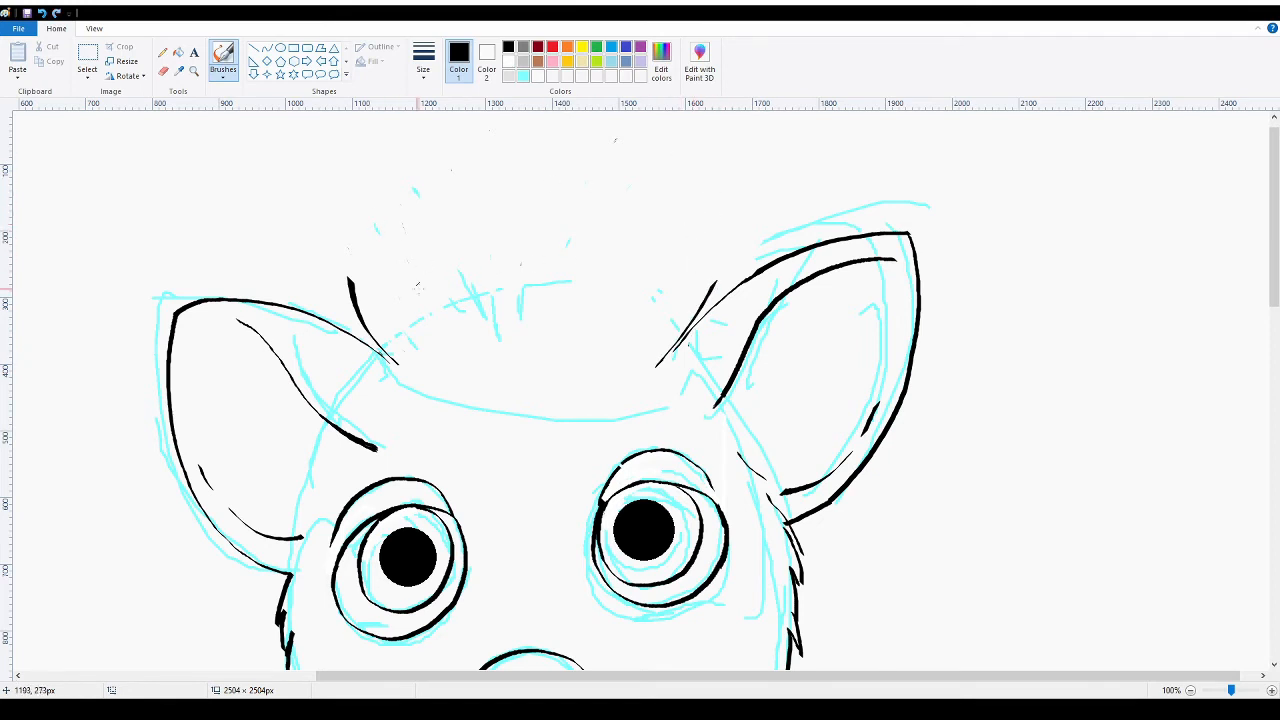
mouse_move(560, 428)
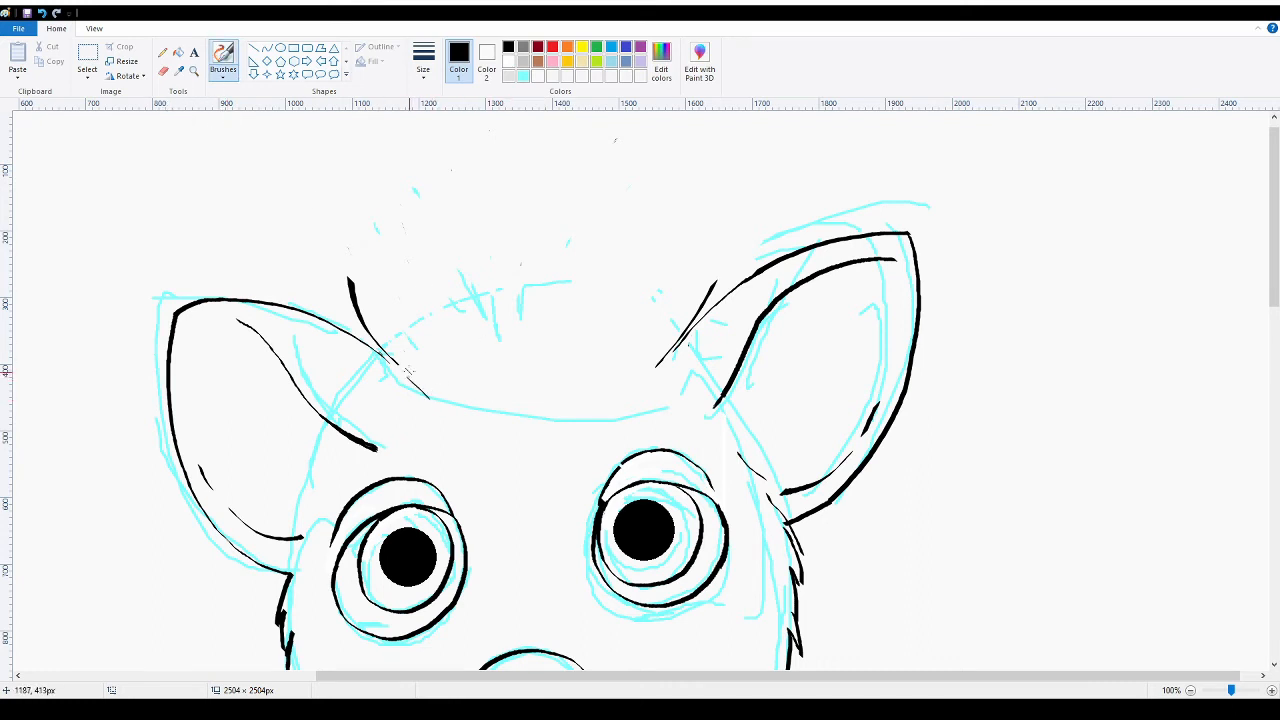
drag(390, 350, 450, 384)
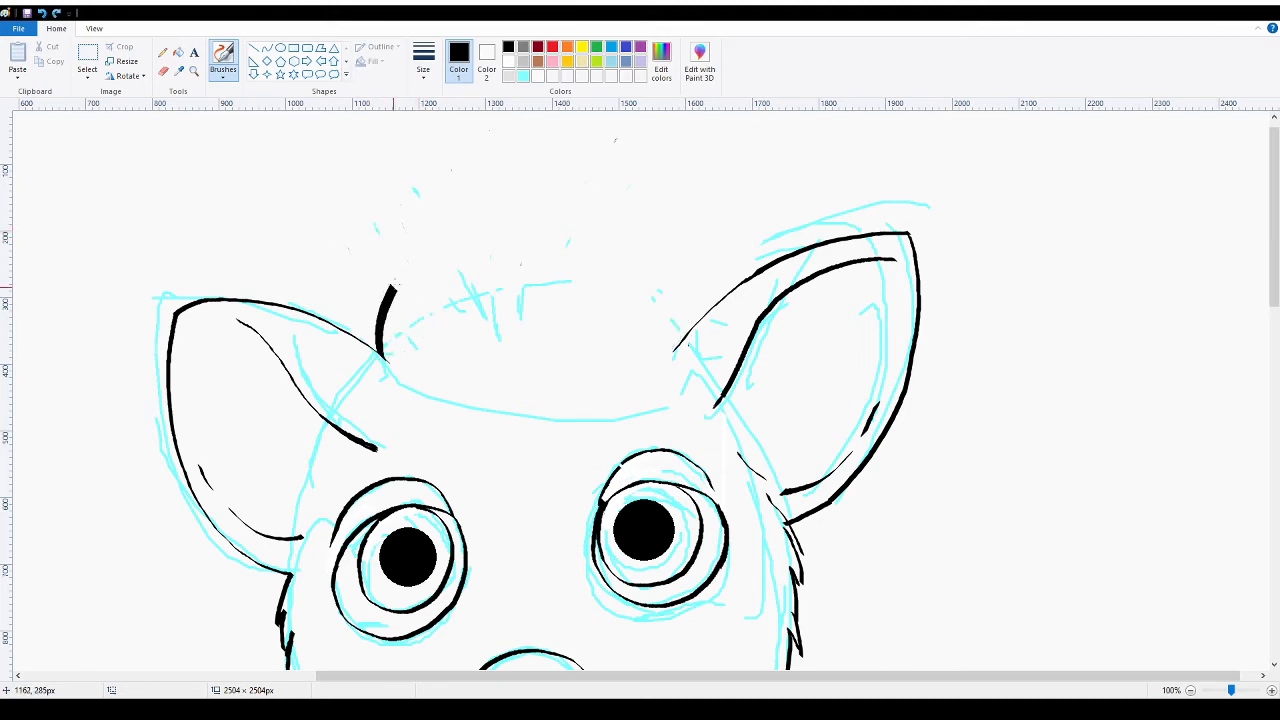
drag(380, 350, 484, 184)
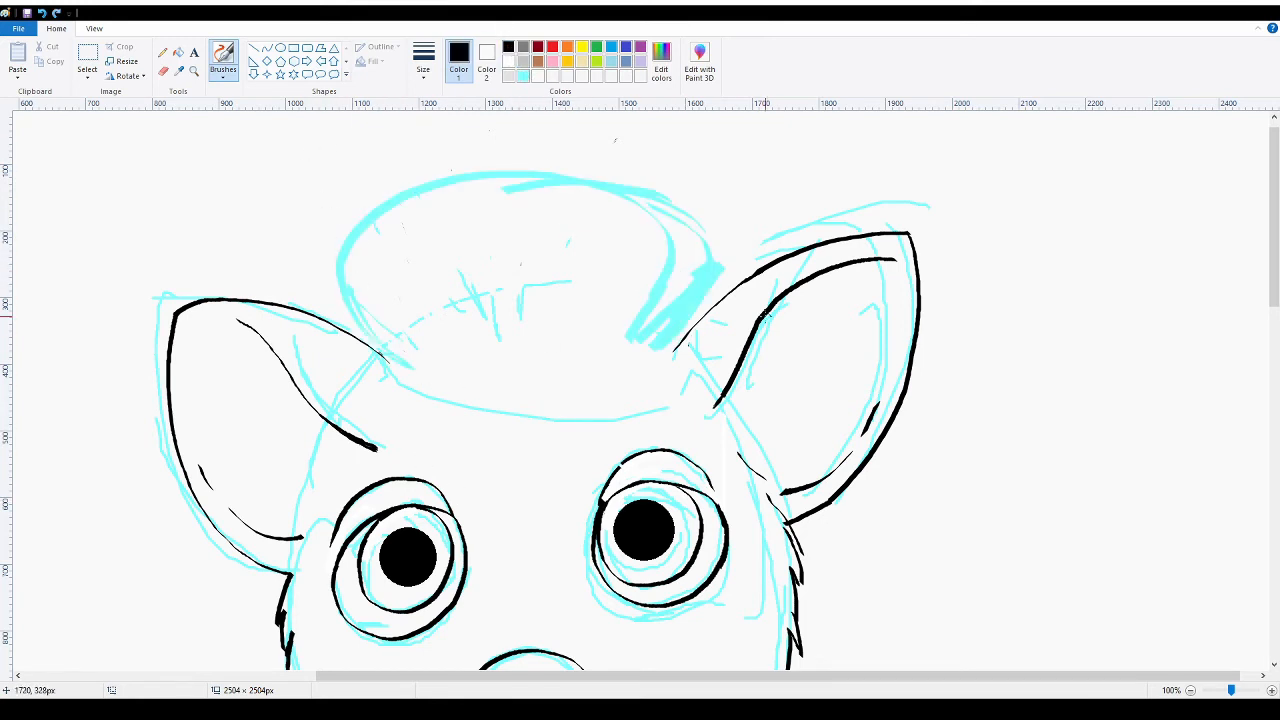
Step: Ink short black fur strokes along the top of the head
drag(710, 280, 660, 356)
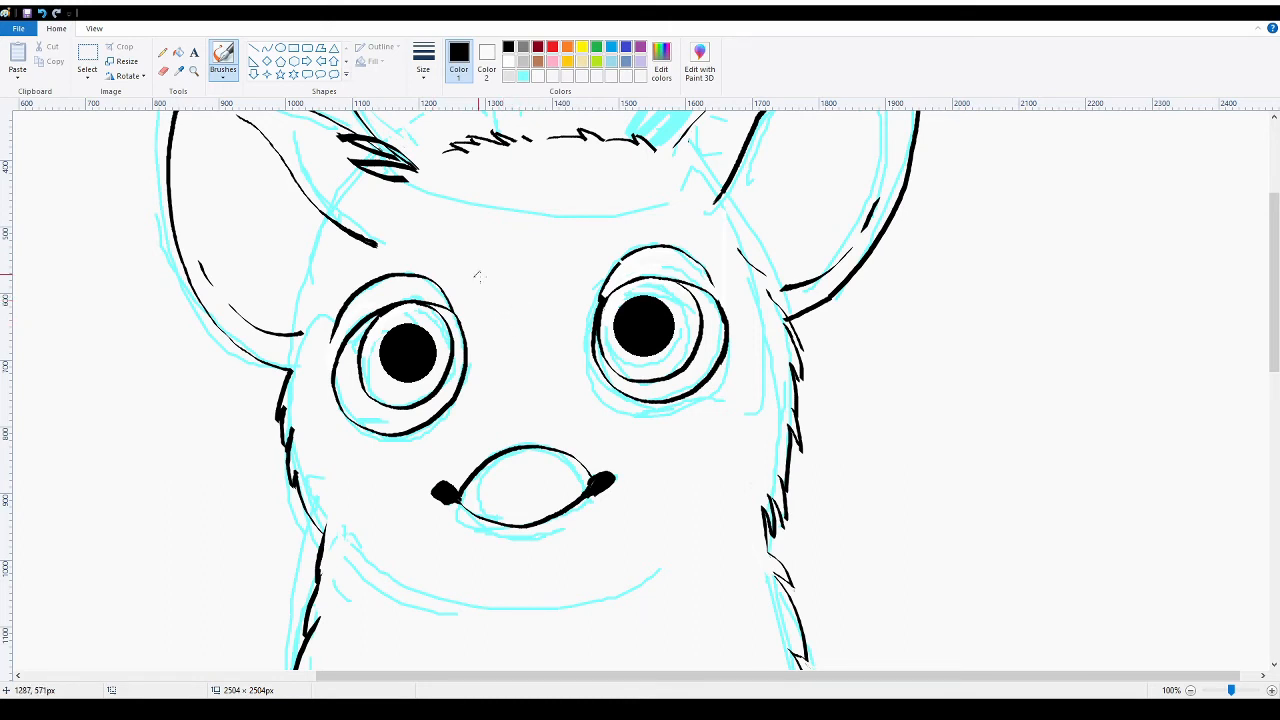
Step: Ink the black brow outline around both eyes, then view the whole Furby
drag(444, 256, 510, 336)
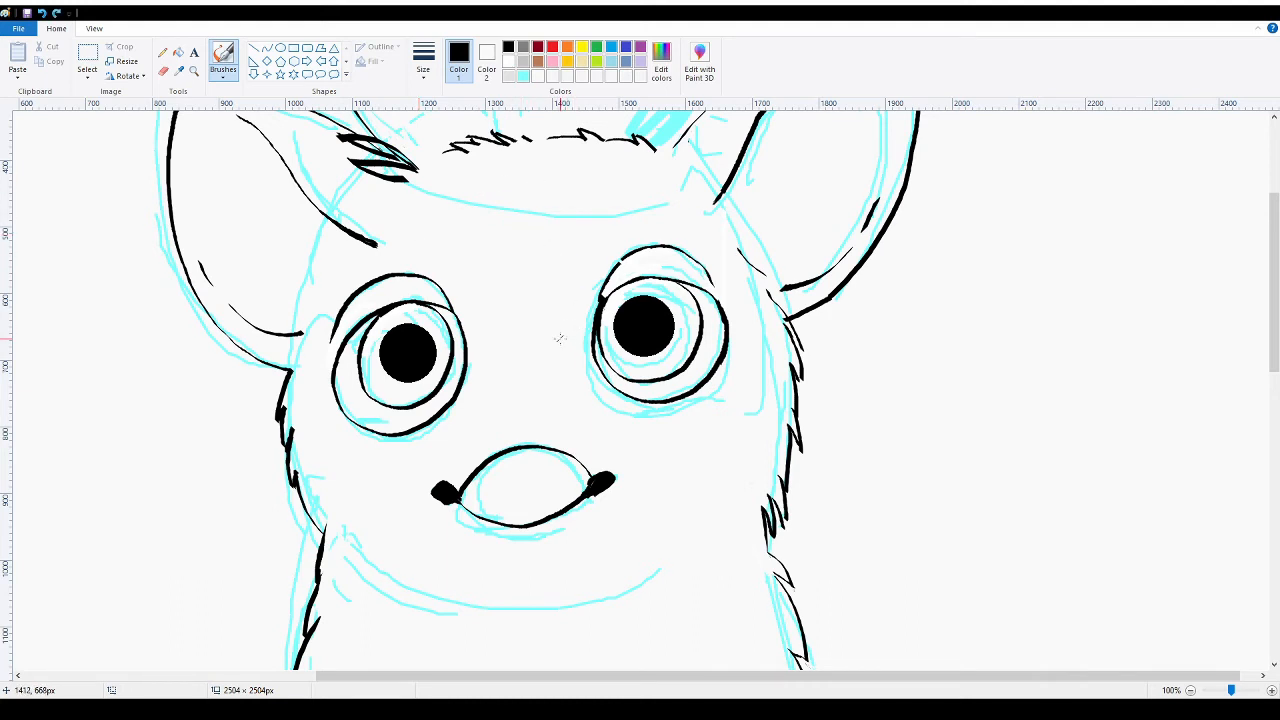
mouse_move(602, 244)
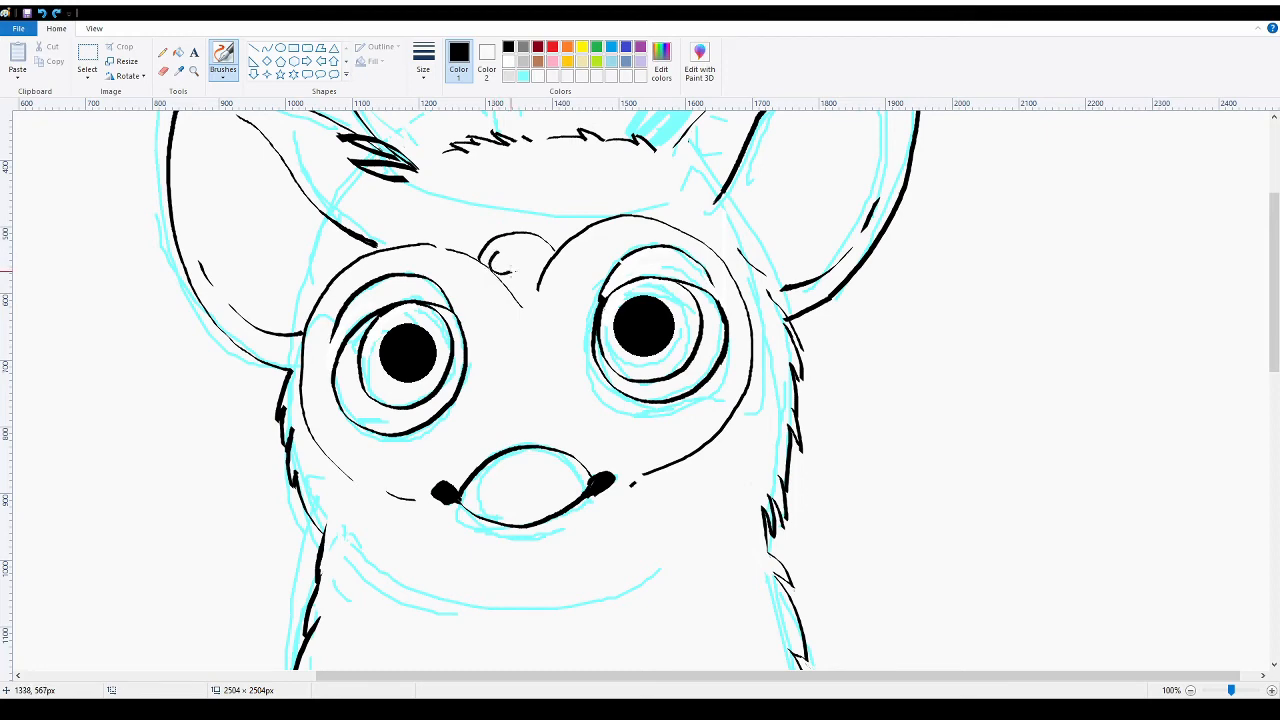
scroll(down, 3)
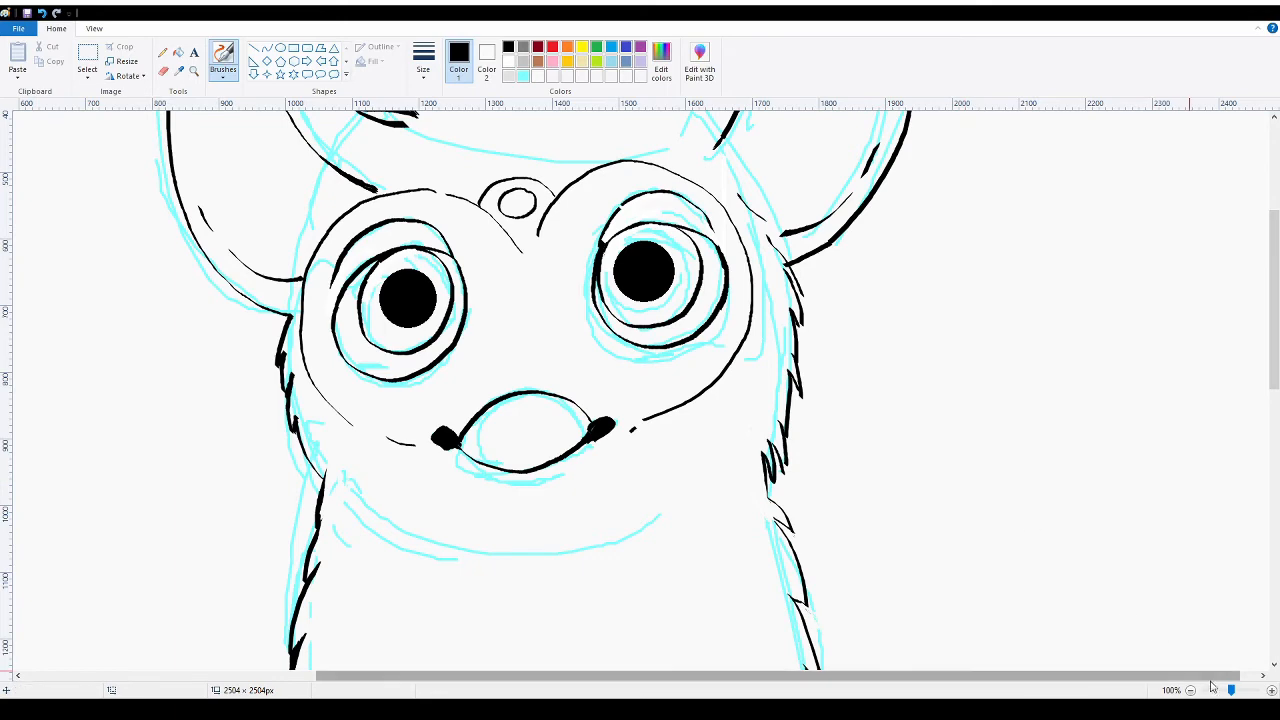
click(1192, 690)
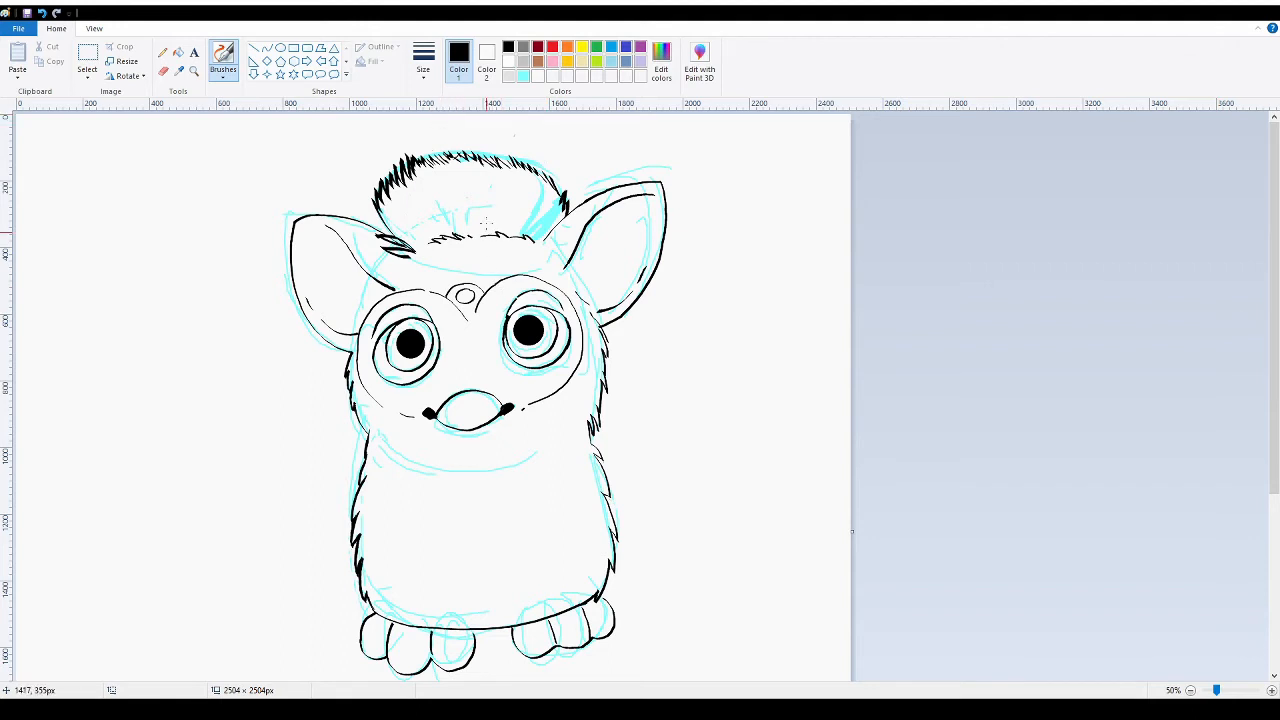
mouse_move(716, 502)
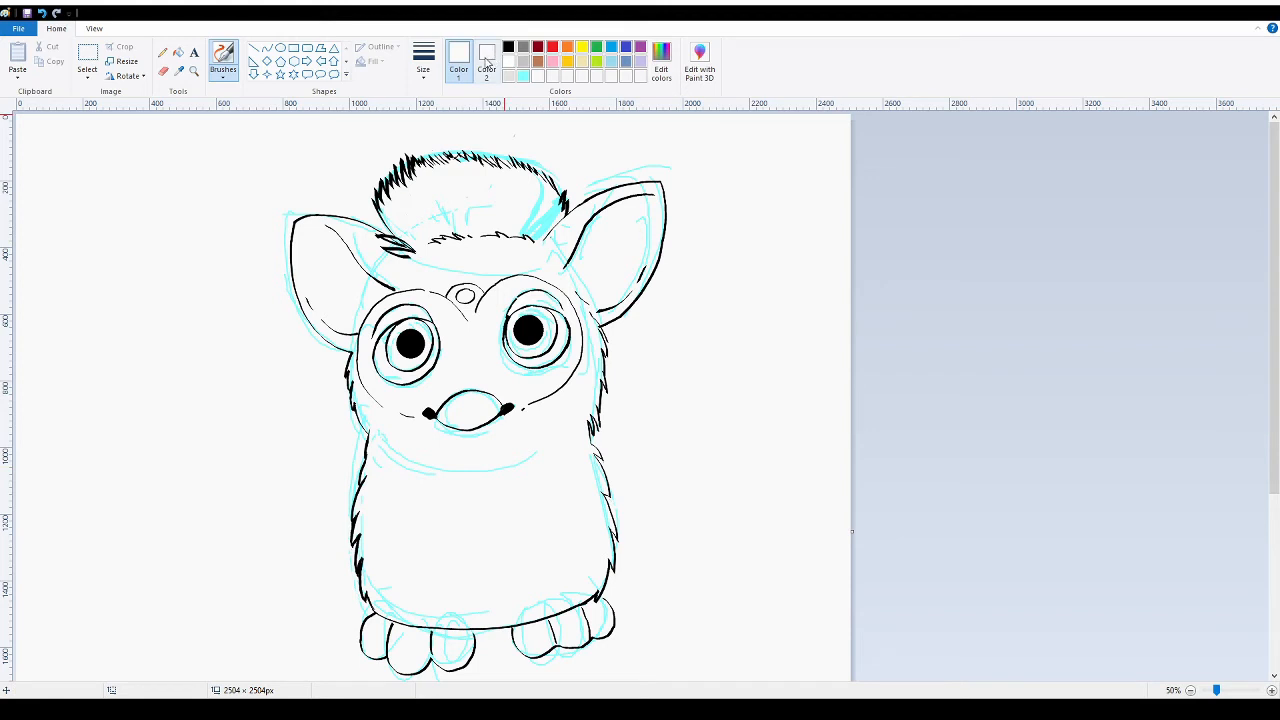
Step: Set white as Color 1 and black as Color 2
click(488, 56)
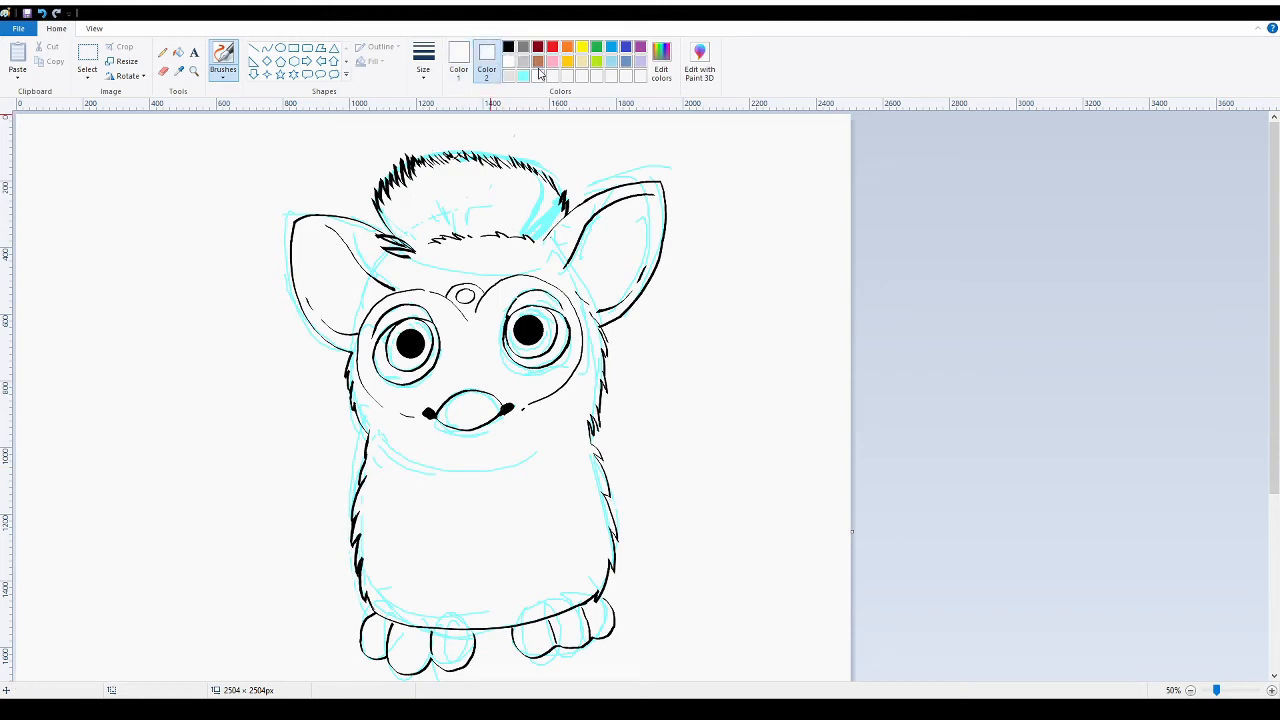
click(484, 56)
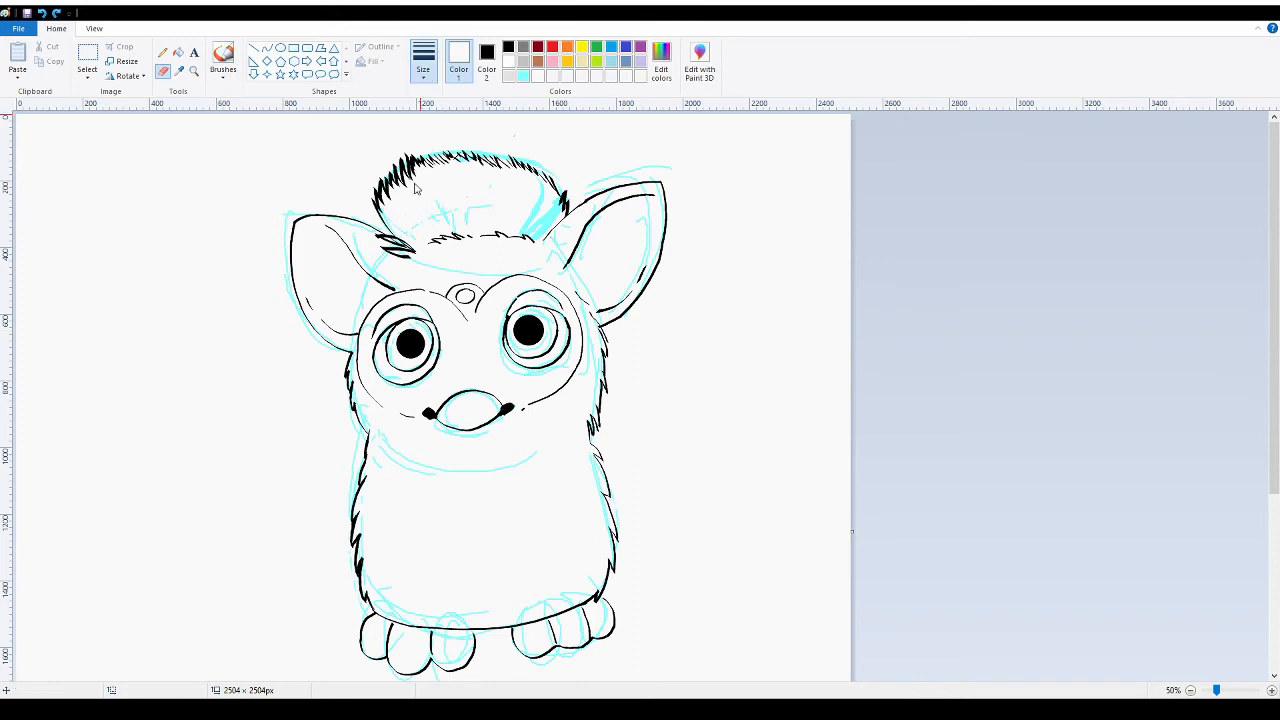
Step: Wipe away the cyan sketch lines over the face and head
drag(600, 410, 616, 460)
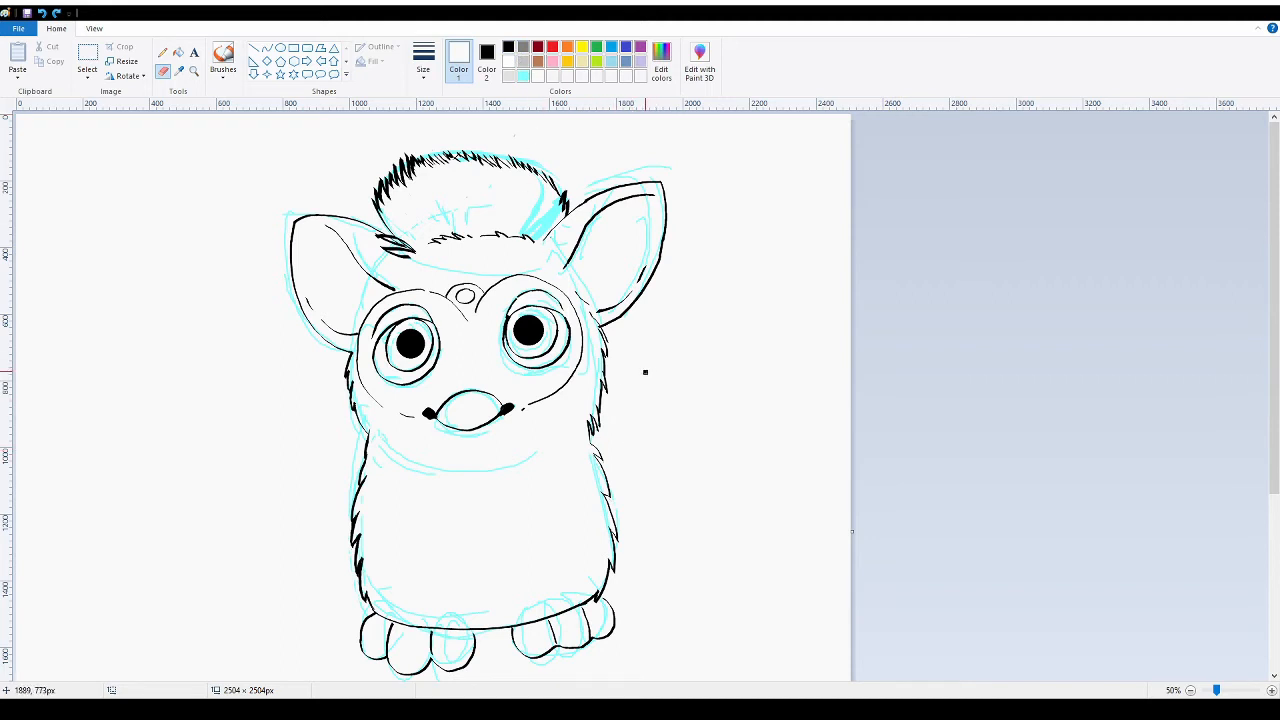
mouse_move(648, 388)
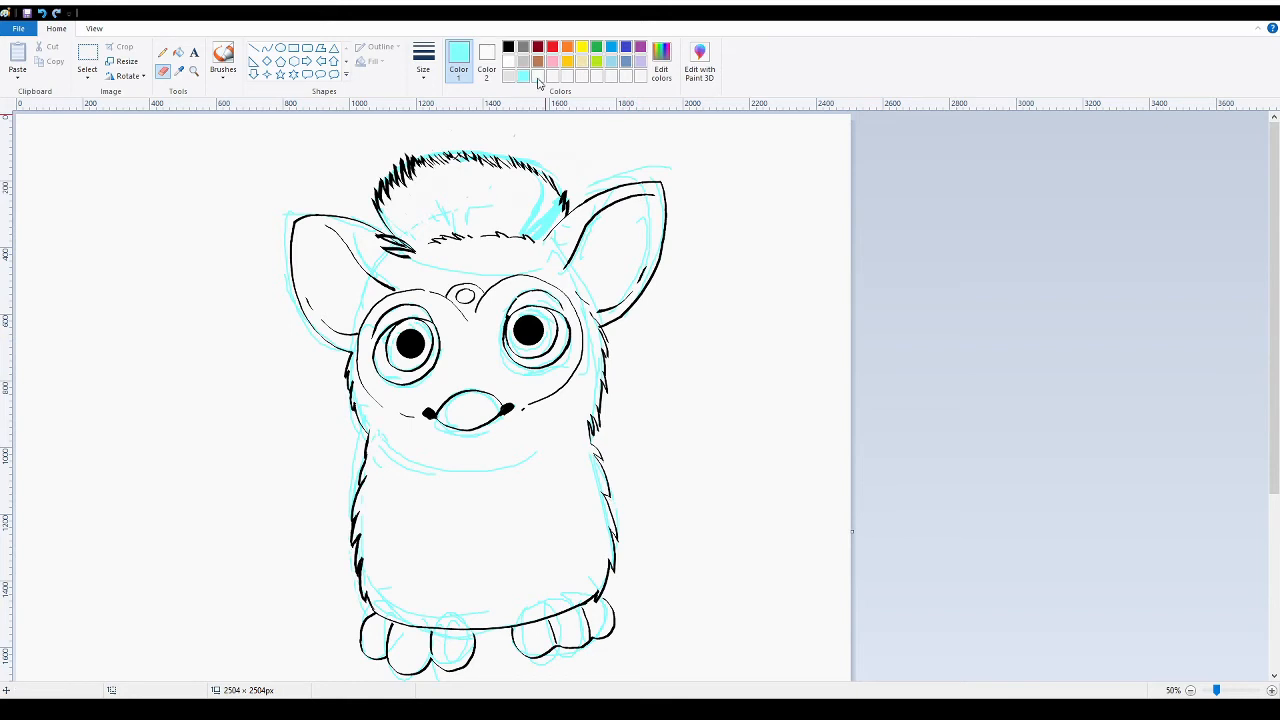
drag(536, 176, 610, 530)
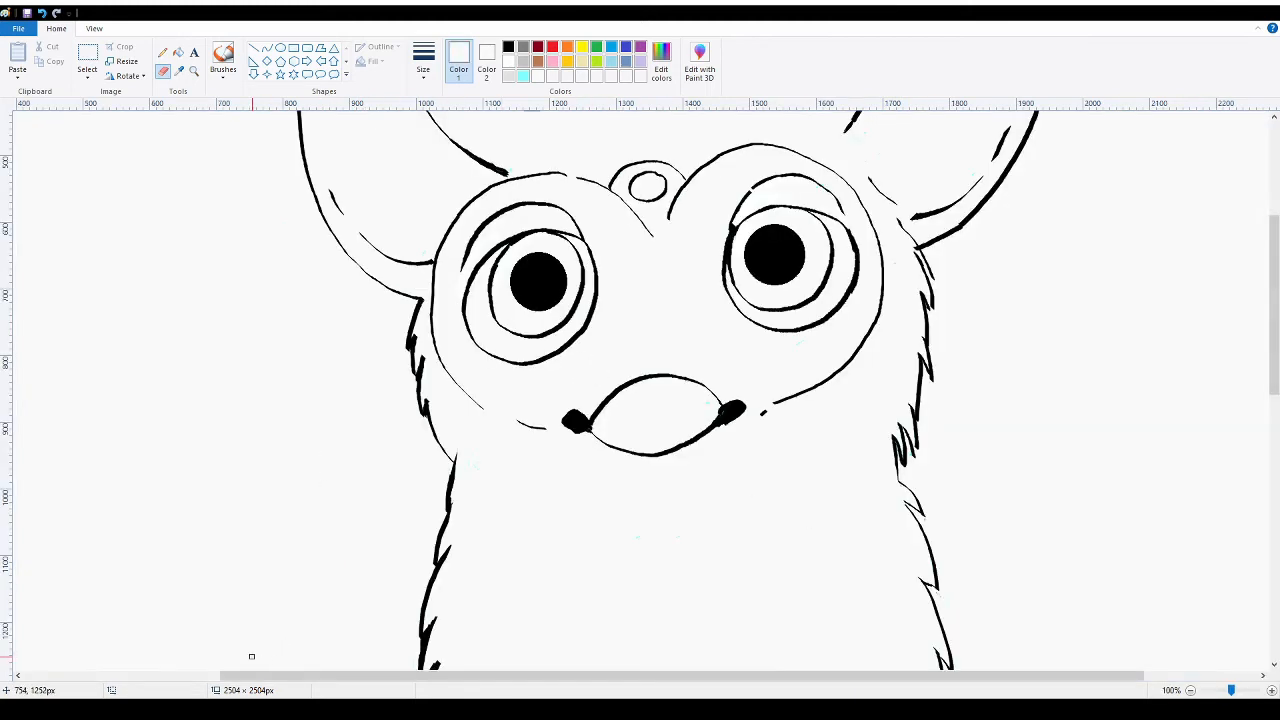
Step: Bring the hair tuft area into view for lavender shading
click(1188, 690)
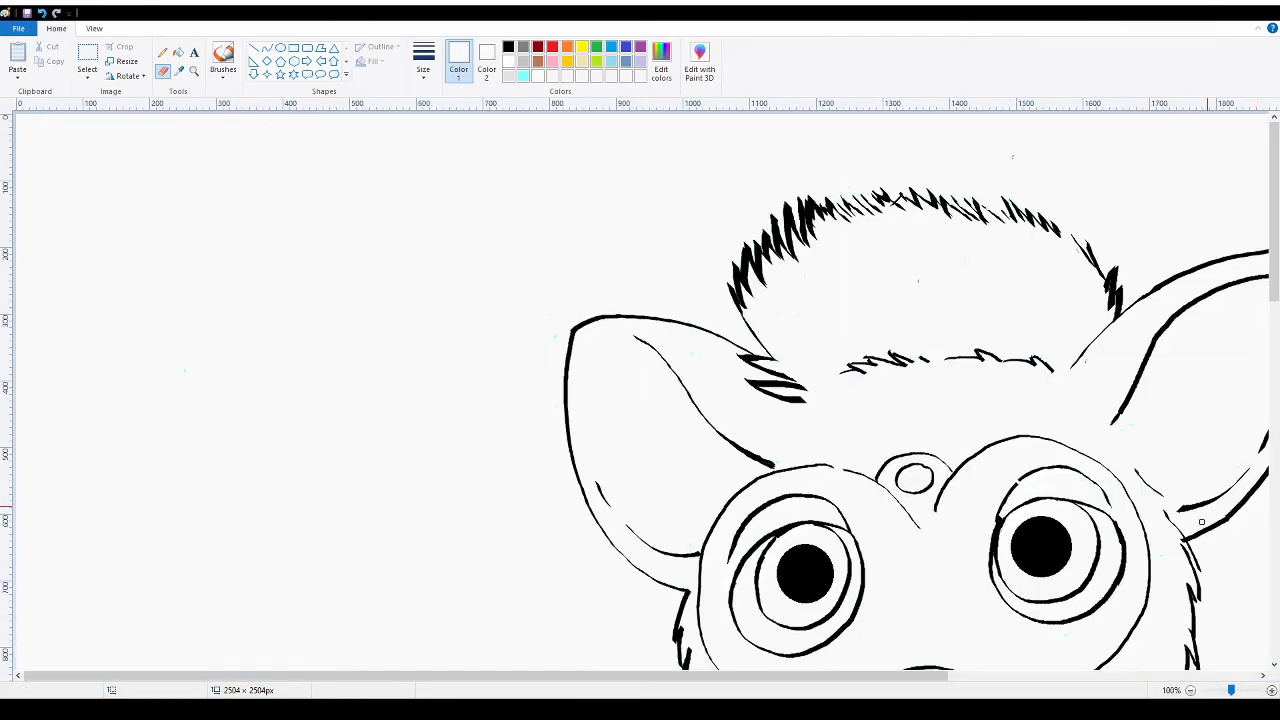
scroll(down, 3)
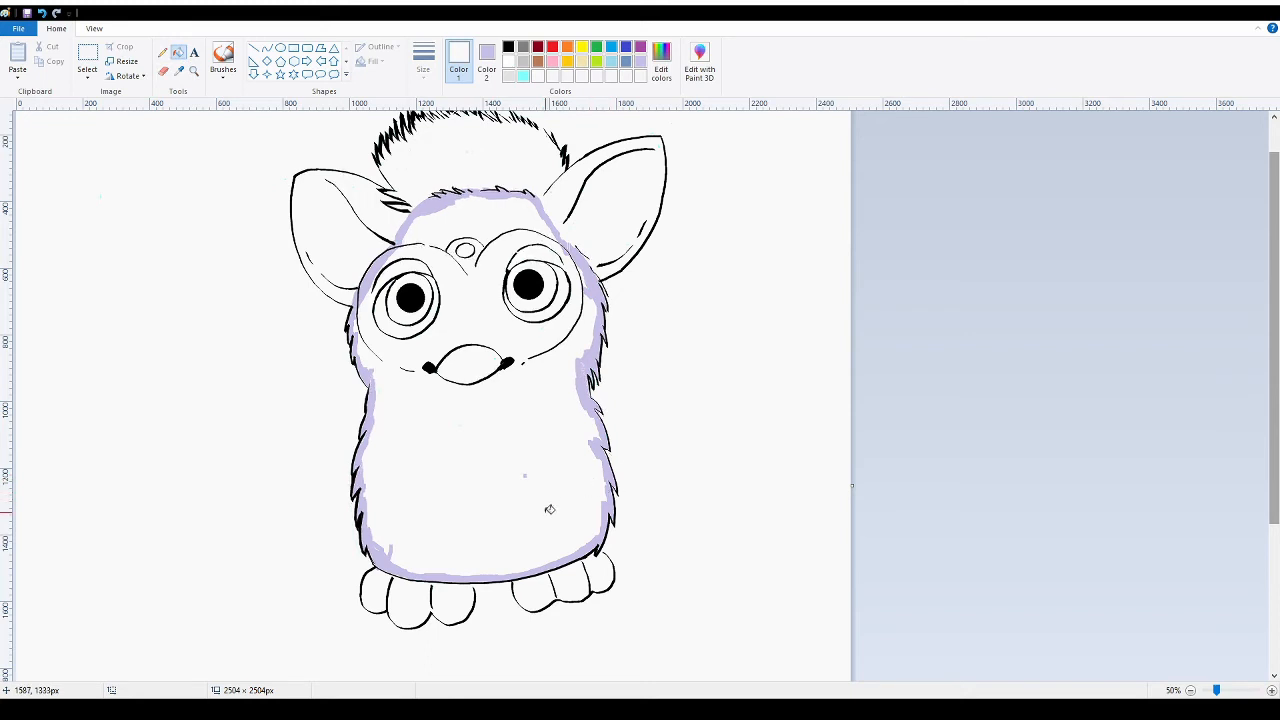
Step: Flood-fill the Furby's body with lavender using Fill with color
click(488, 56)
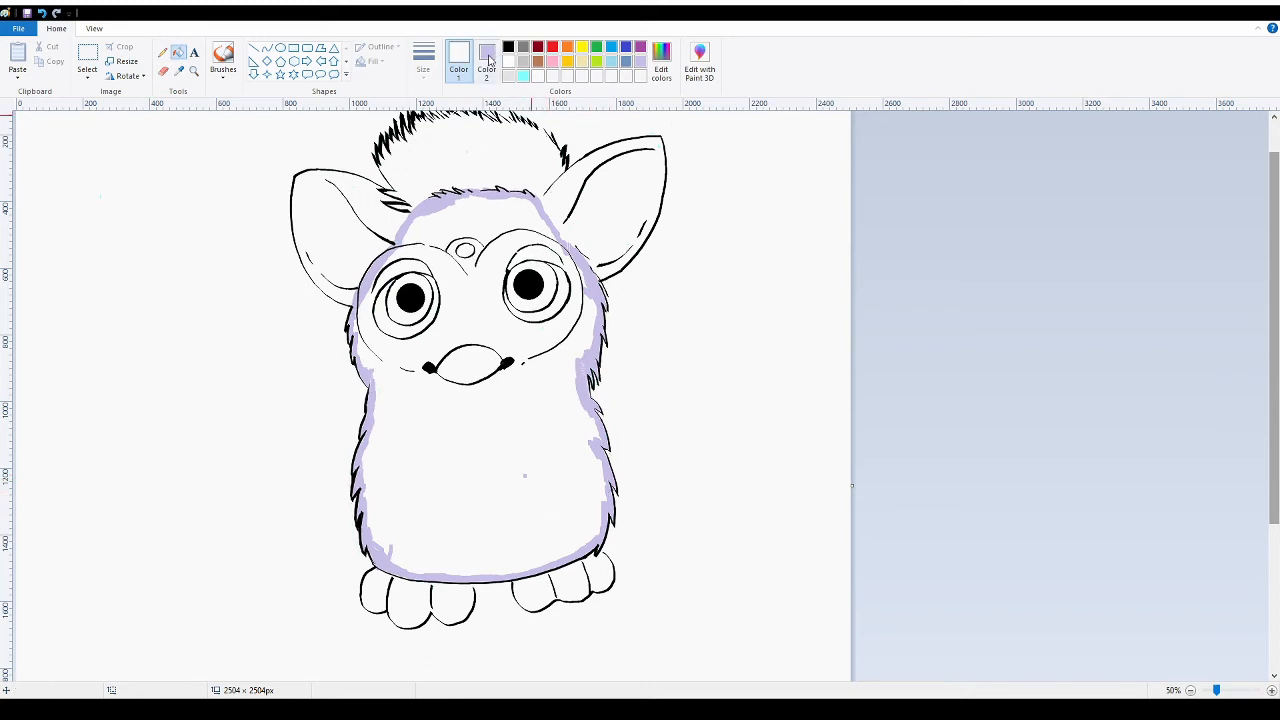
click(488, 56)
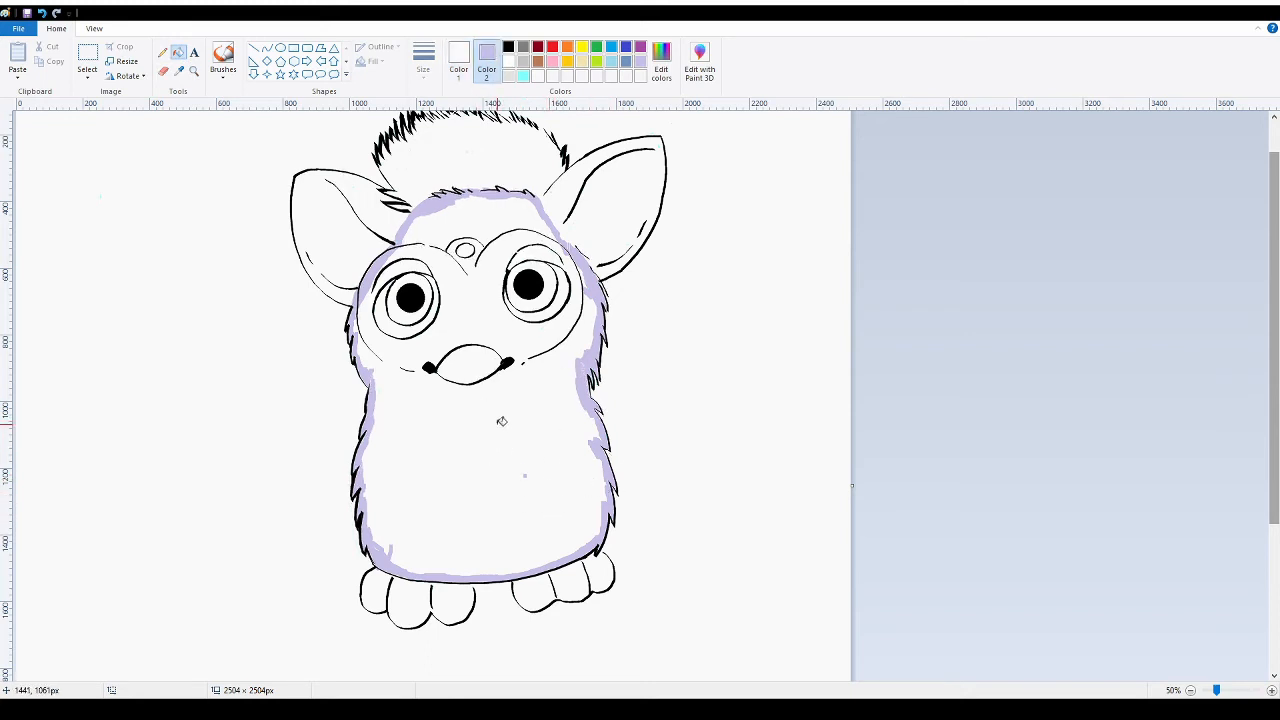
click(480, 450)
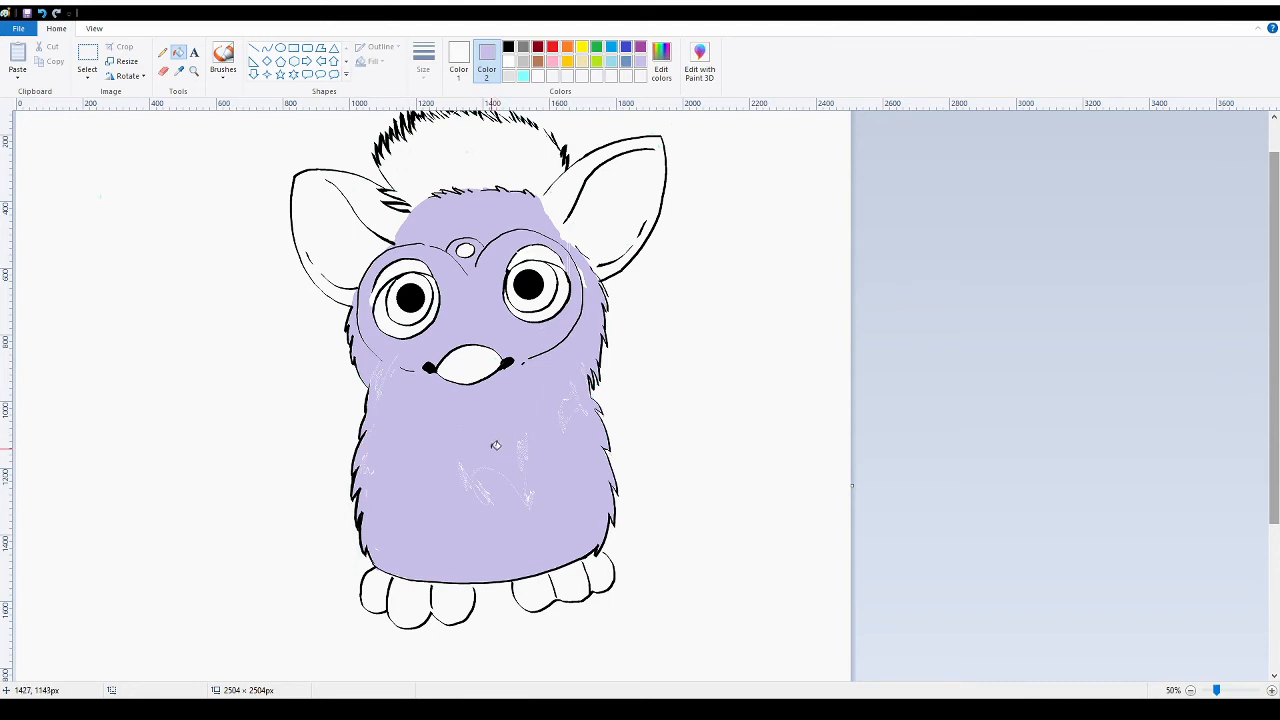
mouse_move(590, 356)
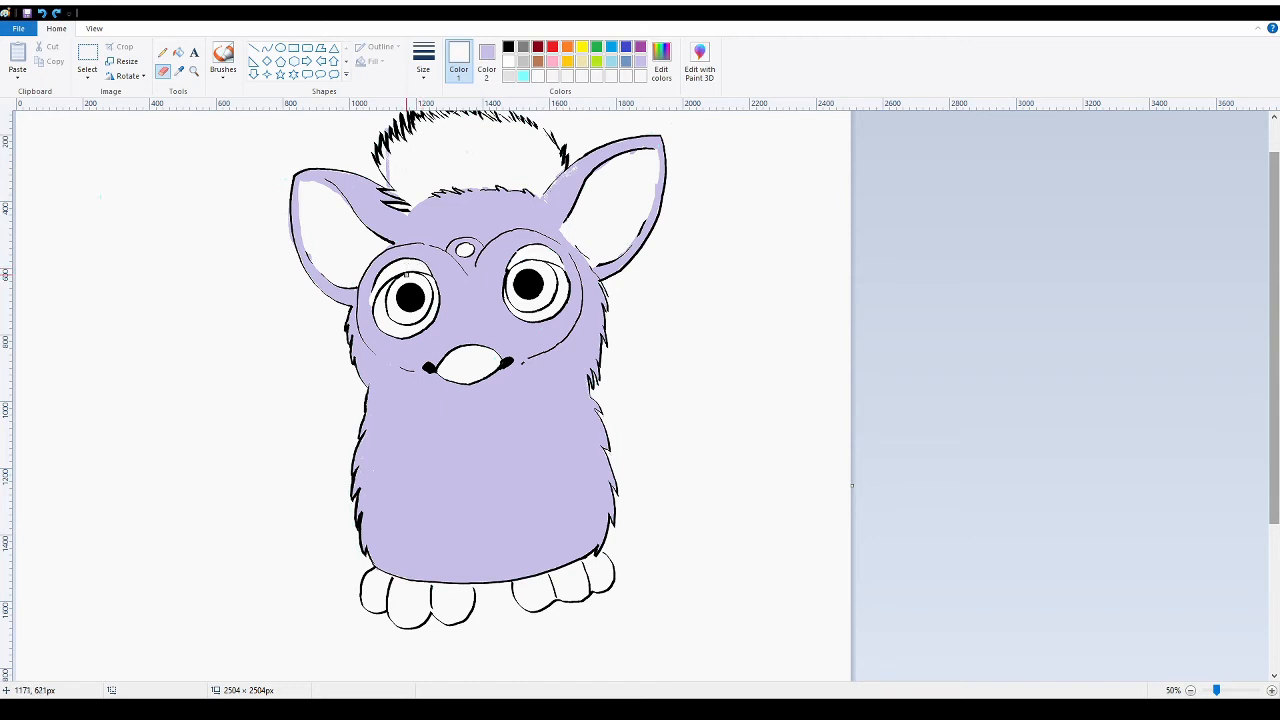
mouse_move(508, 216)
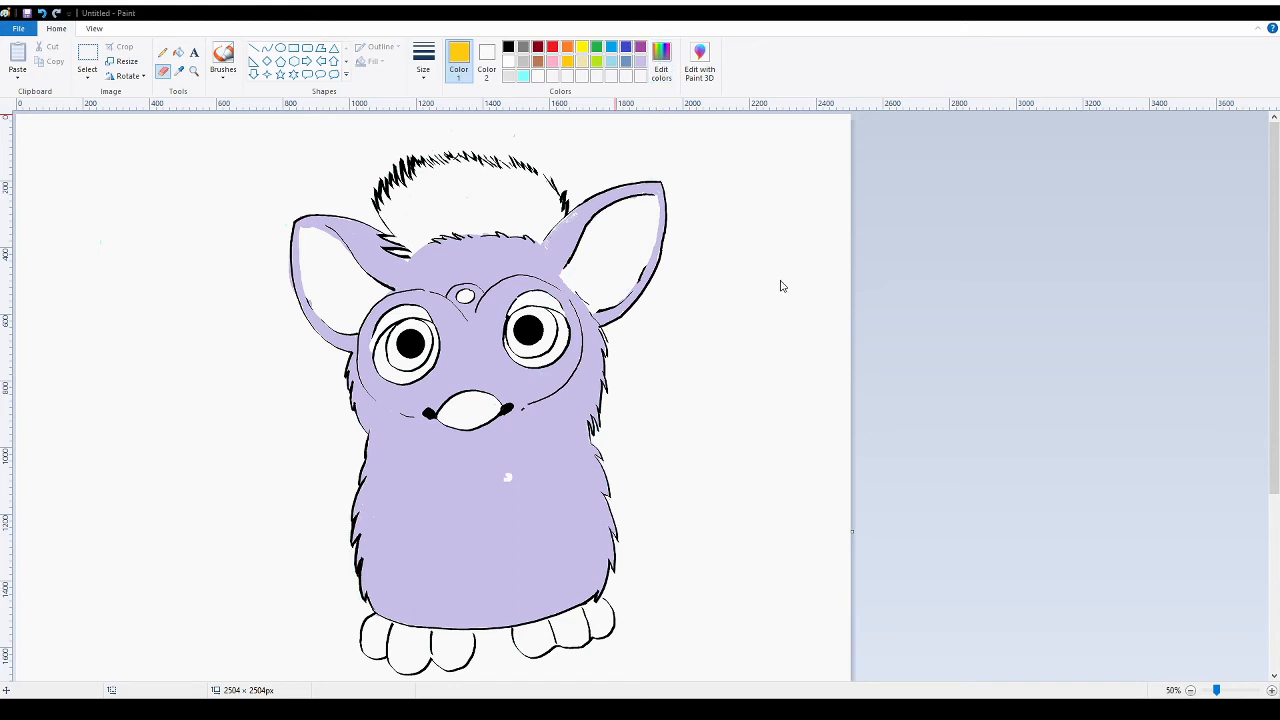
mouse_move(660, 286)
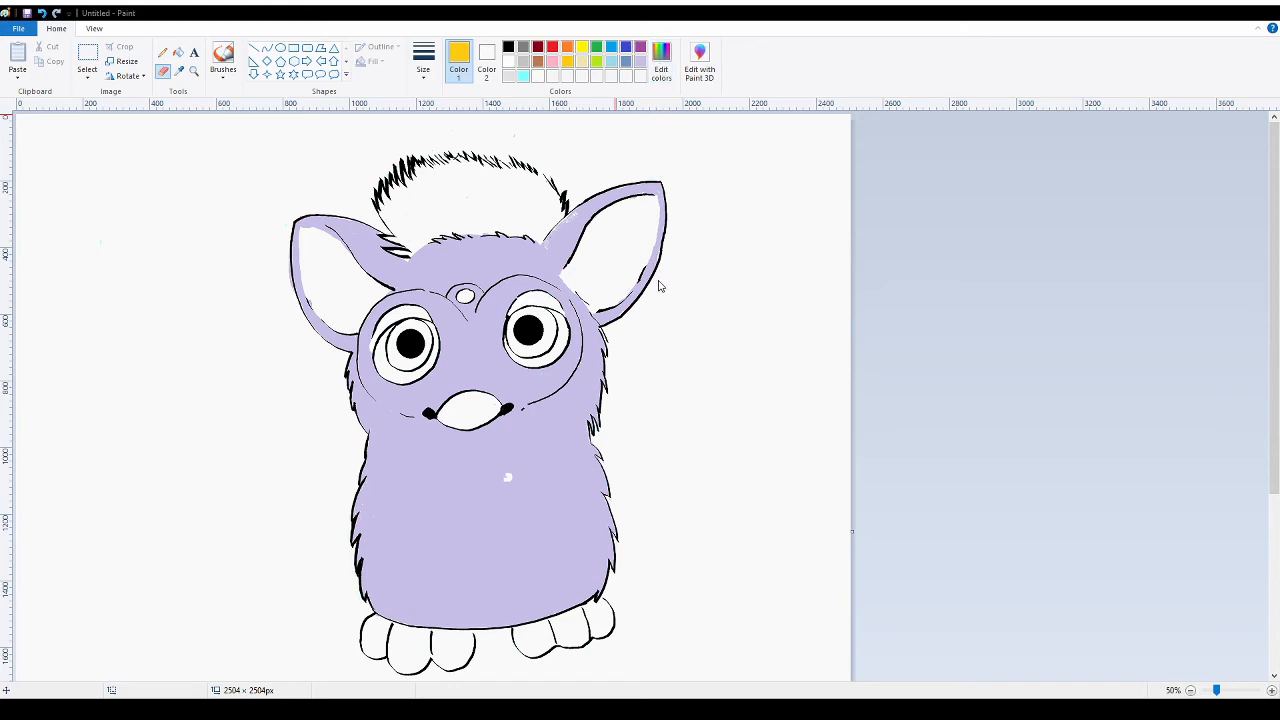
mouse_move(788, 288)
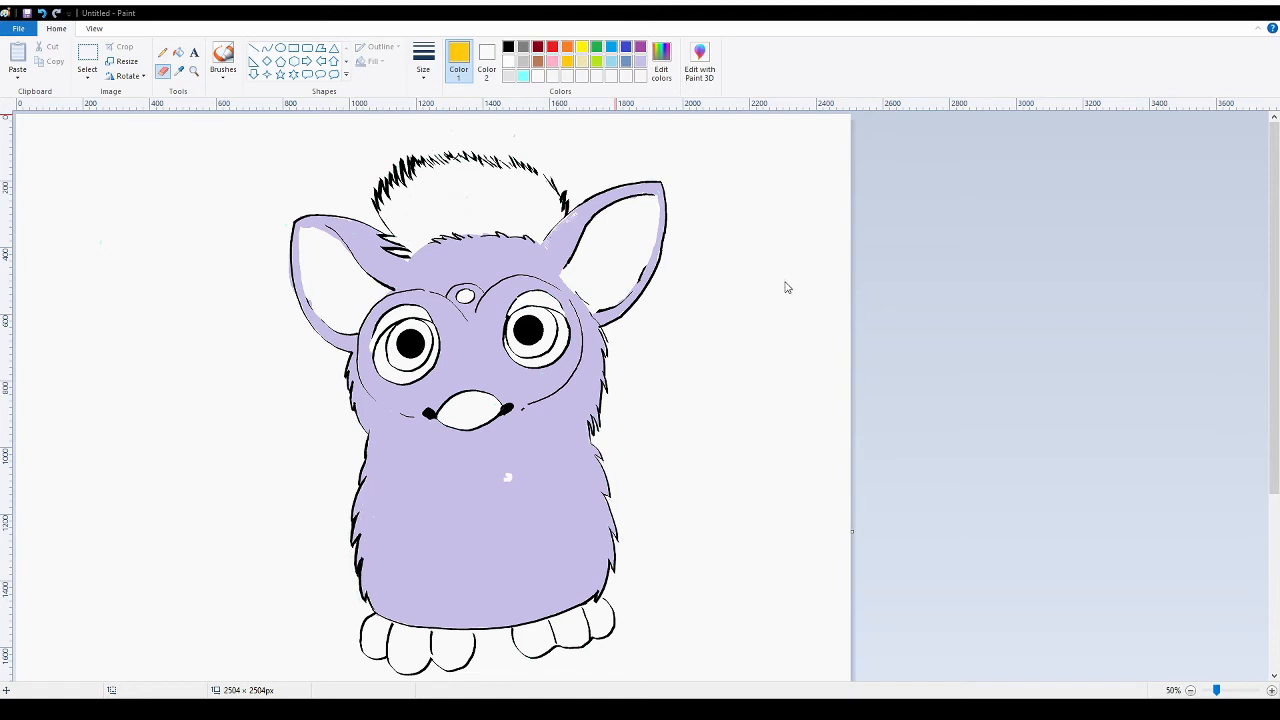
mouse_move(660, 280)
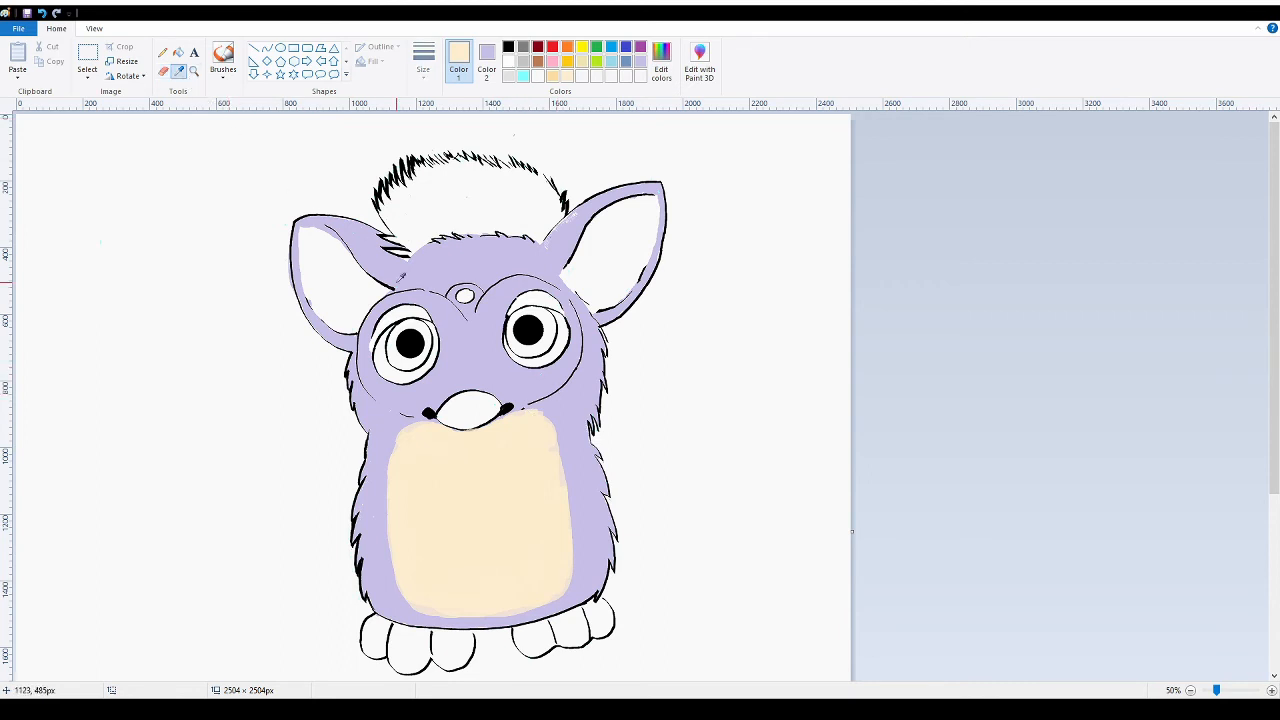
Step: Start brushing cream onto the face around the eyes and beak
click(178, 72)
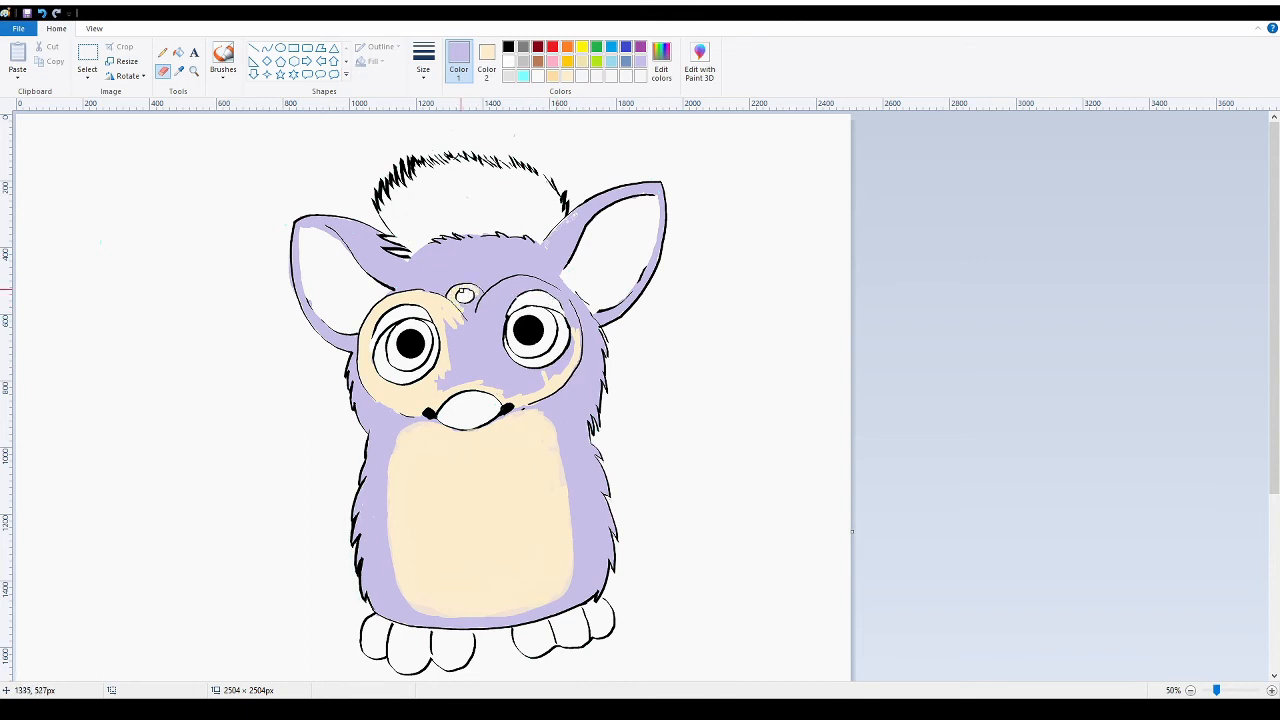
Step: Brush cream over the rest of the Furby's face mask until no lavender gaps remain
drag(476, 304, 520, 280)
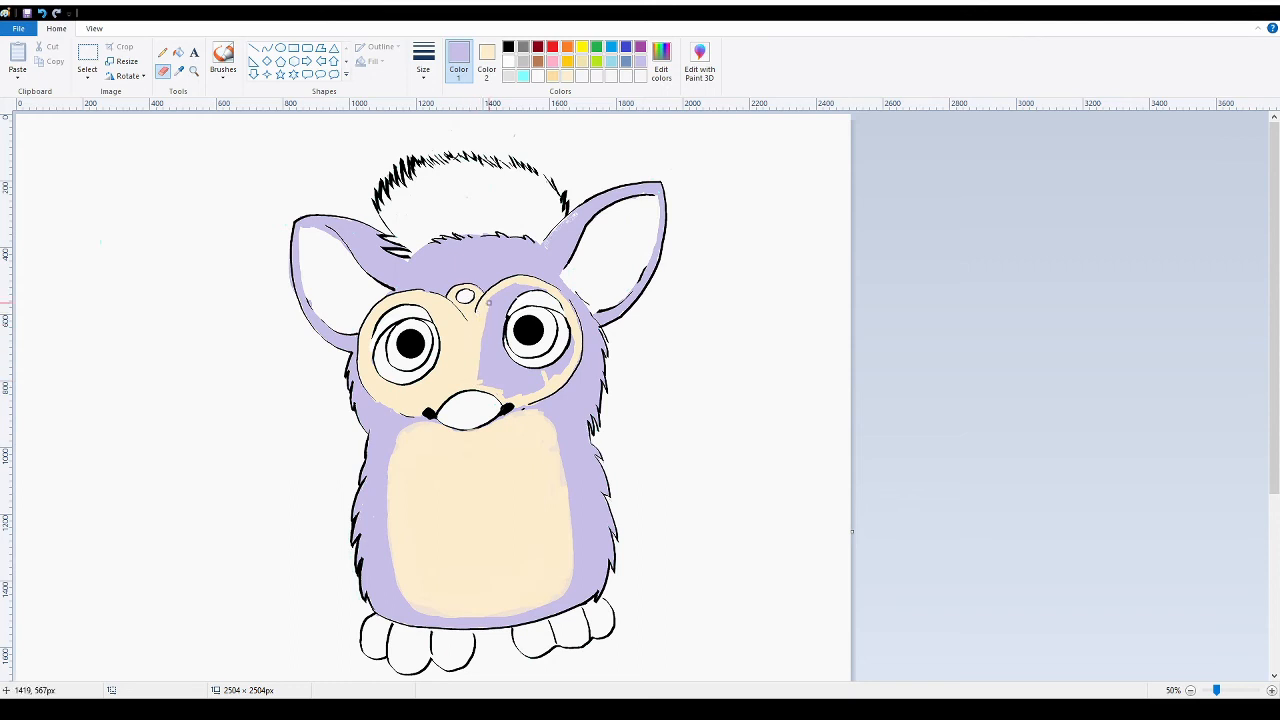
drag(496, 288, 484, 384)
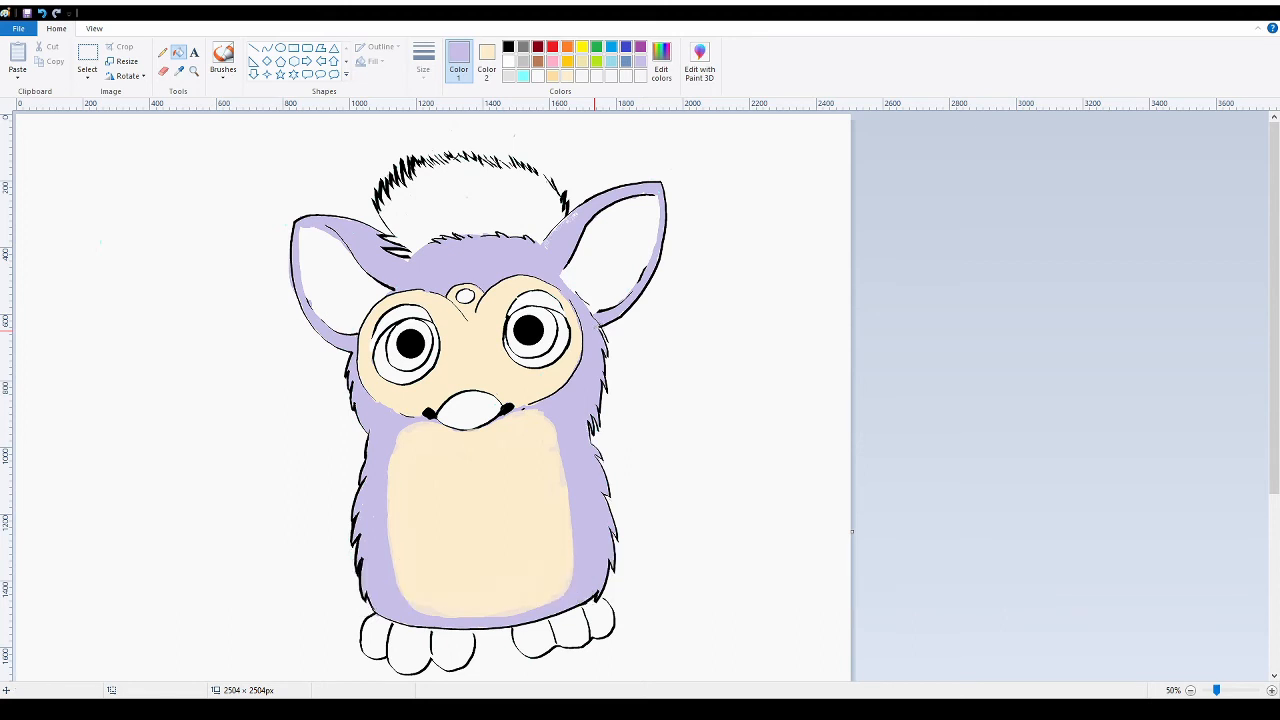
mouse_move(396, 232)
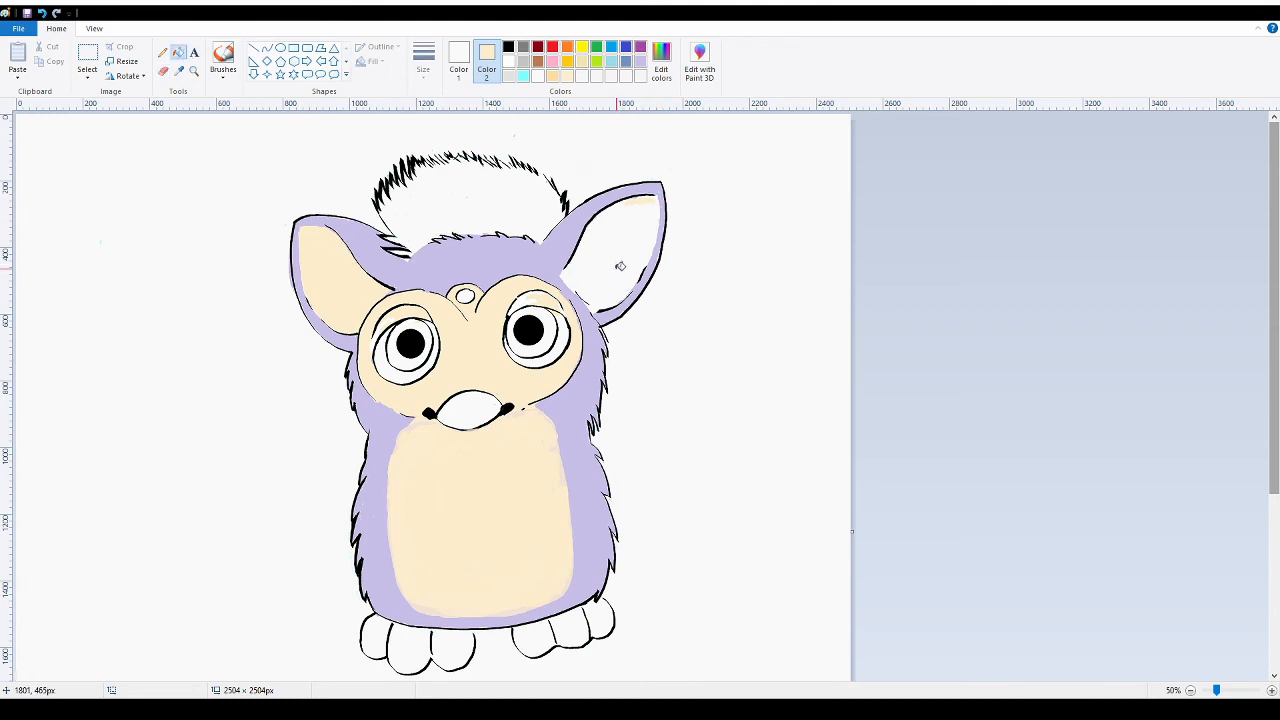
Step: Fill the inside of the right ear with cream to match the left ear
click(616, 260)
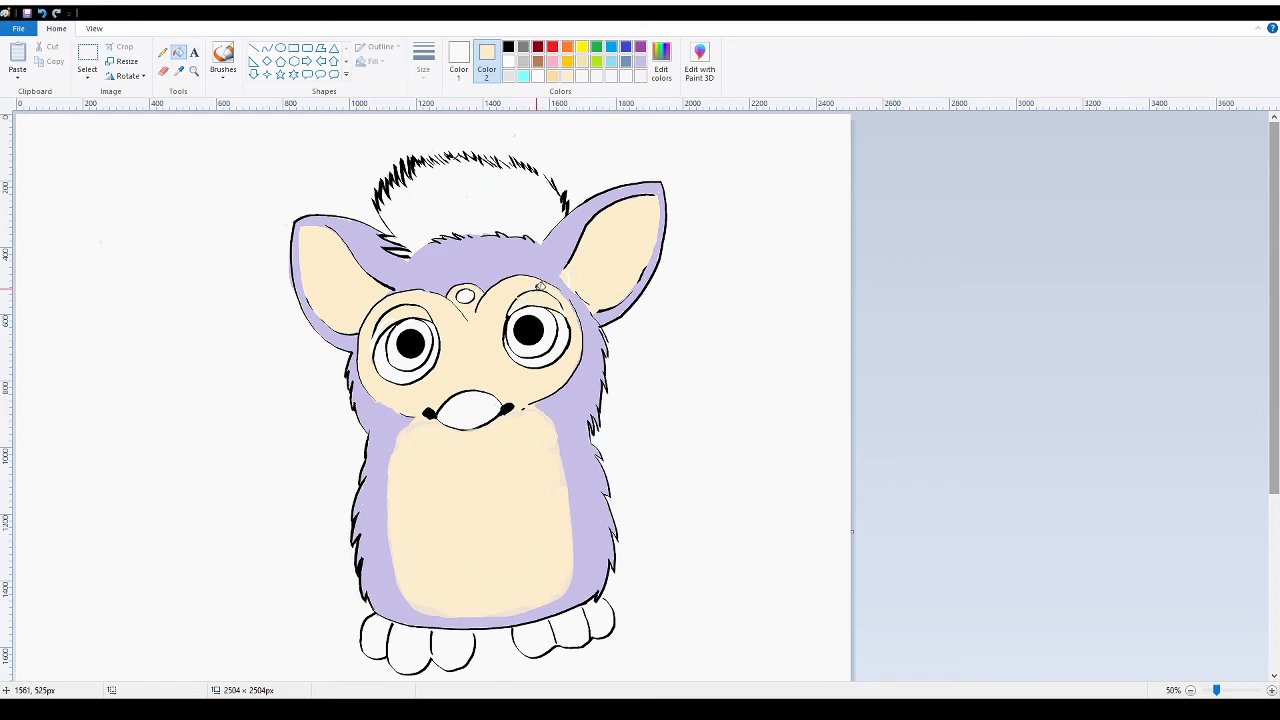
mouse_move(744, 288)
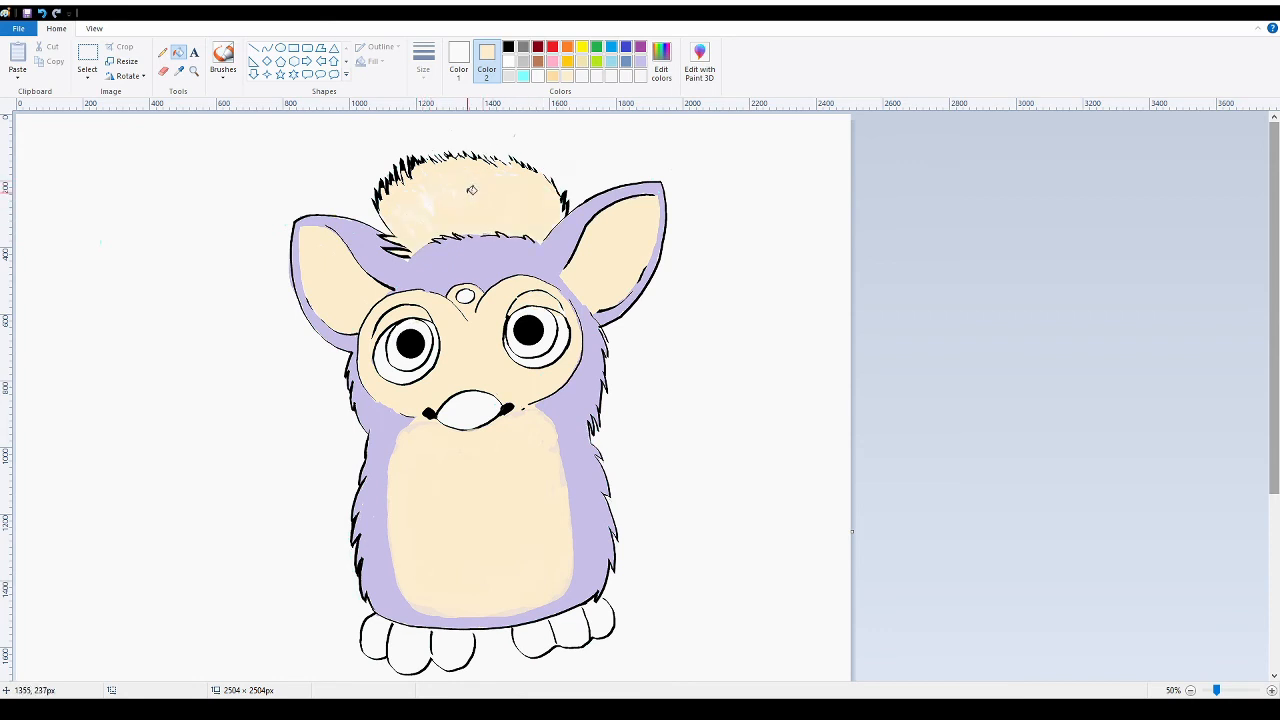
mouse_move(616, 248)
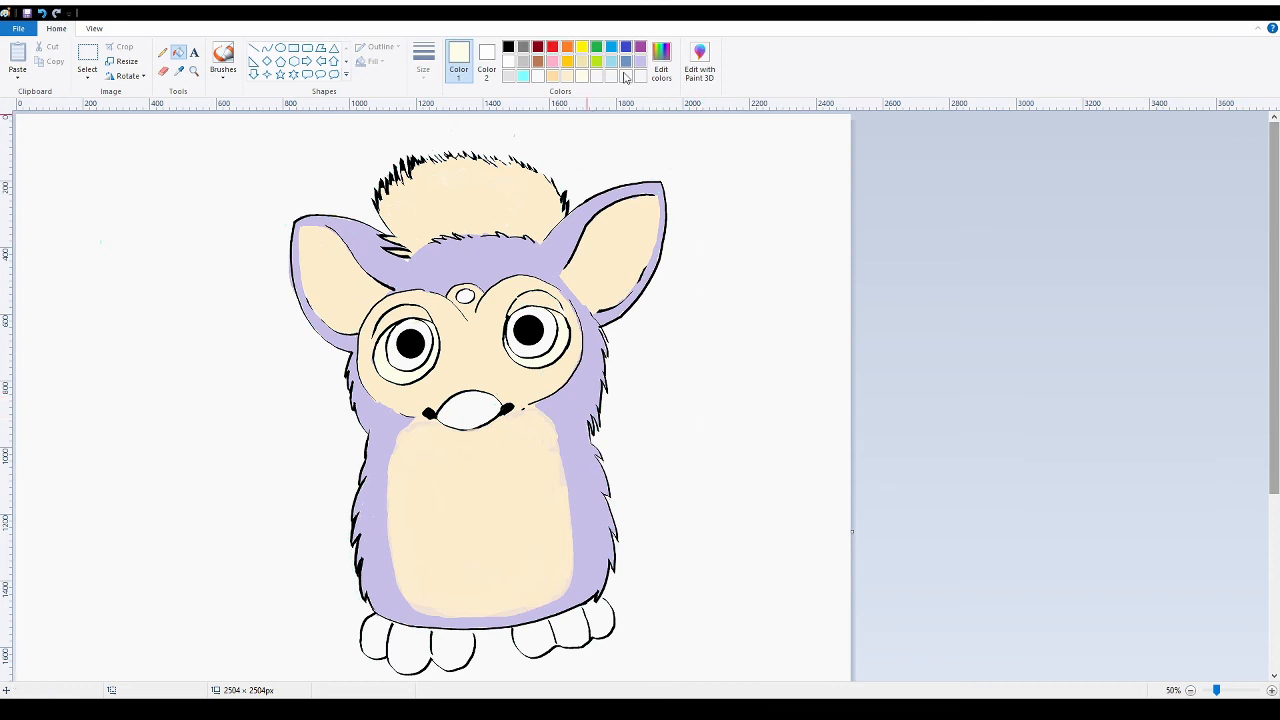
mouse_move(632, 96)
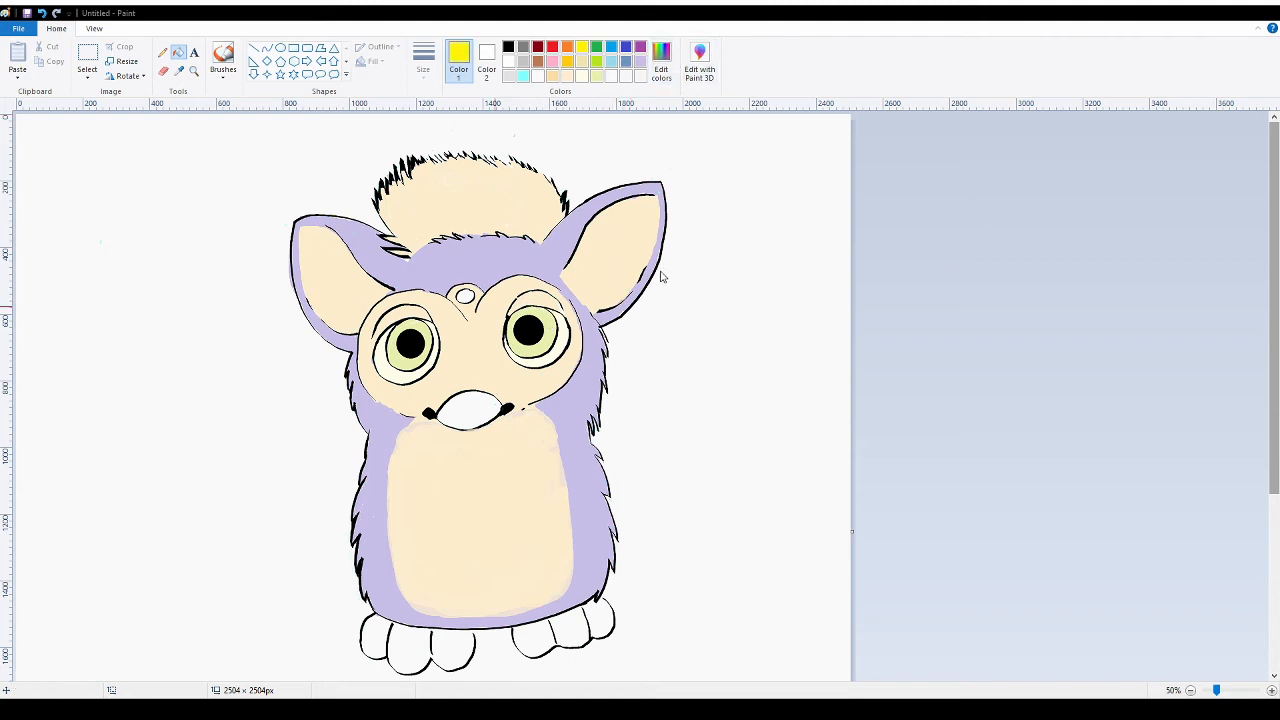
Step: Fill the Furby's beak with bright yellow
click(464, 408)
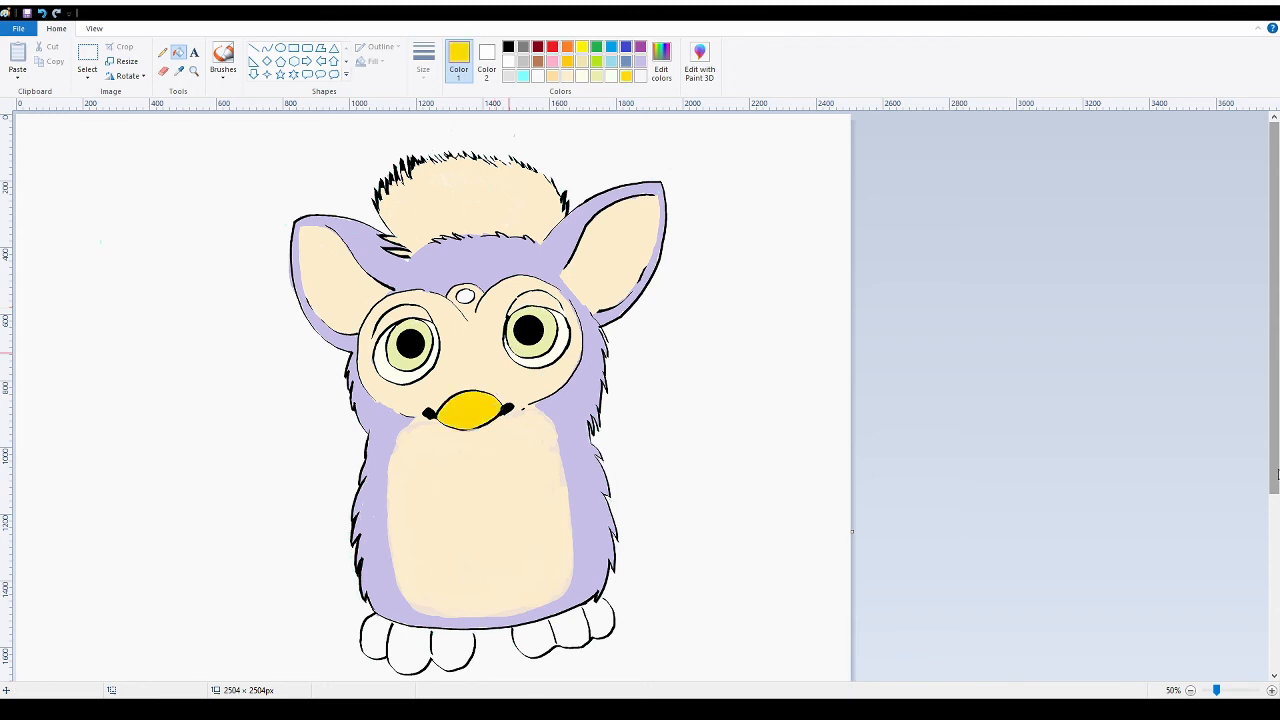
scroll(down, 3)
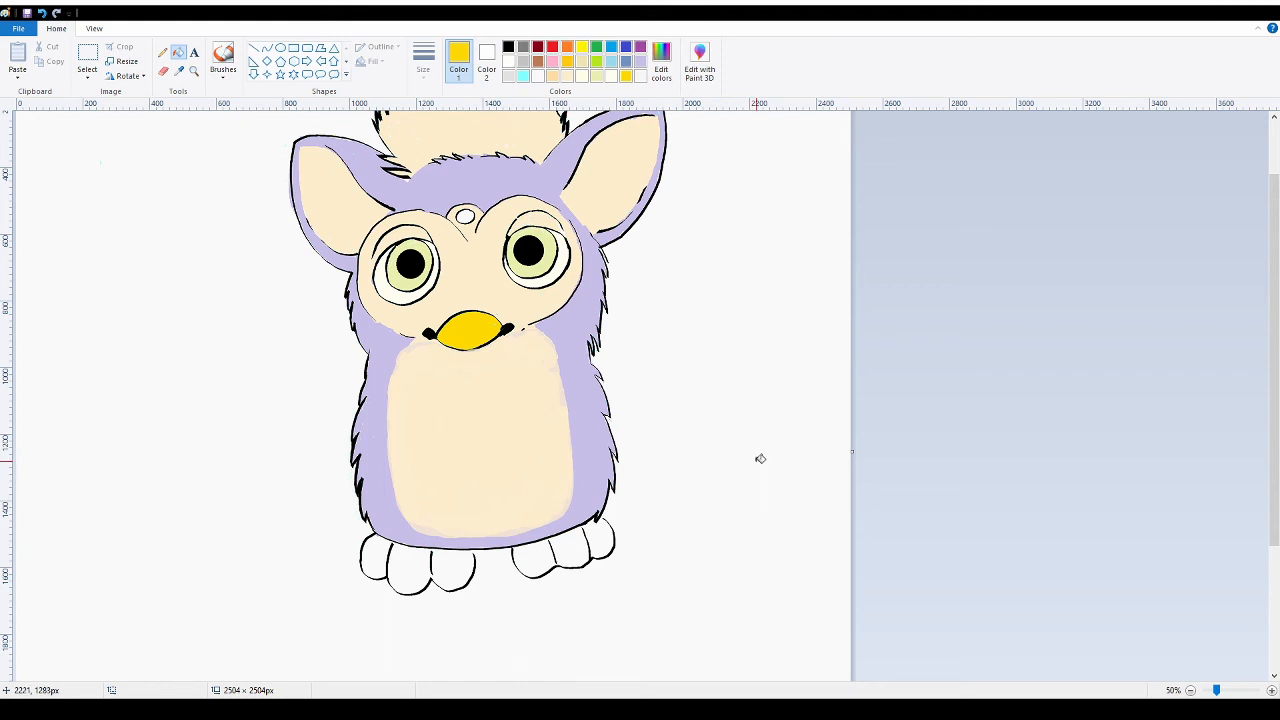
mouse_move(758, 448)
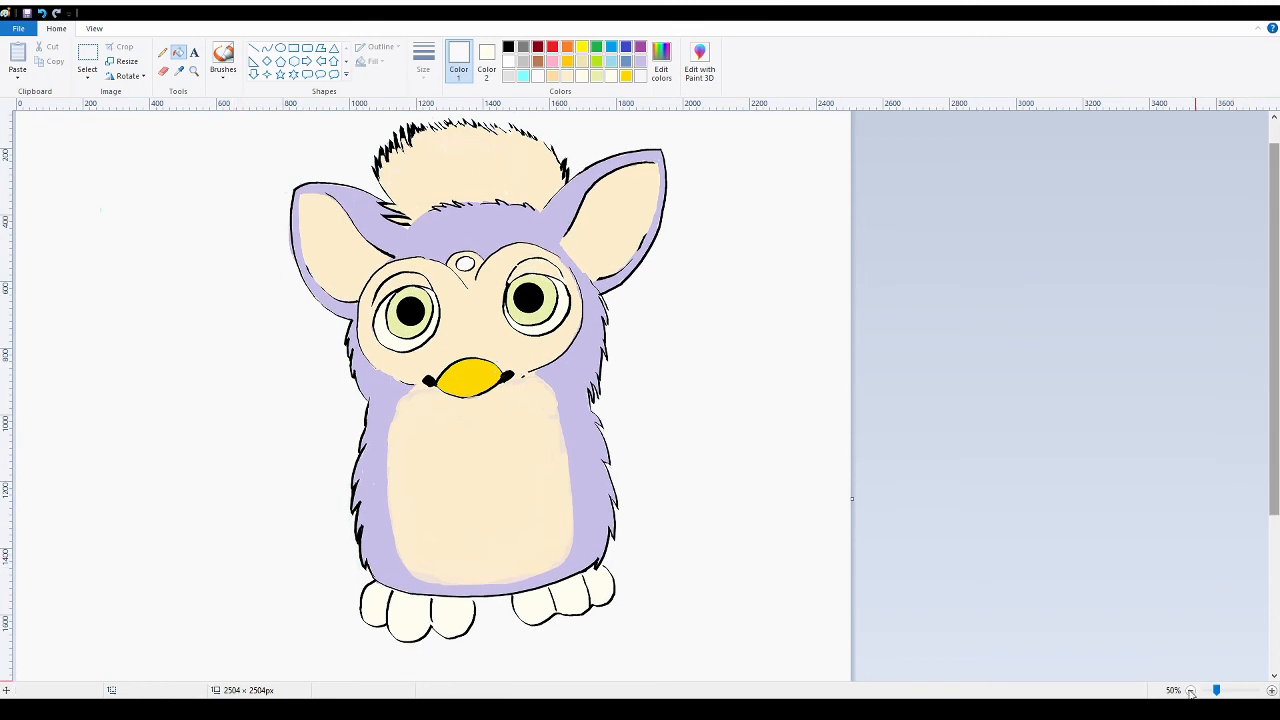
Step: Crop the canvas down tightly around the coloured Furby
click(1190, 690)
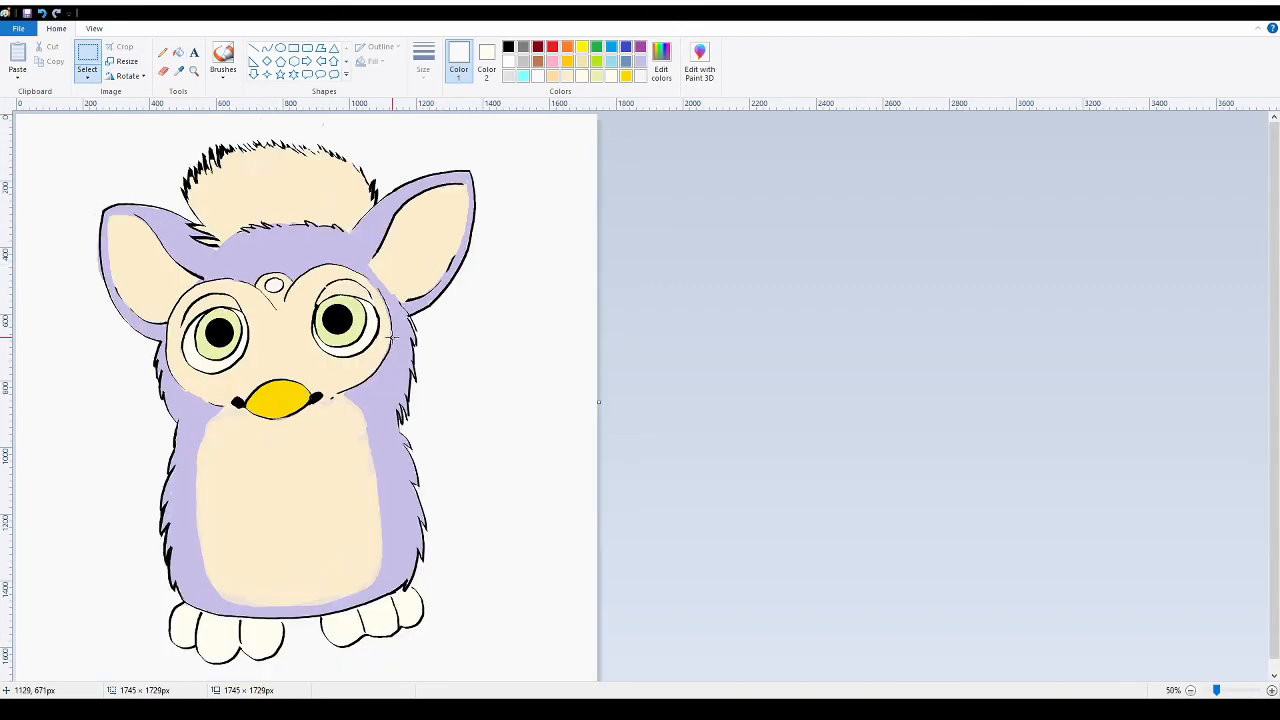
mouse_move(412, 292)
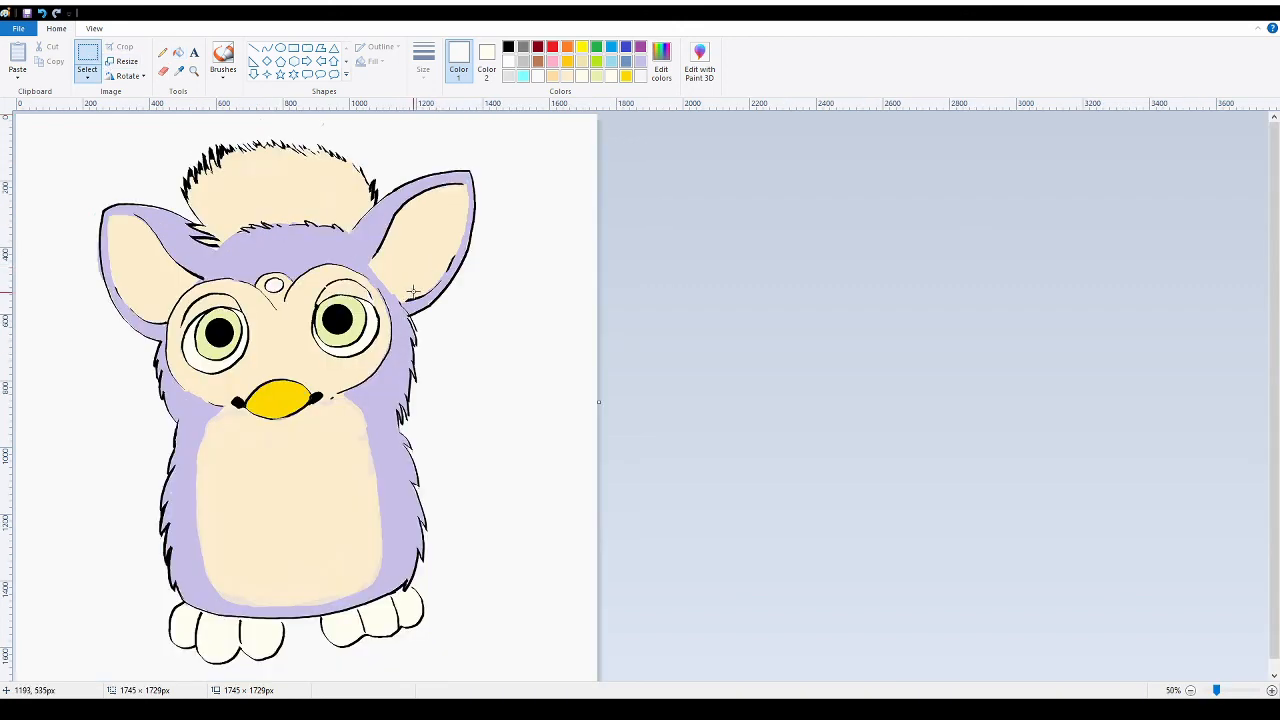
mouse_move(344, 568)
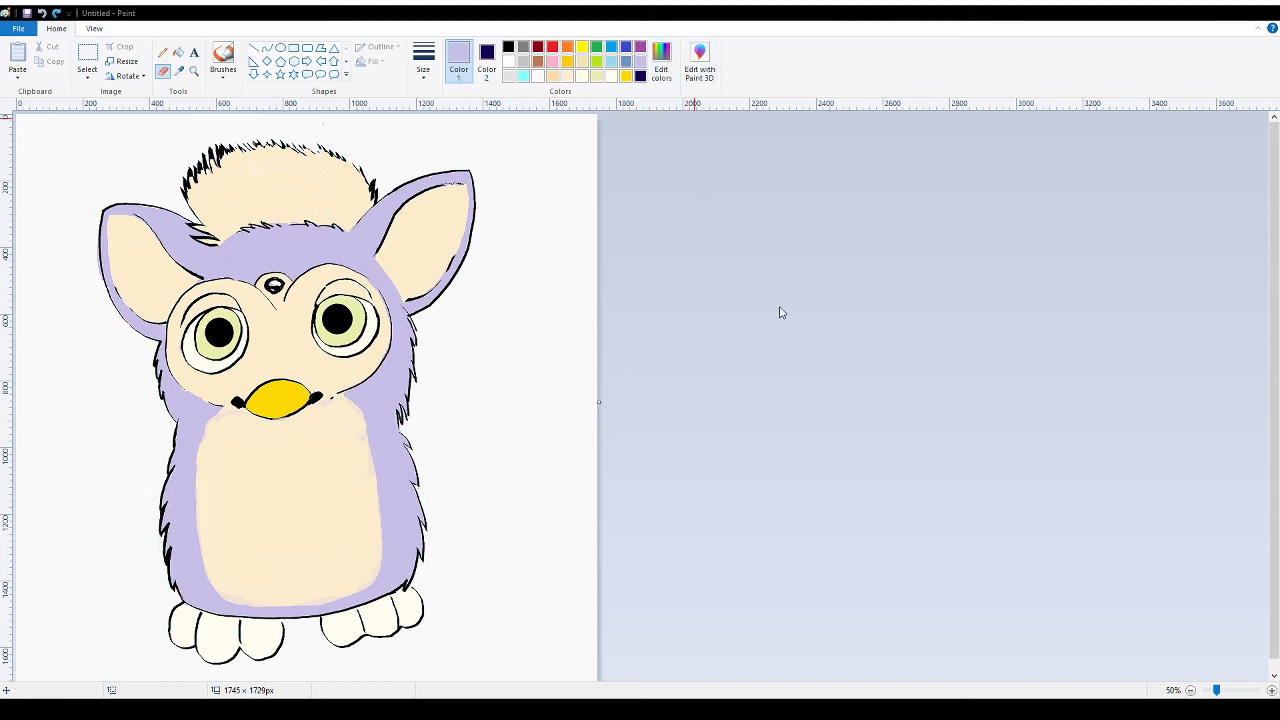
mouse_move(760, 300)
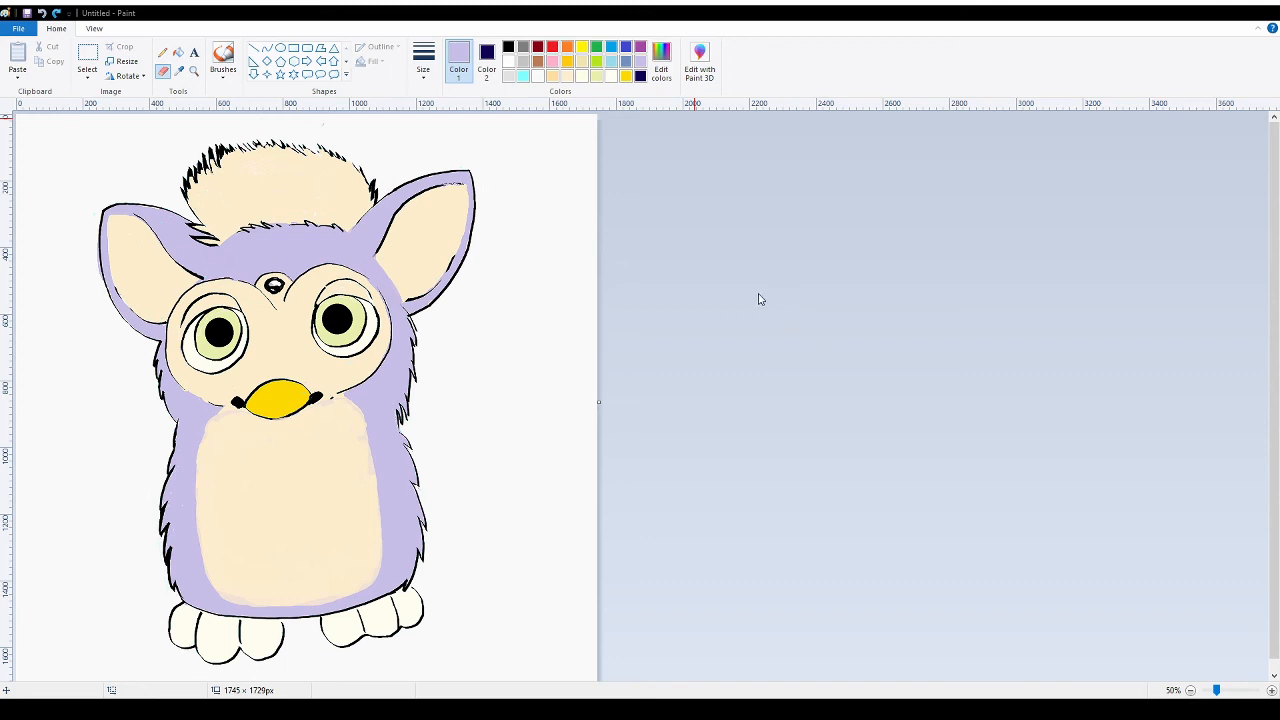
mouse_move(752, 312)
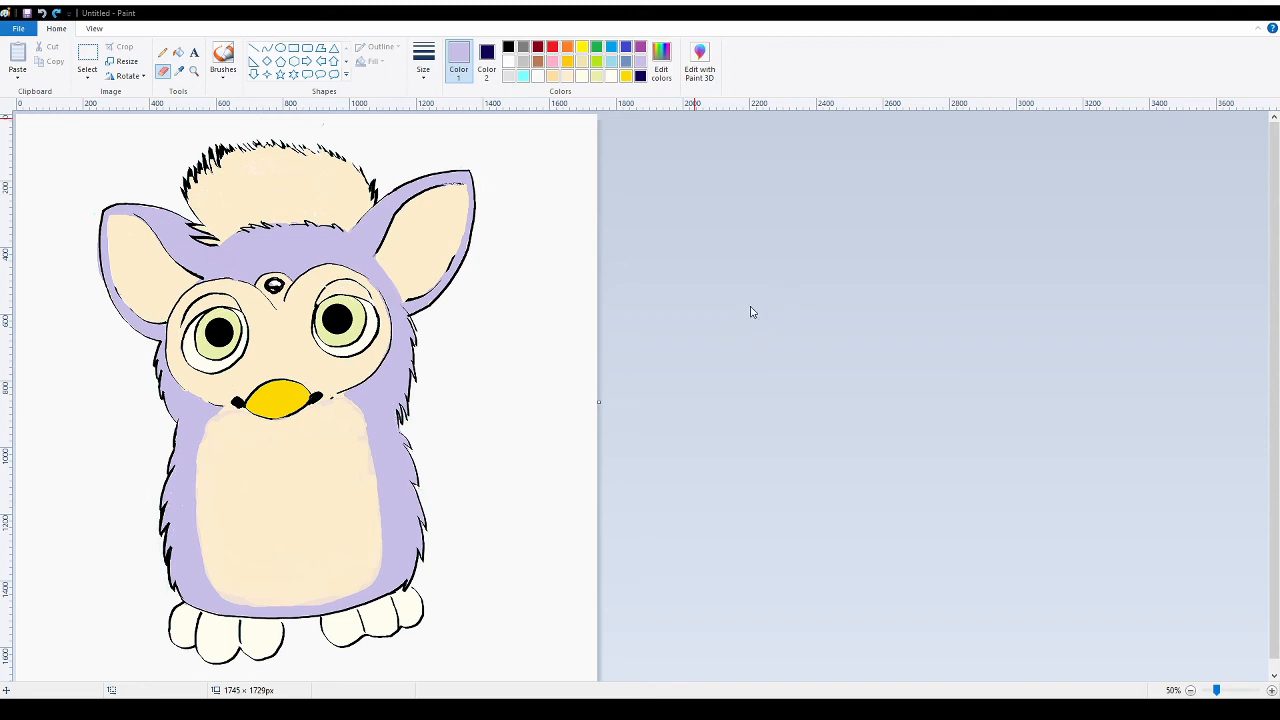
mouse_move(784, 332)
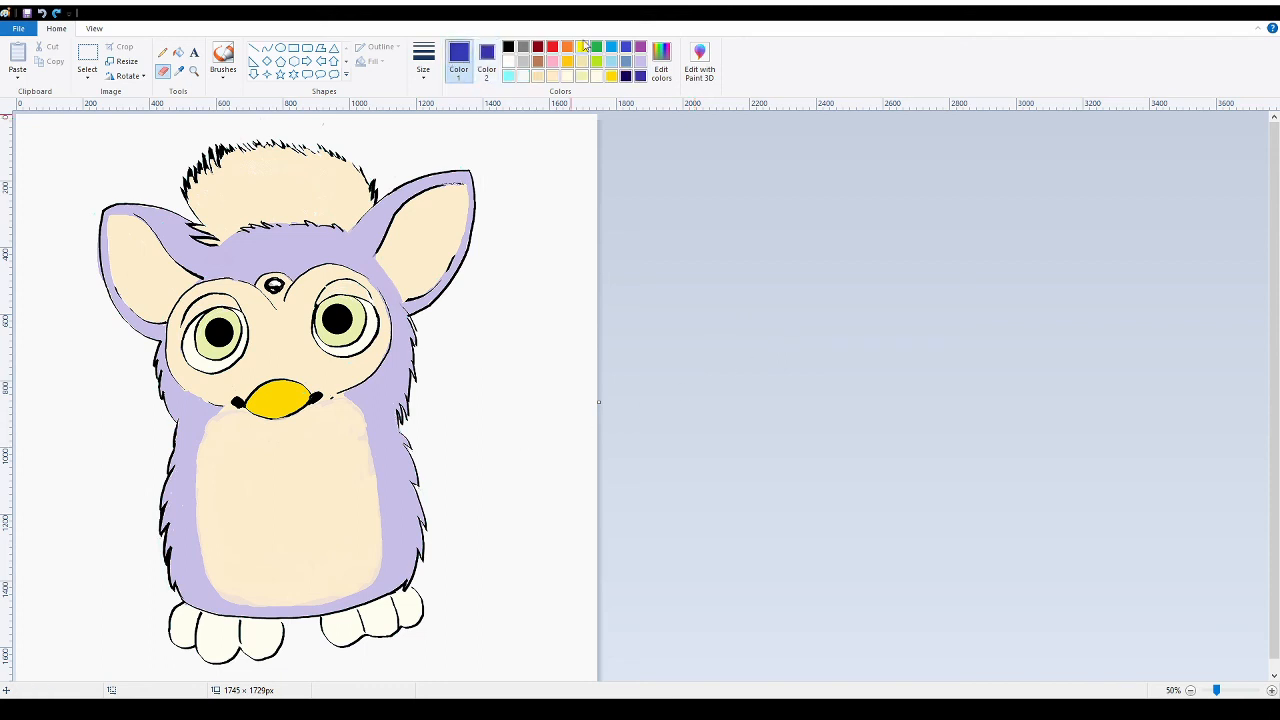
Step: Set dark blue as Color 1 for the Furby's outlines
click(508, 48)
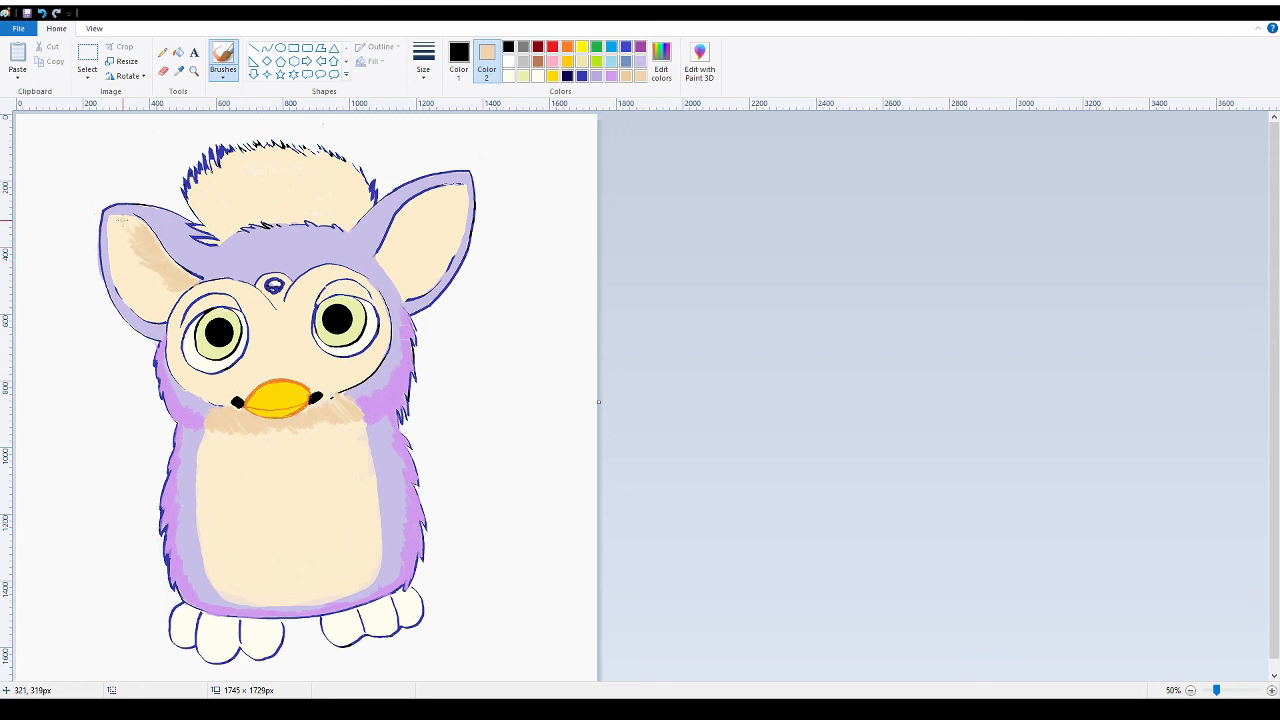
mouse_move(140, 236)
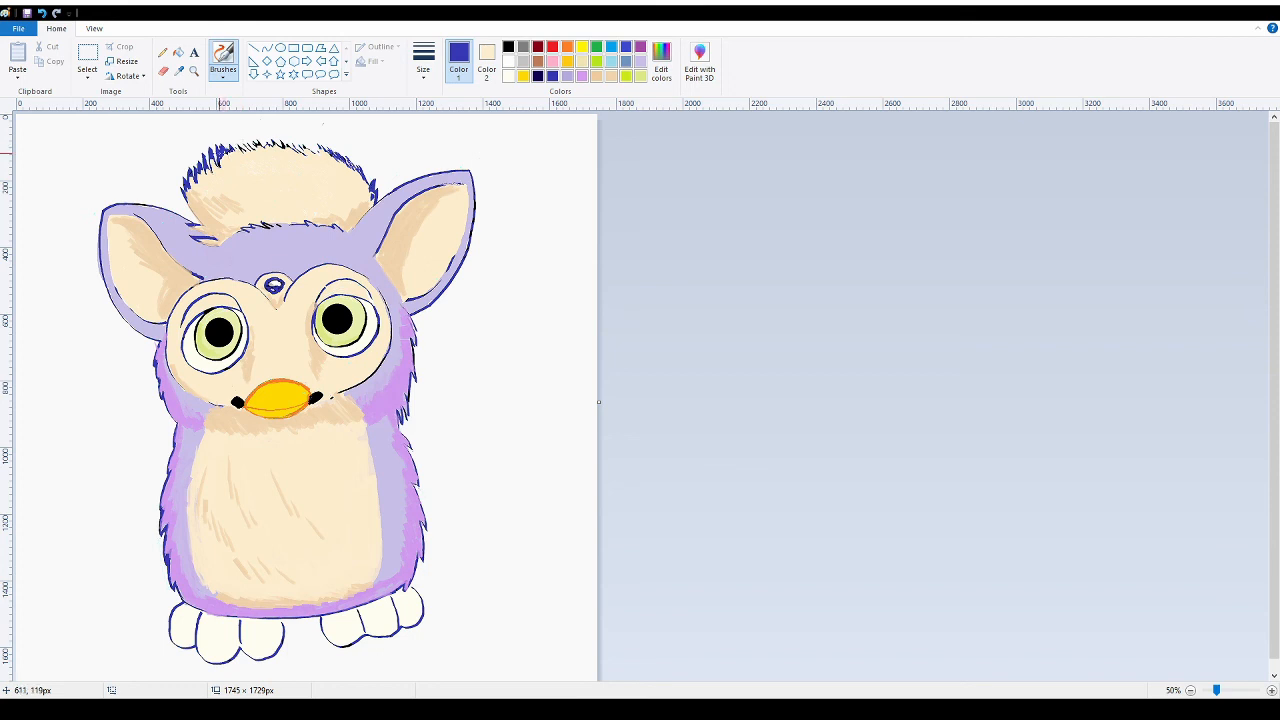
mouse_move(212, 158)
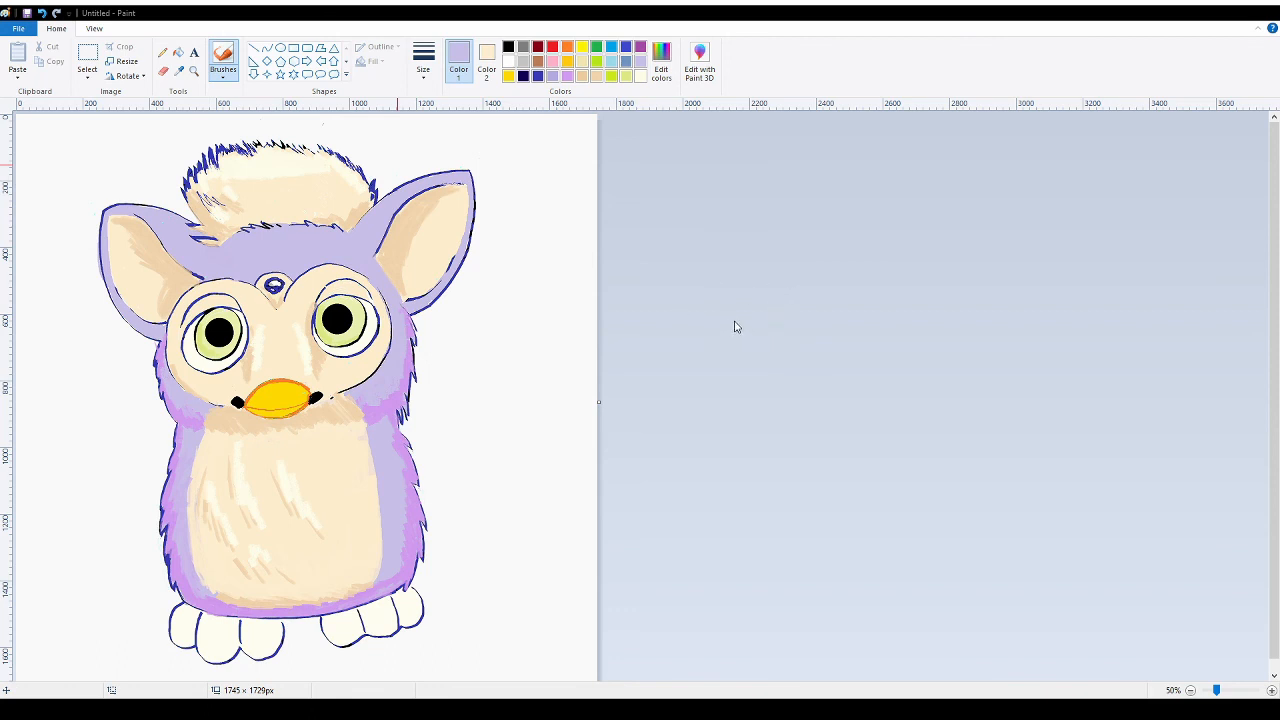
mouse_move(776, 280)
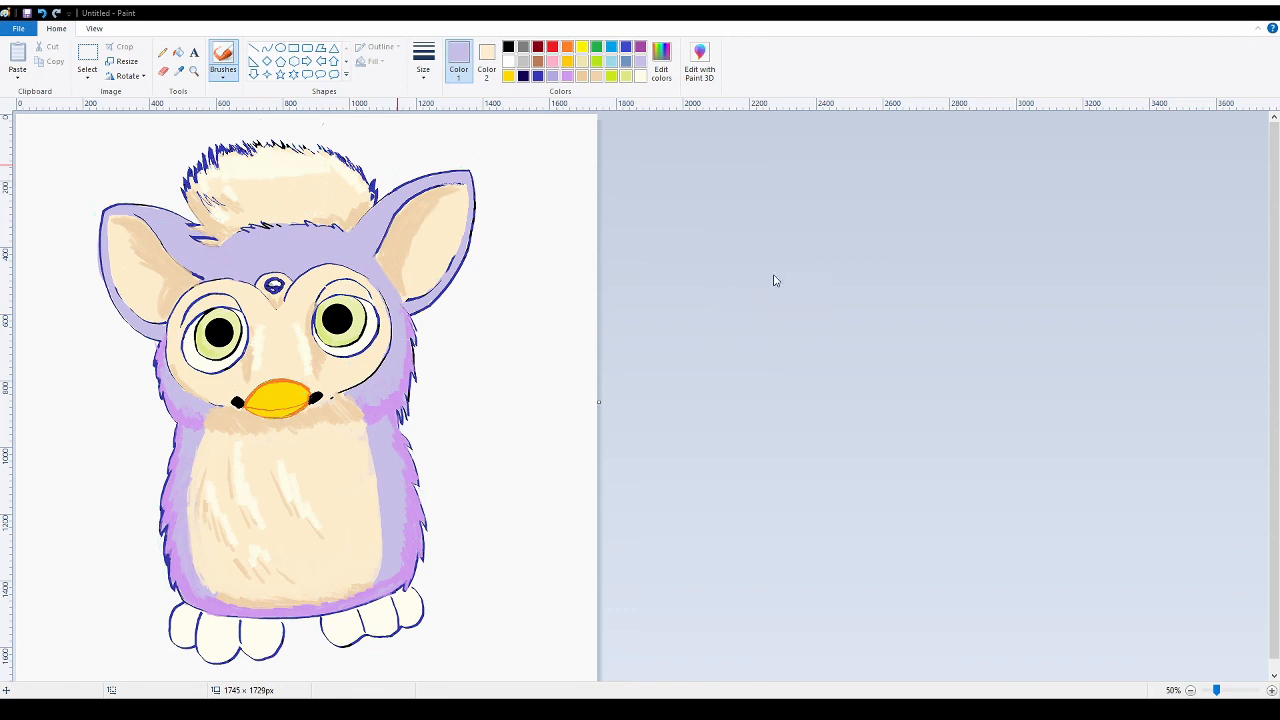
mouse_move(540, 452)
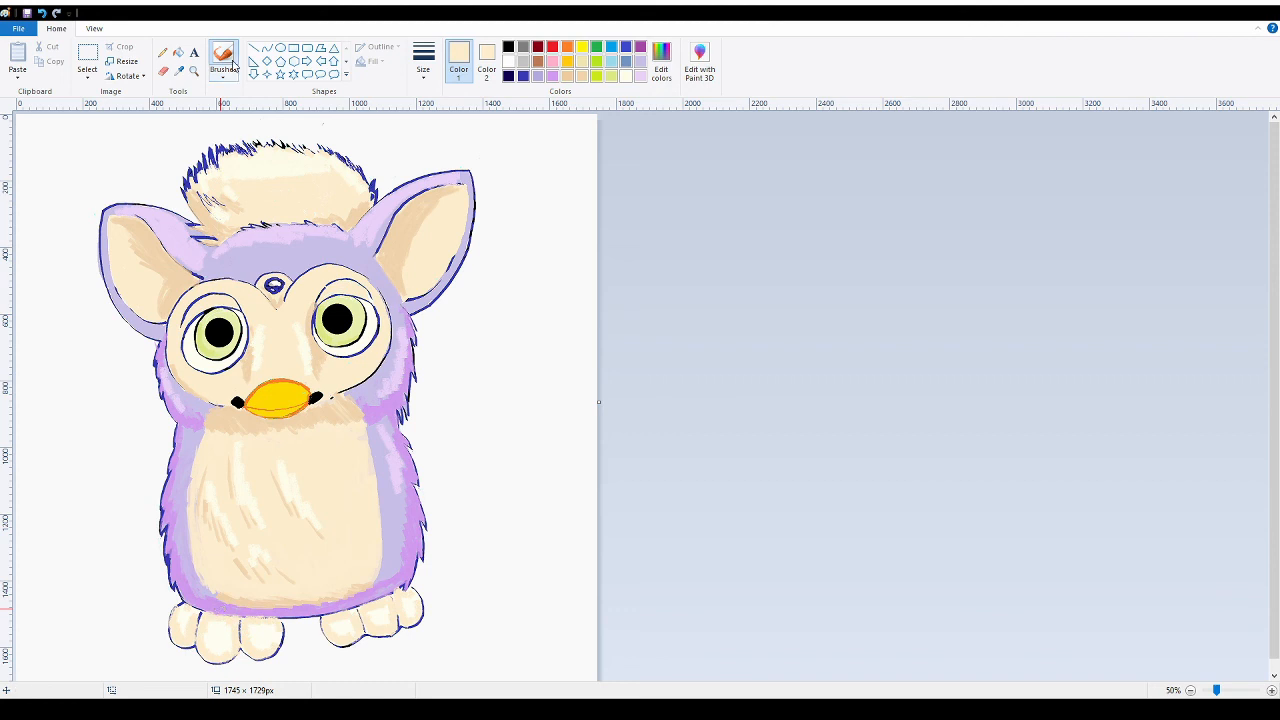
Step: Choose a lavender colour for extra shading on the body's sides and belly
click(224, 56)
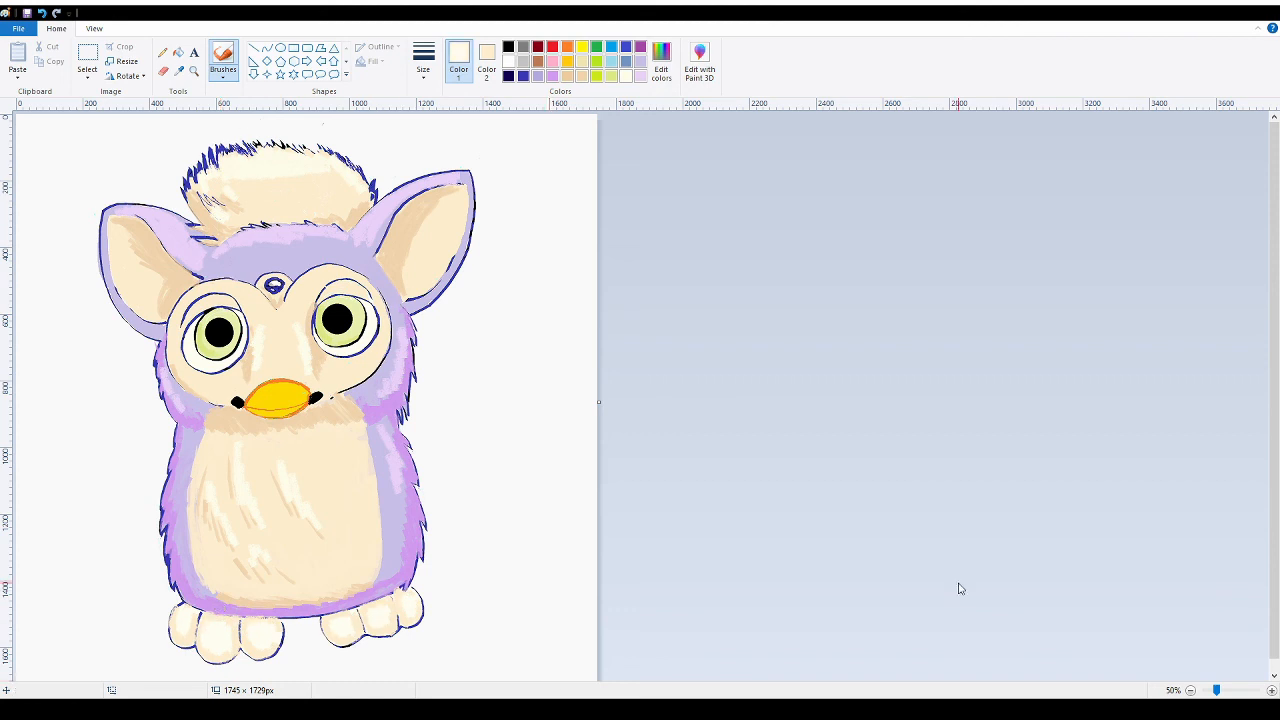
mouse_move(420, 402)
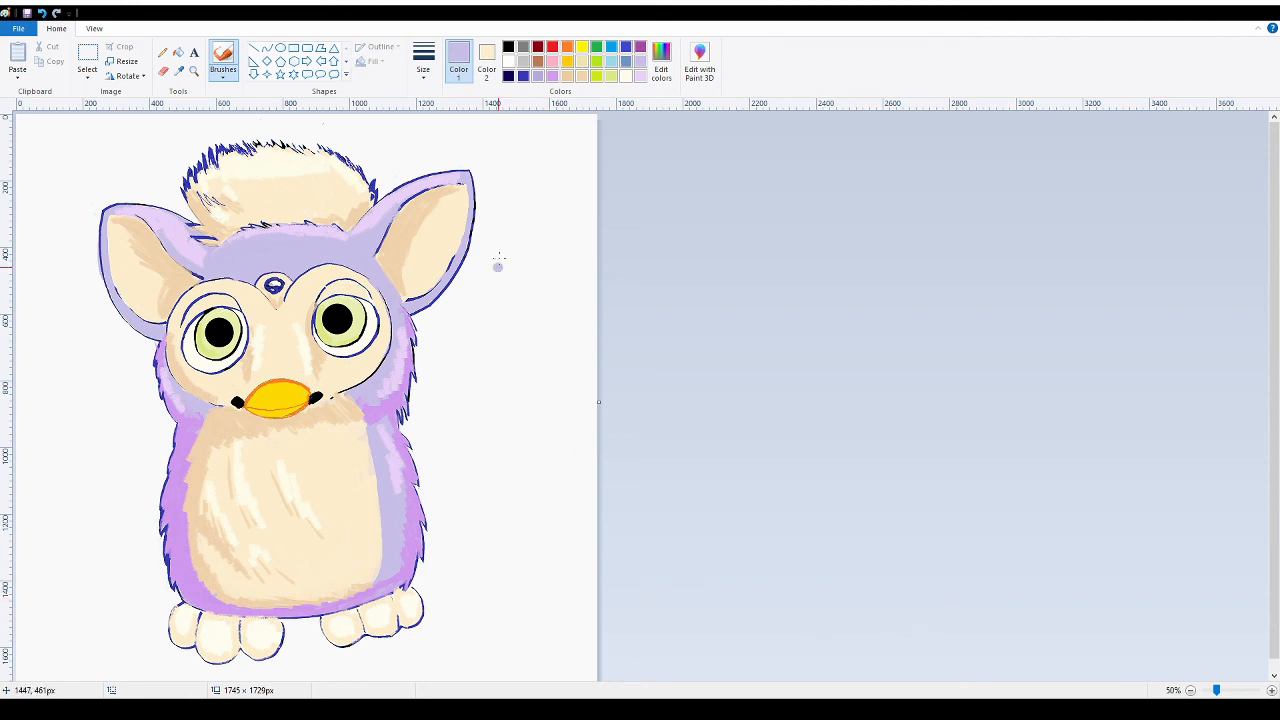
Step: Choose black for painting the background around the Furby
click(584, 48)
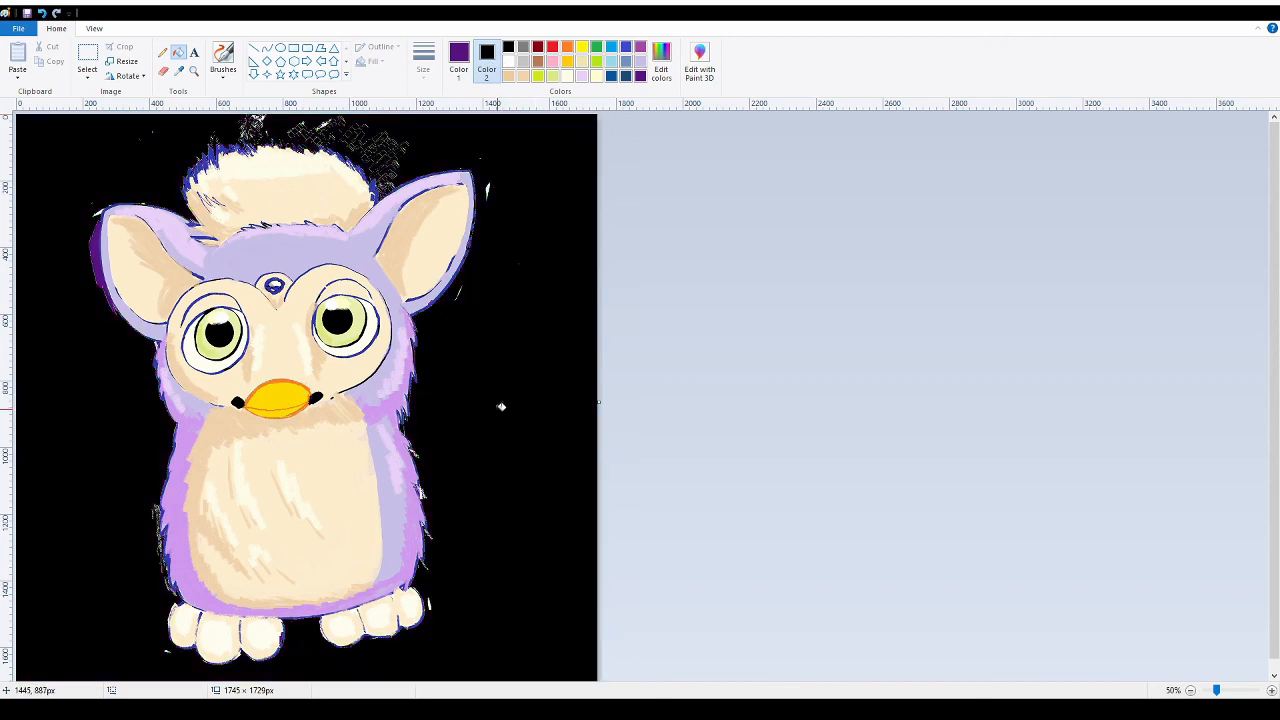
mouse_move(488, 440)
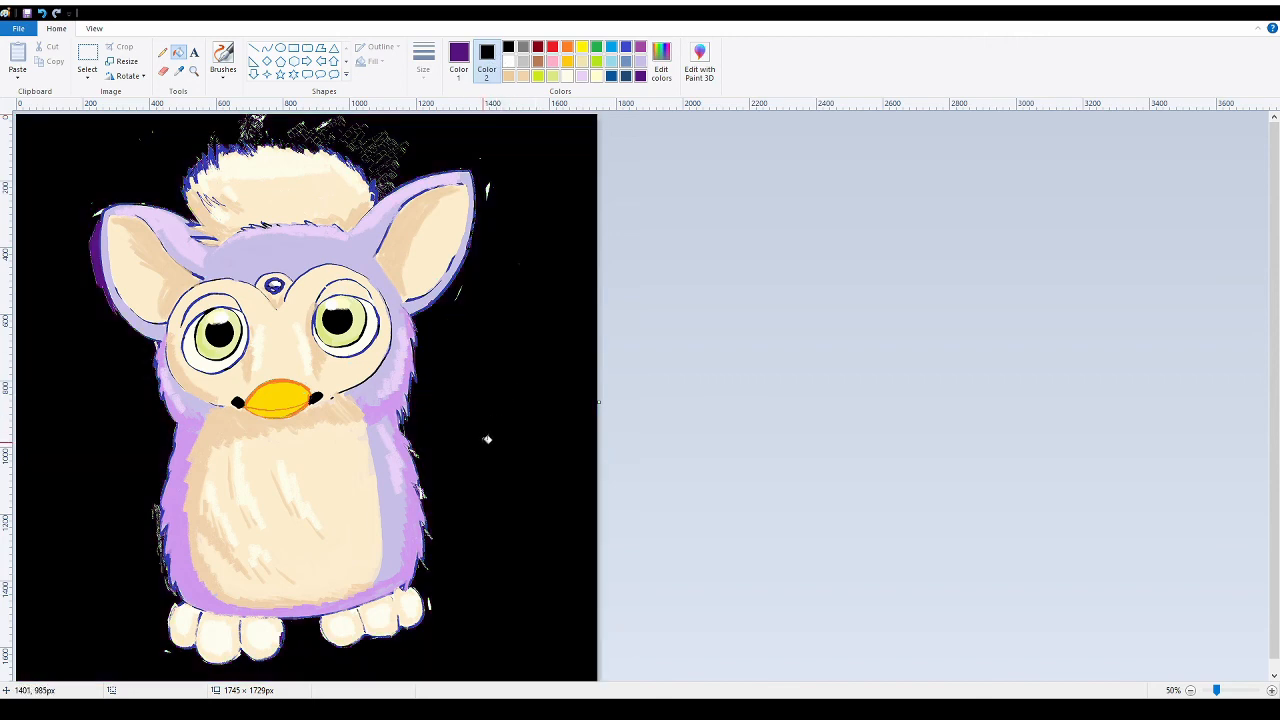
mouse_move(738, 606)
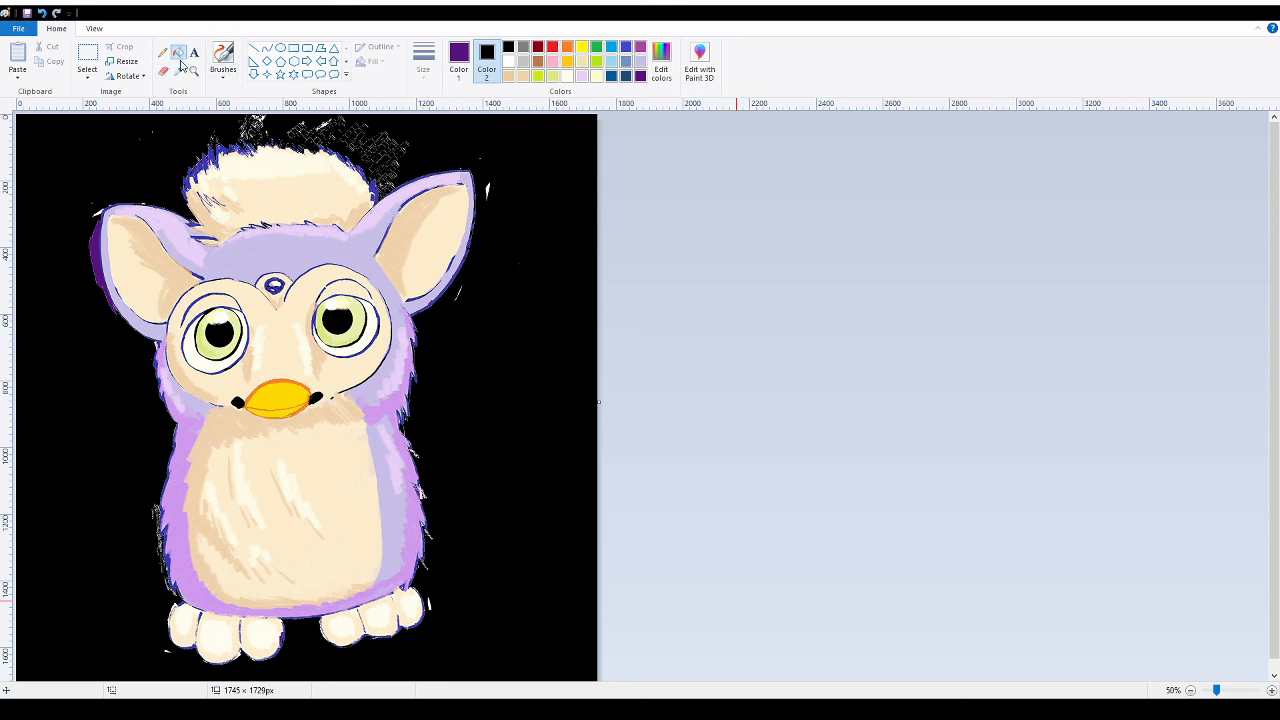
Step: Paint over stray pale marks beside the left ear and along the edges with black
click(224, 58)
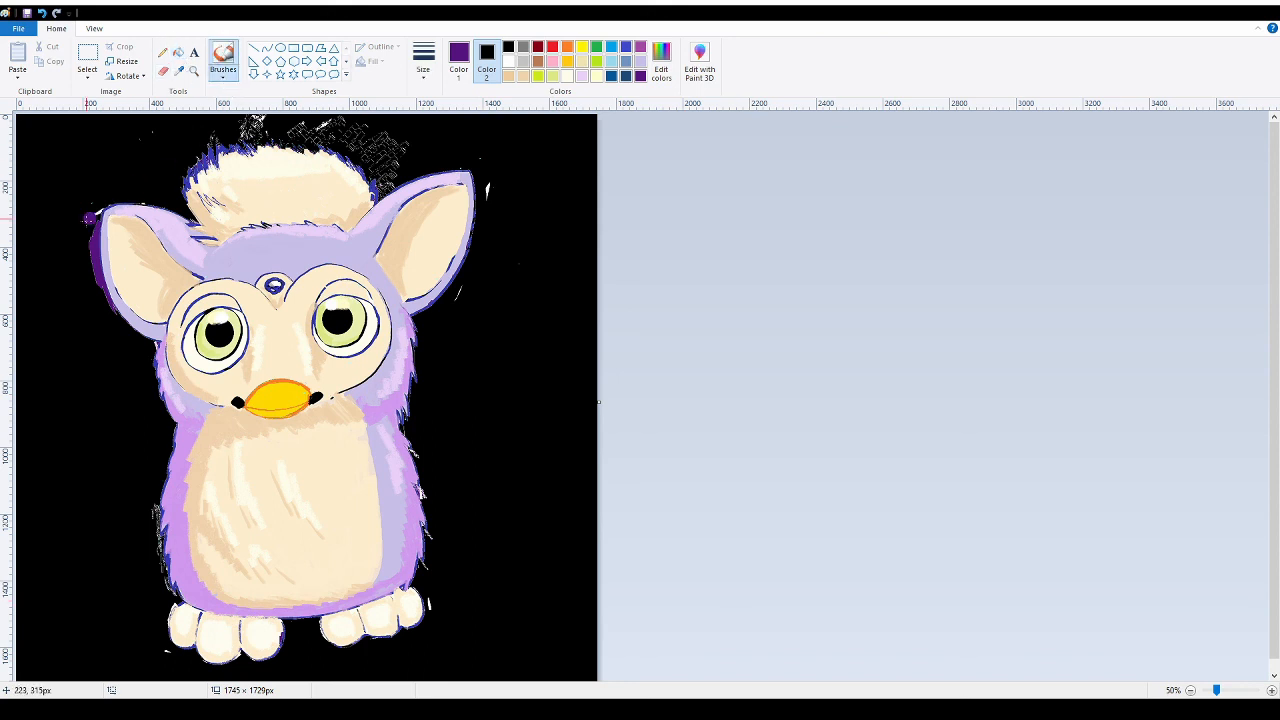
drag(88, 216, 80, 300)
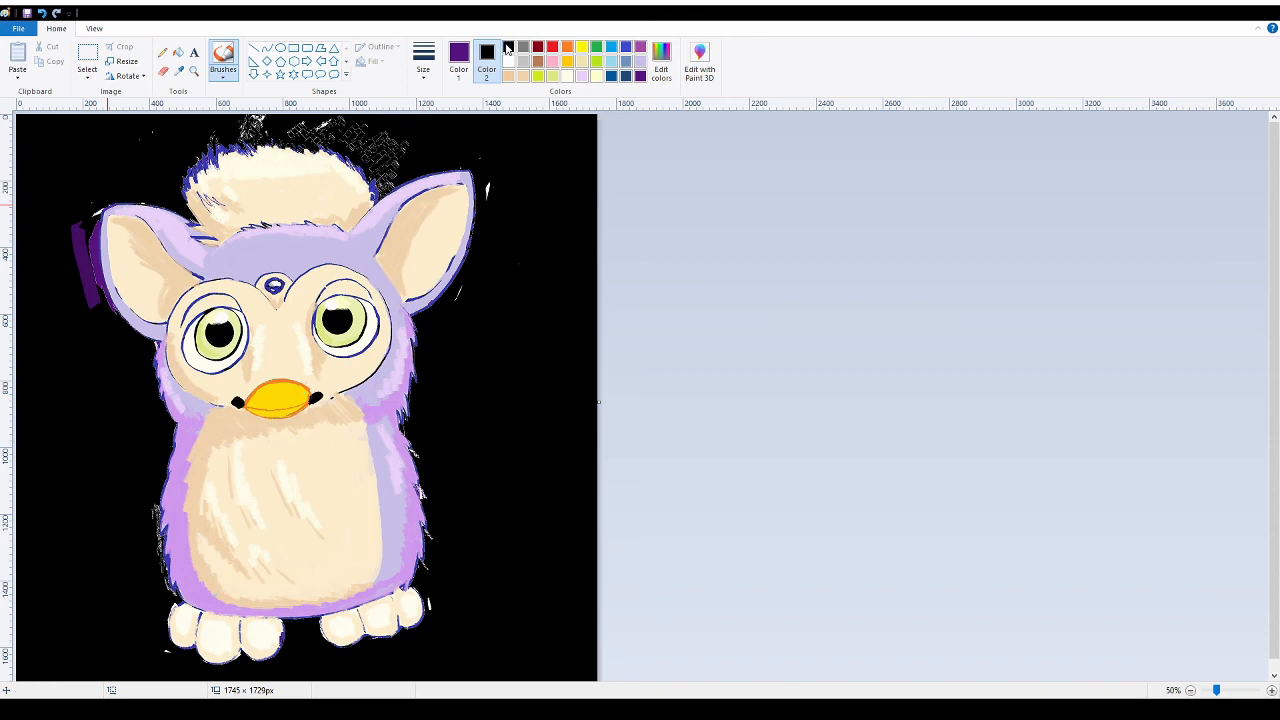
click(88, 218)
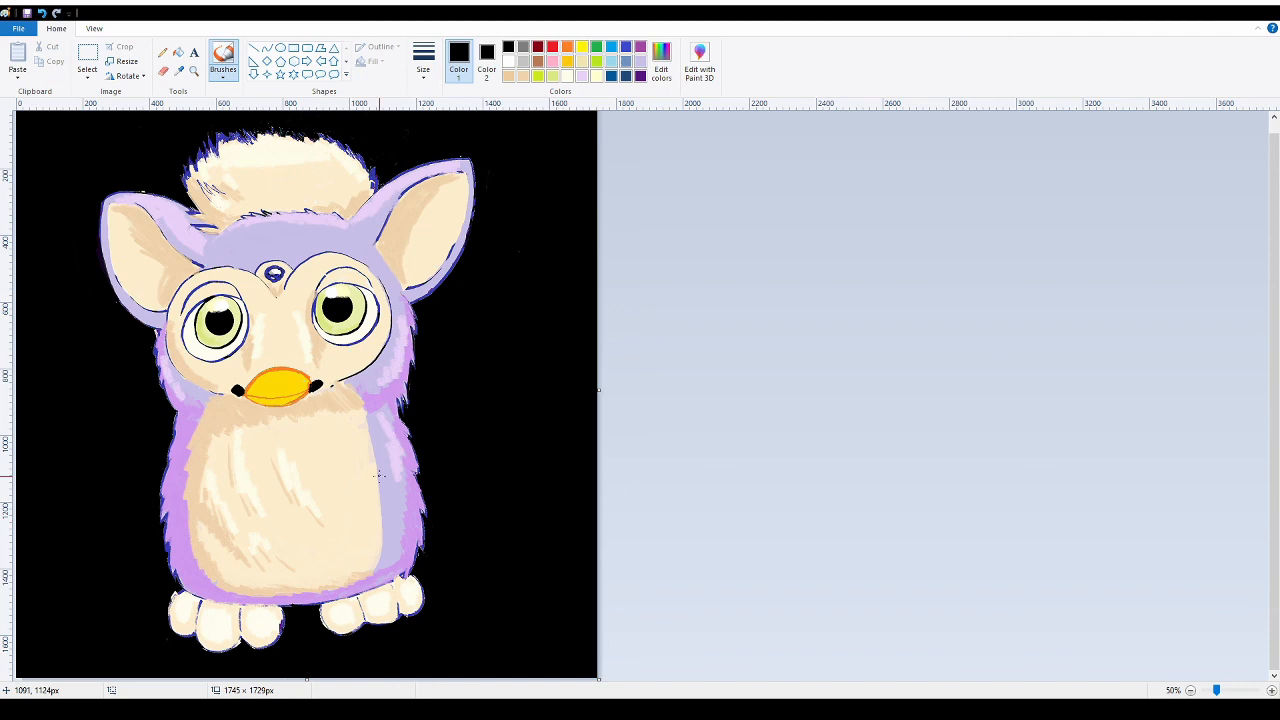
click(458, 52)
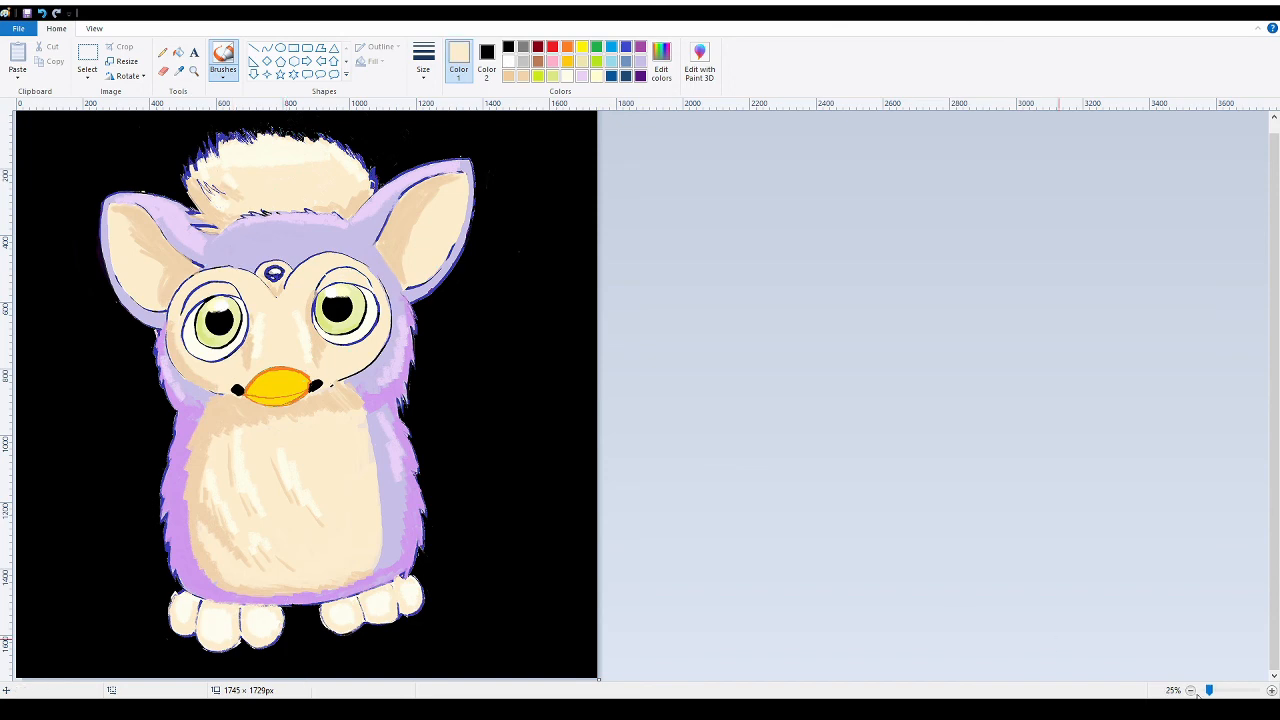
Step: Scribble looping light blue strokes across the black background and view the whole picture
click(1272, 690)
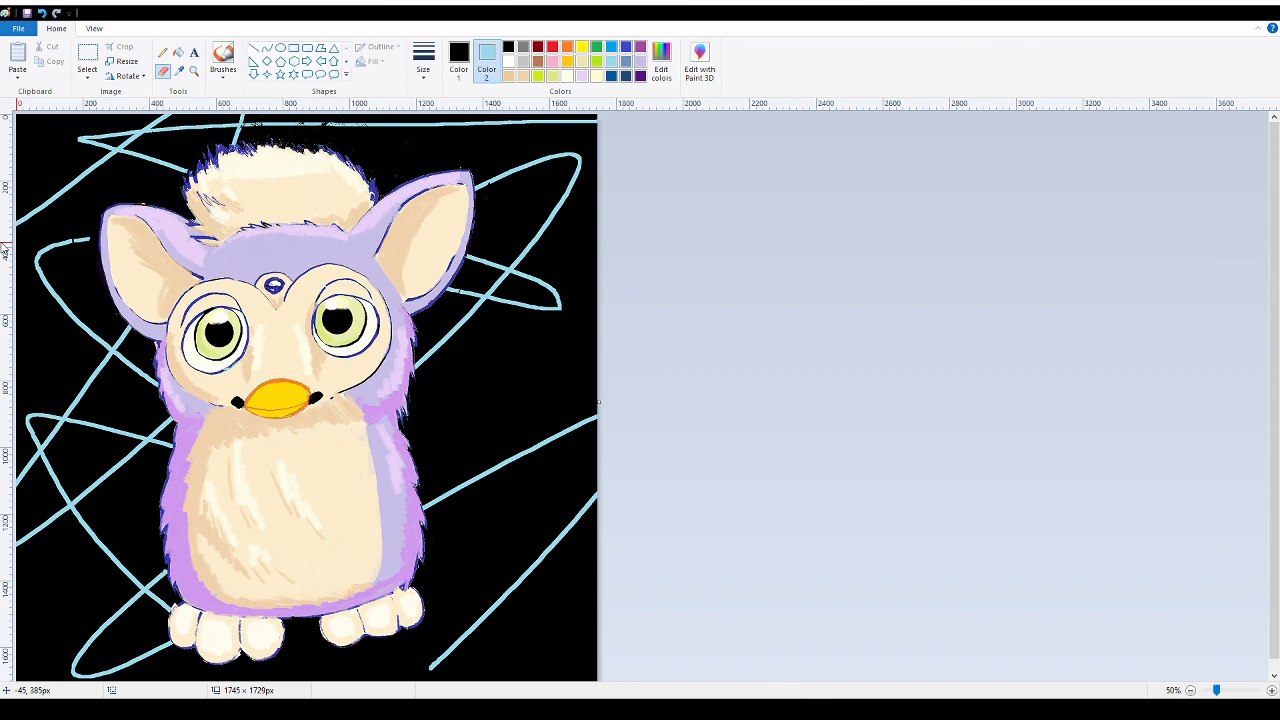
drag(530, 524, 596, 578)
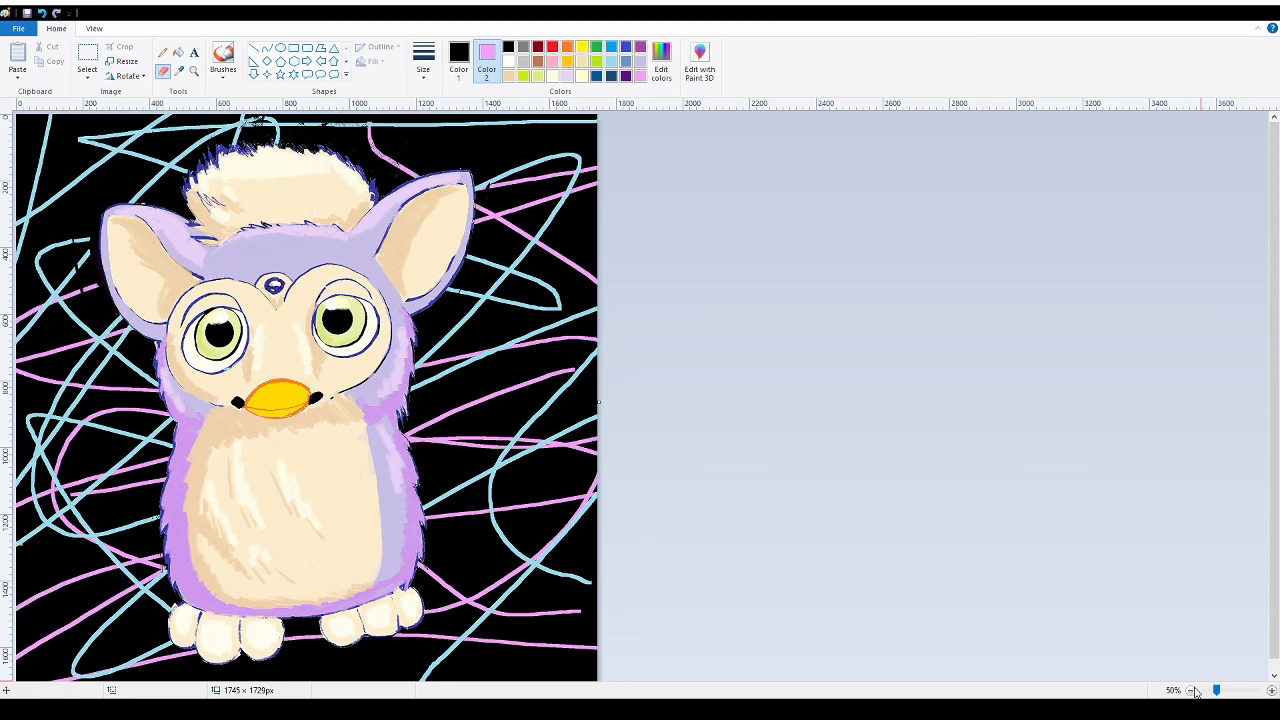
click(1190, 690)
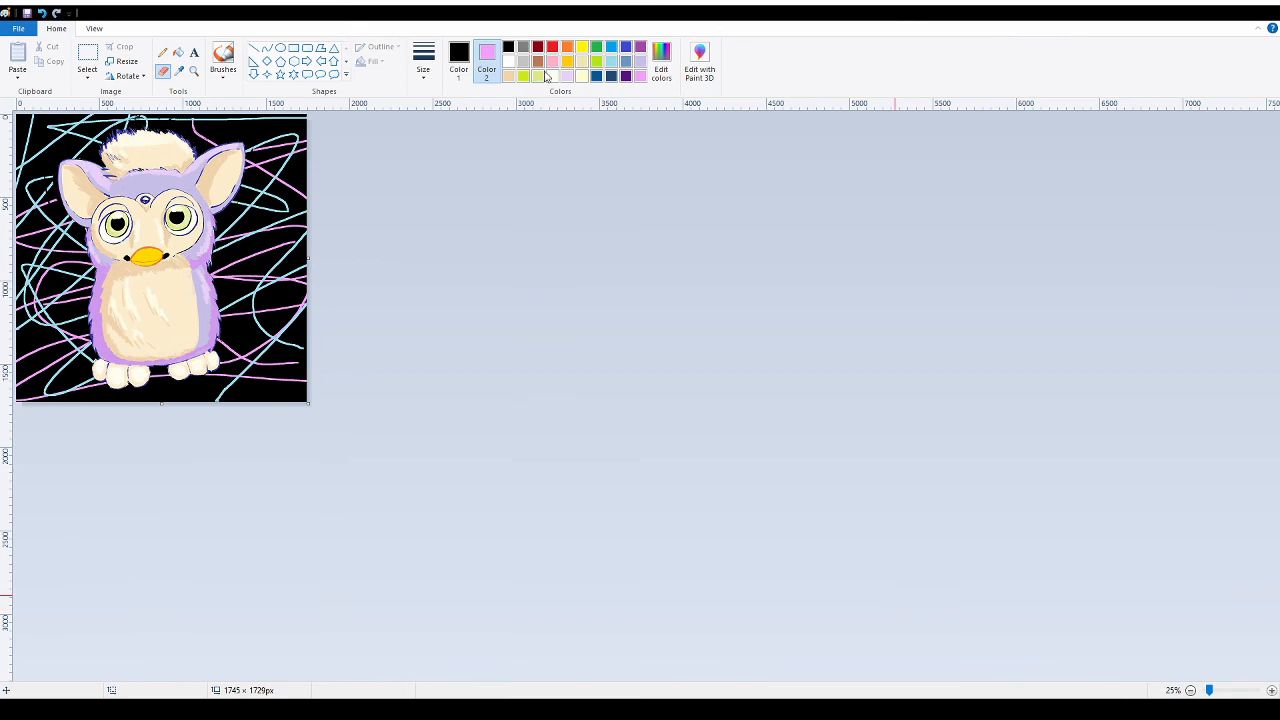
Step: Touch up the top of the fur tuft in black against the scribbles, then view the full picture
click(488, 52)
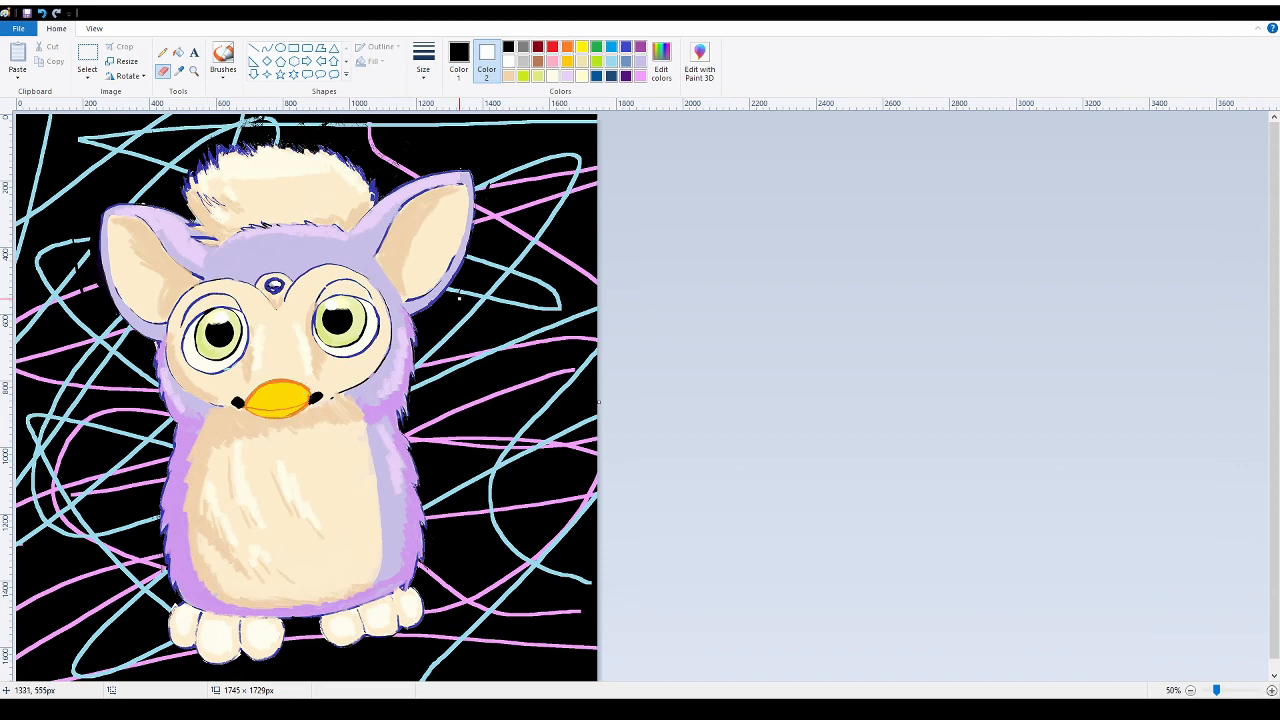
click(224, 58)
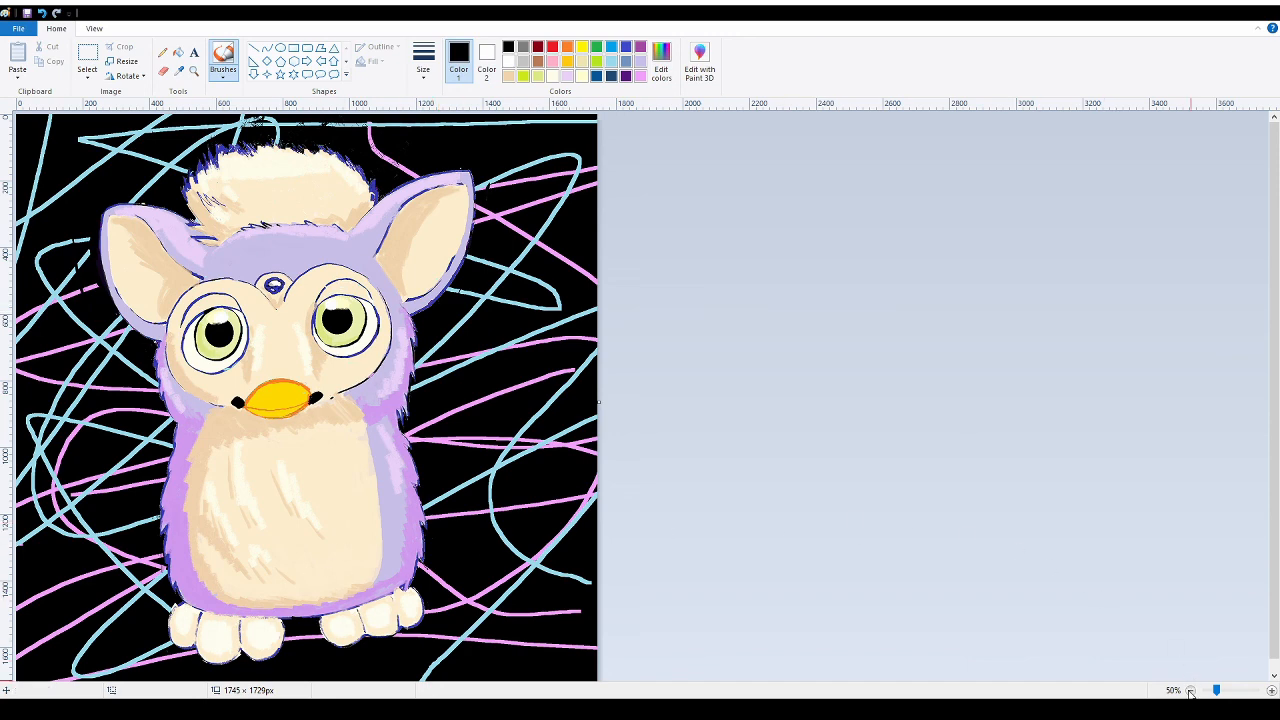
click(1190, 690)
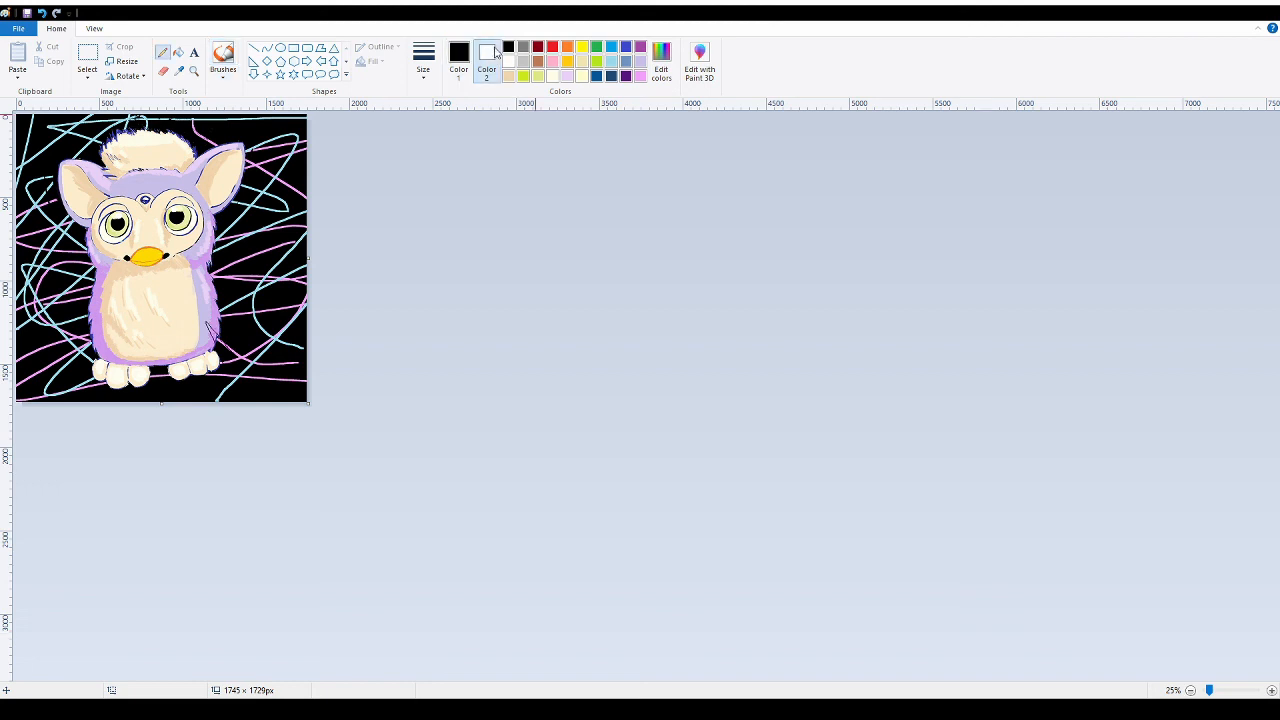
Step: Handwrite a white brush signature beside the Furby's feet on the black background
click(458, 52)
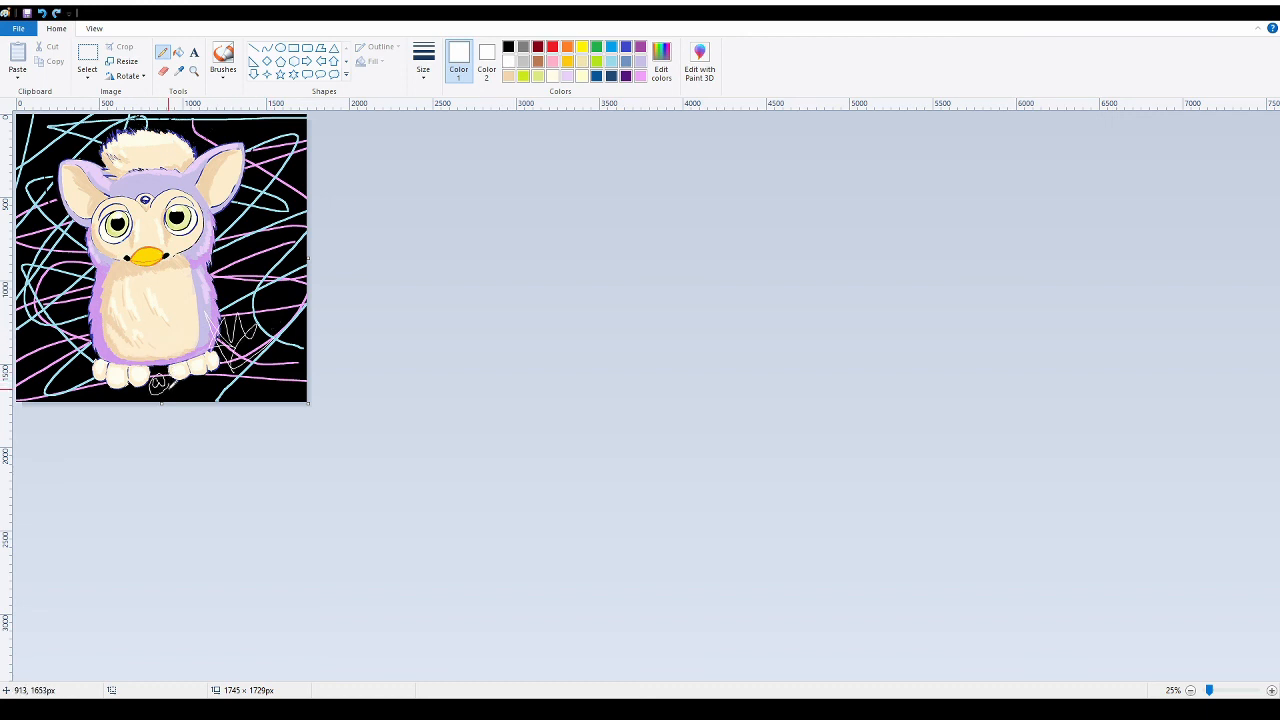
drag(156, 384, 196, 380)
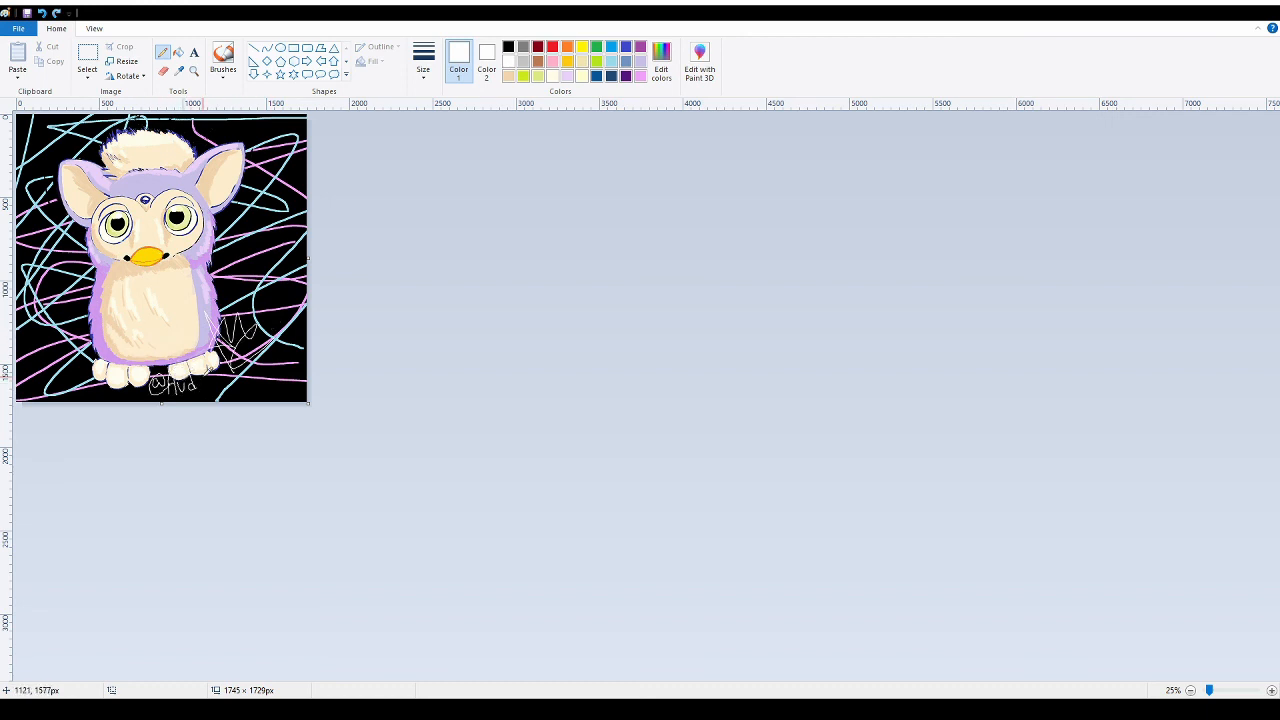
drag(184, 384, 236, 384)
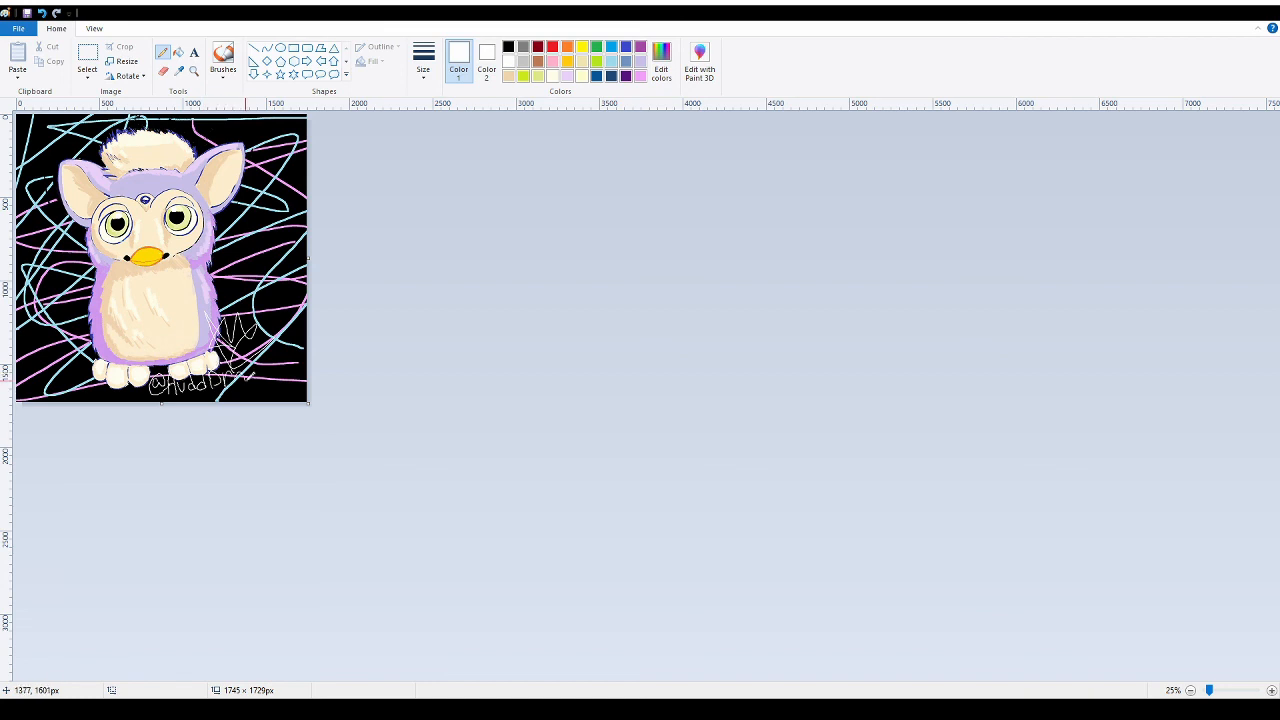